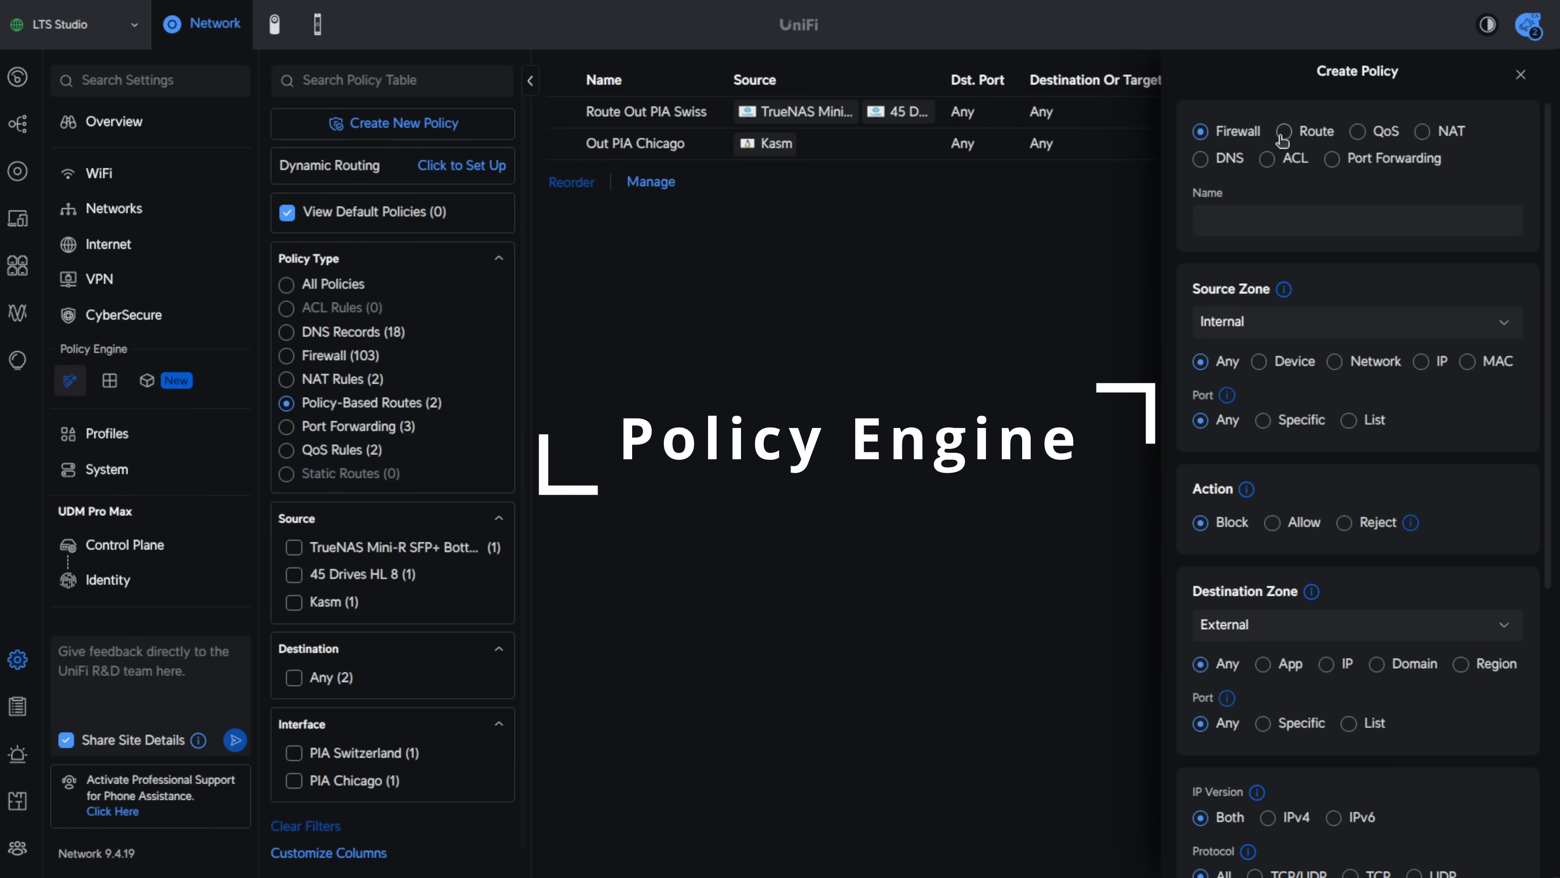
Enable Secure and Route with Domain routing on the Test object
left_click(1418, 130)
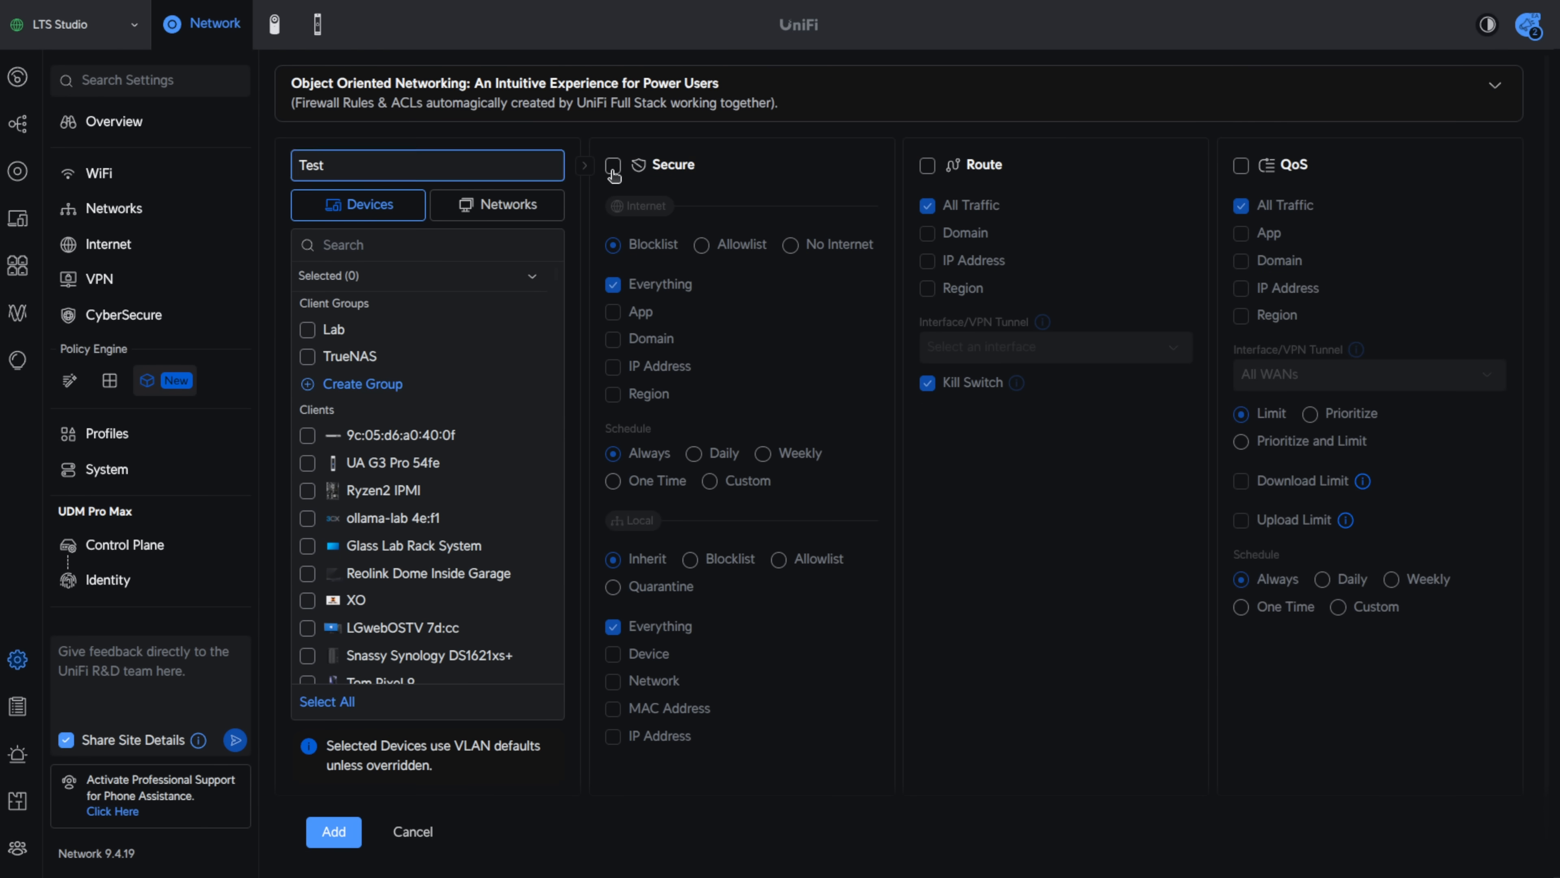
left_click(927, 233)
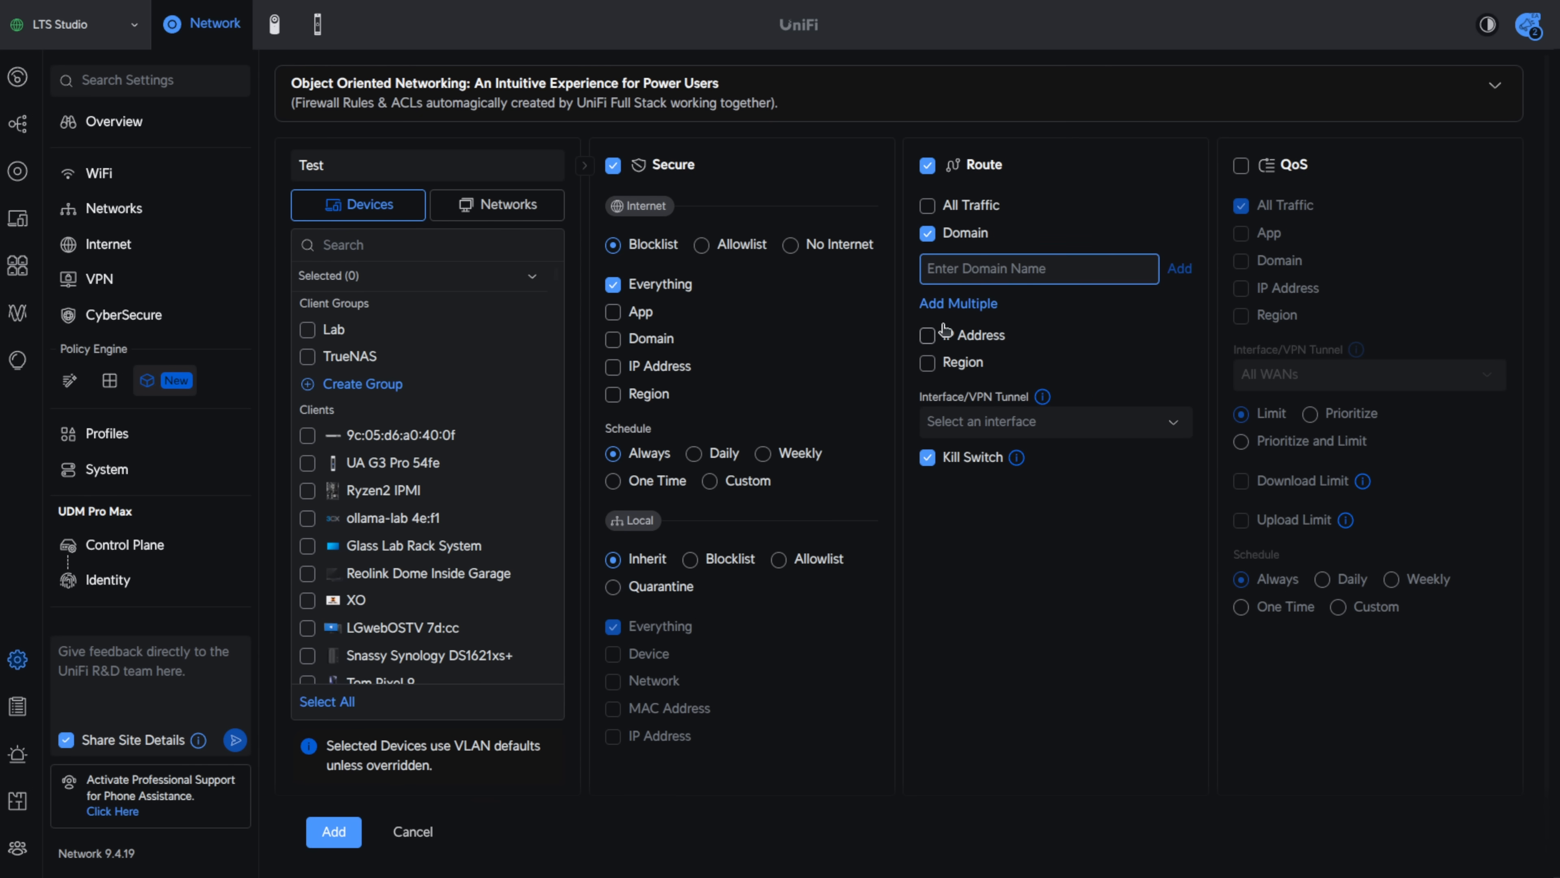
left_click(927, 334)
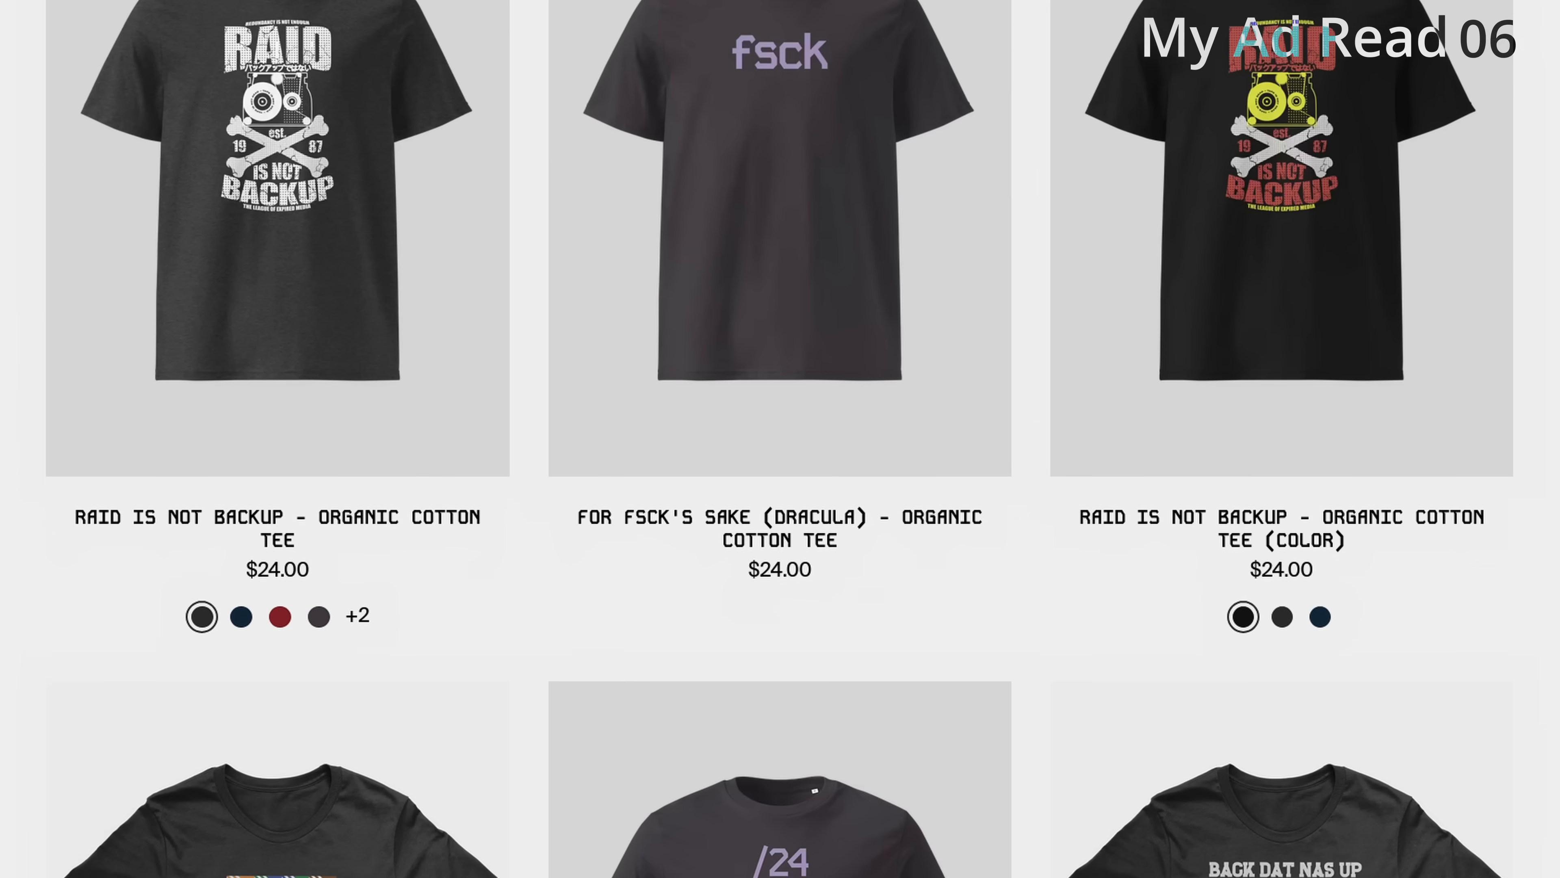
Scroll through the store's grid of organic cotton tees
scroll("down", 3)
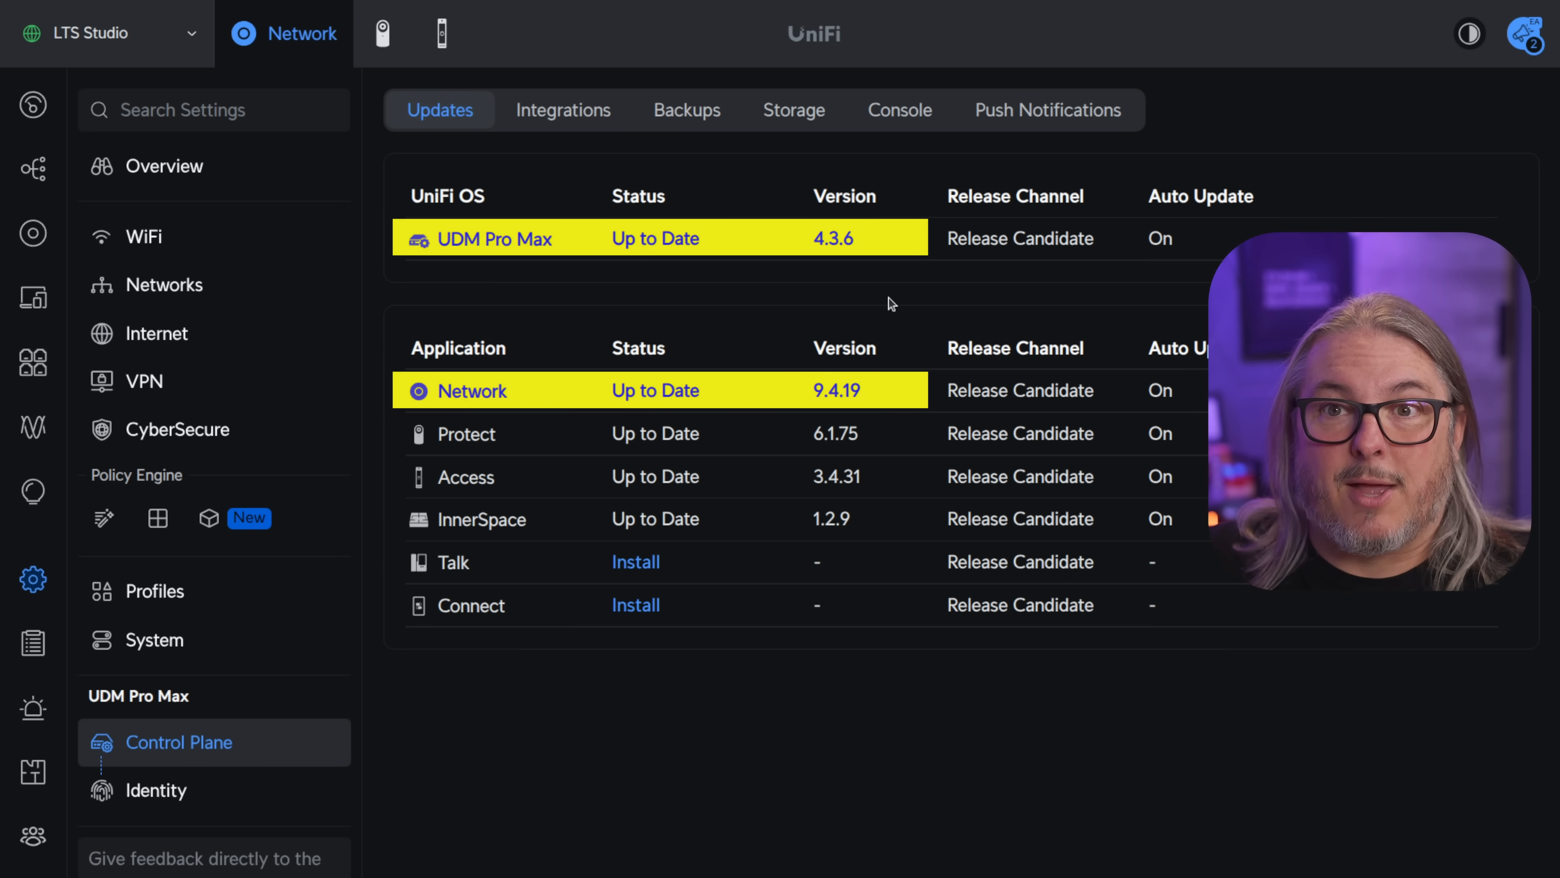
Bring up the policy table and search the settings for DNS
scroll("down", 3)
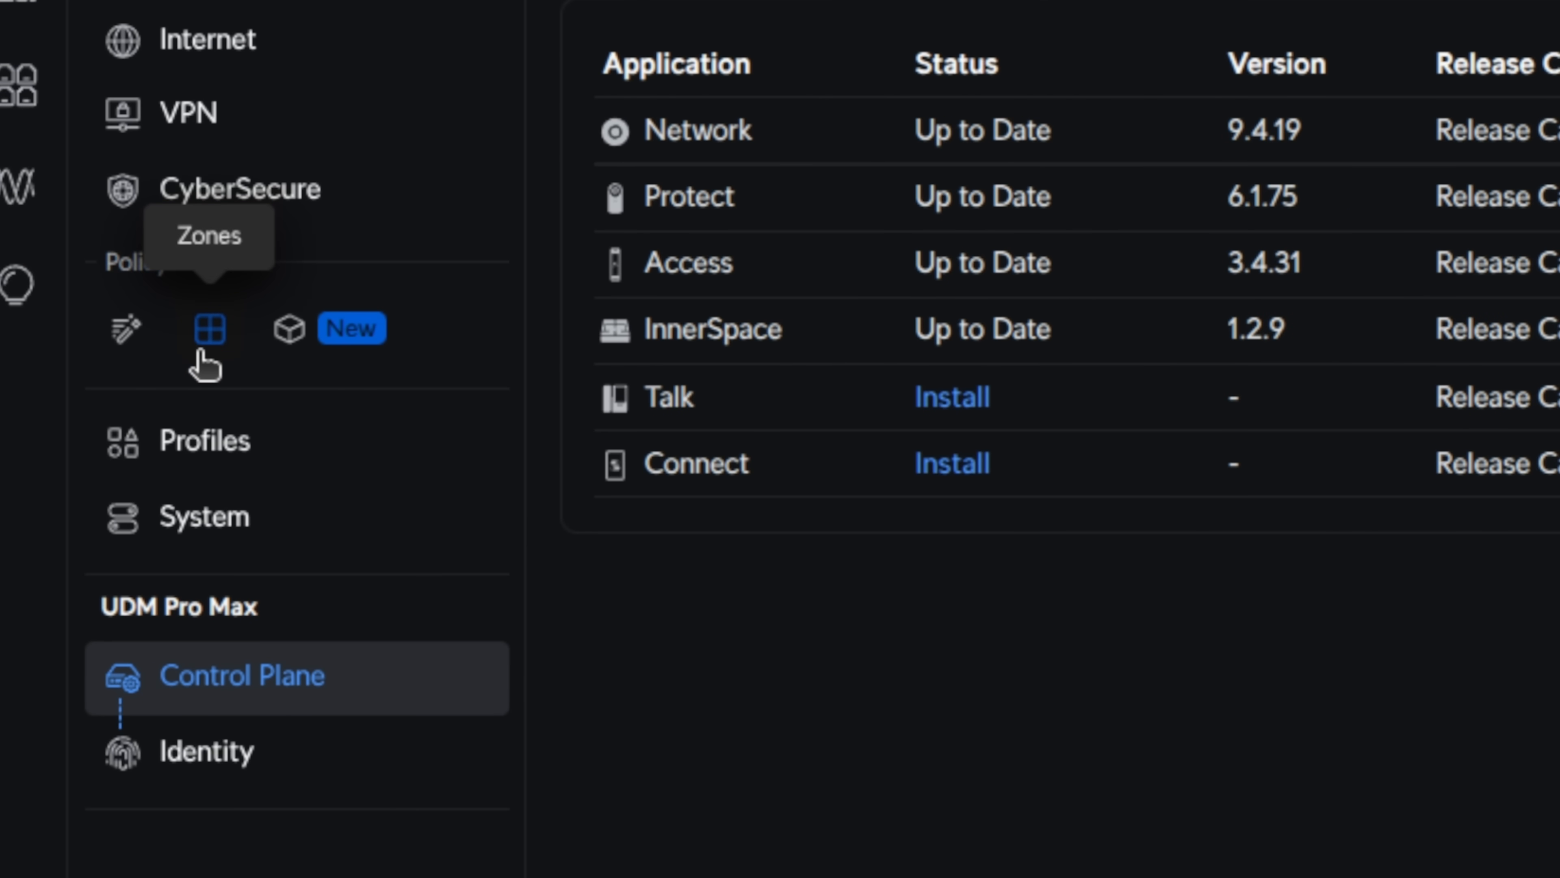
mouse_move(128, 359)
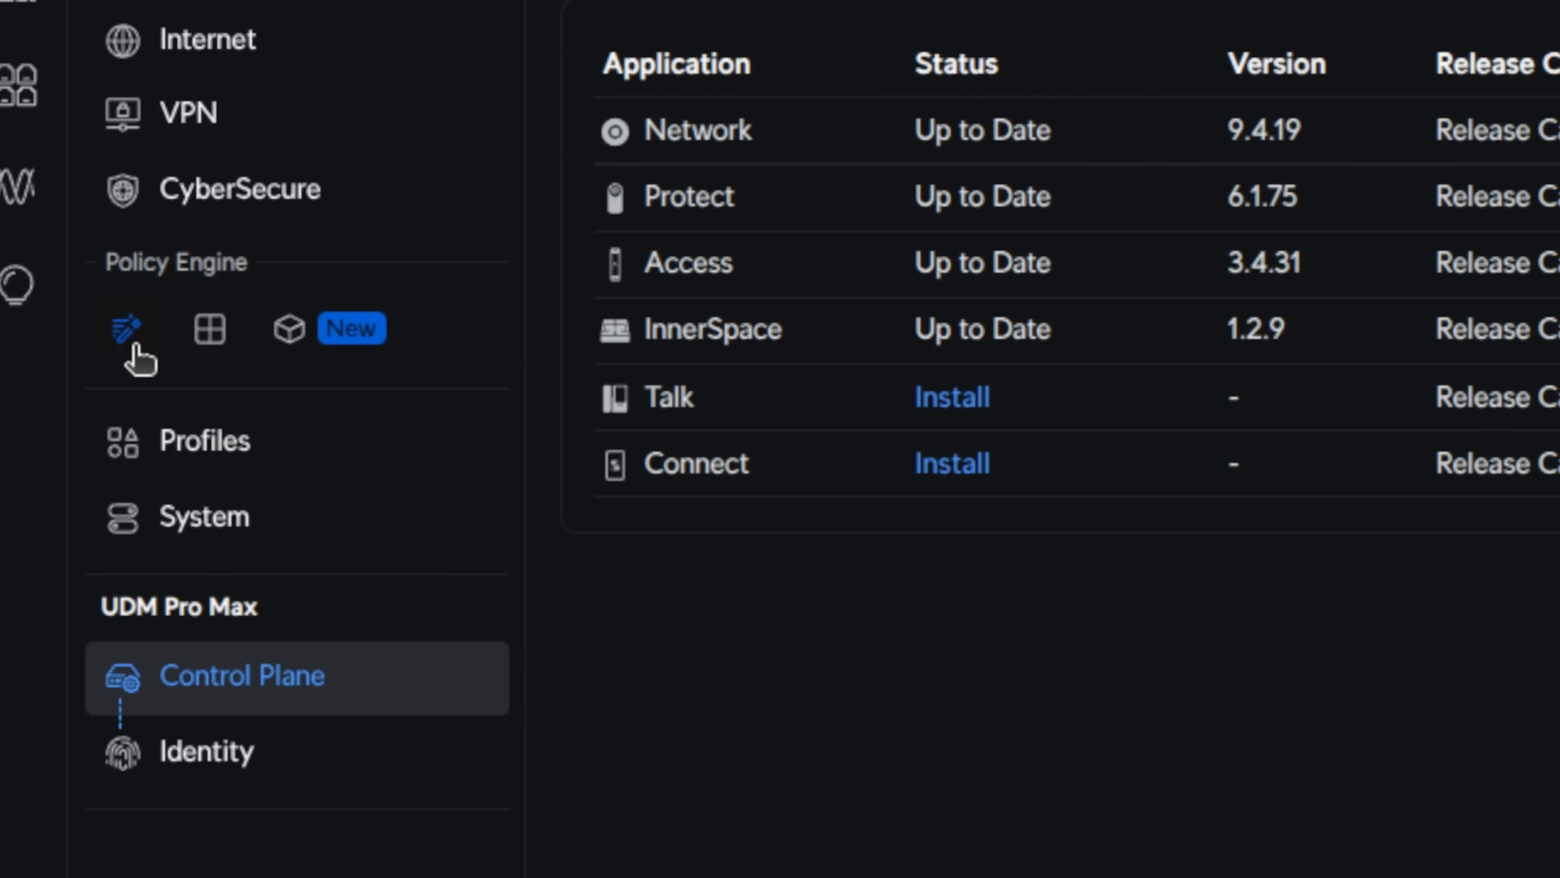
left_click(70, 345)
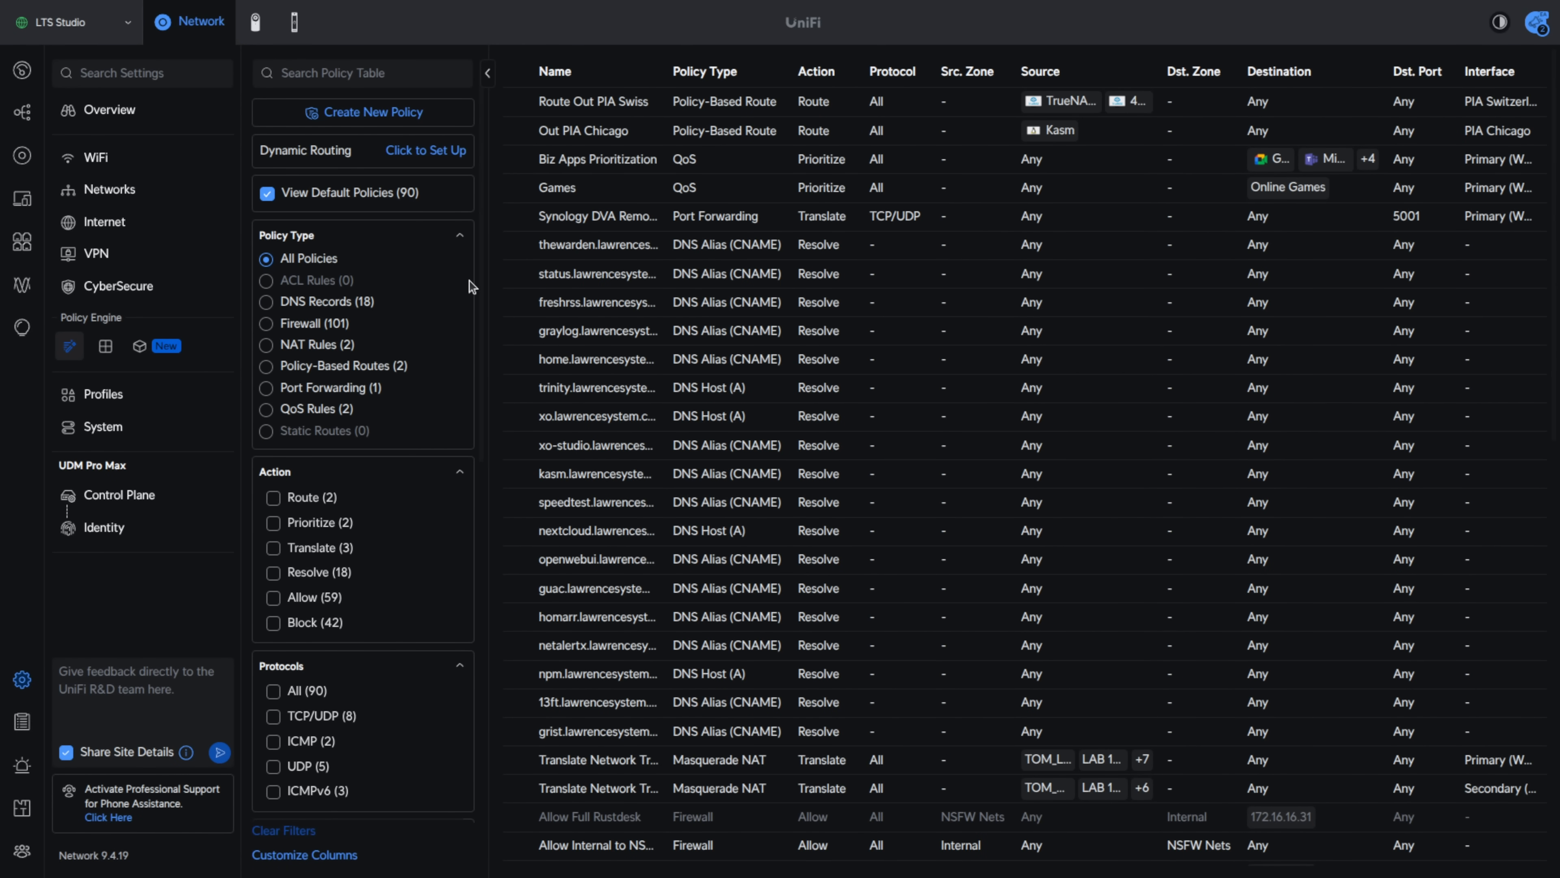
mouse_move(122, 285)
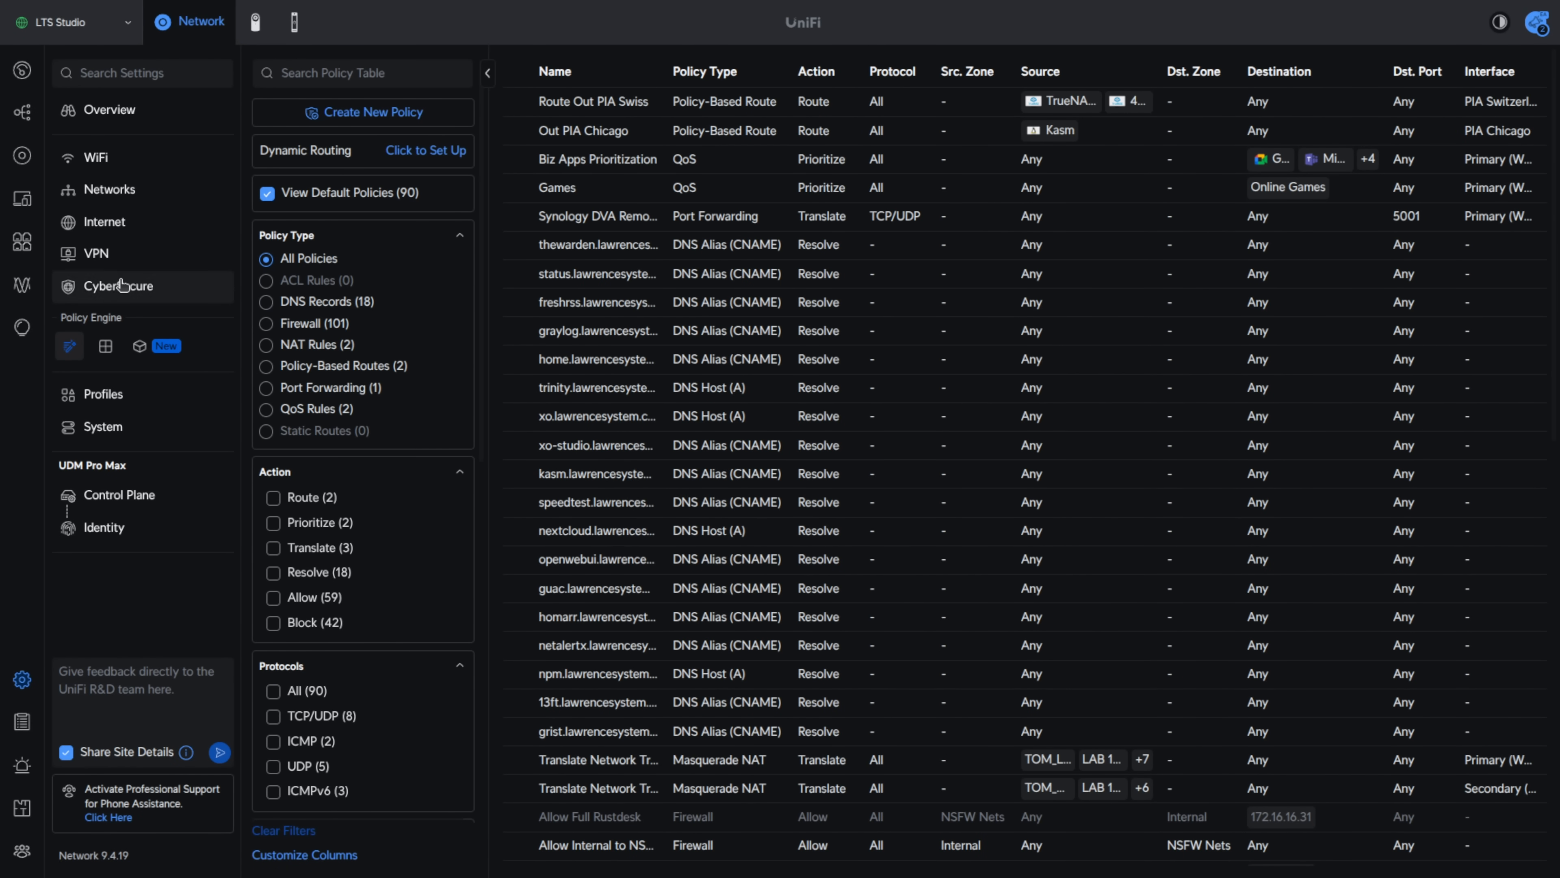
mouse_move(126, 292)
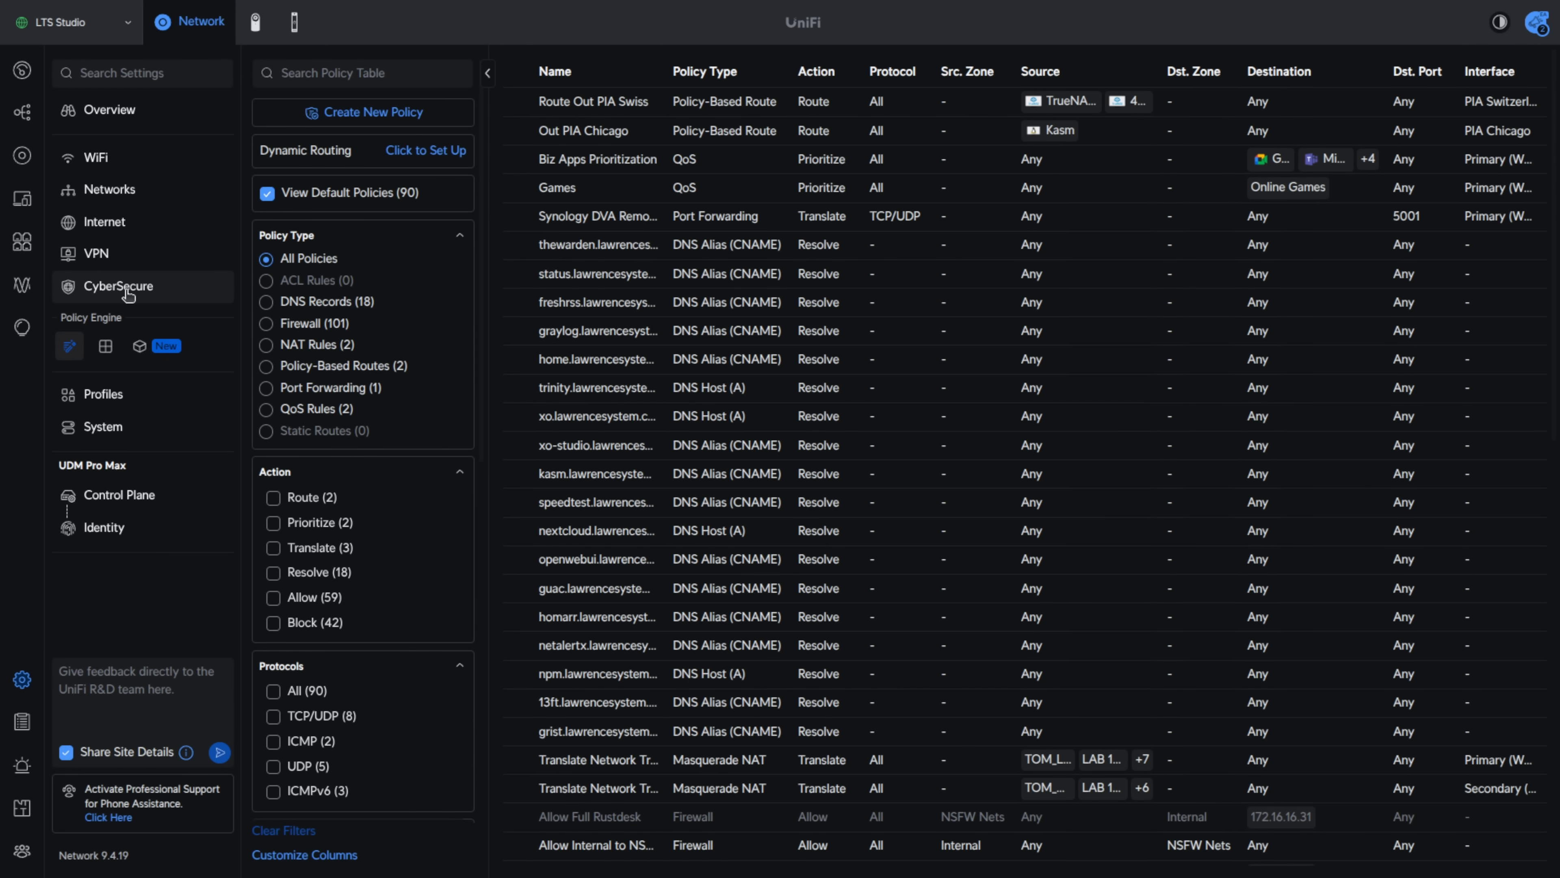
left_click(142, 72)
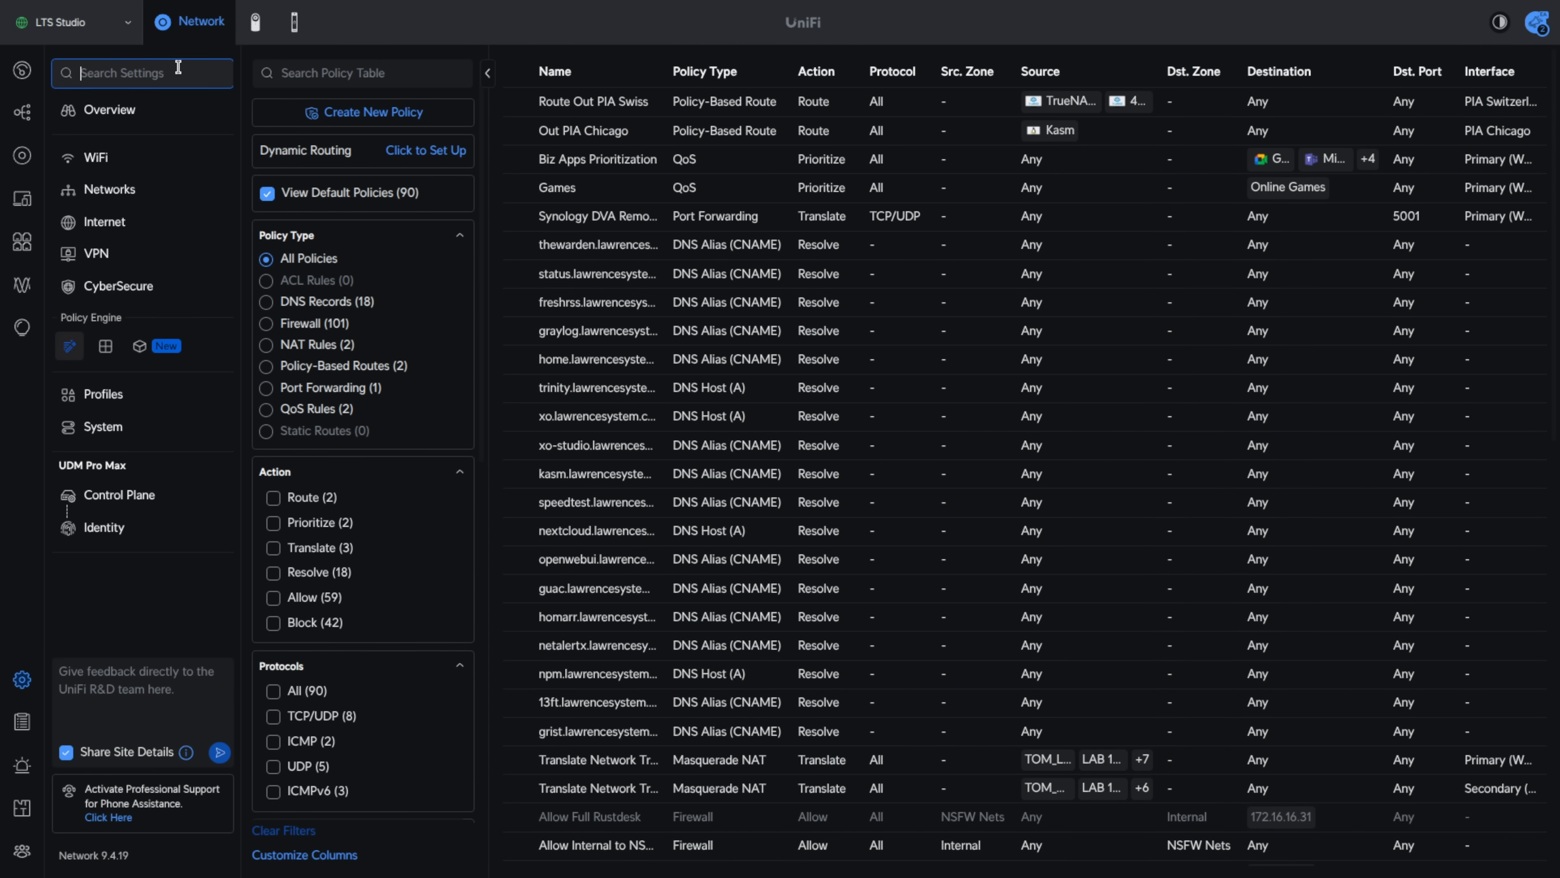
type("DNS")
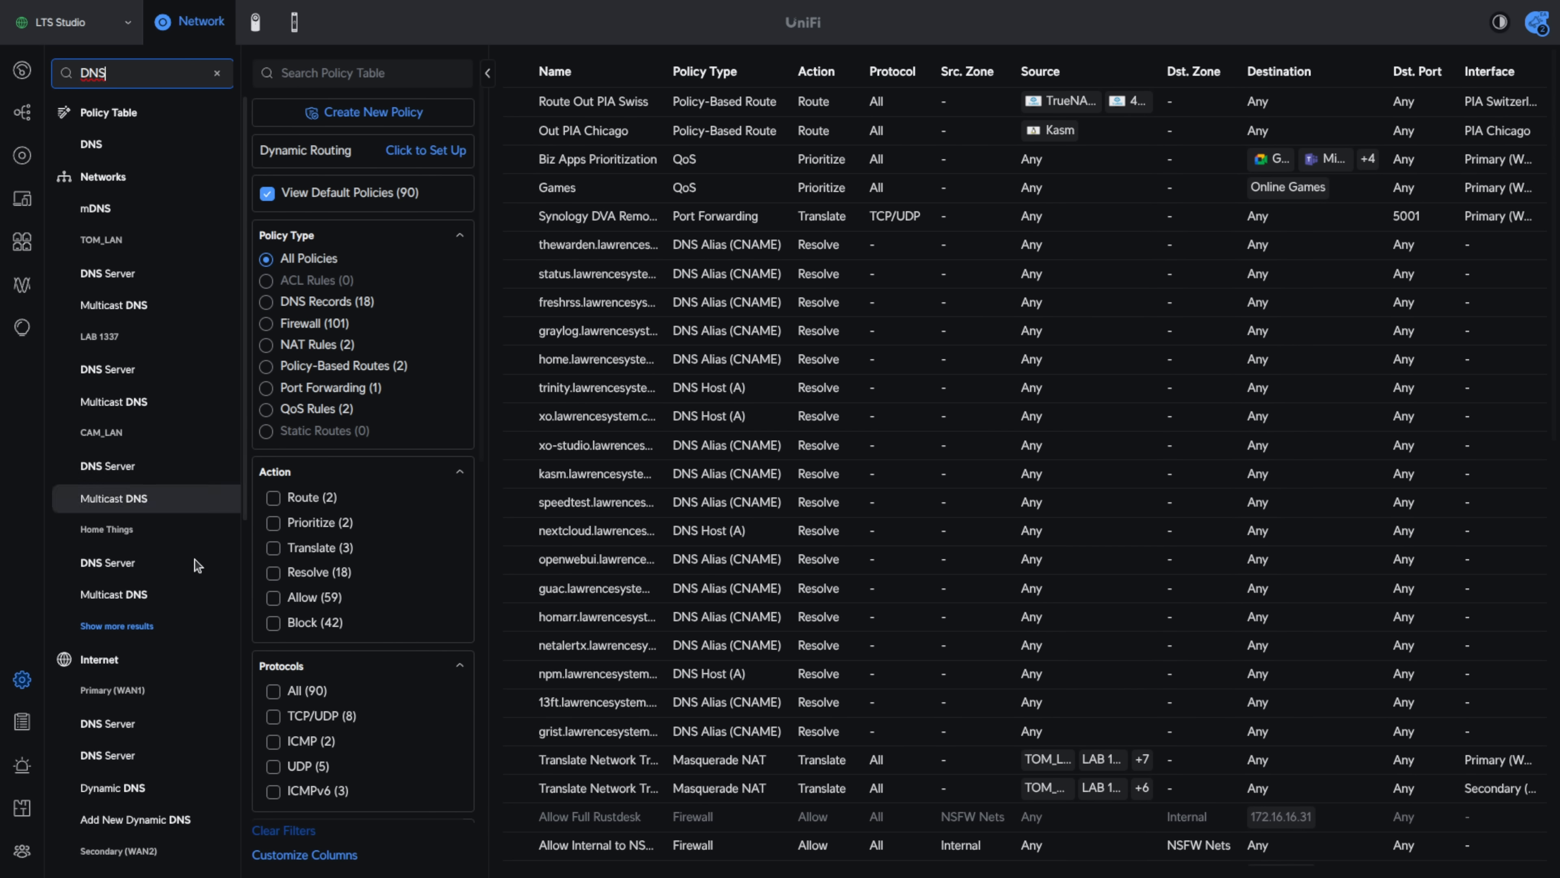
mouse_move(213, 78)
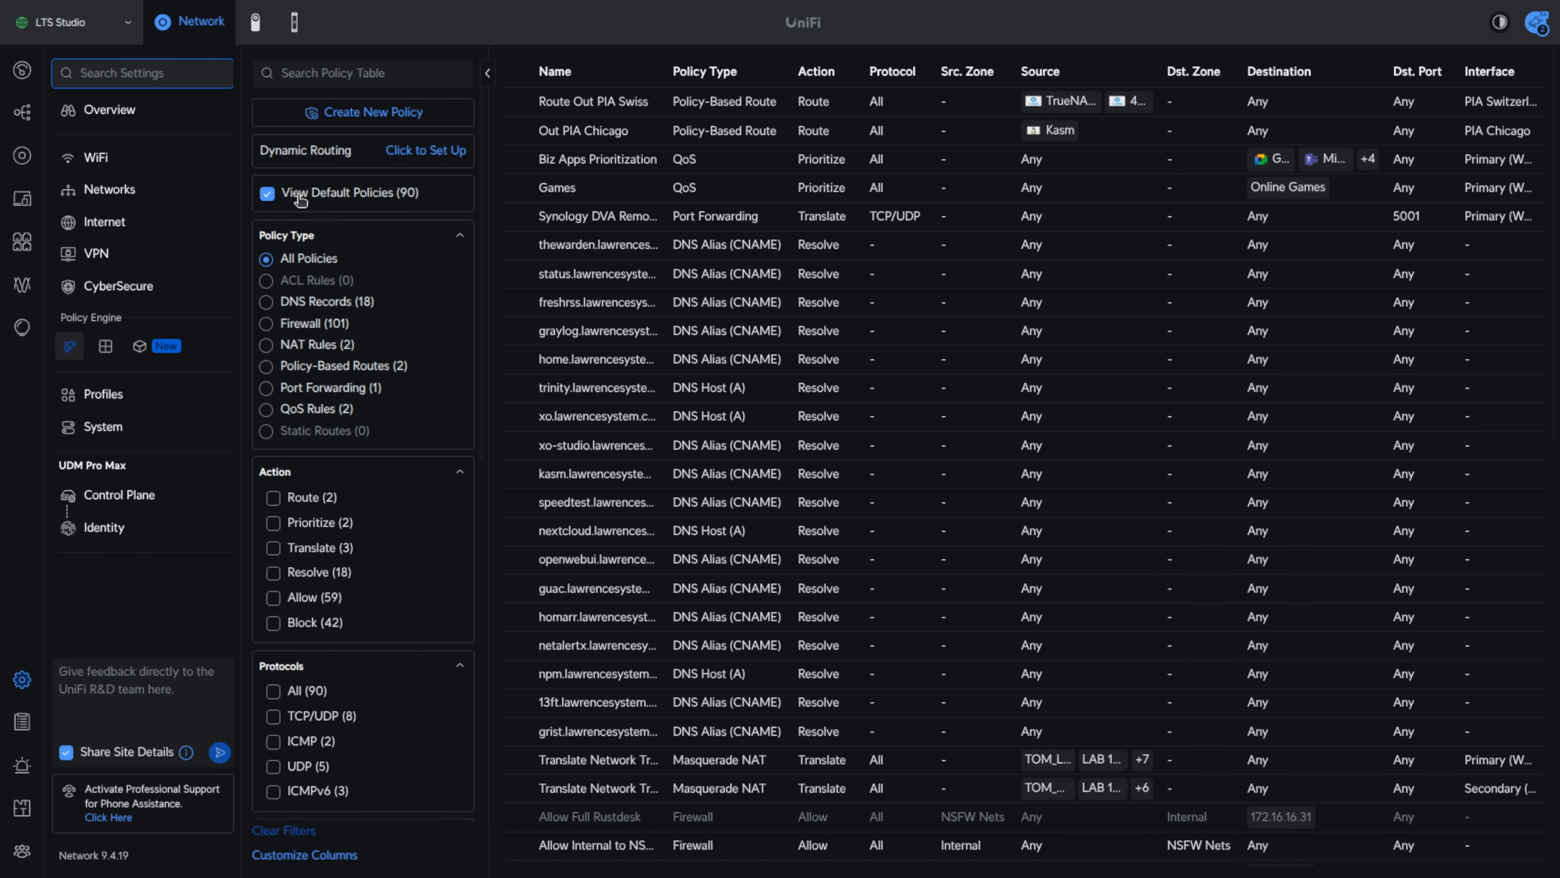
Hide default policies and filter the table to DNS Records
left_click(267, 192)
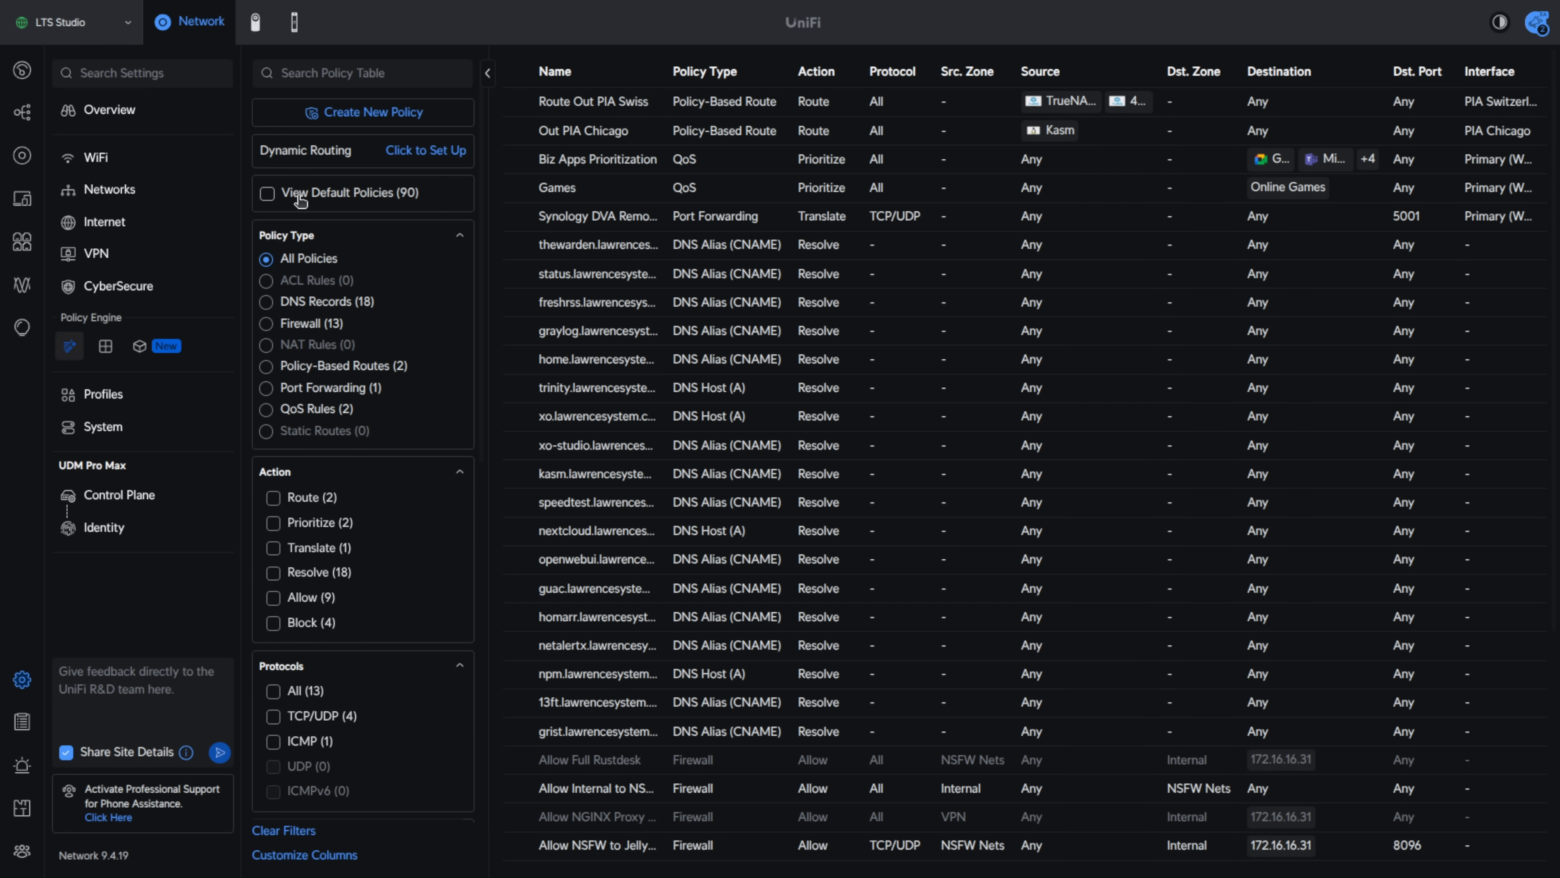
mouse_move(274, 296)
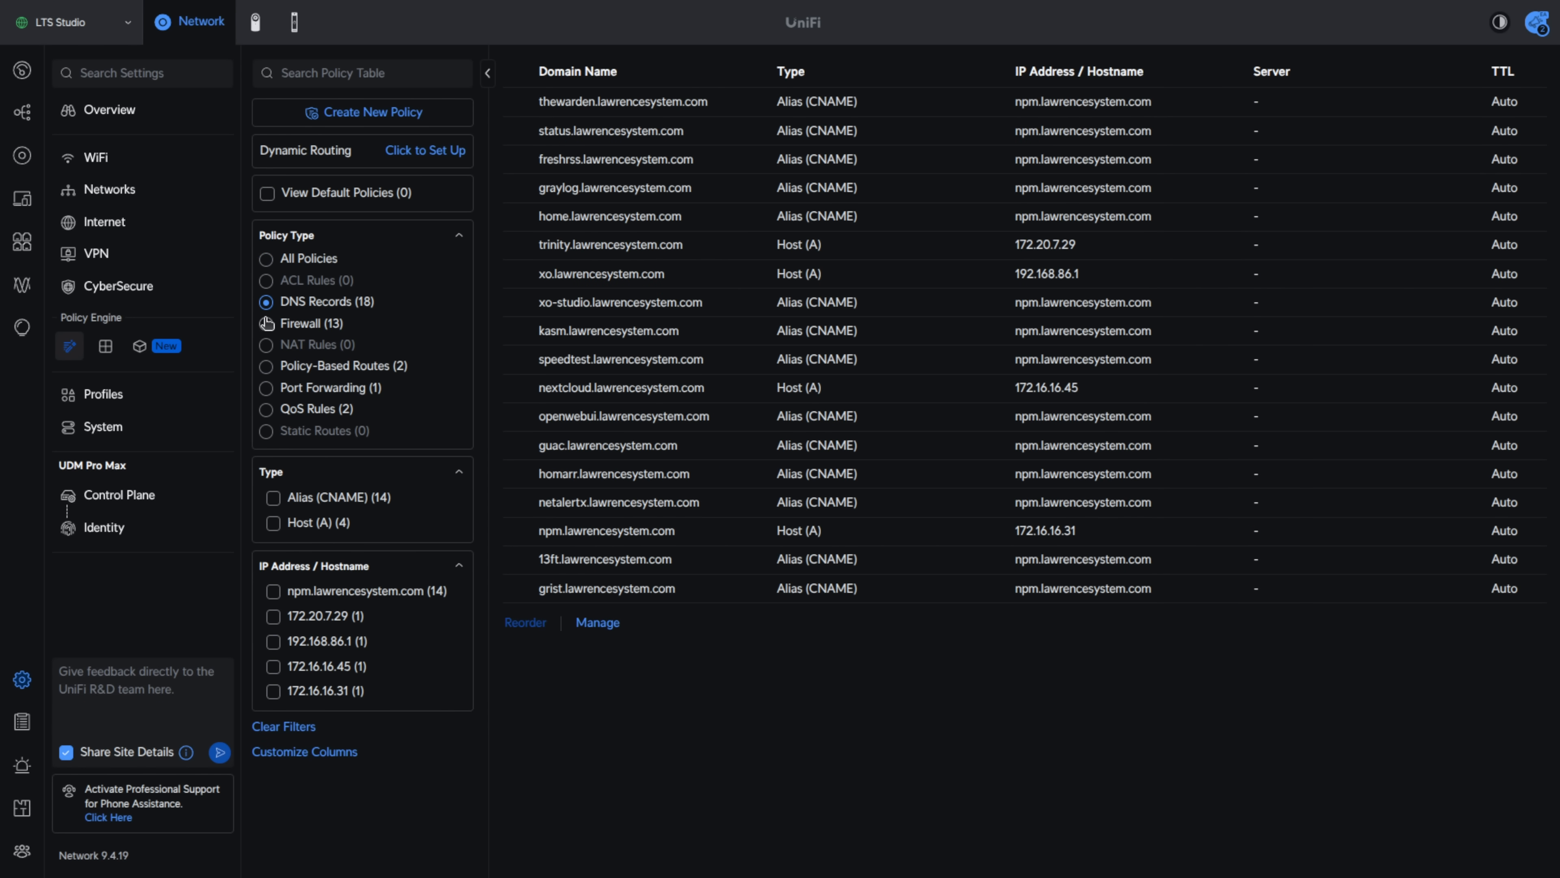
left_click(266, 323)
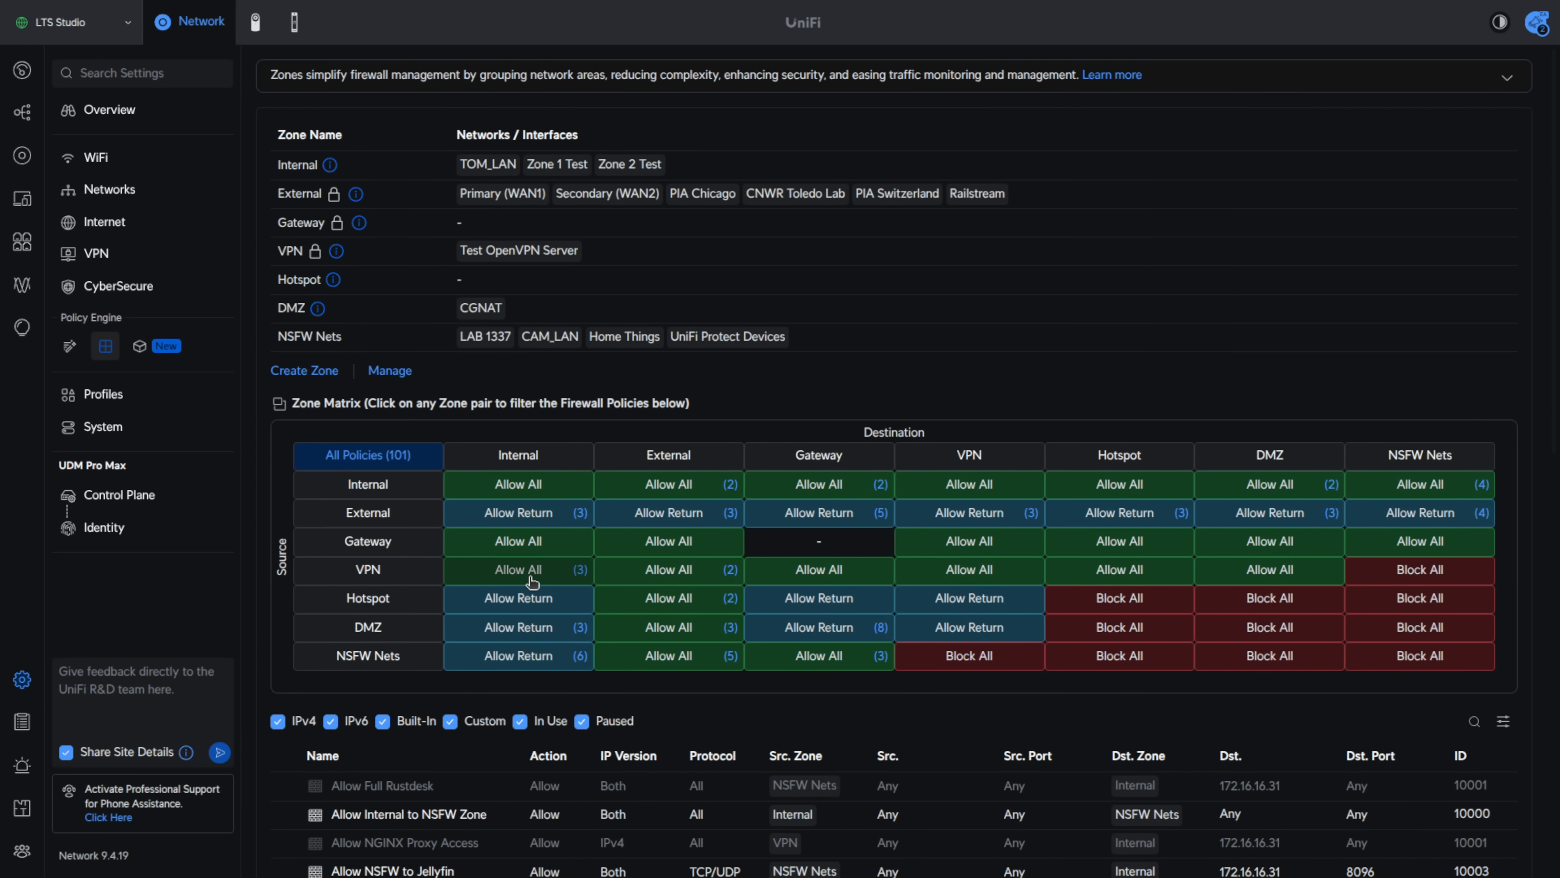
mouse_move(819, 598)
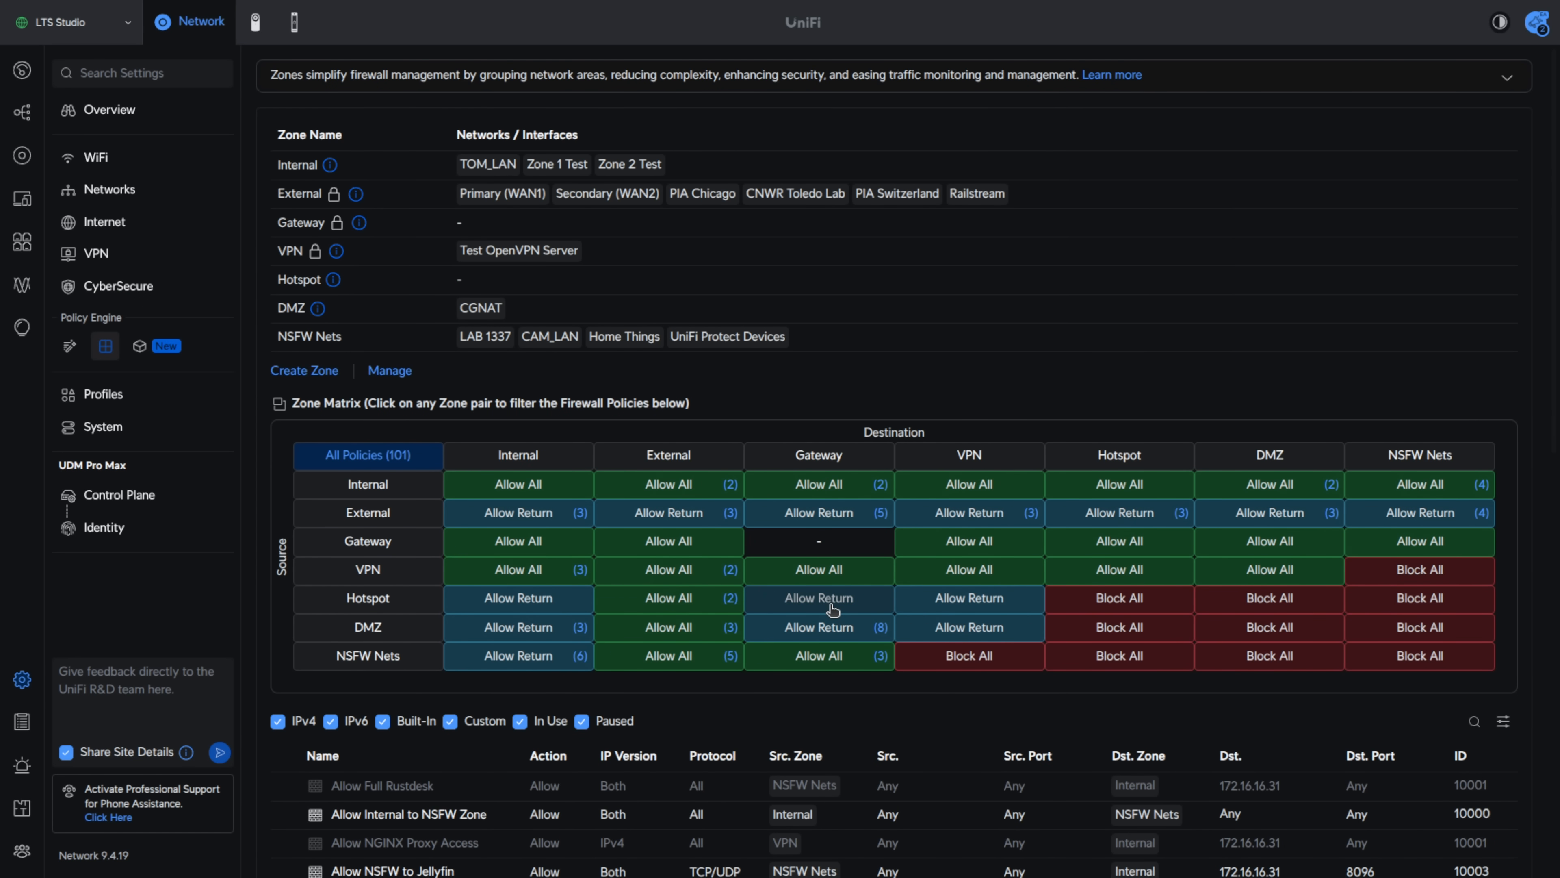
mouse_move(68, 349)
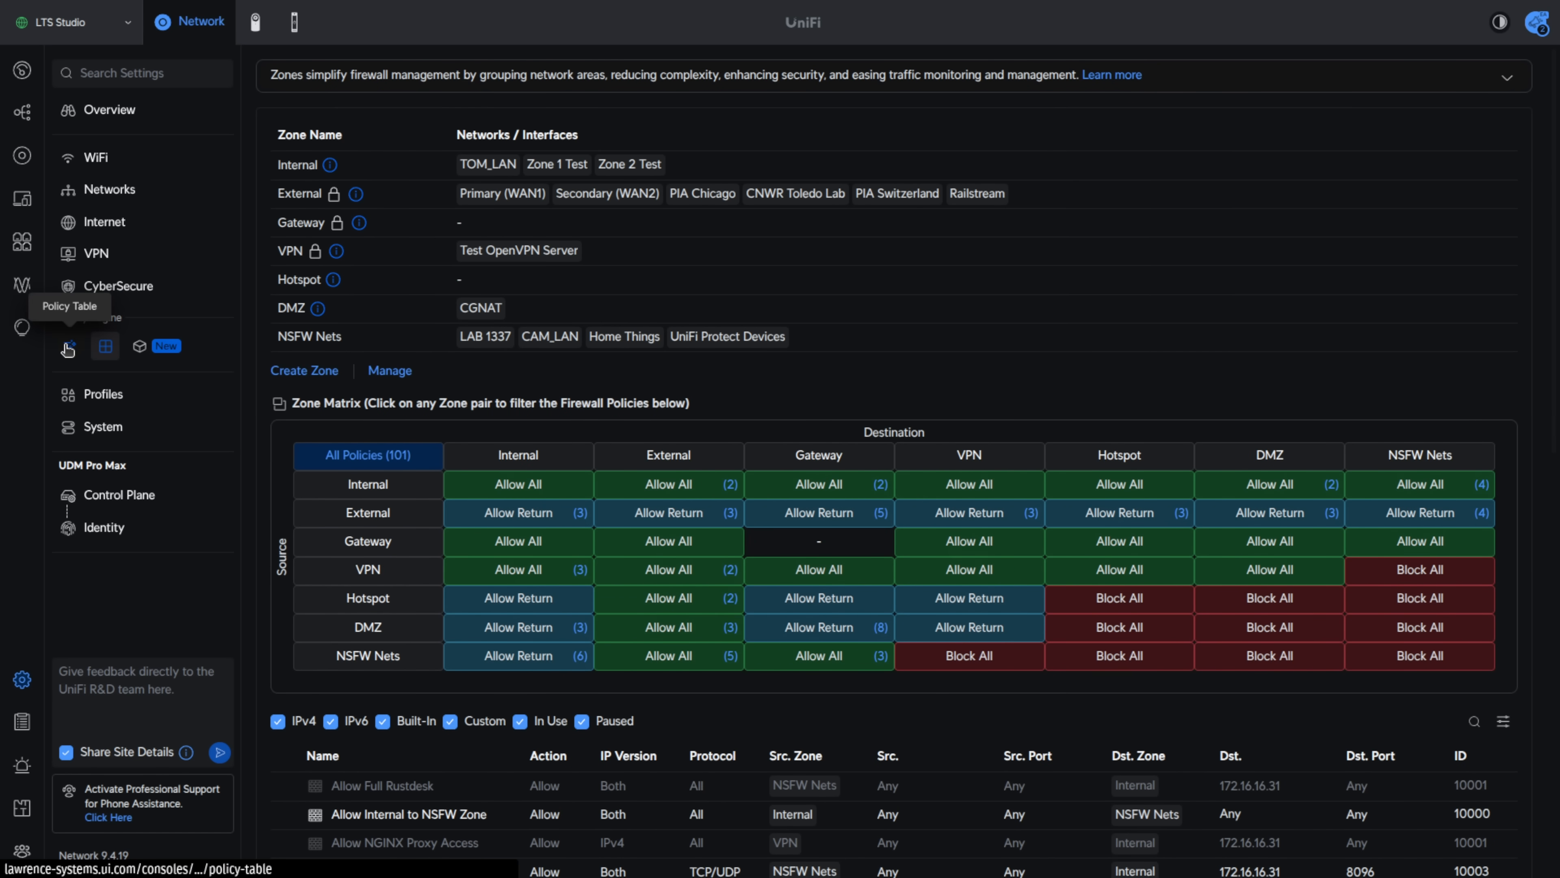
Return to the full policy table from the Zones matrix
left_click(68, 347)
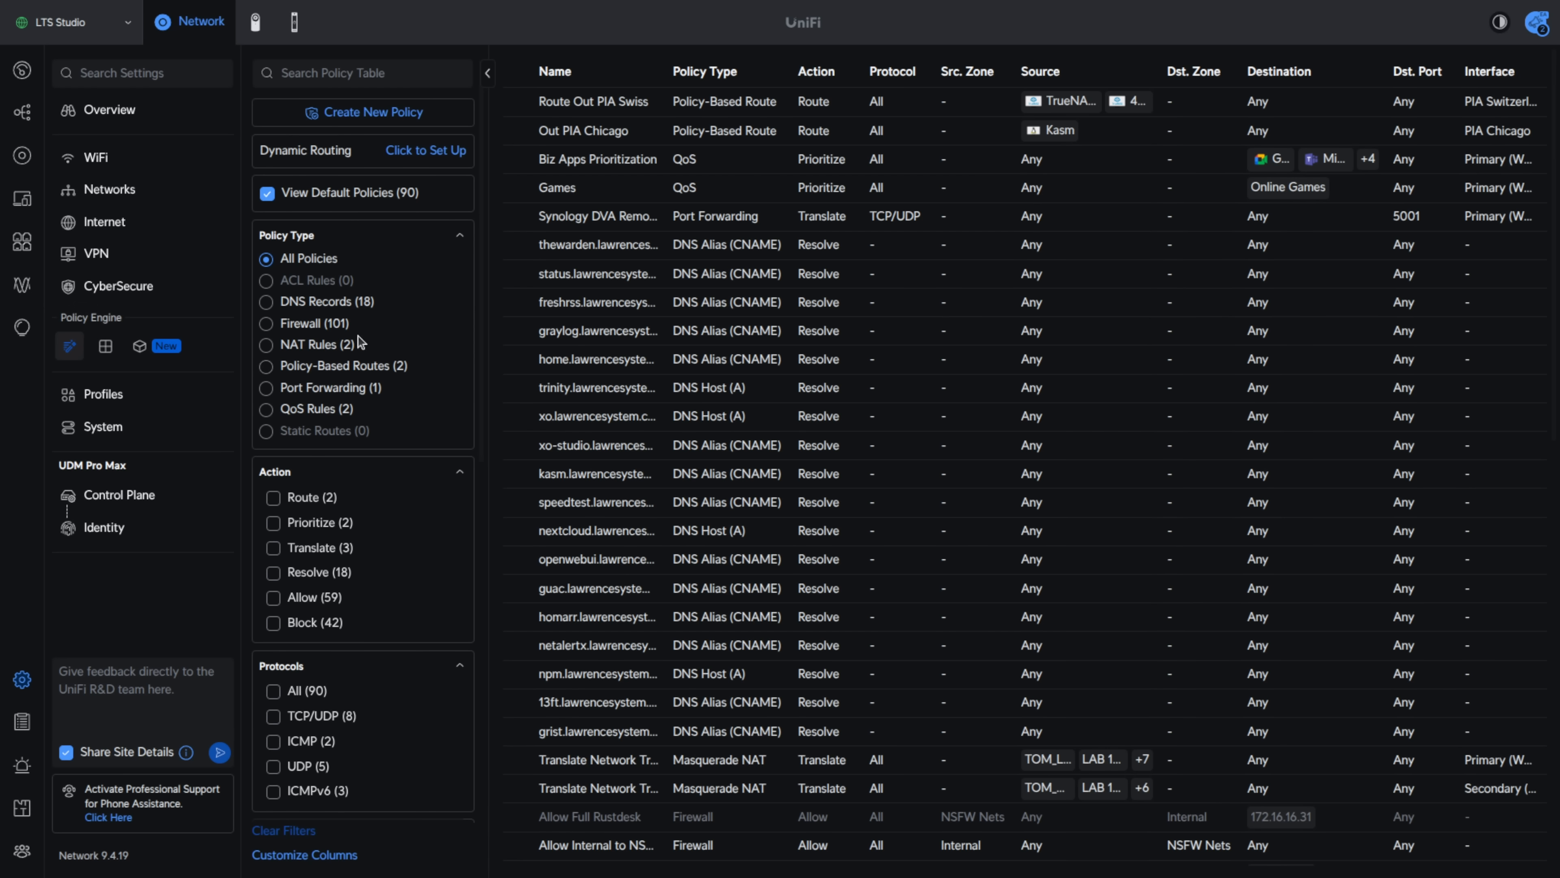
mouse_move(348, 187)
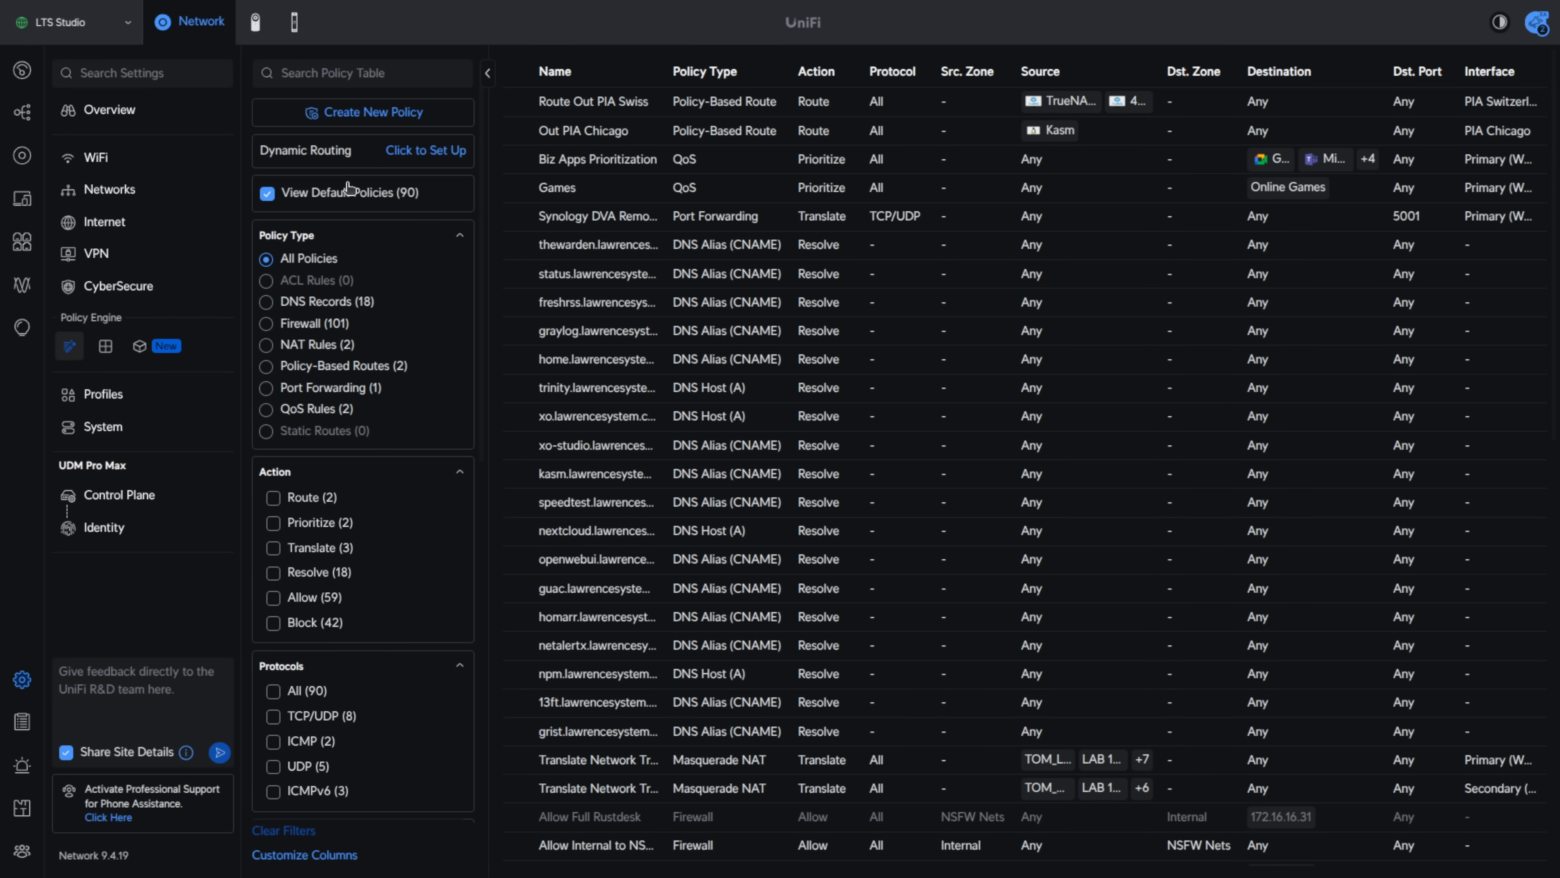
Hide defaults, filter to Firewall policies, and view the Allow Ping rule
left_click(266, 194)
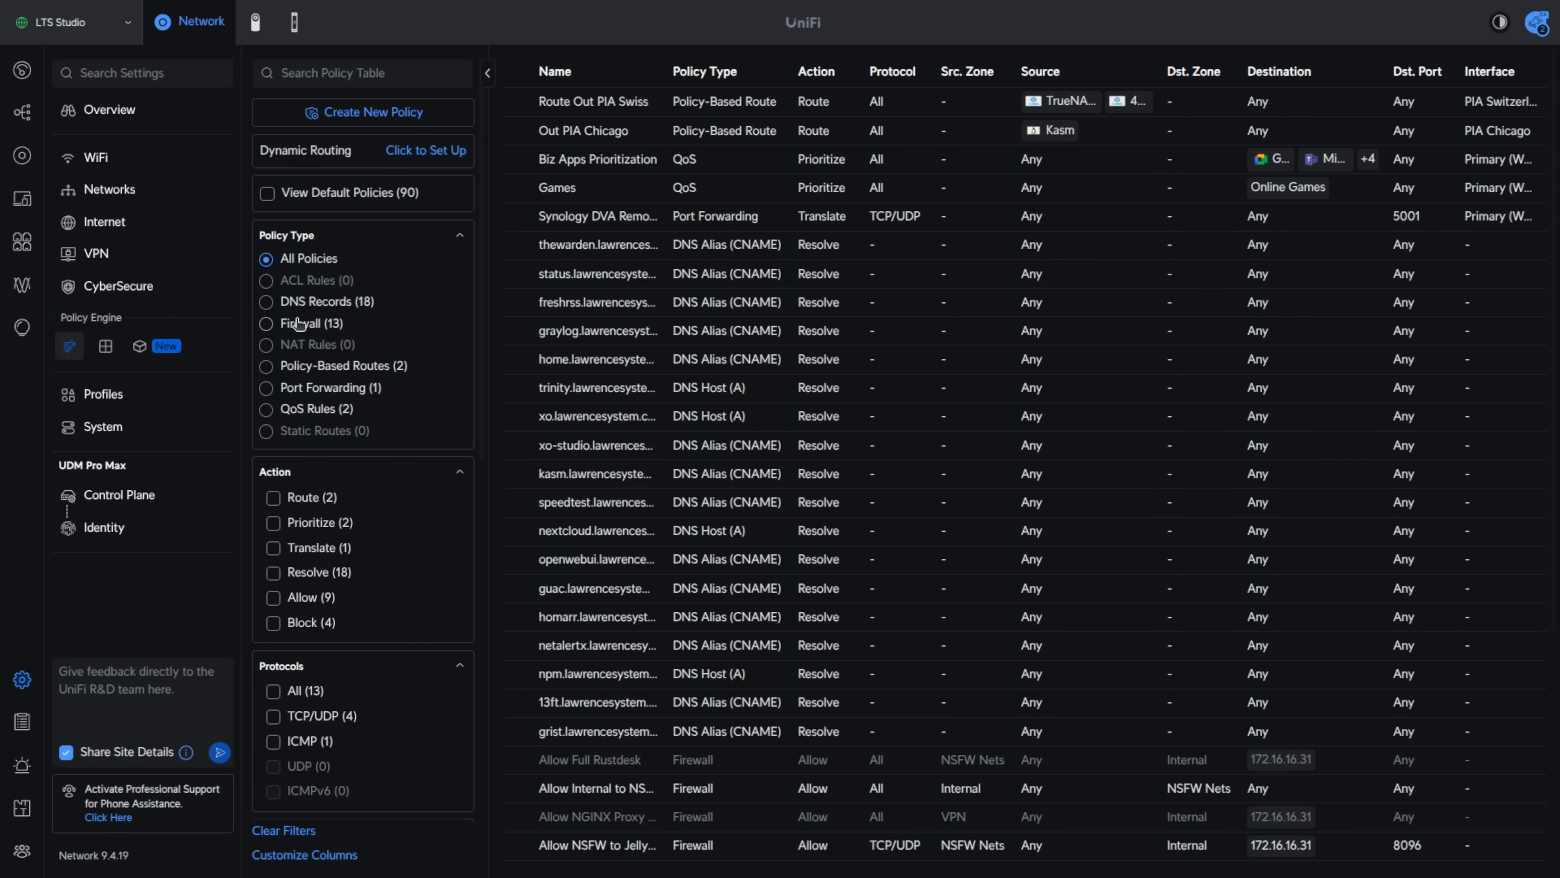
left_click(303, 322)
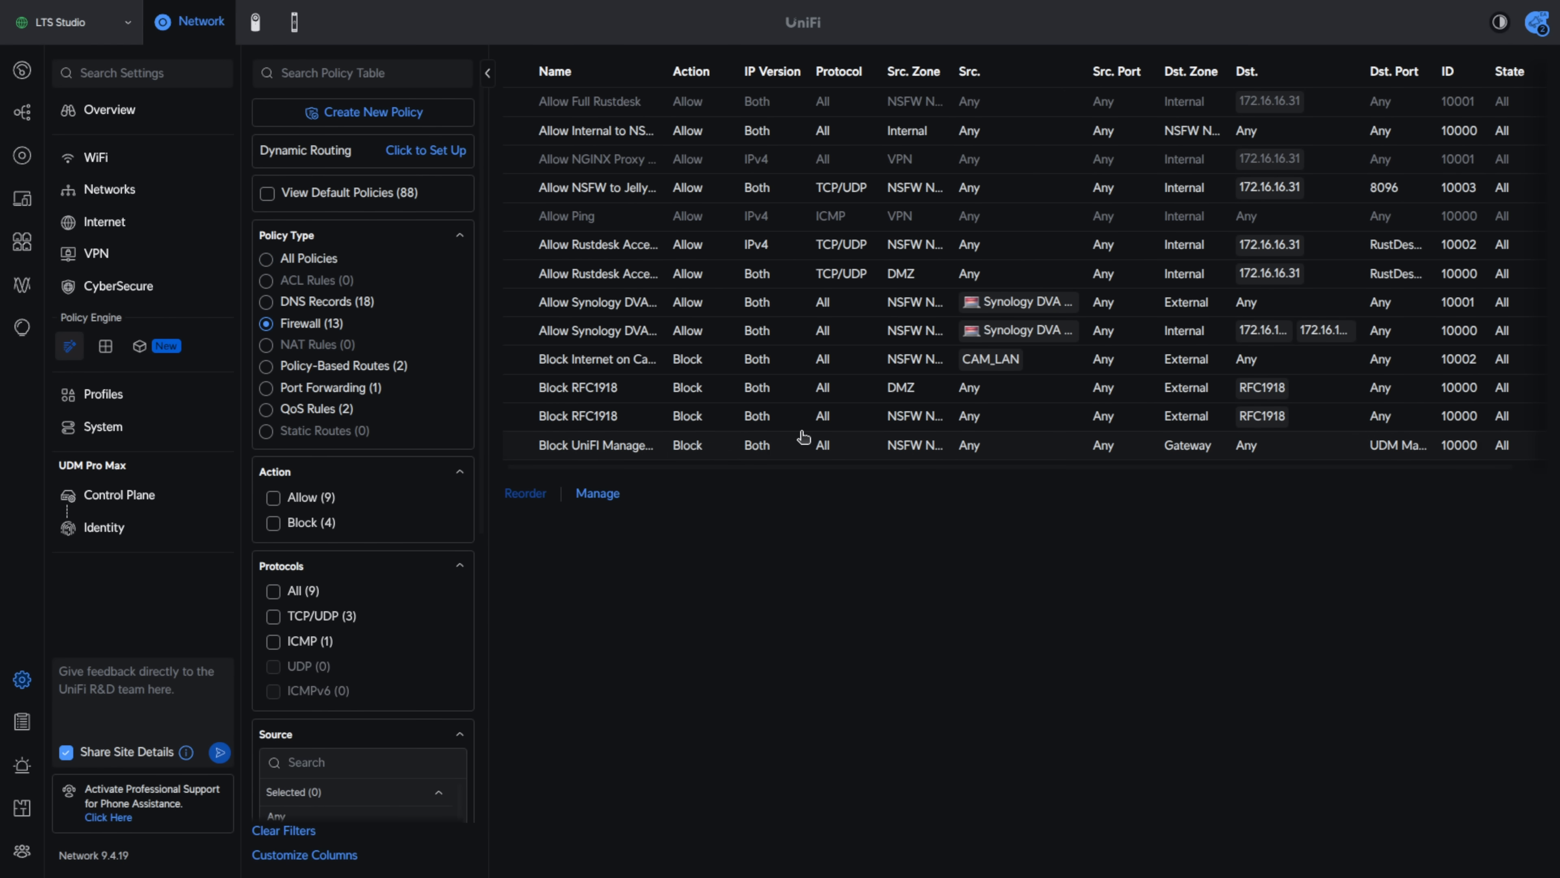
mouse_move(992, 460)
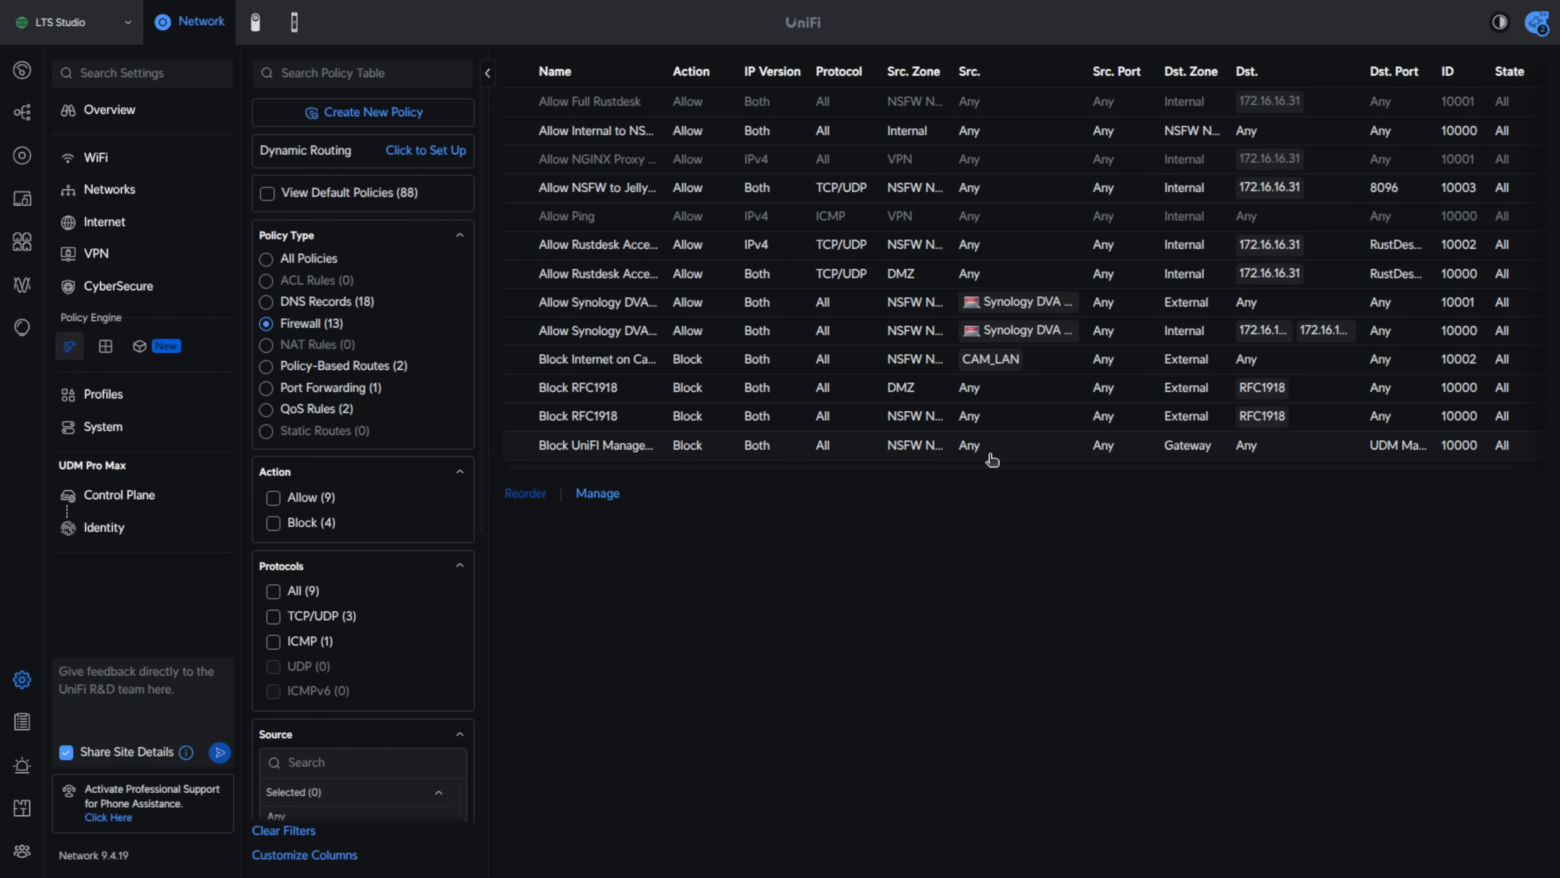
mouse_move(624, 219)
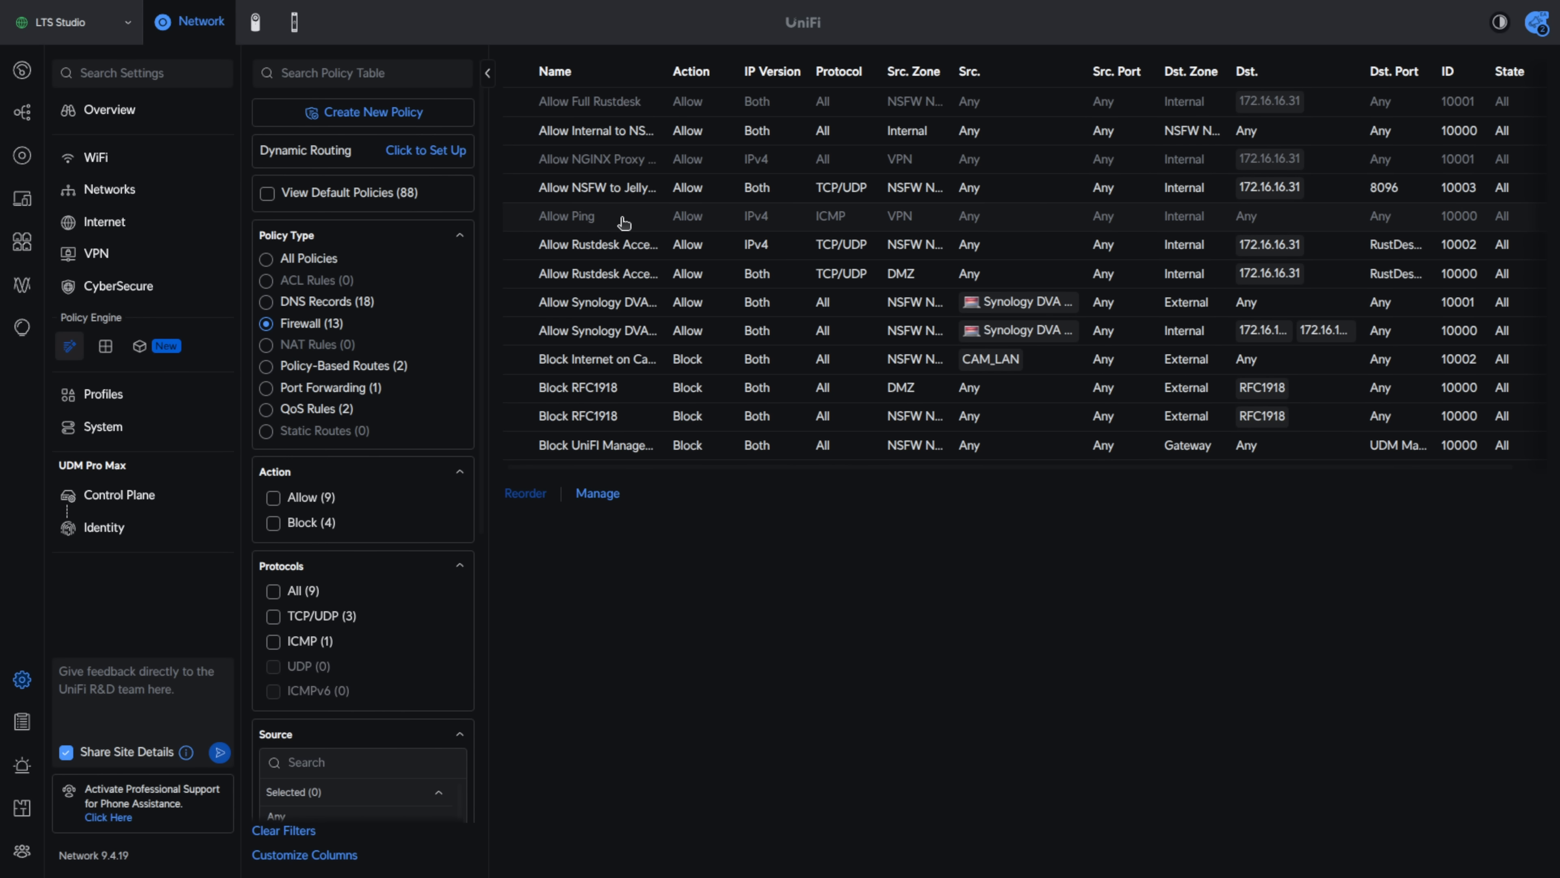
left_click(567, 216)
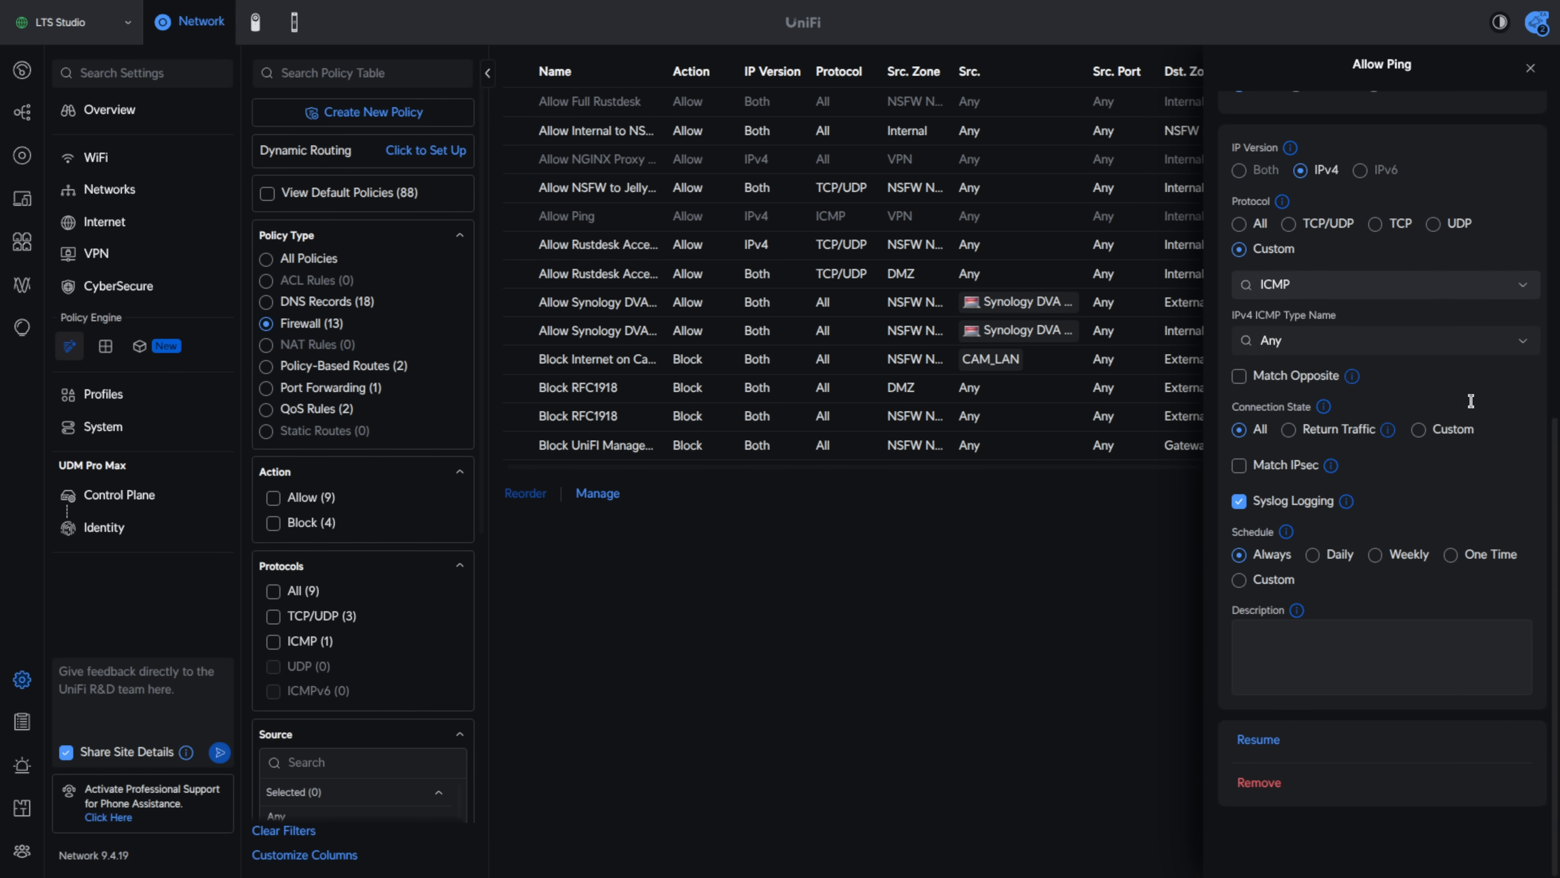
scroll("up", 3)
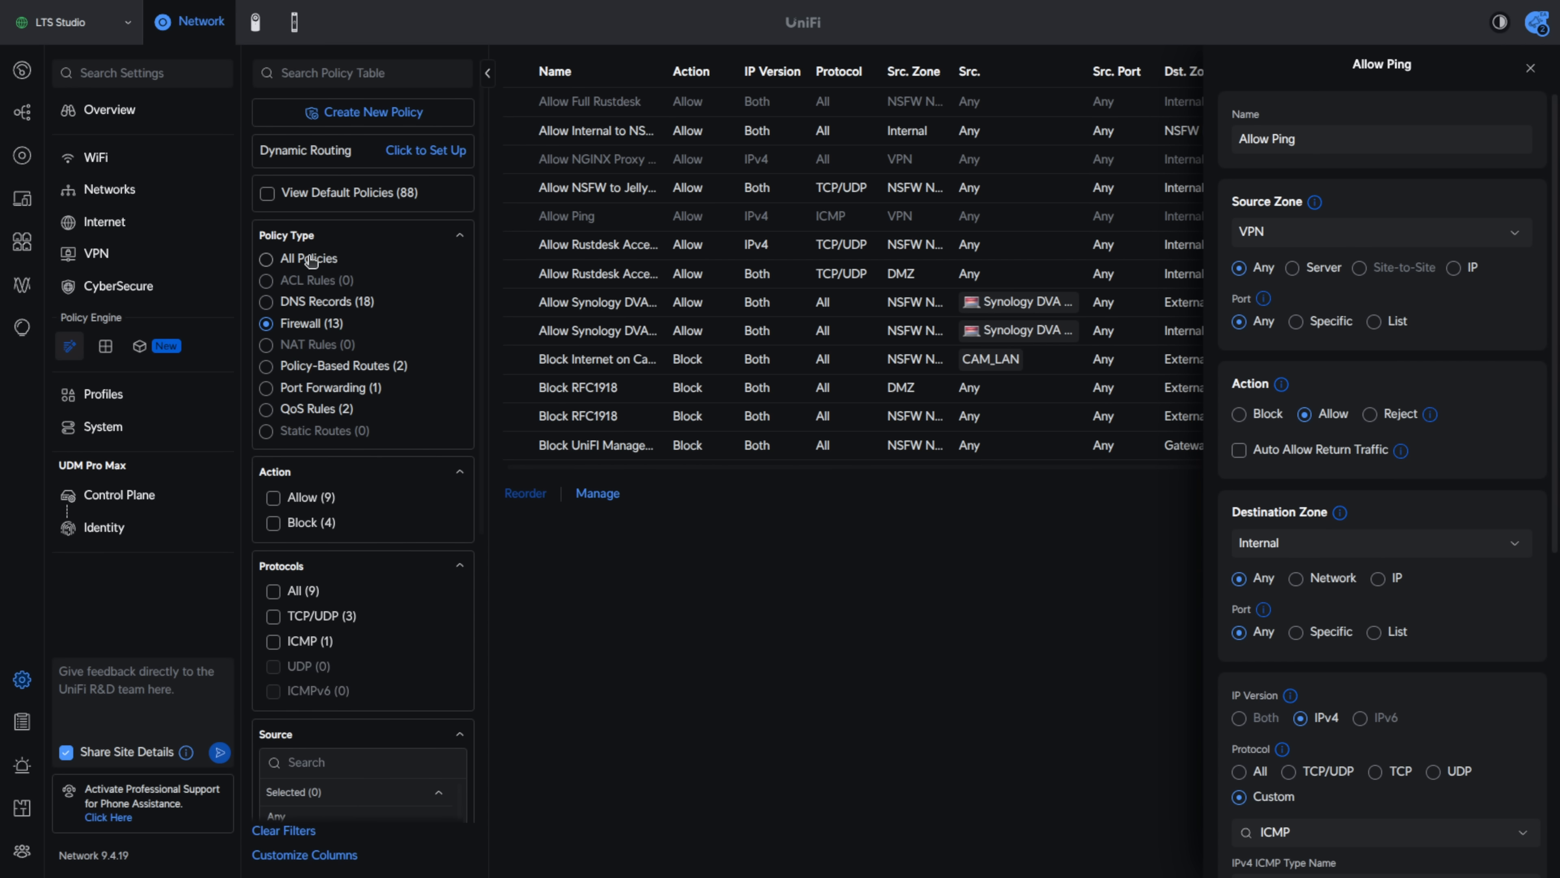
Show all policy types again and search the policy table for PIA
left_click(303, 258)
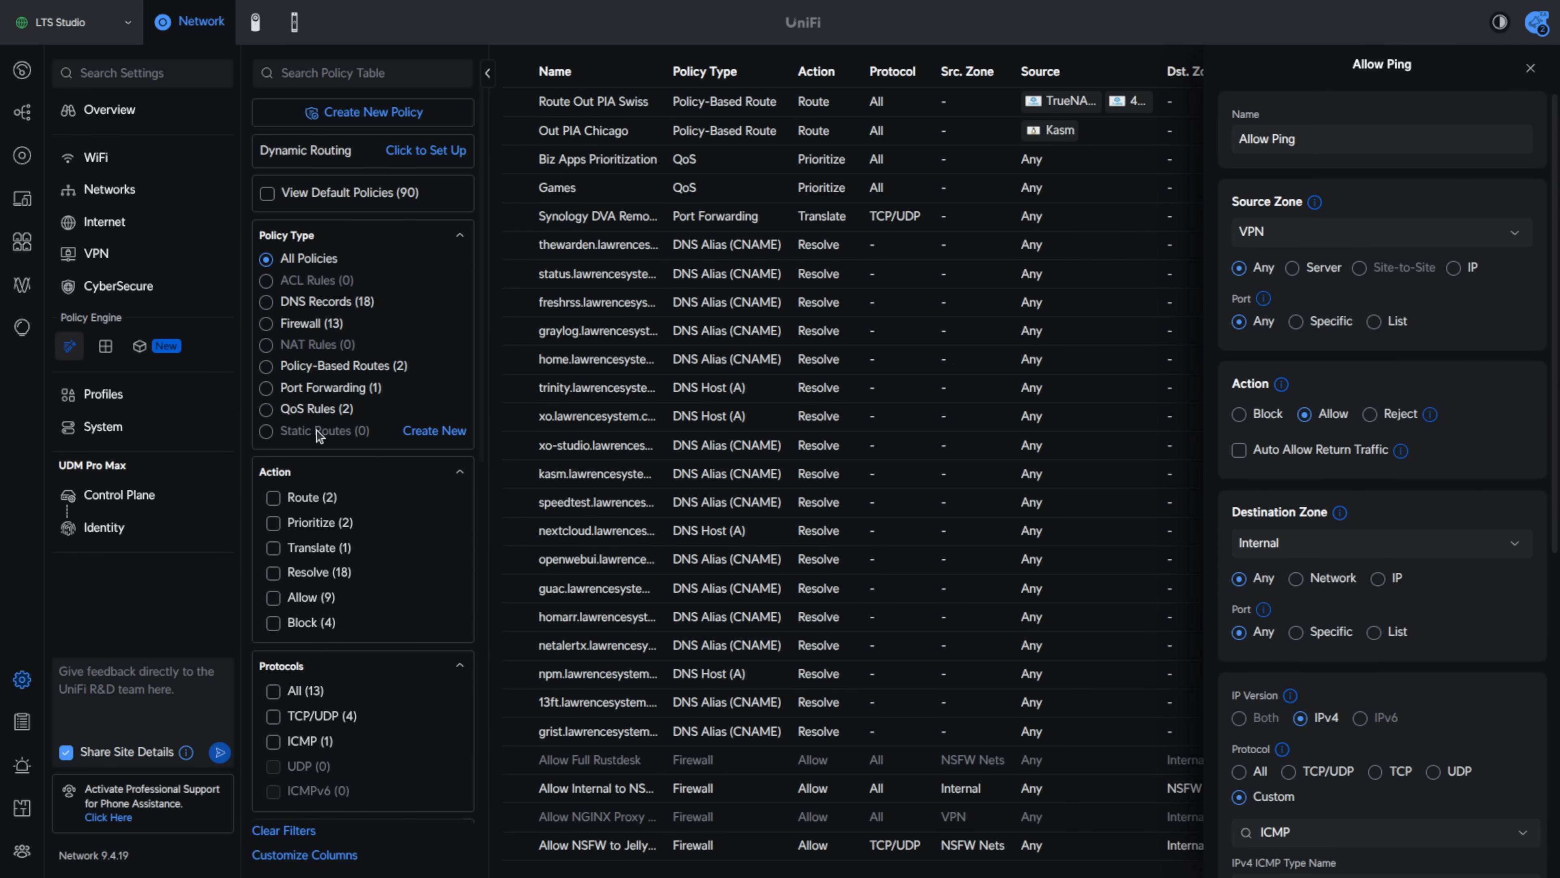
left_click(361, 72)
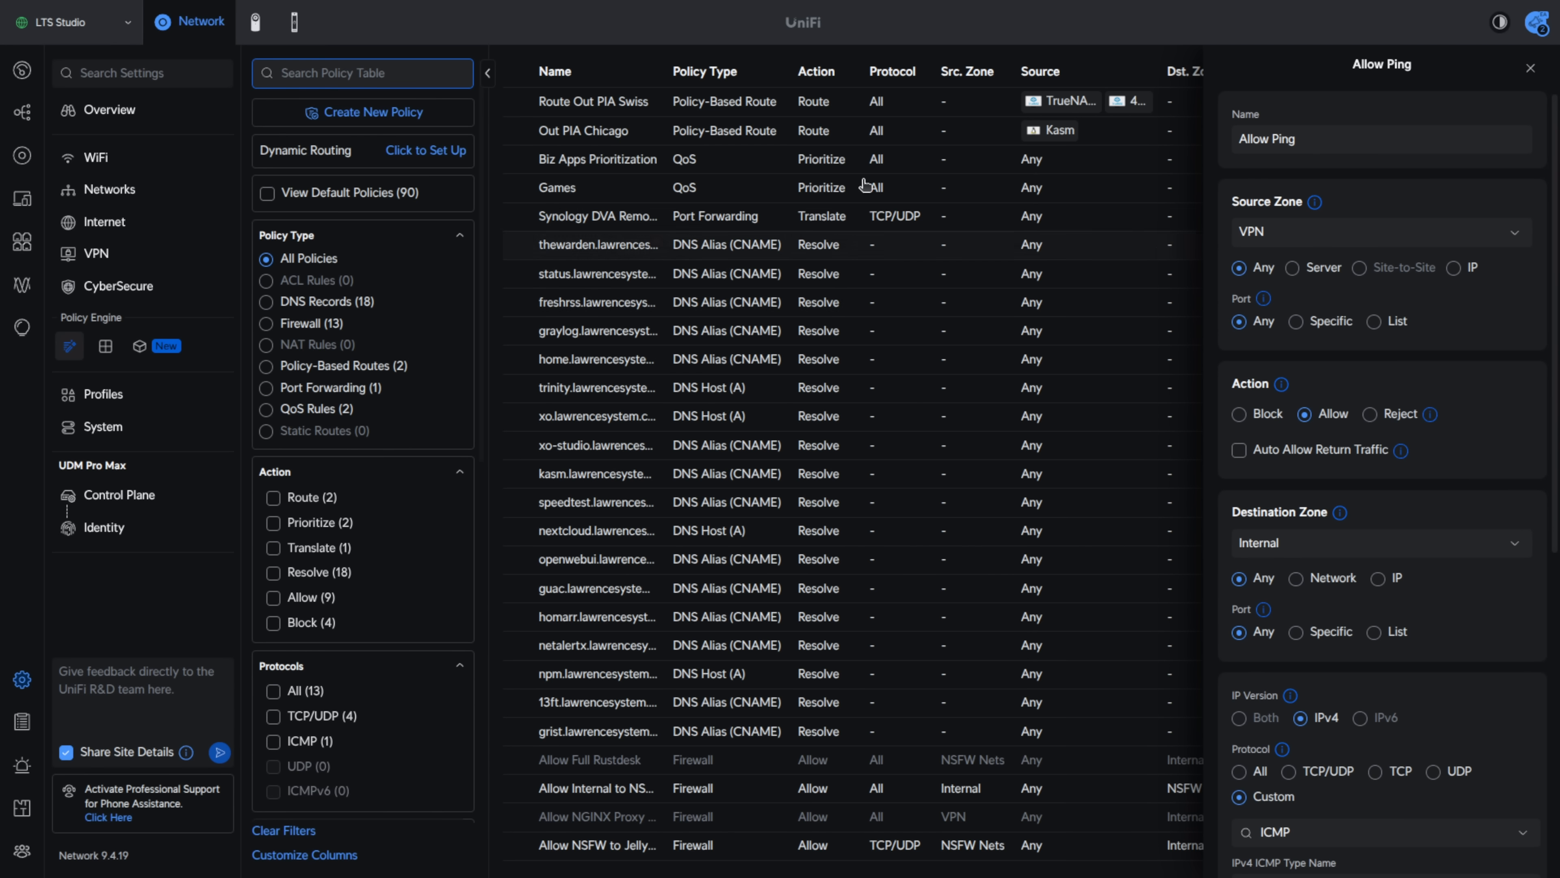
left_click(1530, 67)
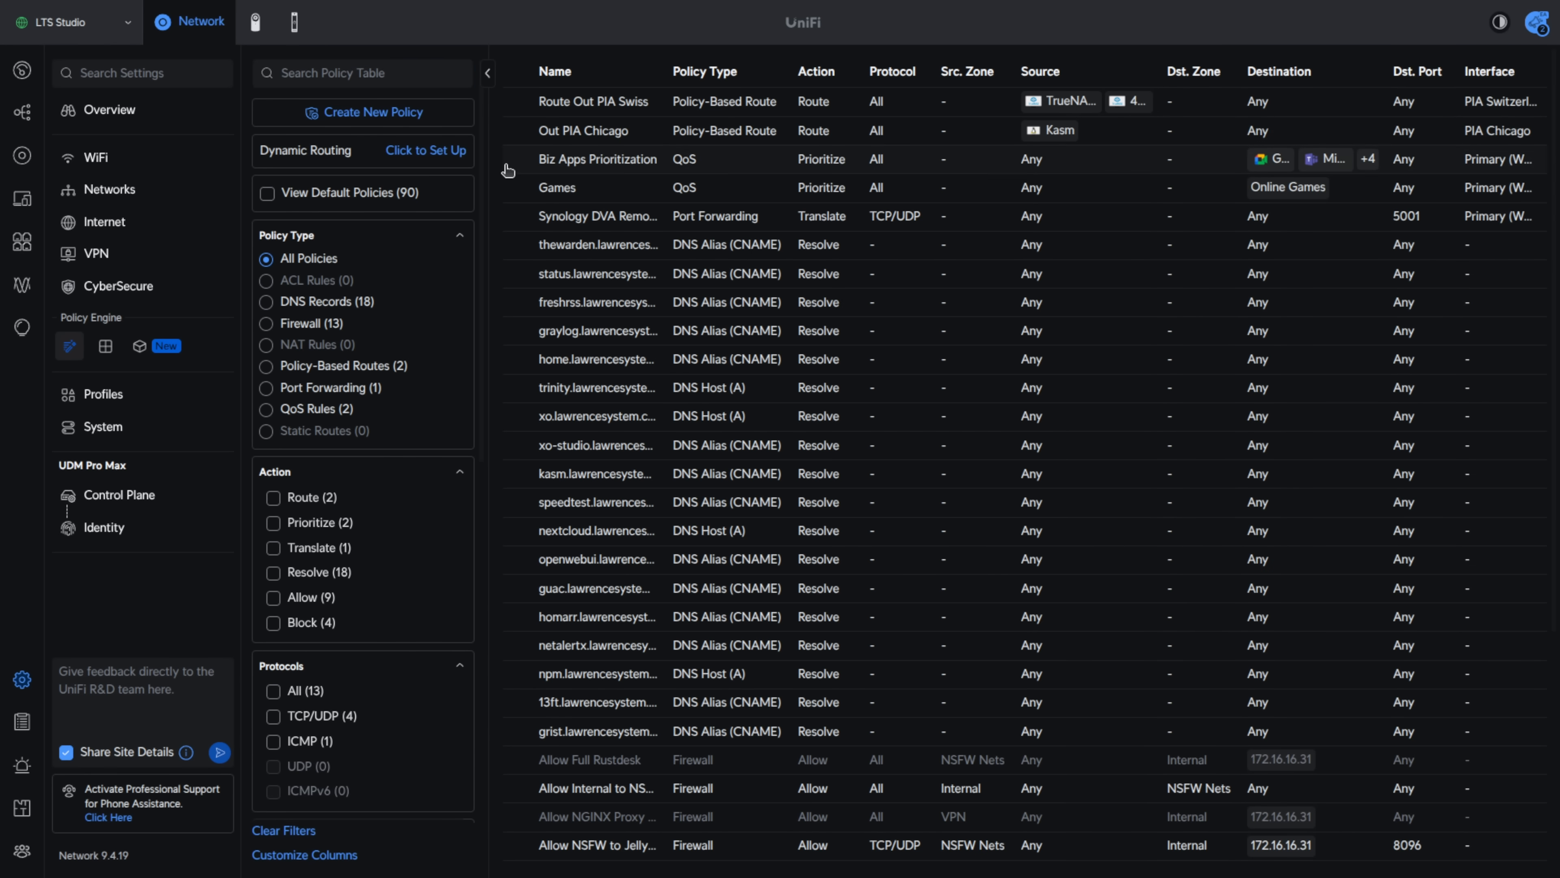
left_click(359, 72)
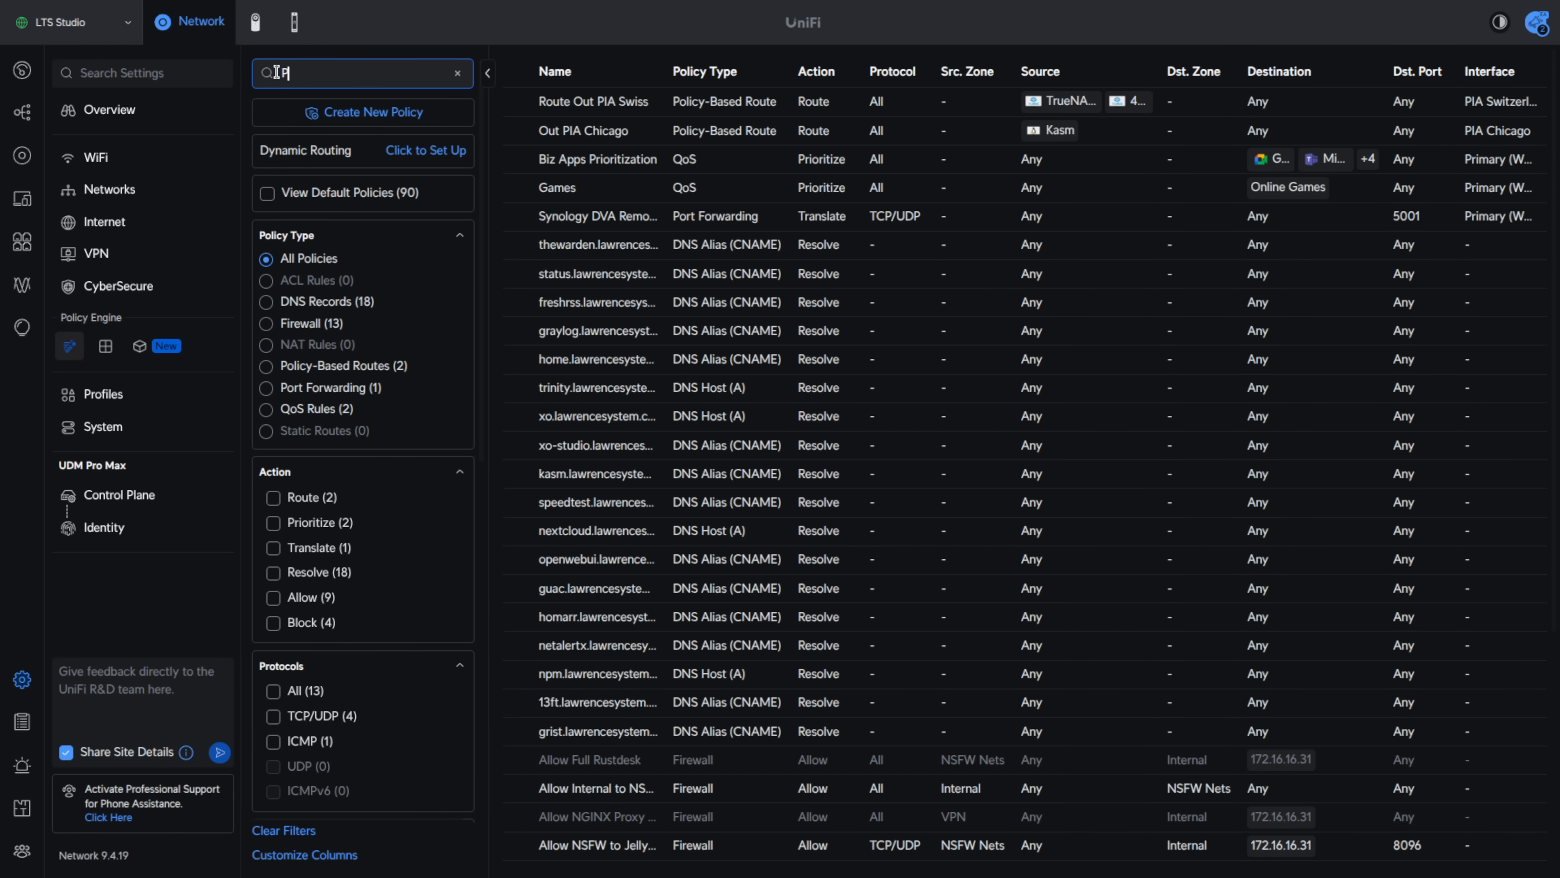
type("PIA")
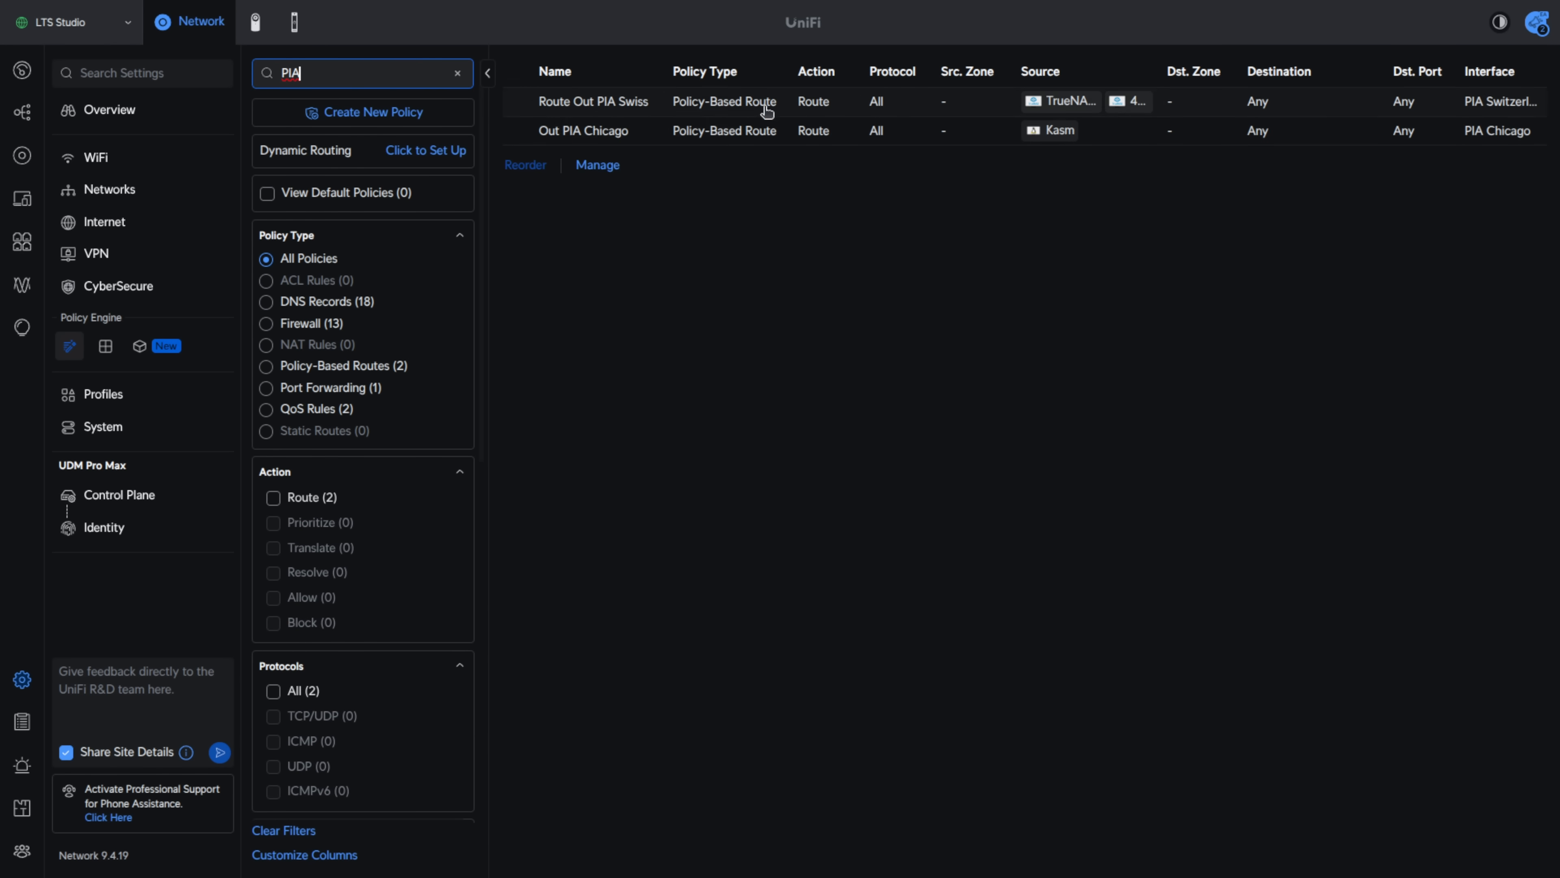
mouse_move(707, 107)
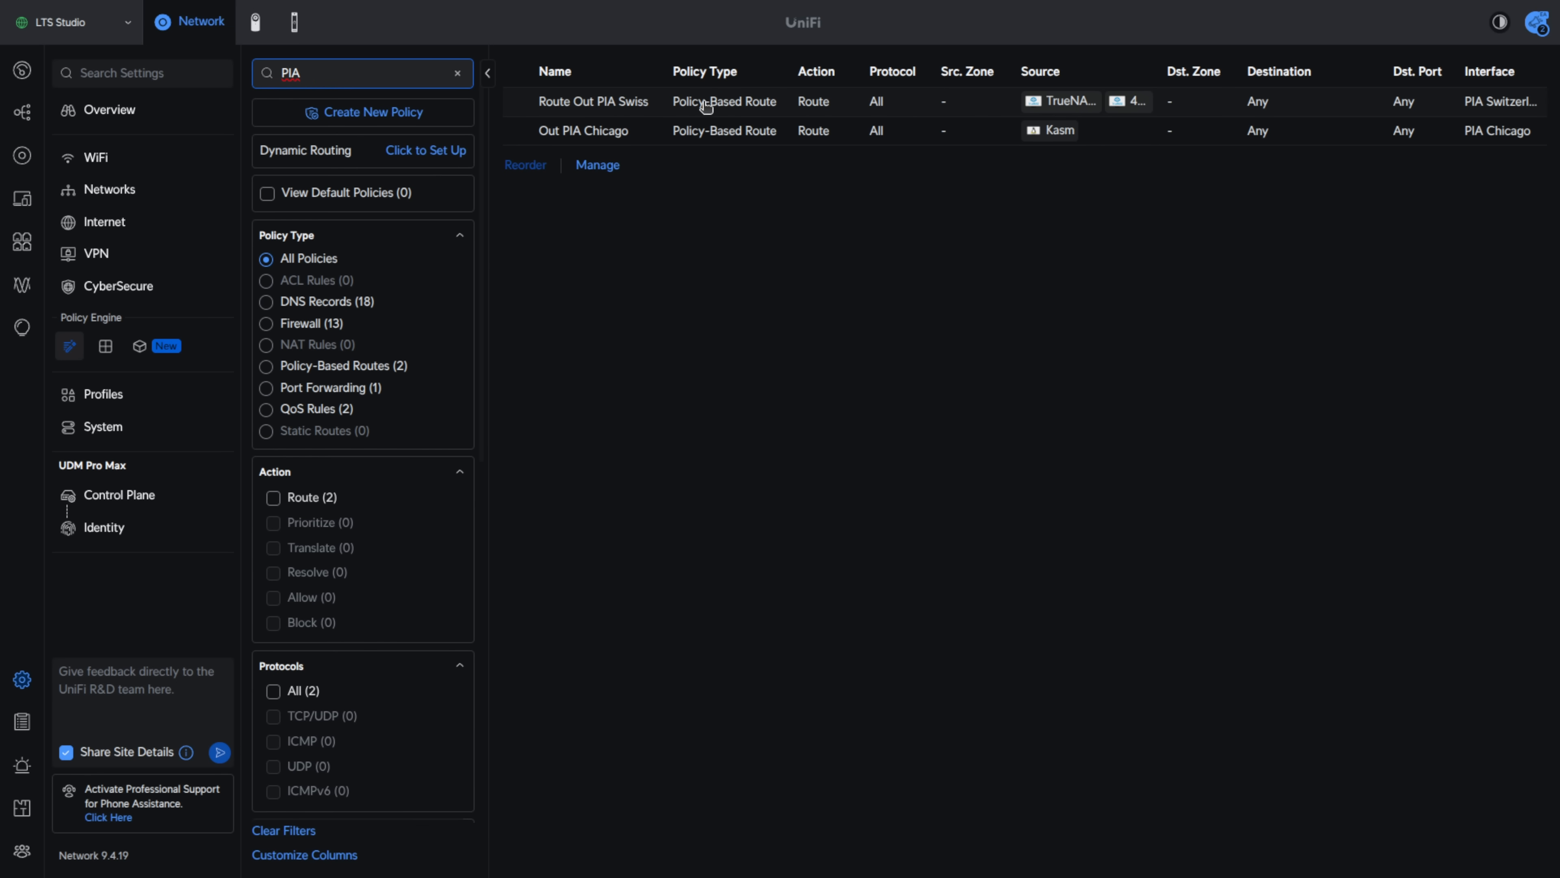
View the Route Out PIA Swiss policy panel and close it
left_click(593, 101)
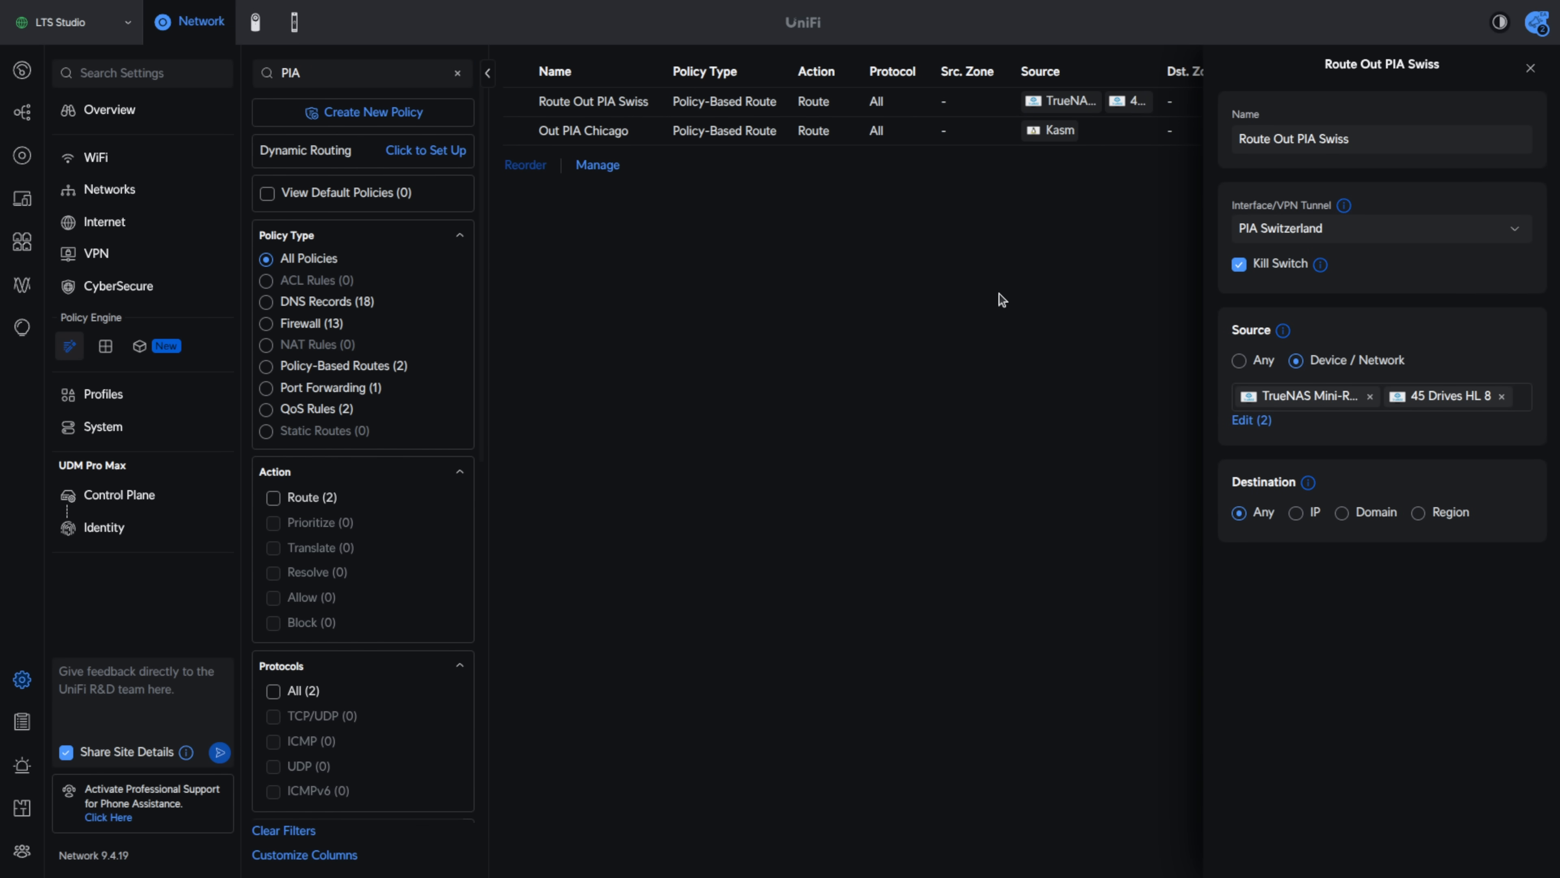
left_click(1530, 68)
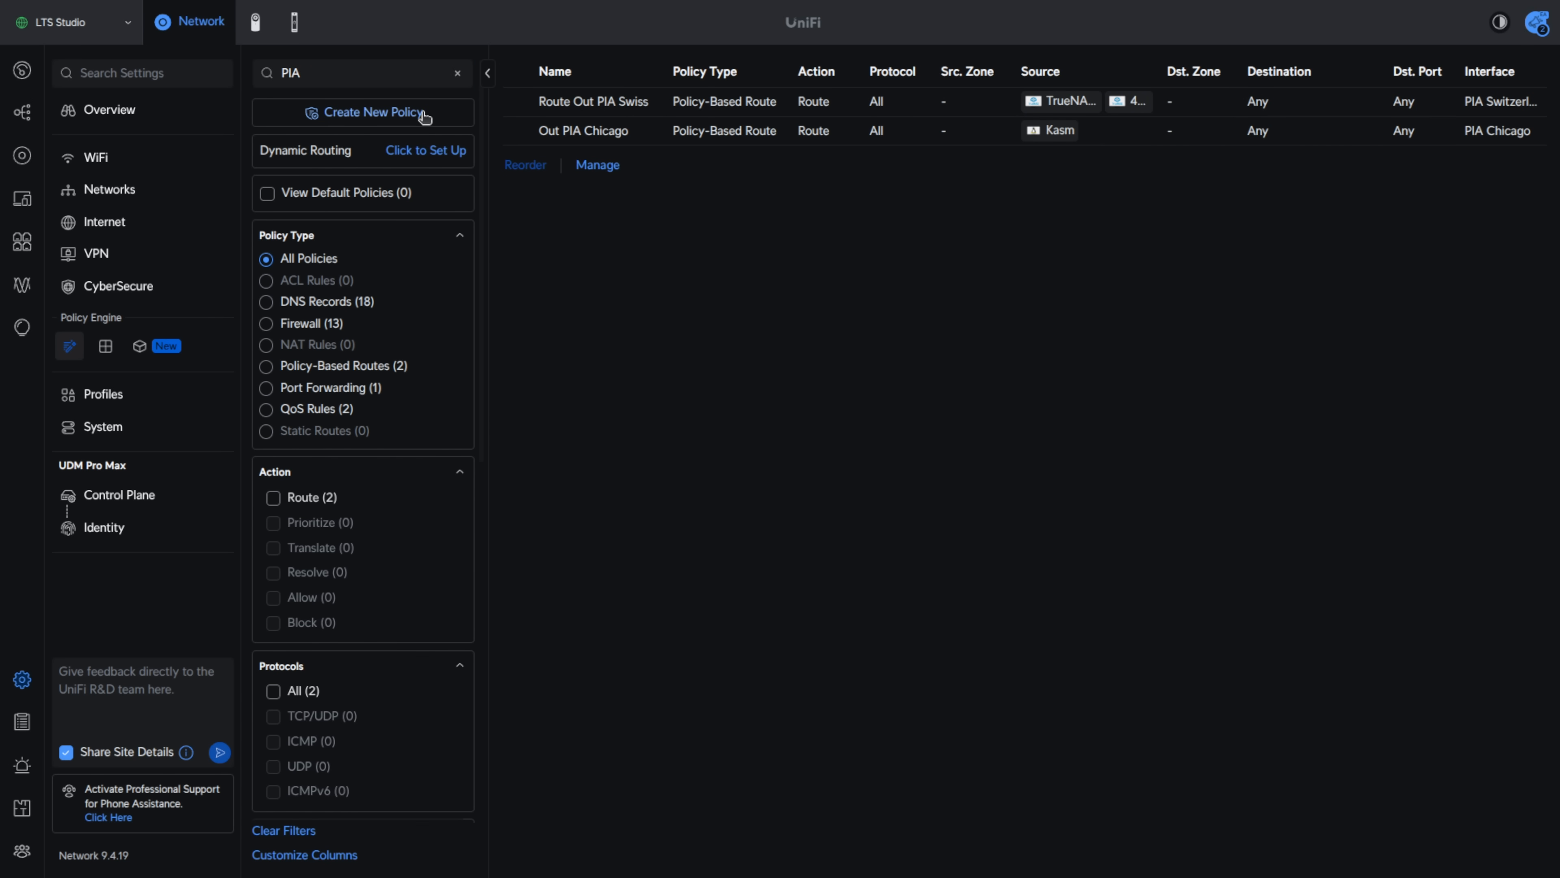
left_click(376, 112)
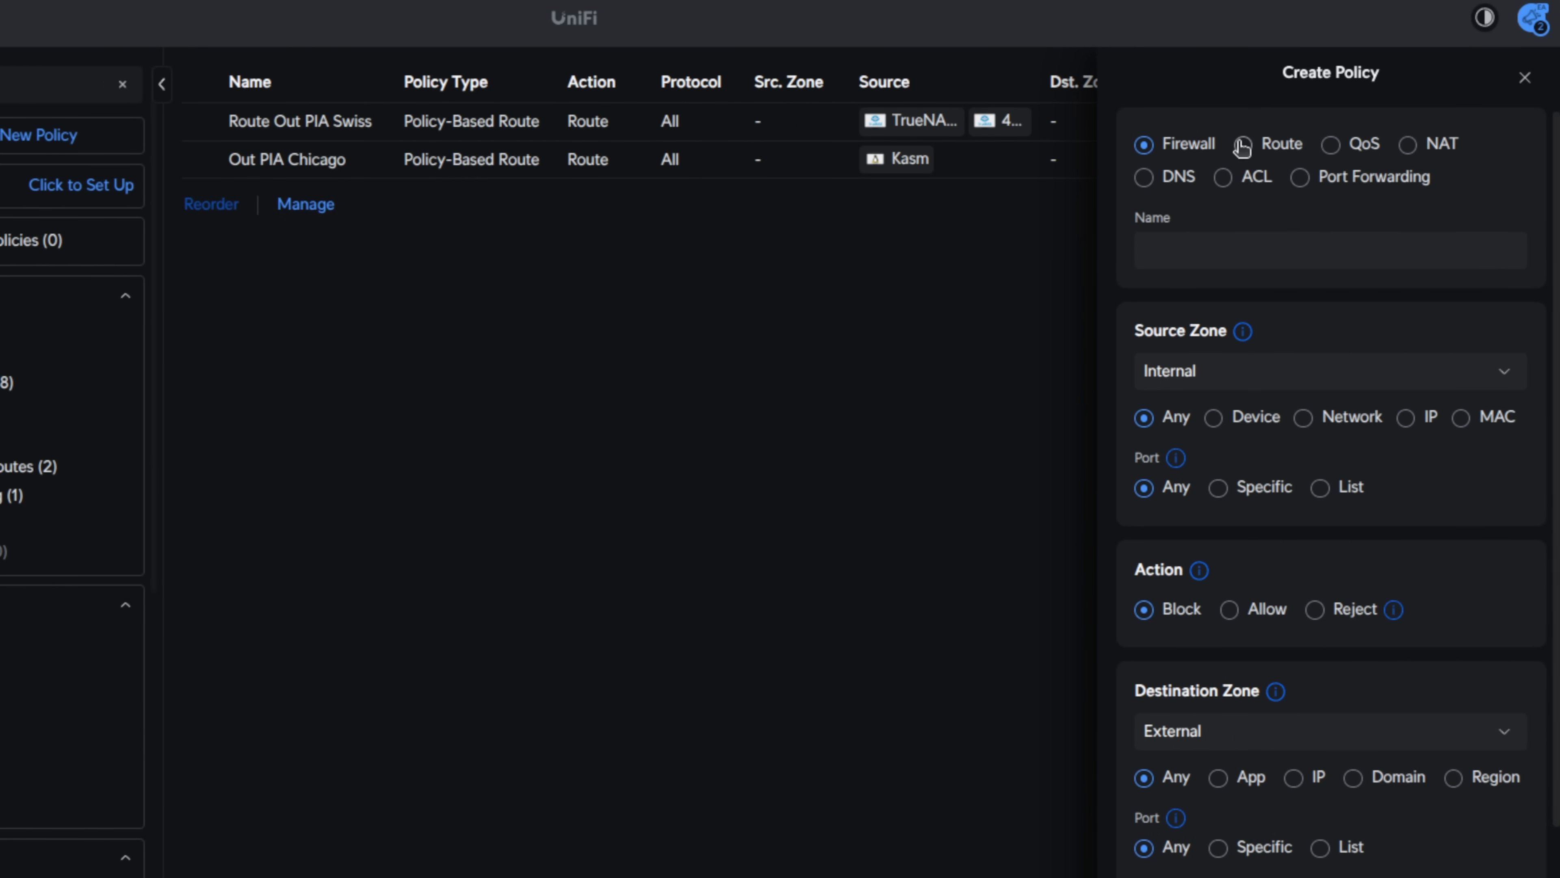
left_click(1333, 143)
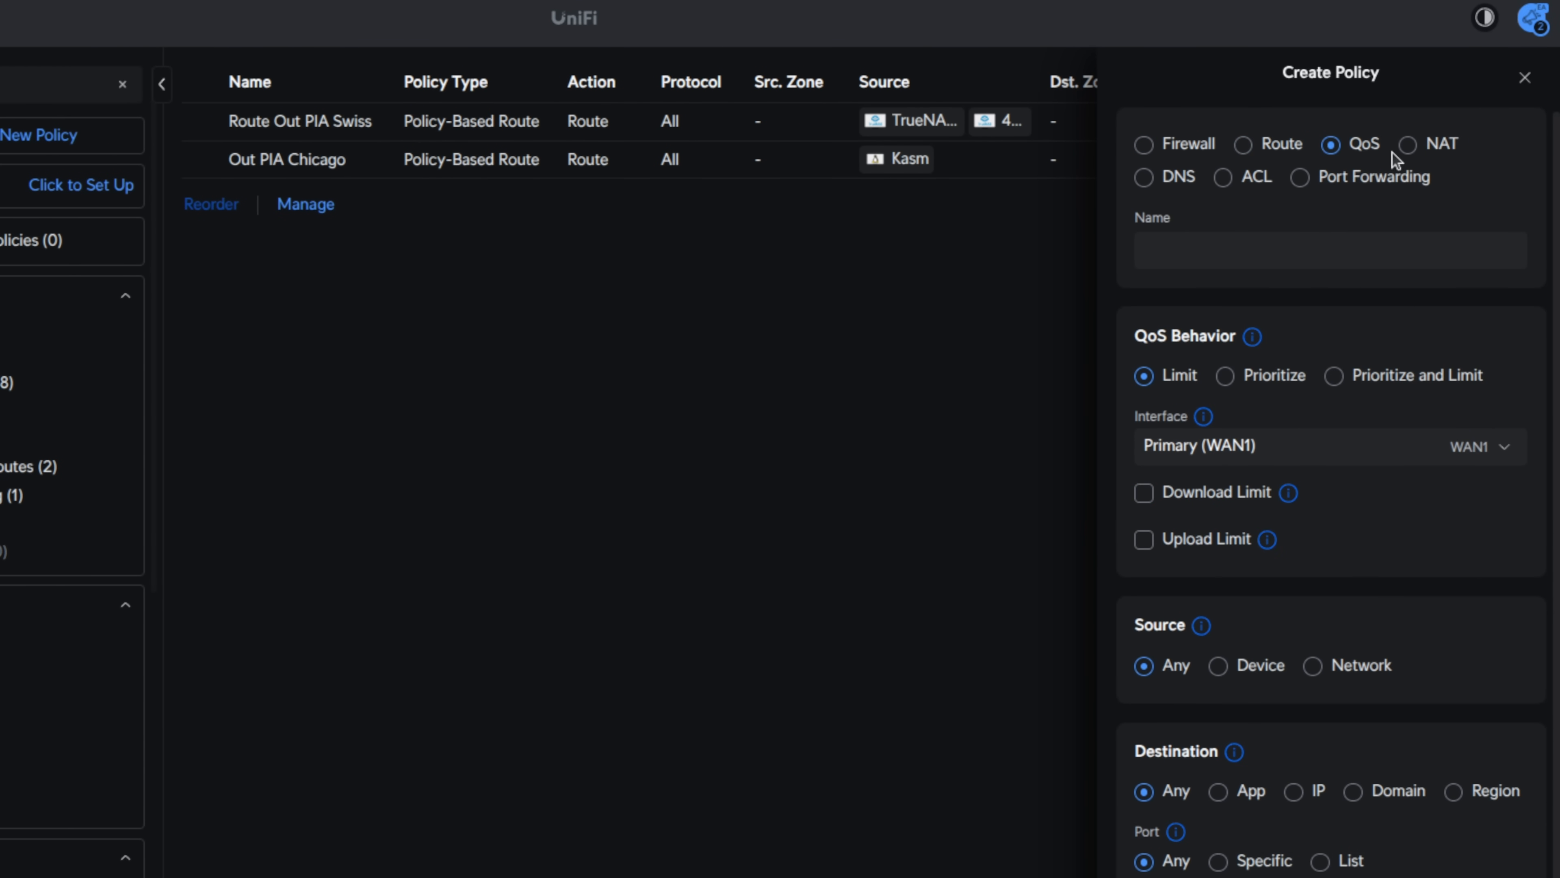
left_click(1409, 143)
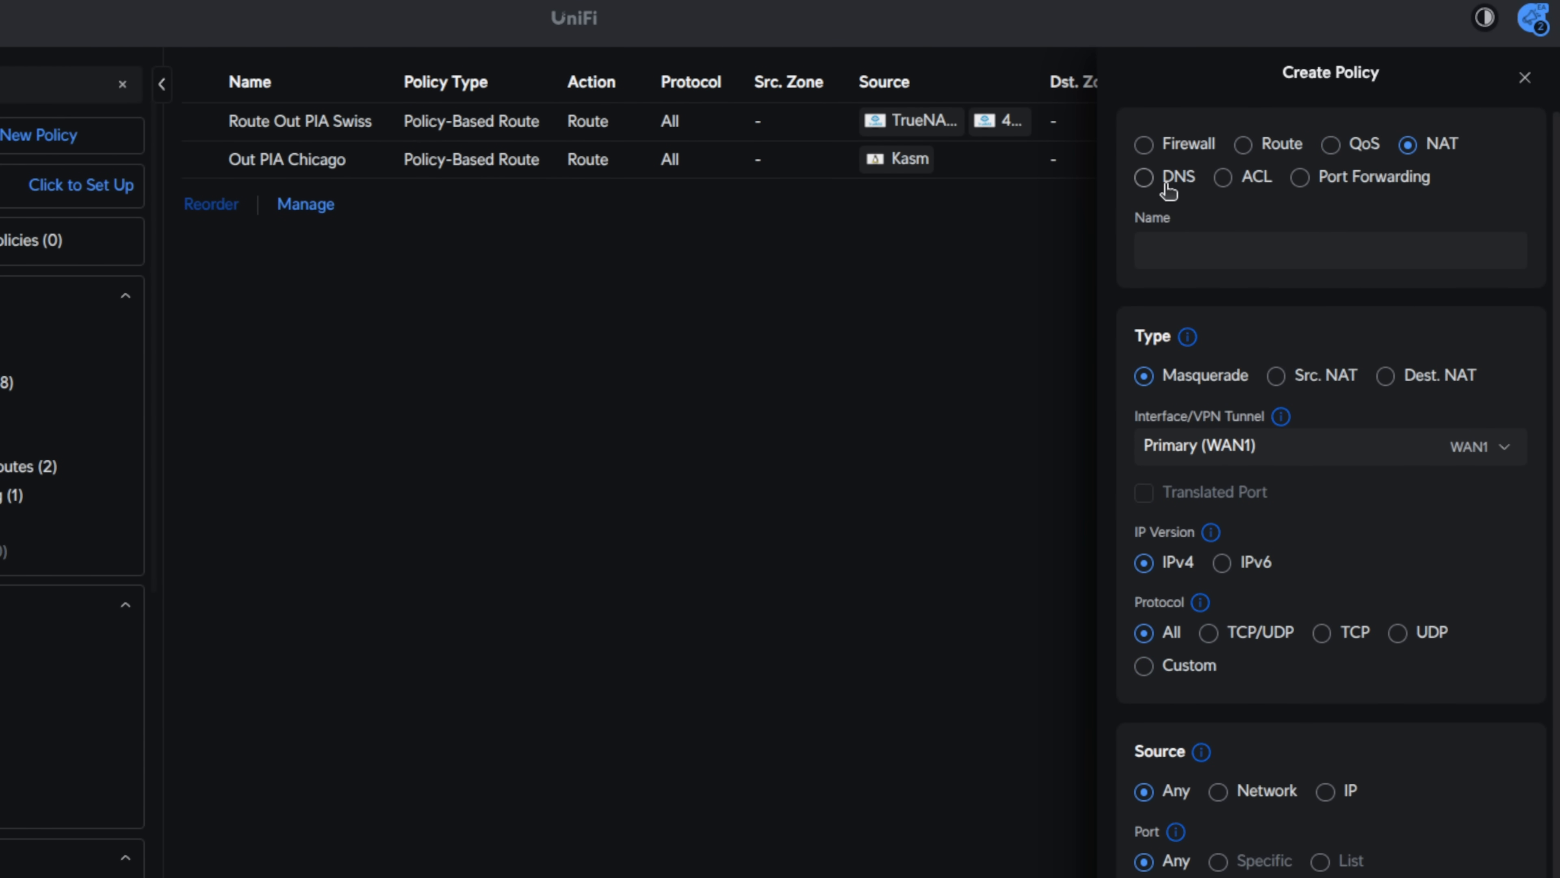
left_click(1144, 176)
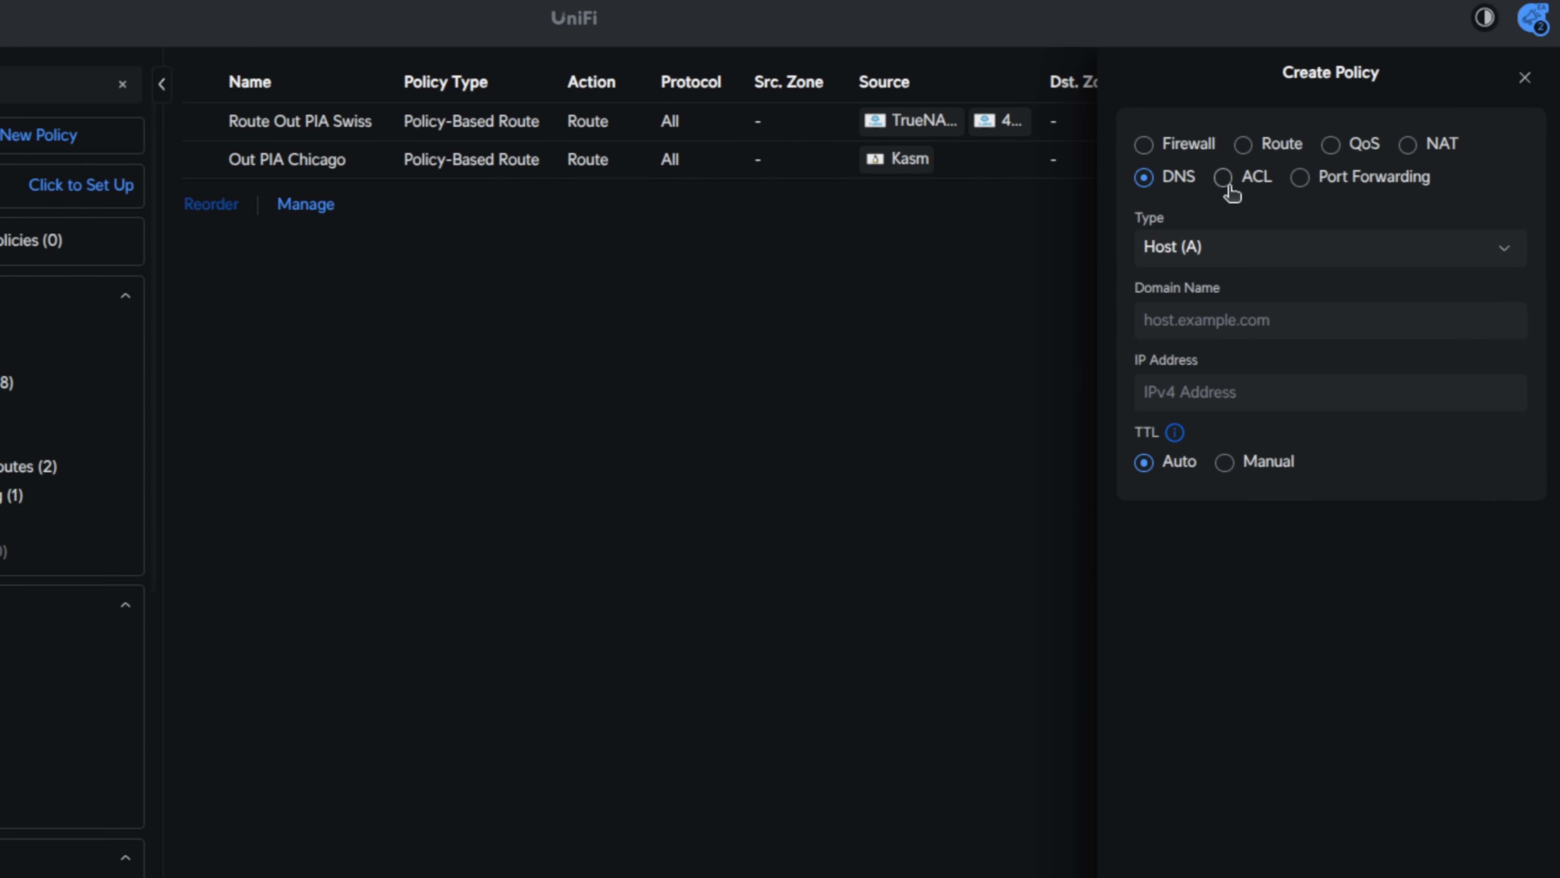
left_click(1224, 176)
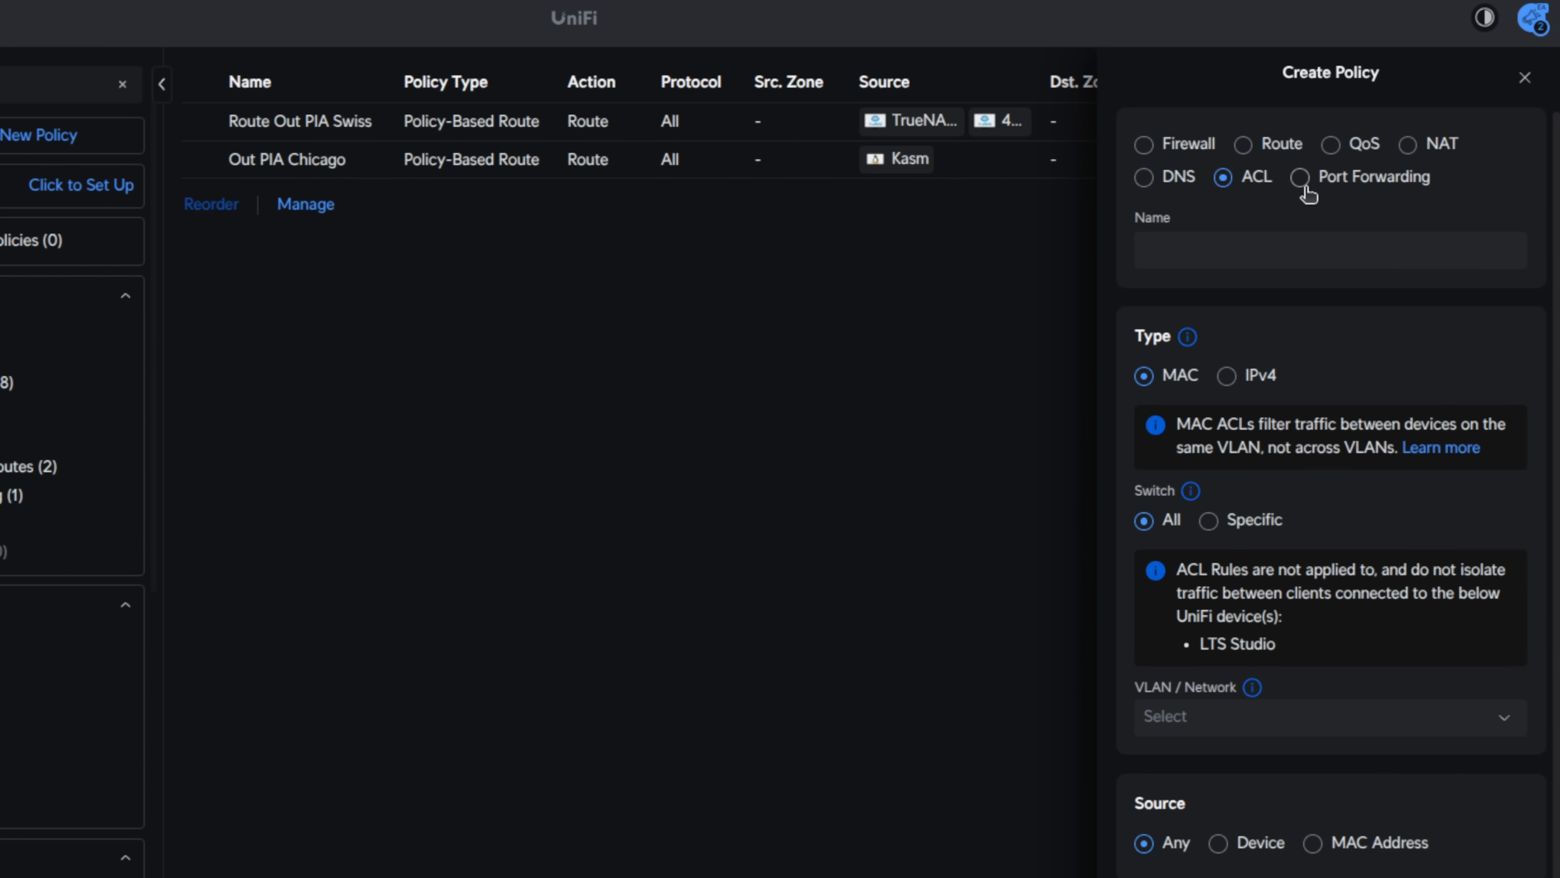
left_click(1300, 176)
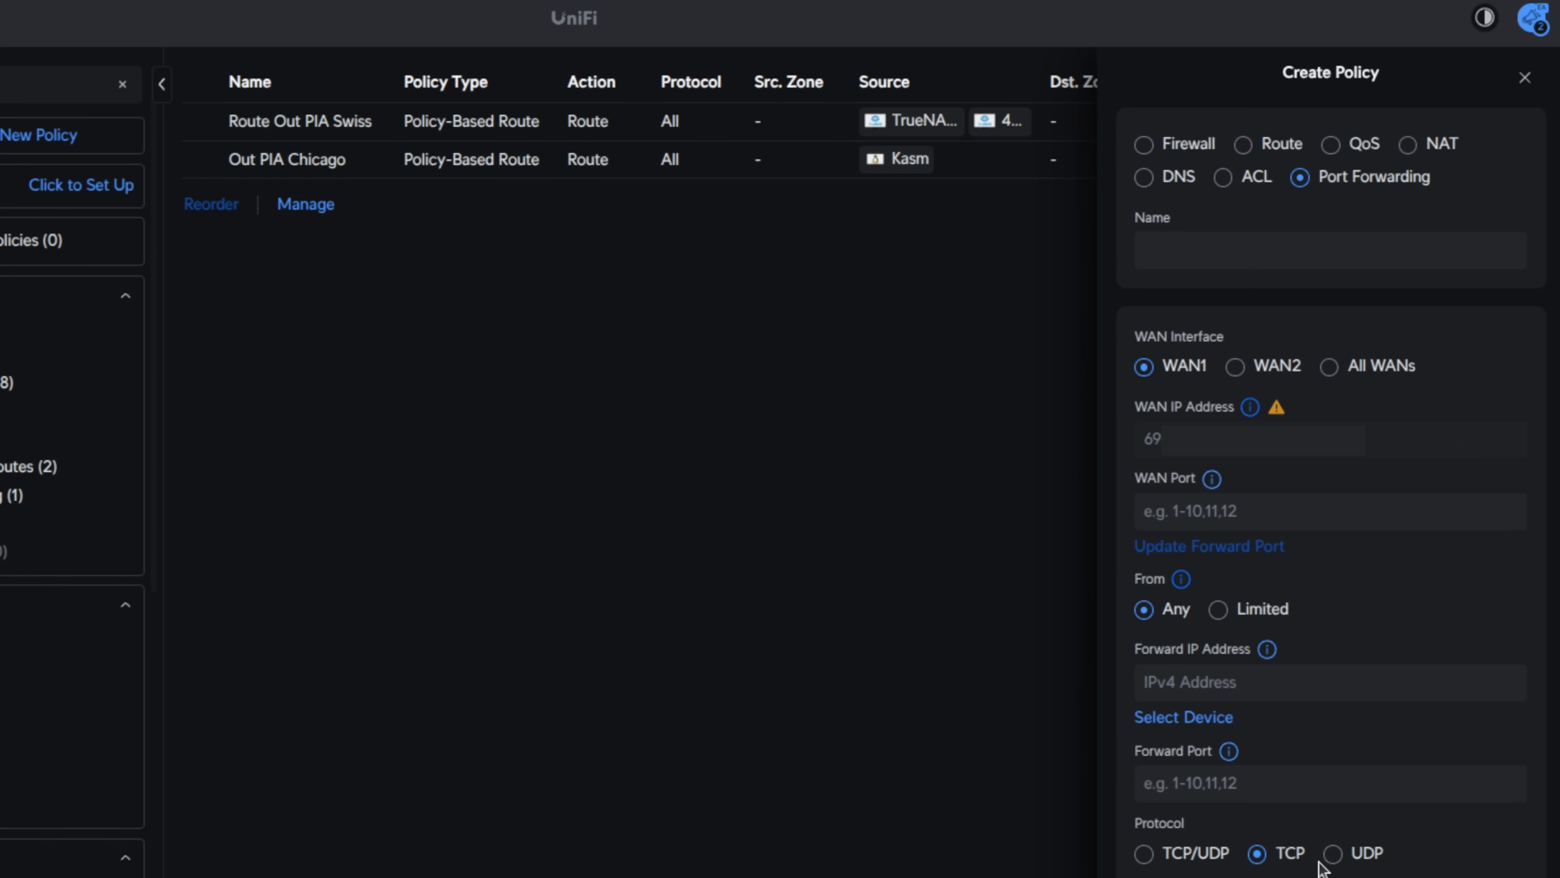
mouse_move(1263, 764)
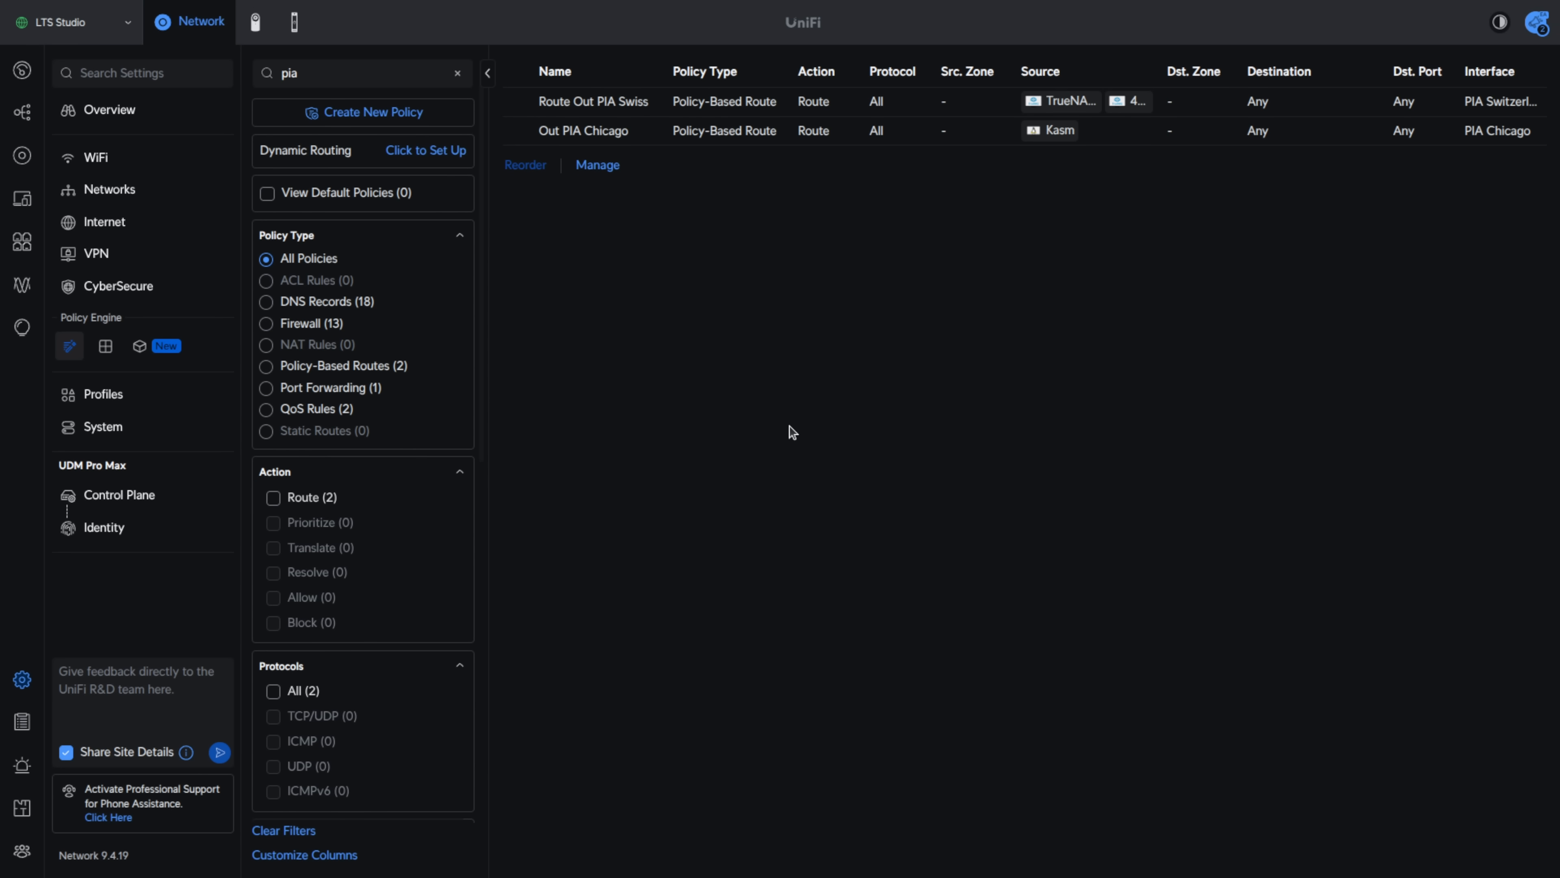
left_click(592, 101)
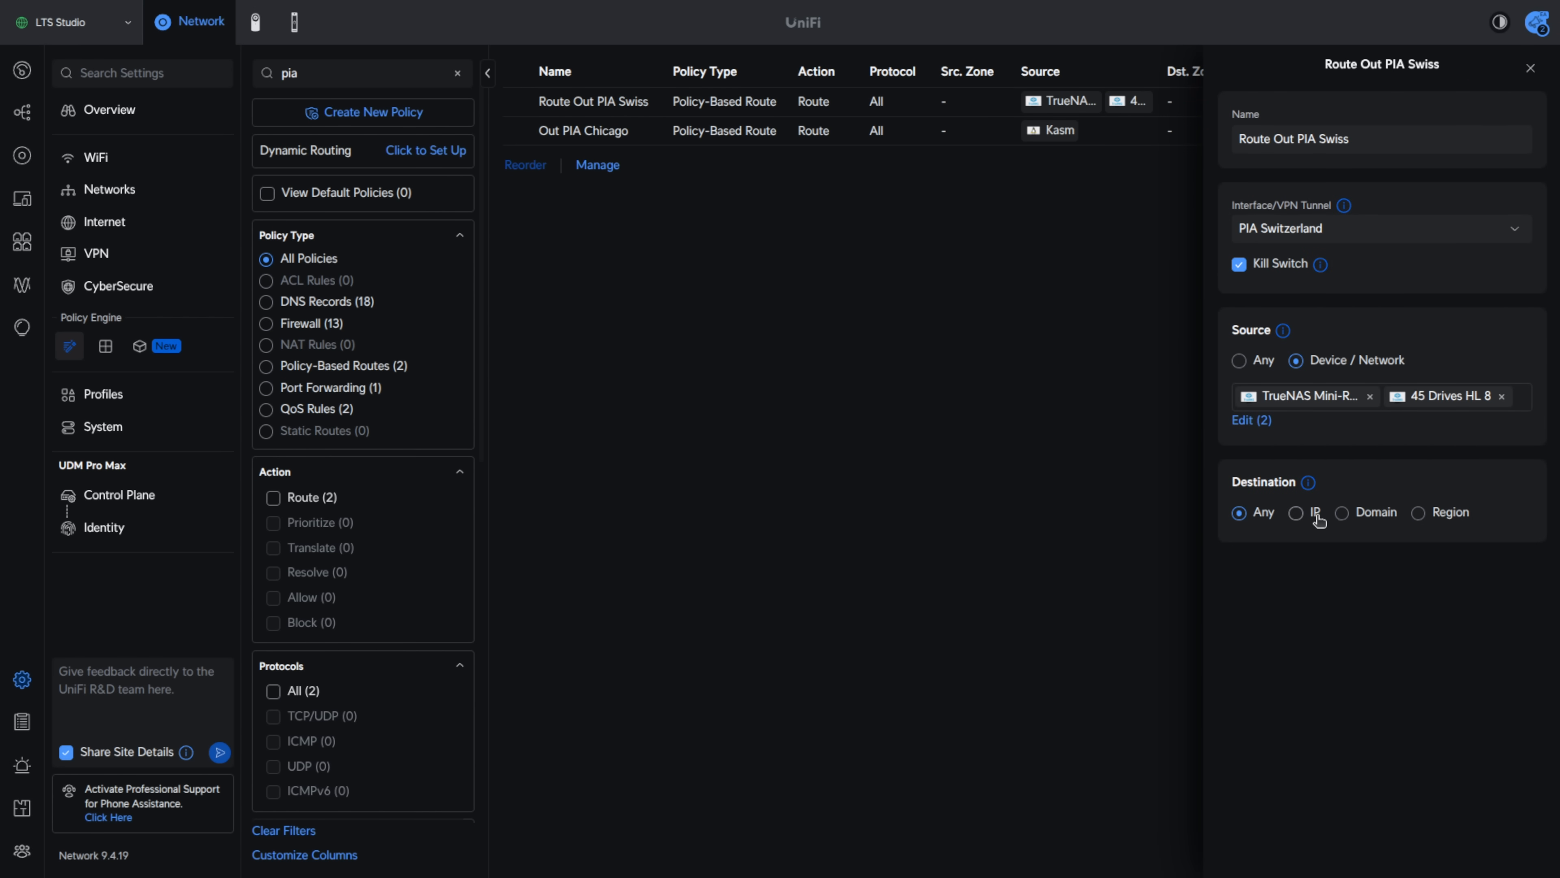
left_click(1343, 513)
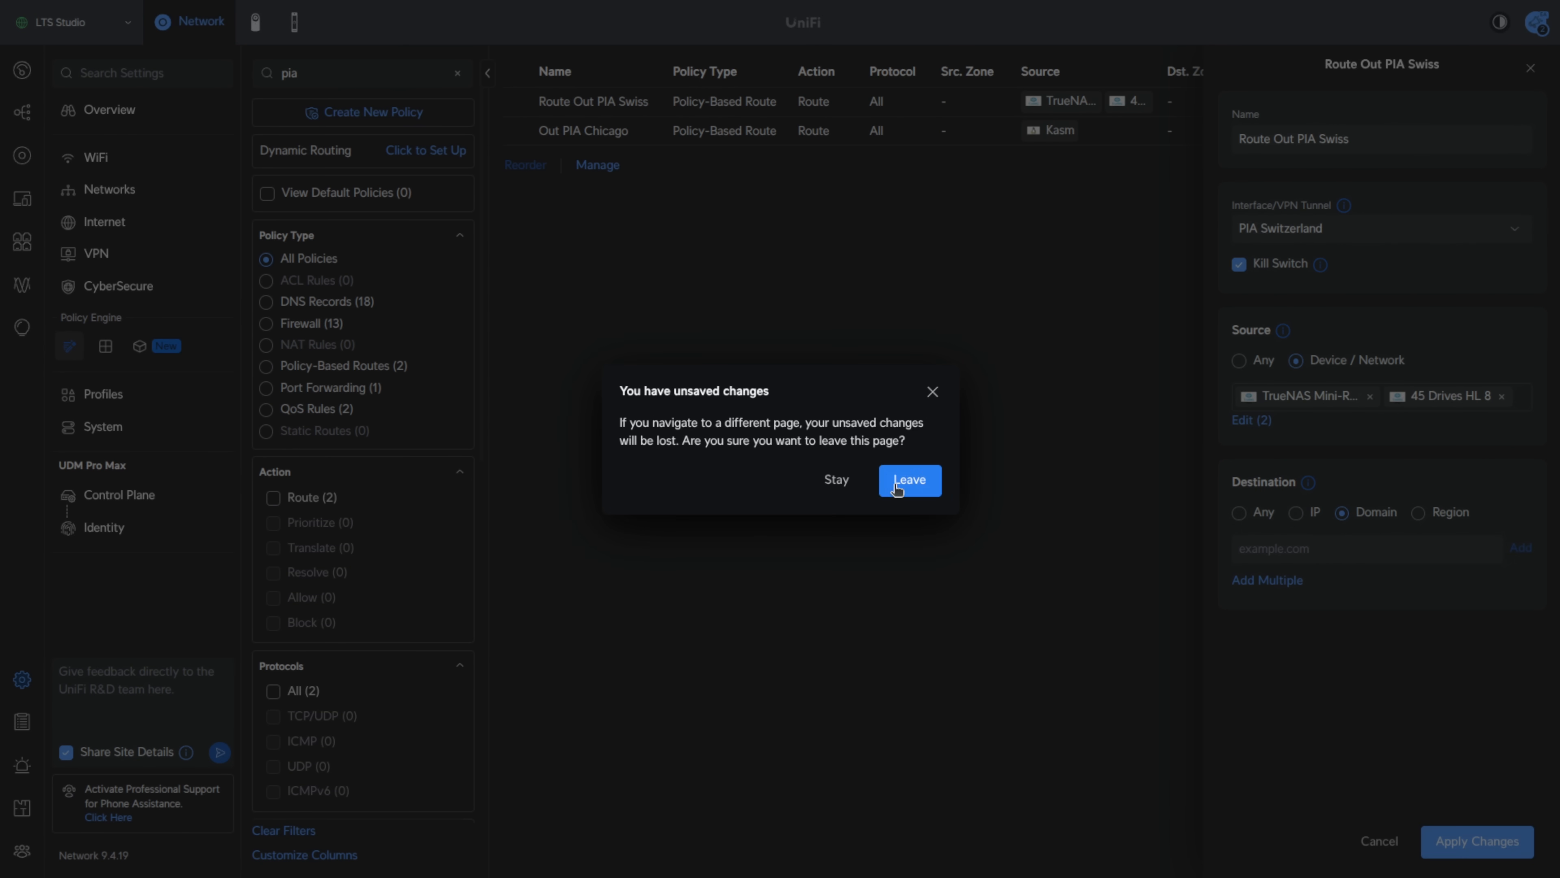
left_click(908, 479)
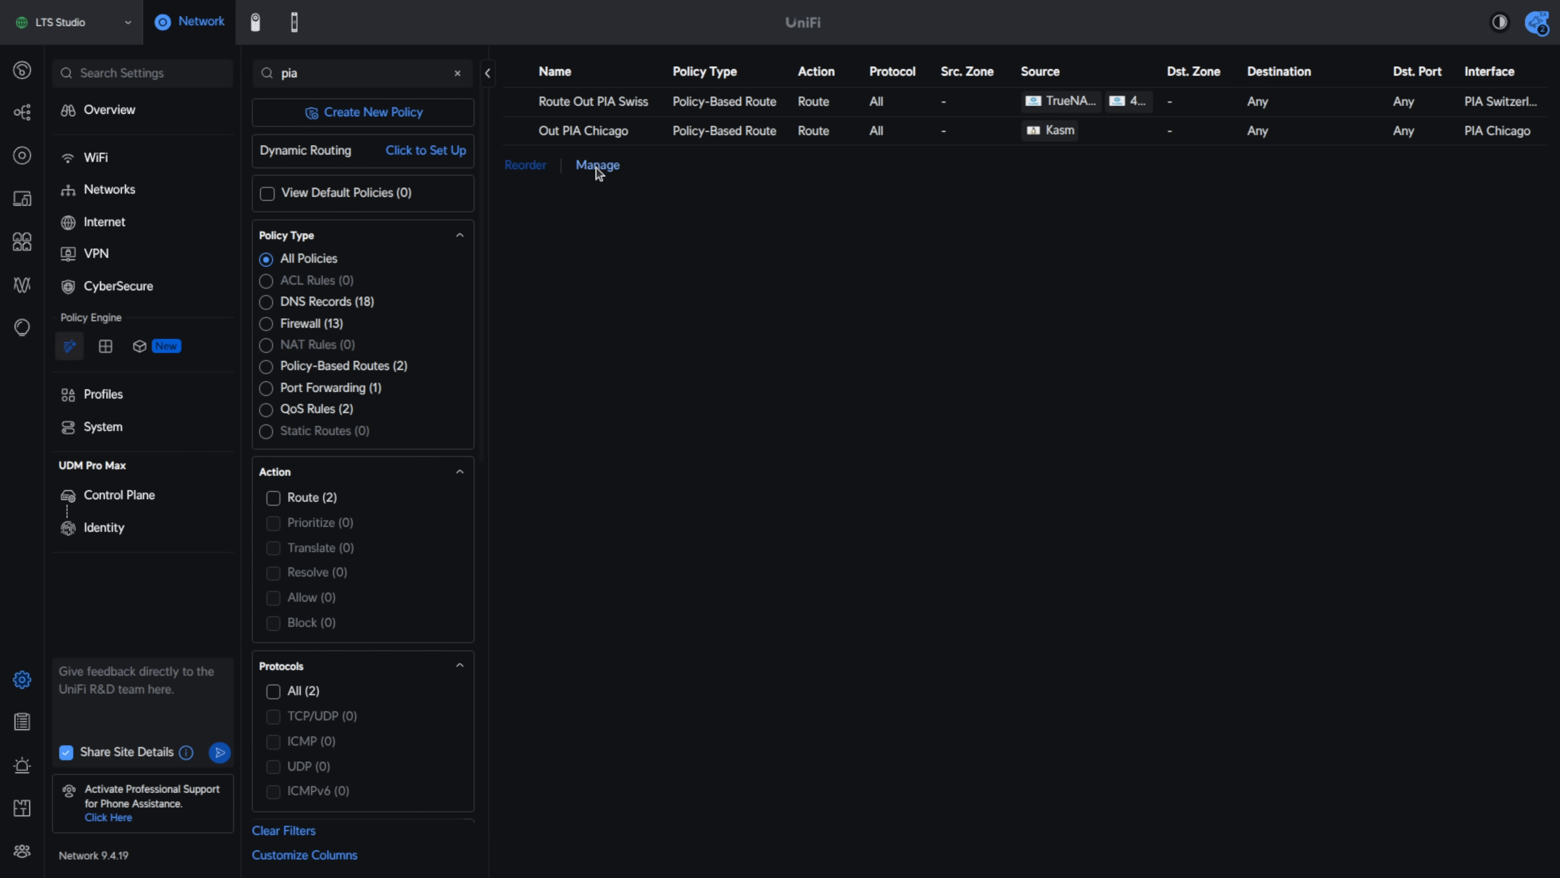
left_click(597, 165)
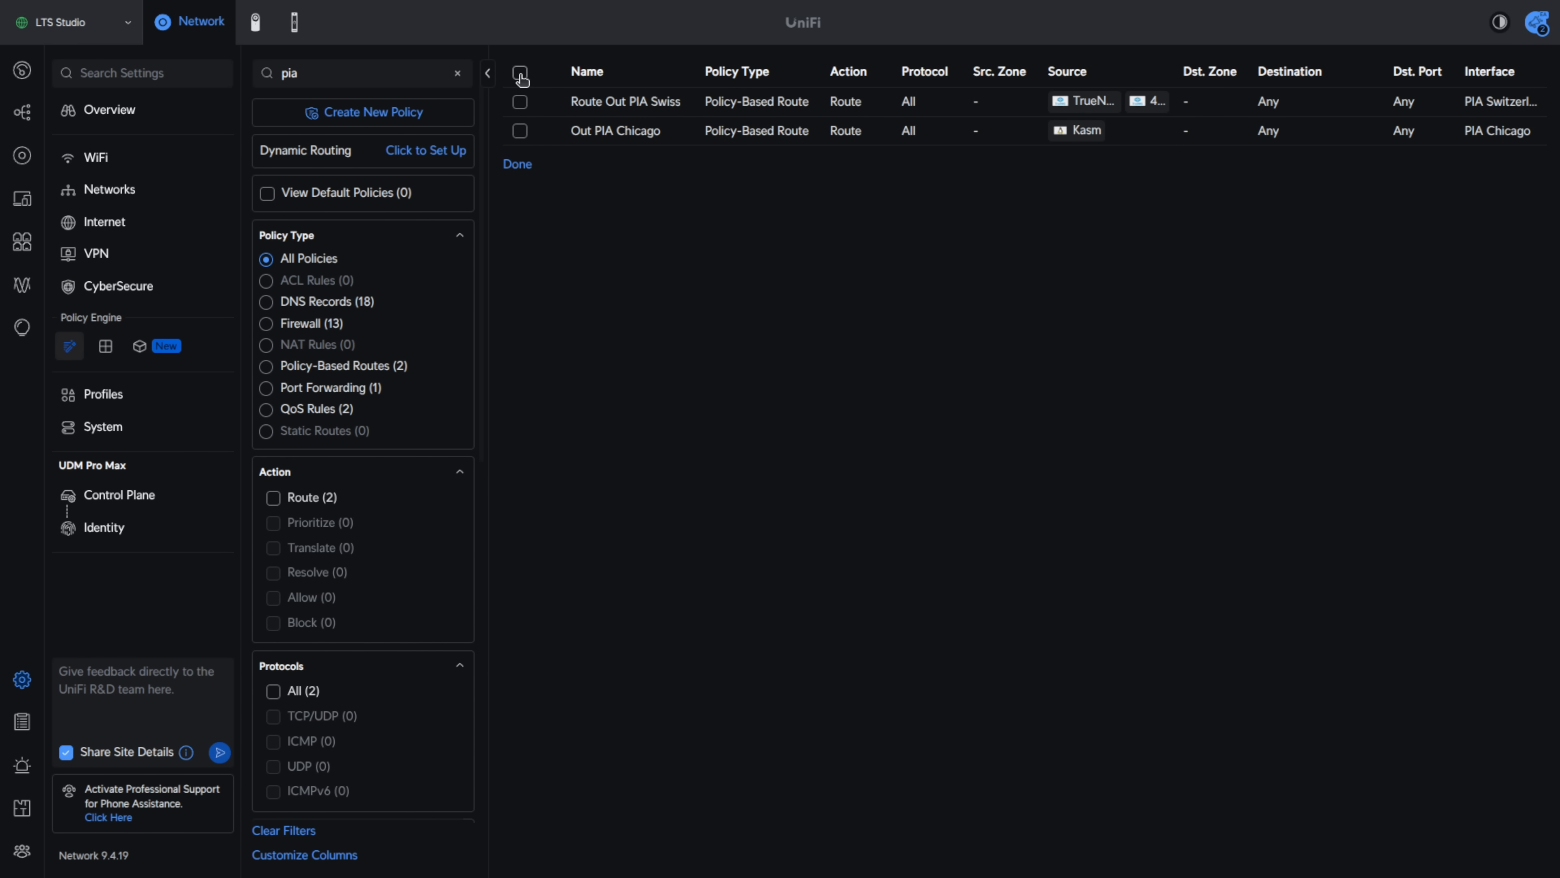
left_click(519, 72)
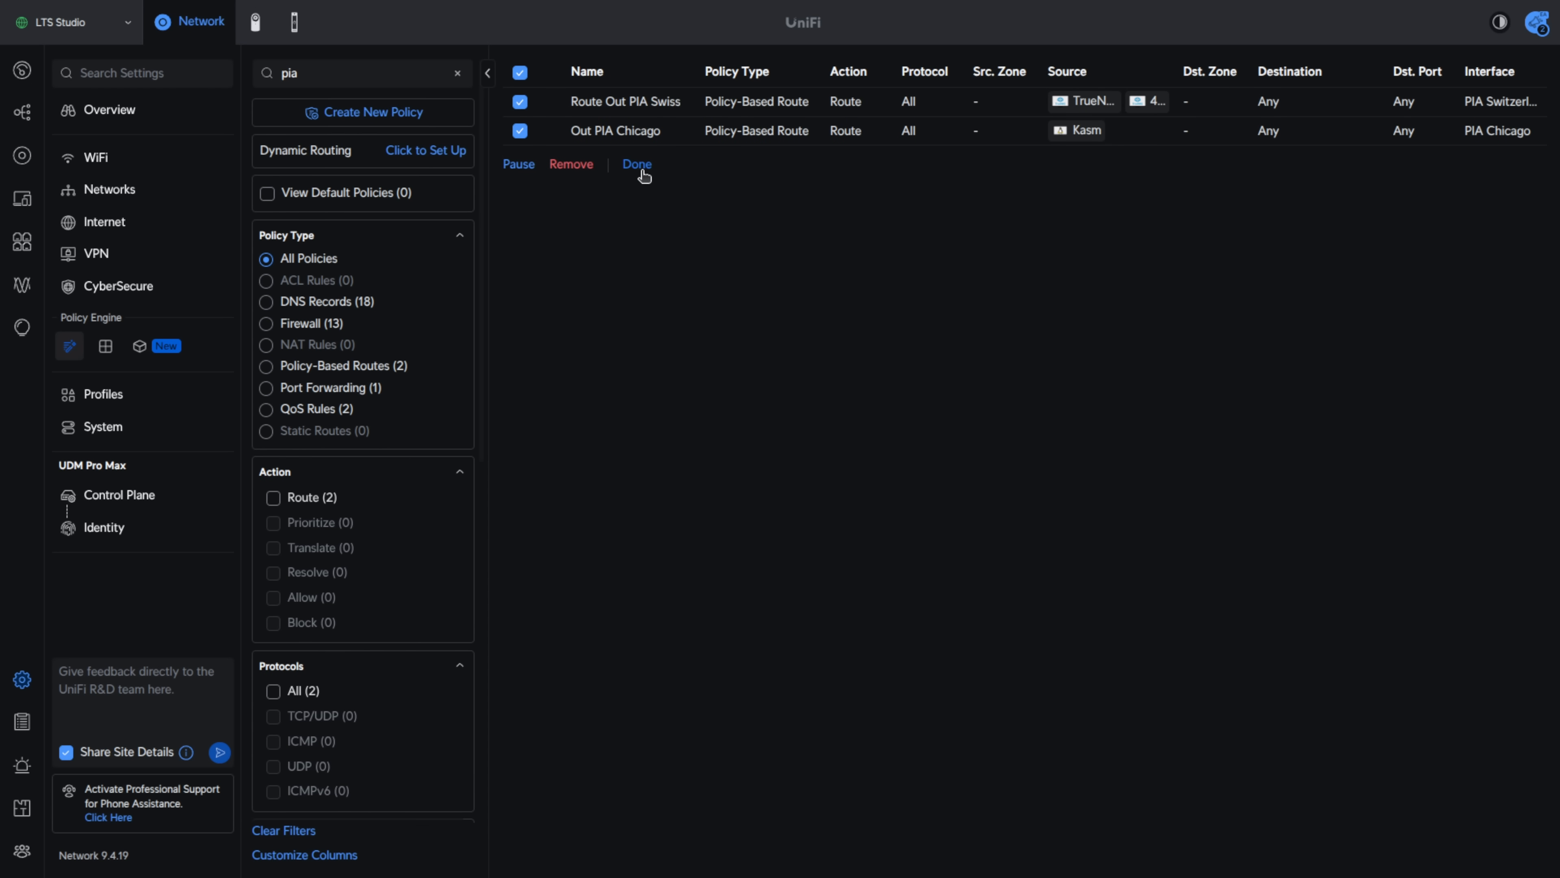
left_click(637, 164)
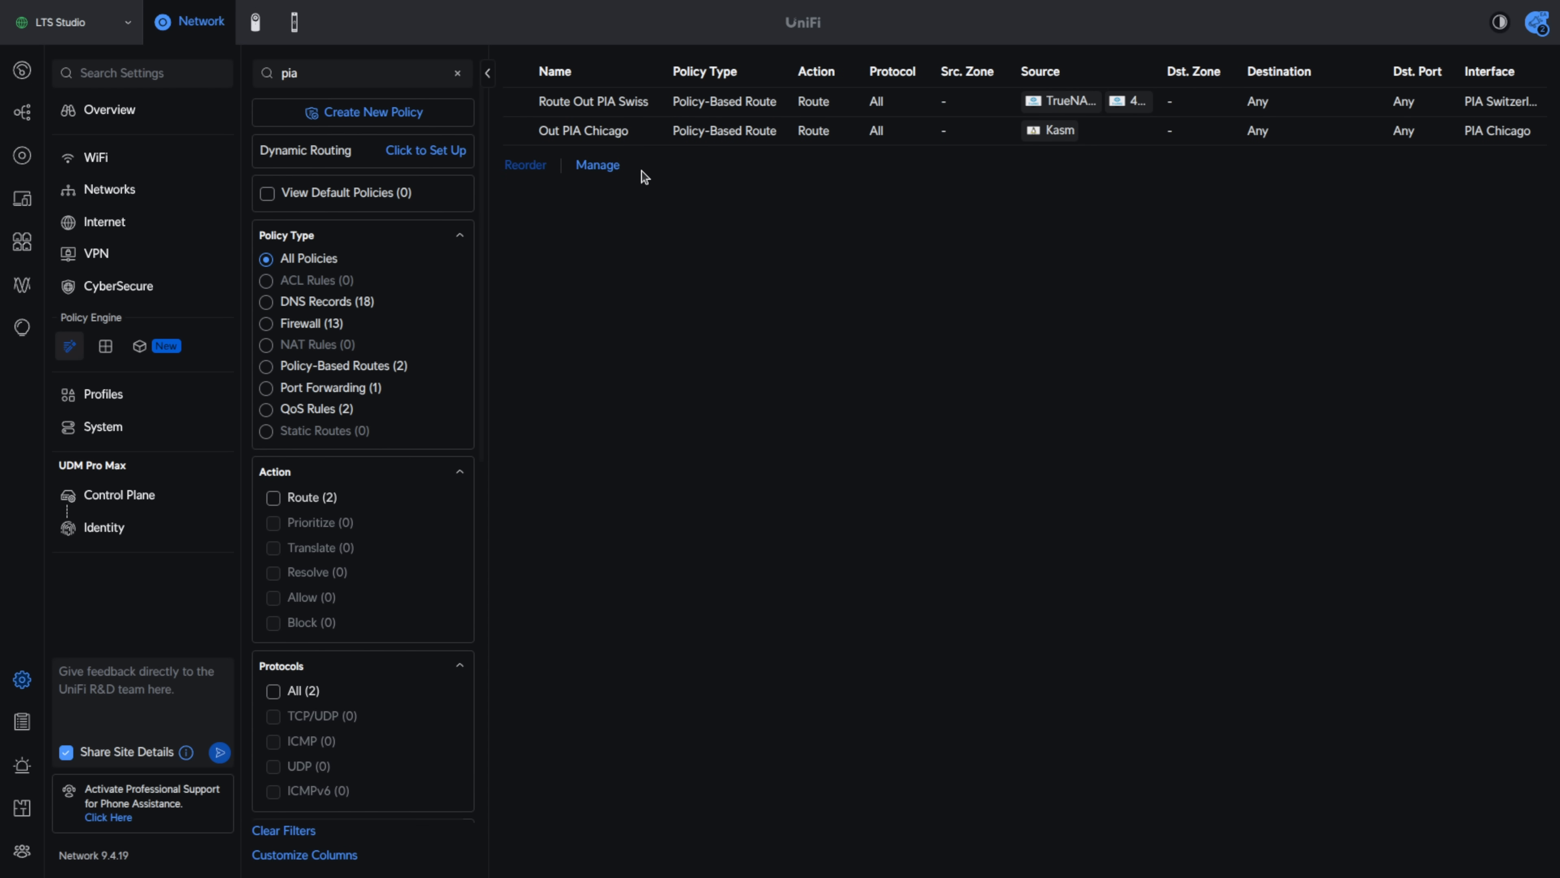
mouse_move(320, 302)
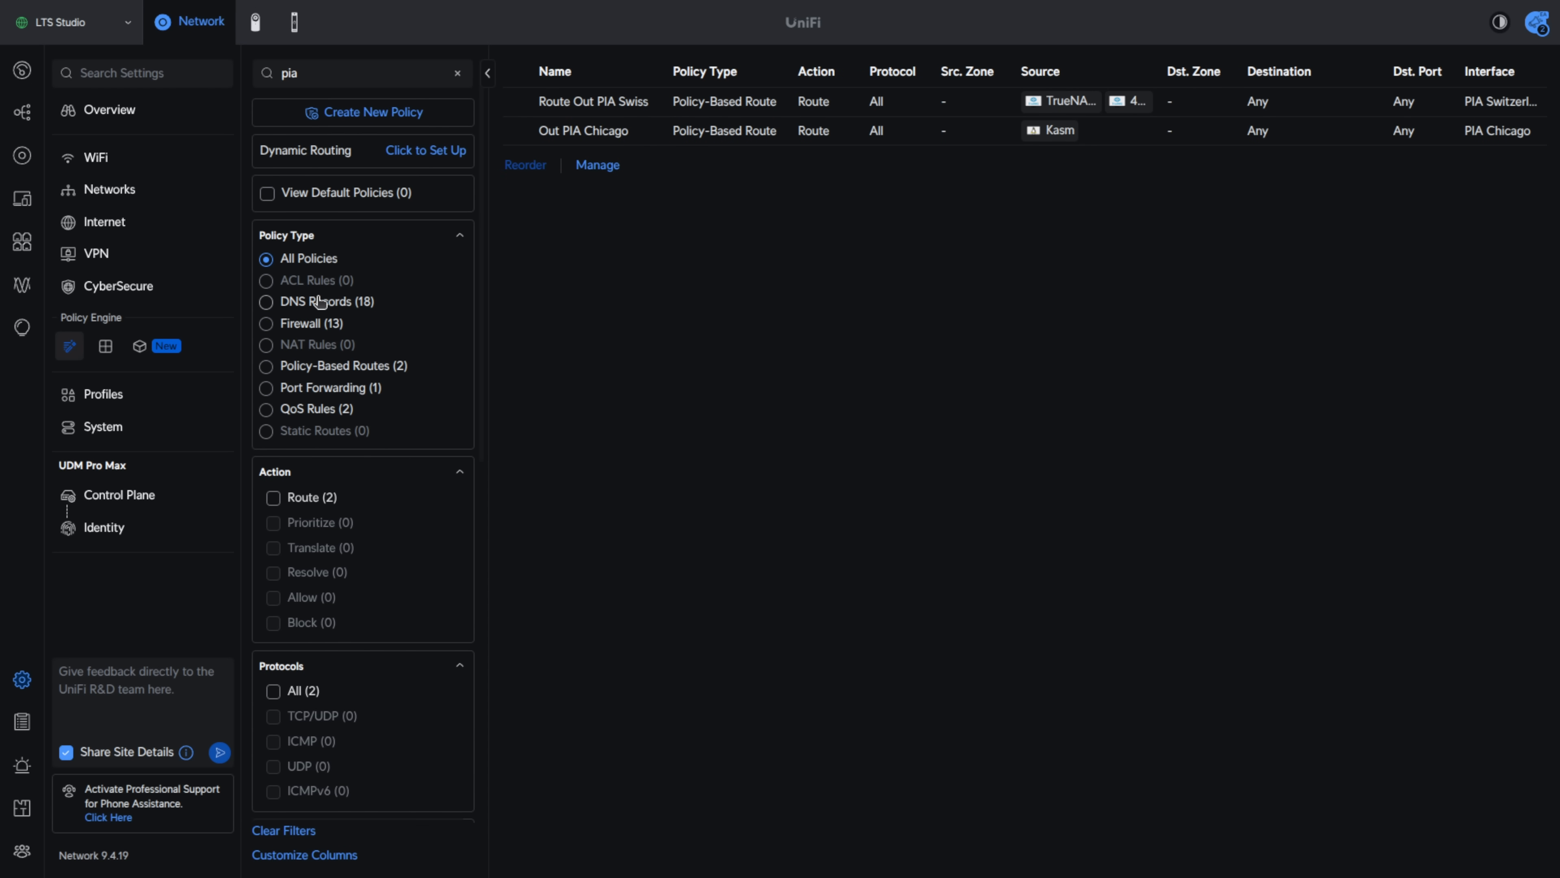
Filter to Firewall policies, select all, then deselect the DMZ Block RFC1918 rule
left_click(266, 300)
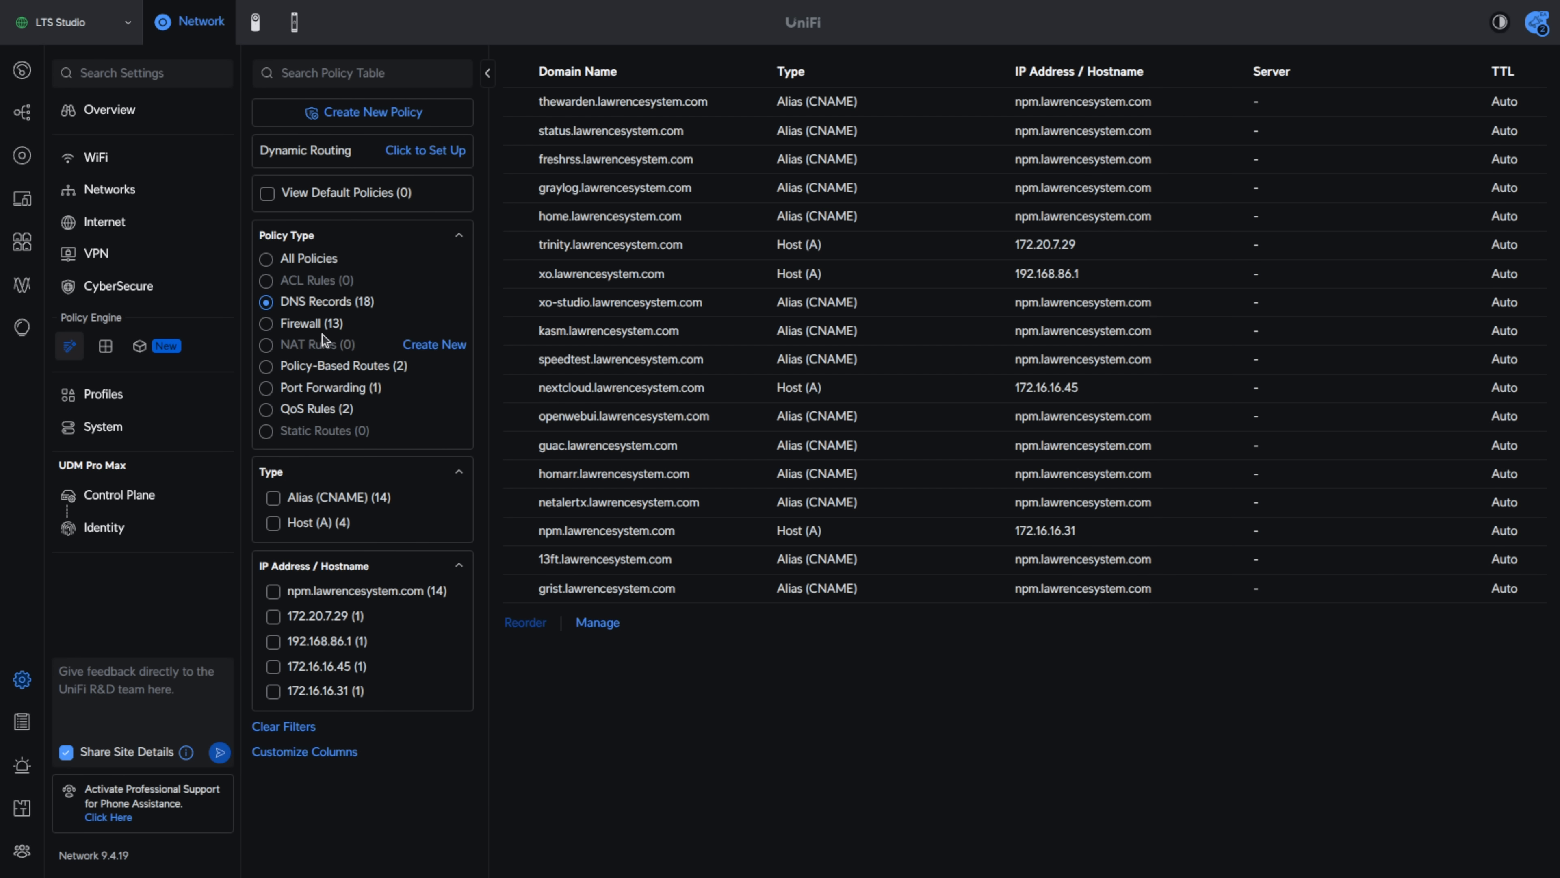
left_click(301, 323)
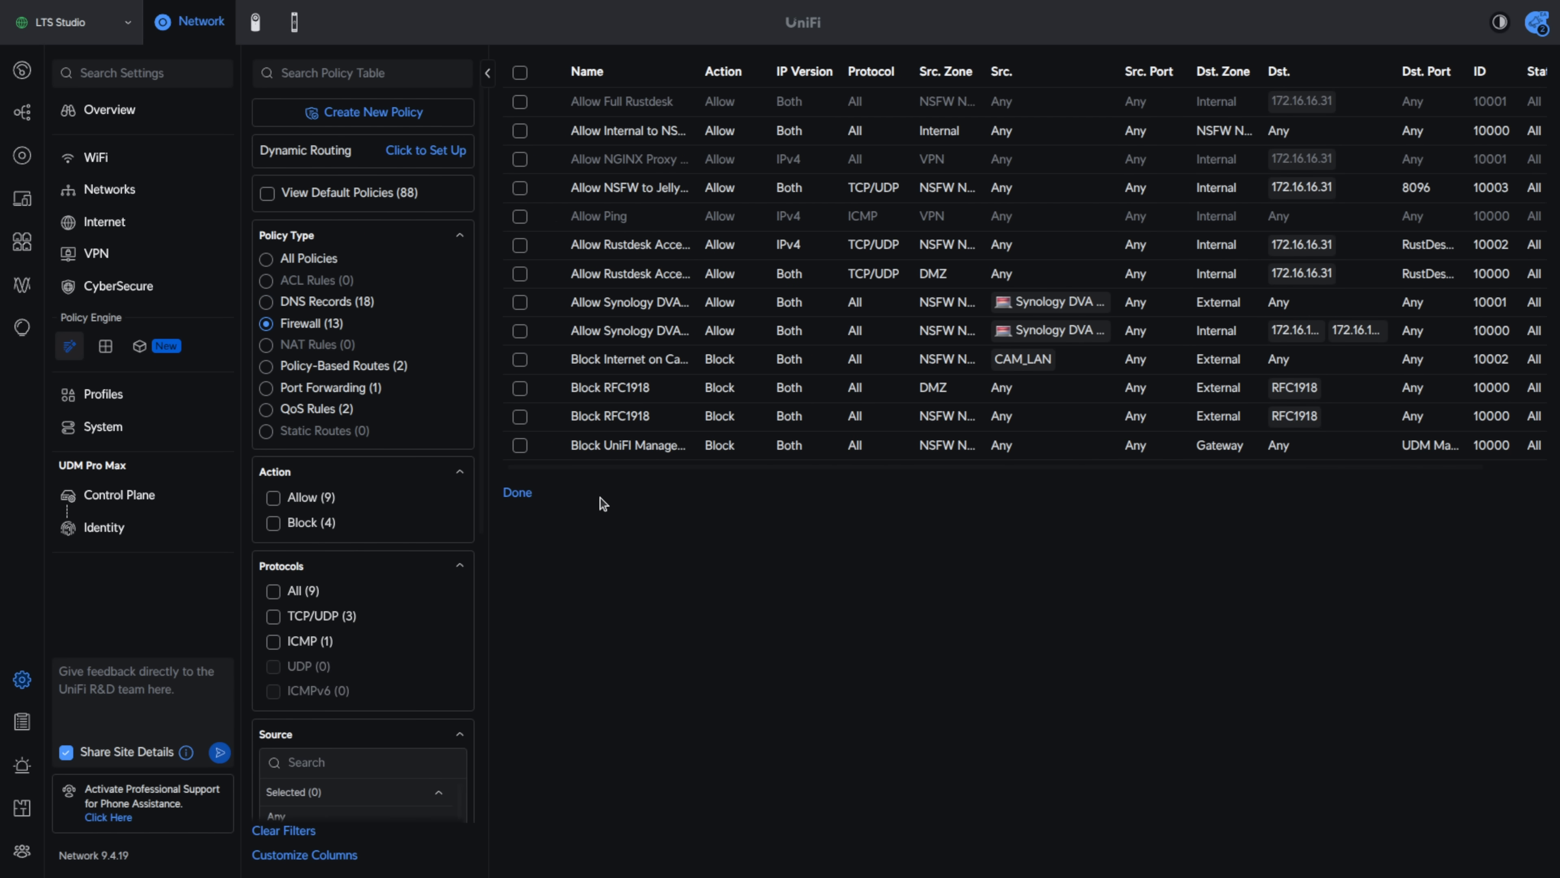
mouse_move(520, 72)
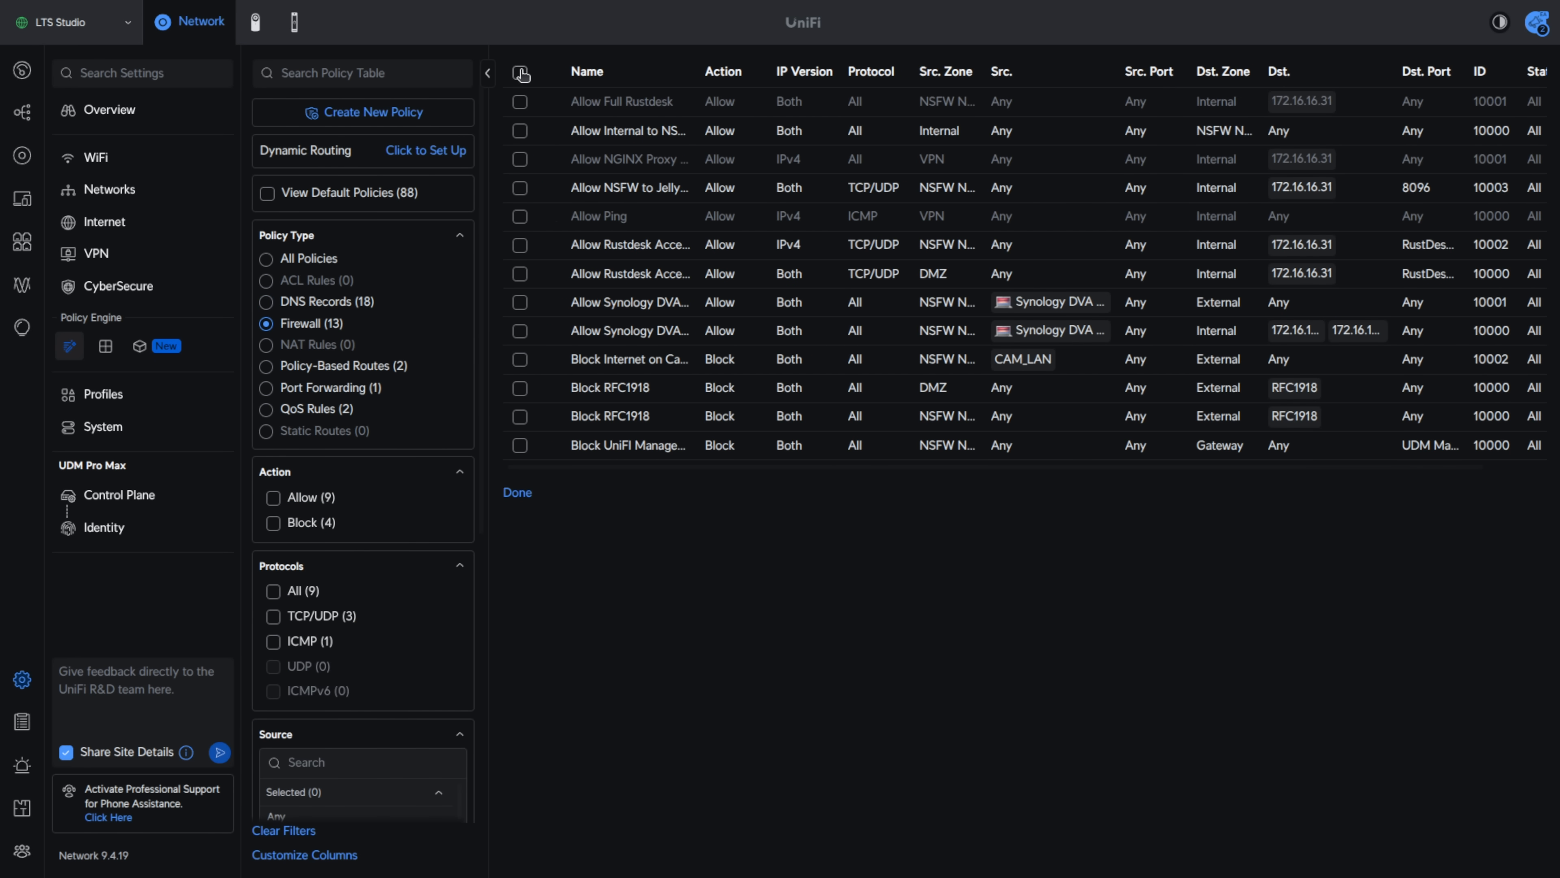
left_click(520, 72)
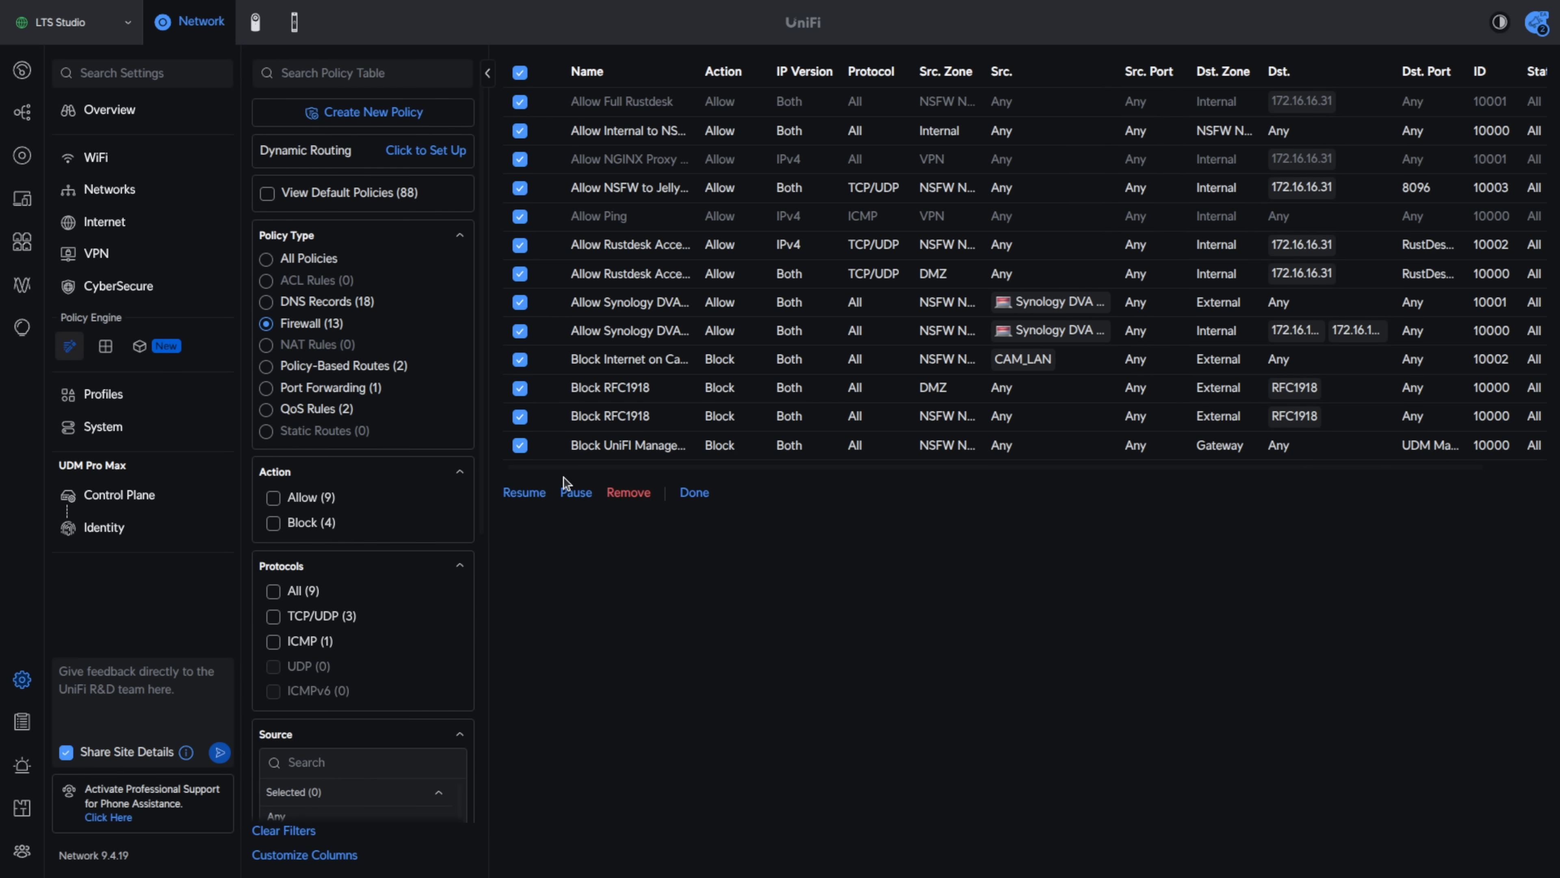
mouse_move(562, 459)
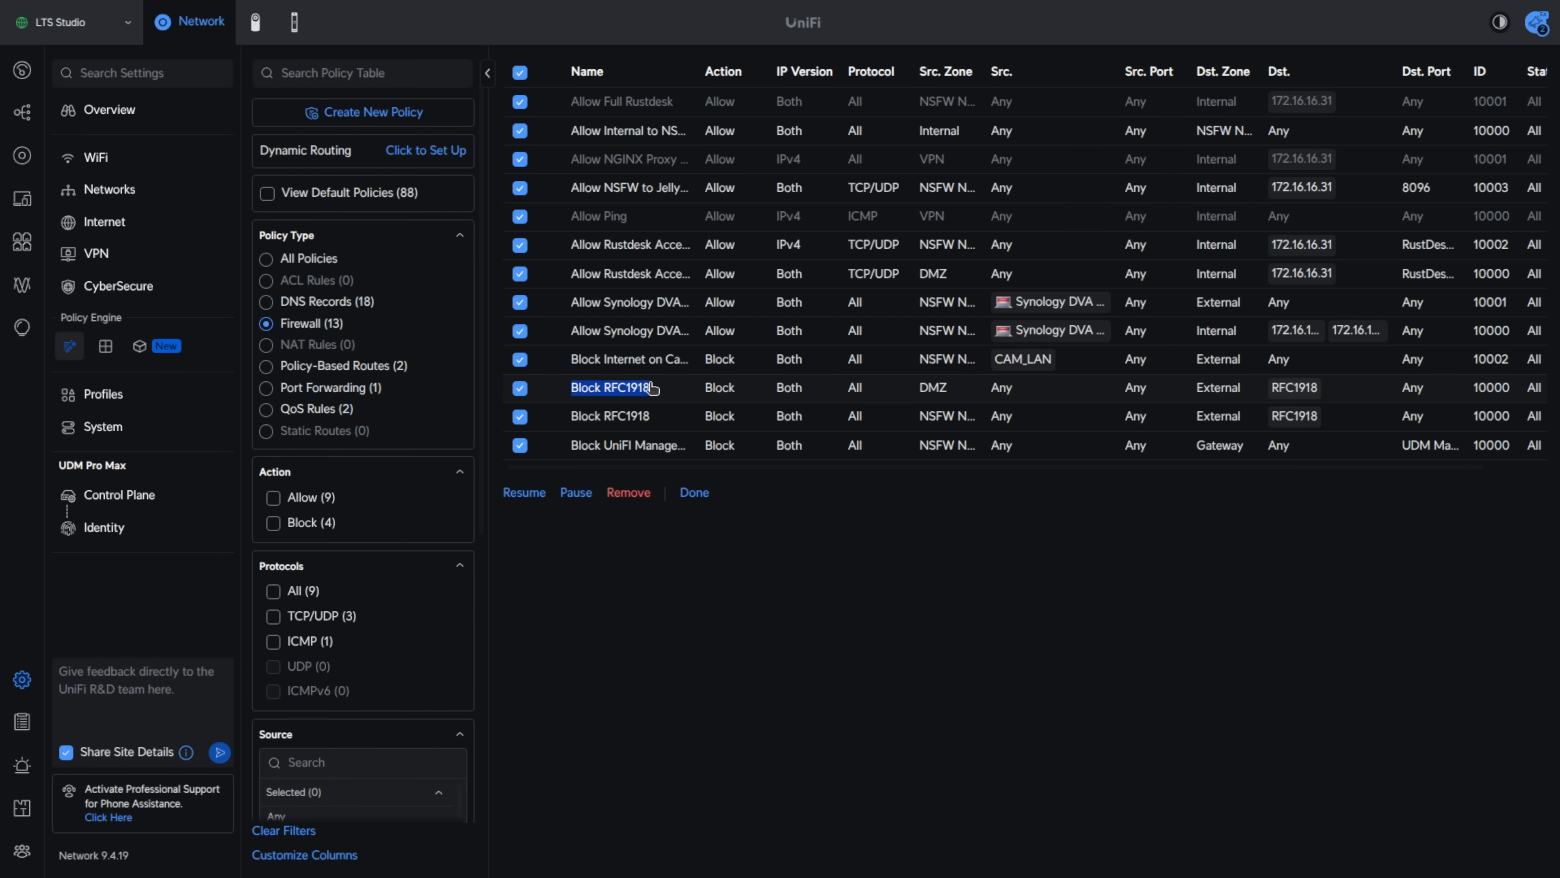
left_click(520, 387)
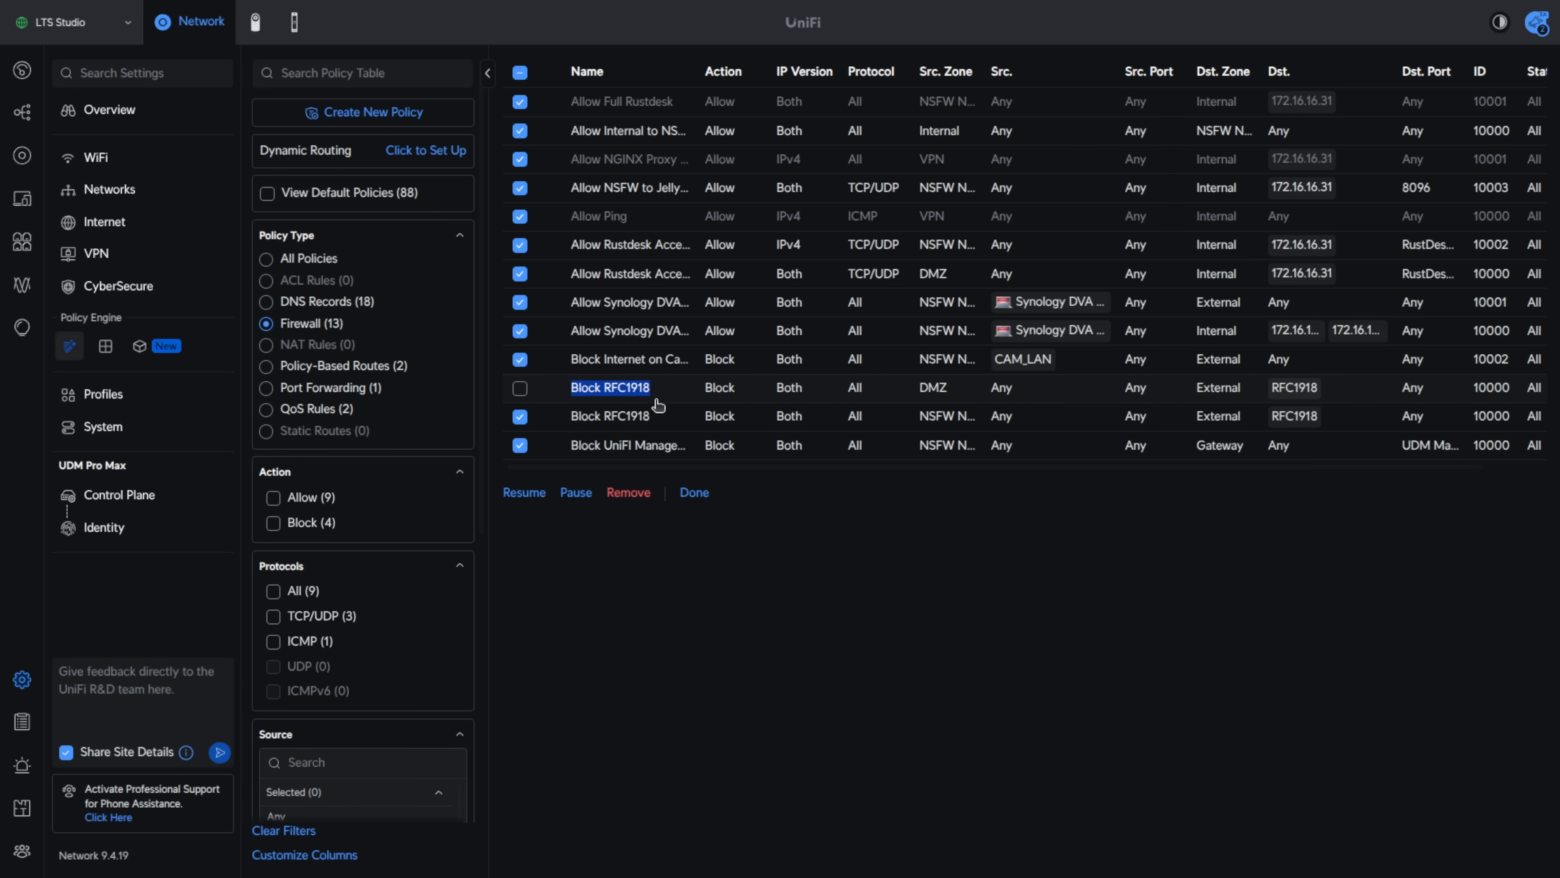
mouse_move(626, 386)
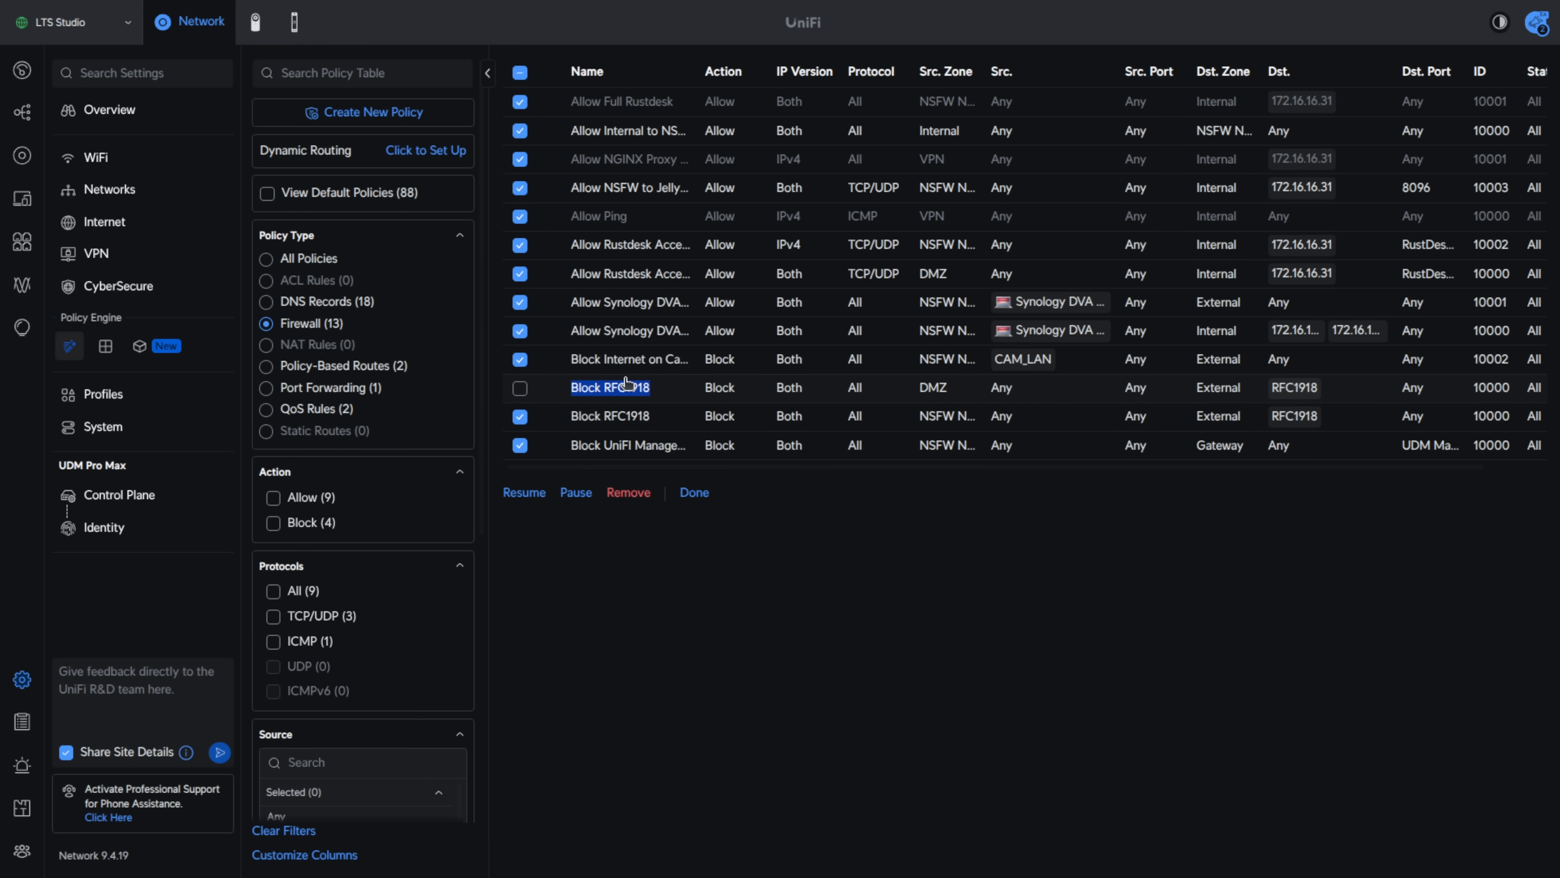
Search for Block RFC1918 and leave bulk management of its two rules unchanged
type("Block RFC1918")
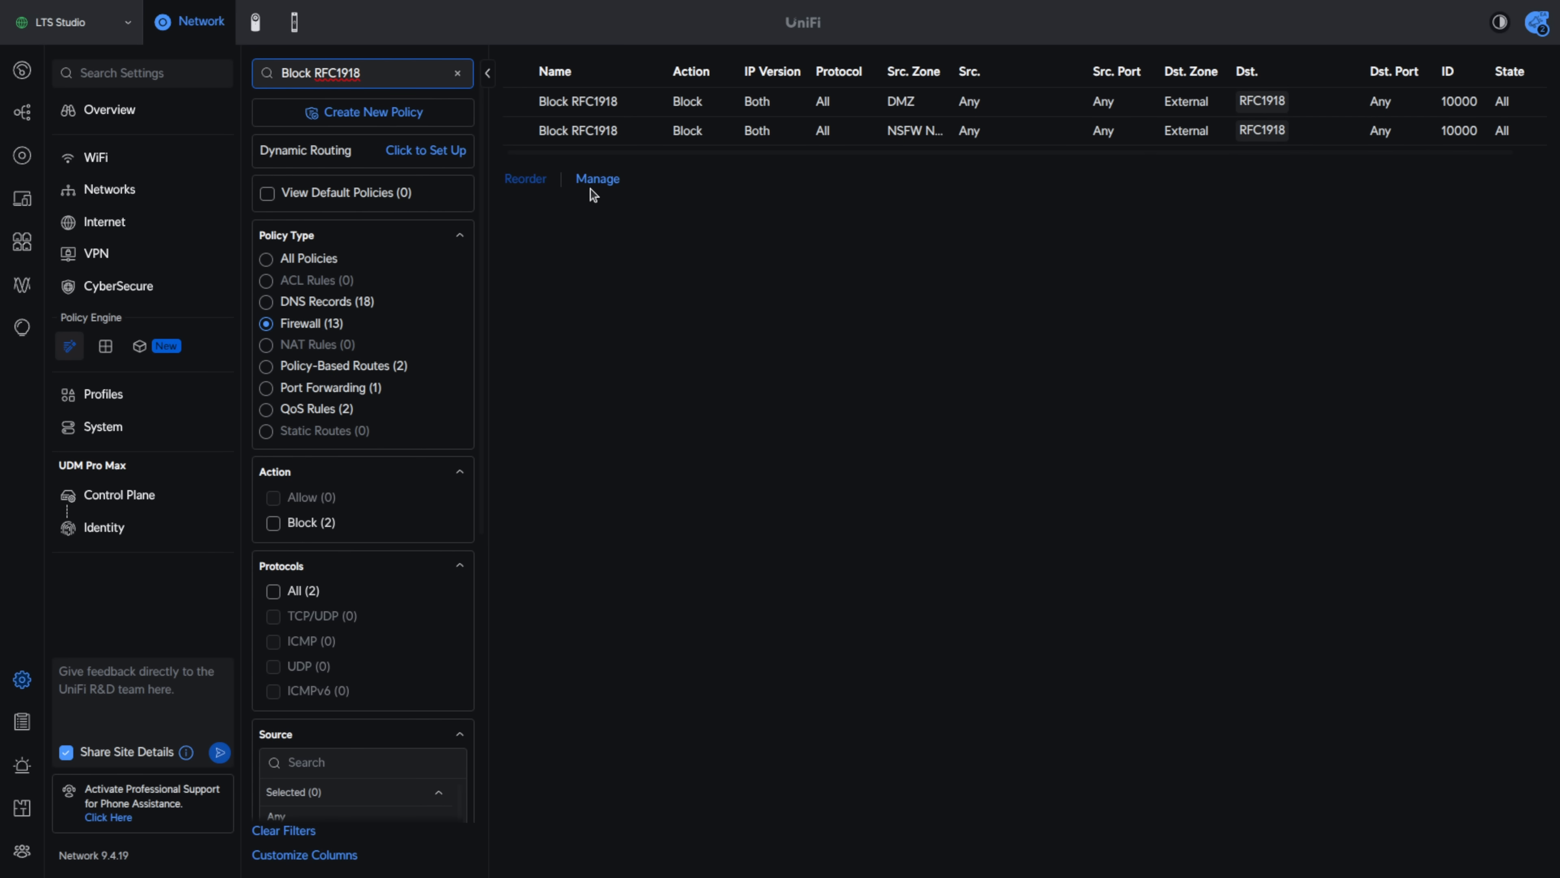
left_click(597, 179)
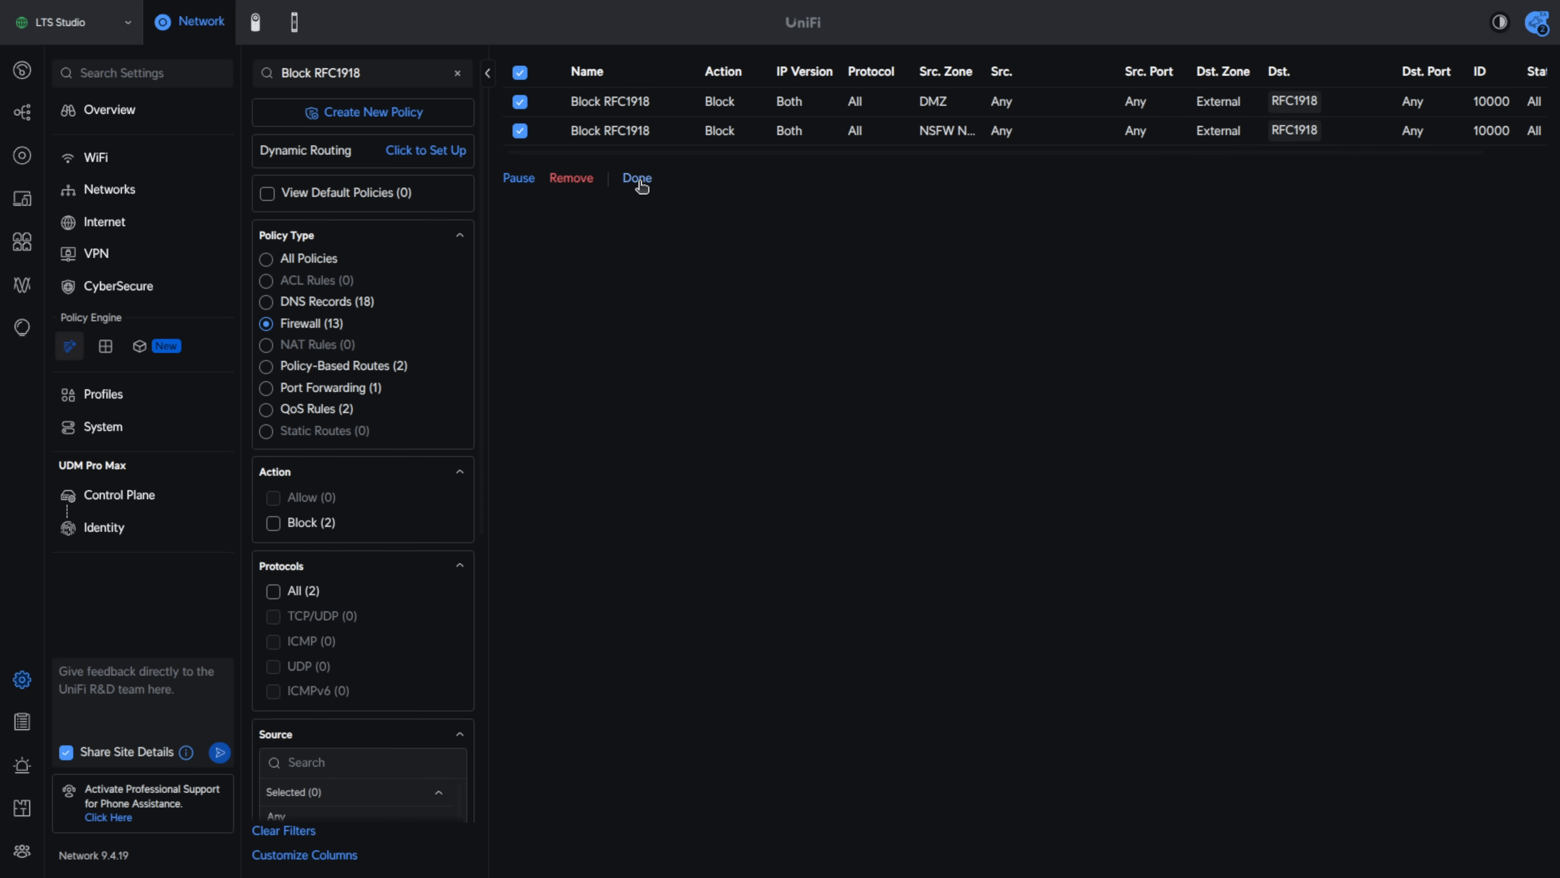
left_click(635, 178)
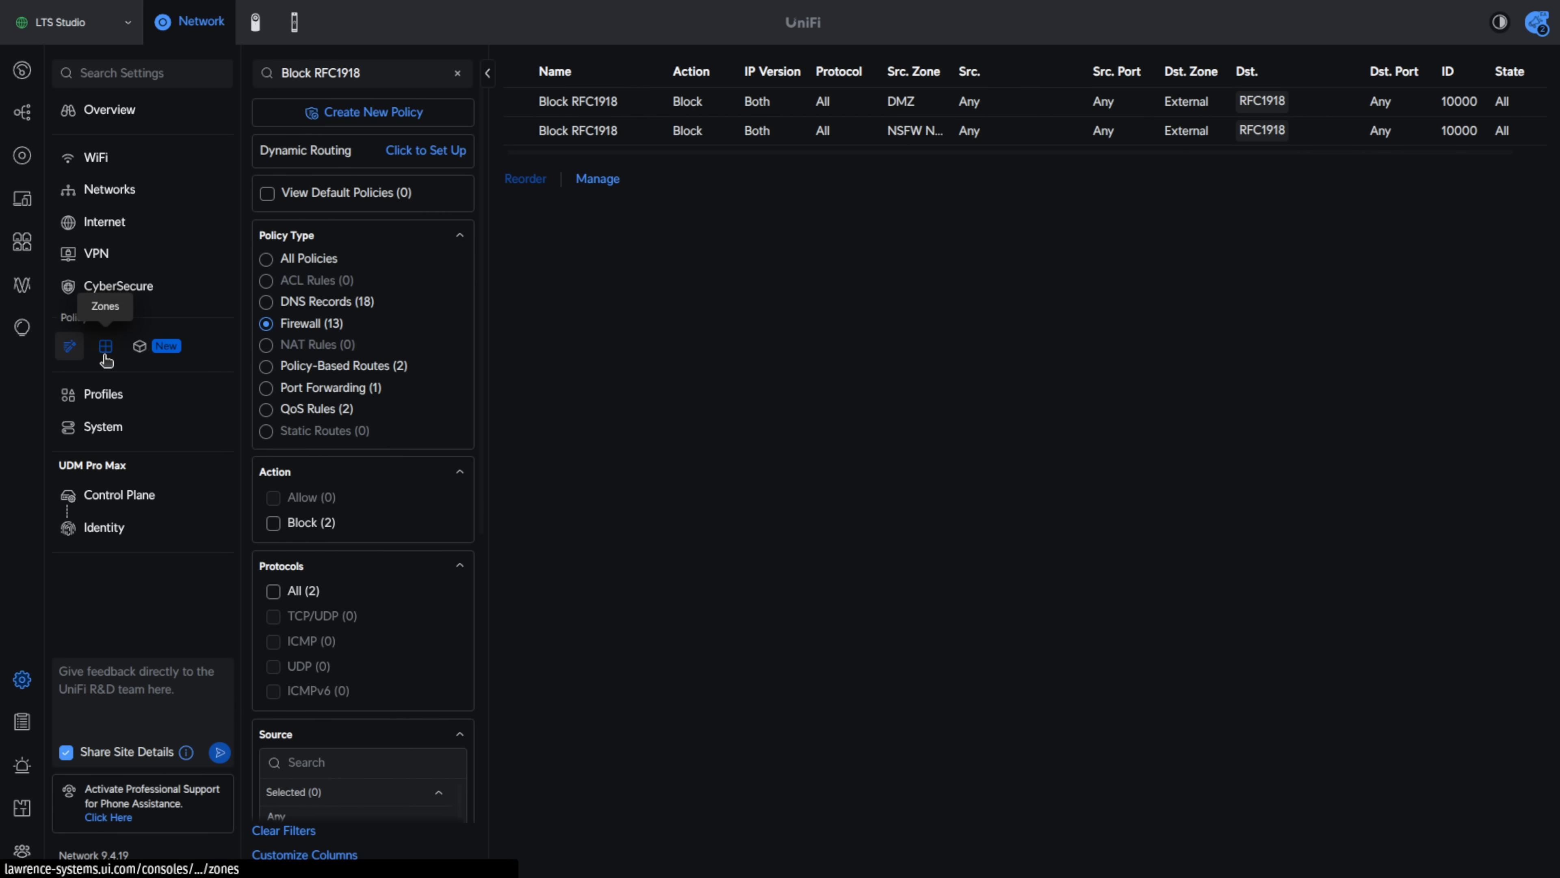
View the firewall Zones matrix, then return to the full policy table
left_click(105, 347)
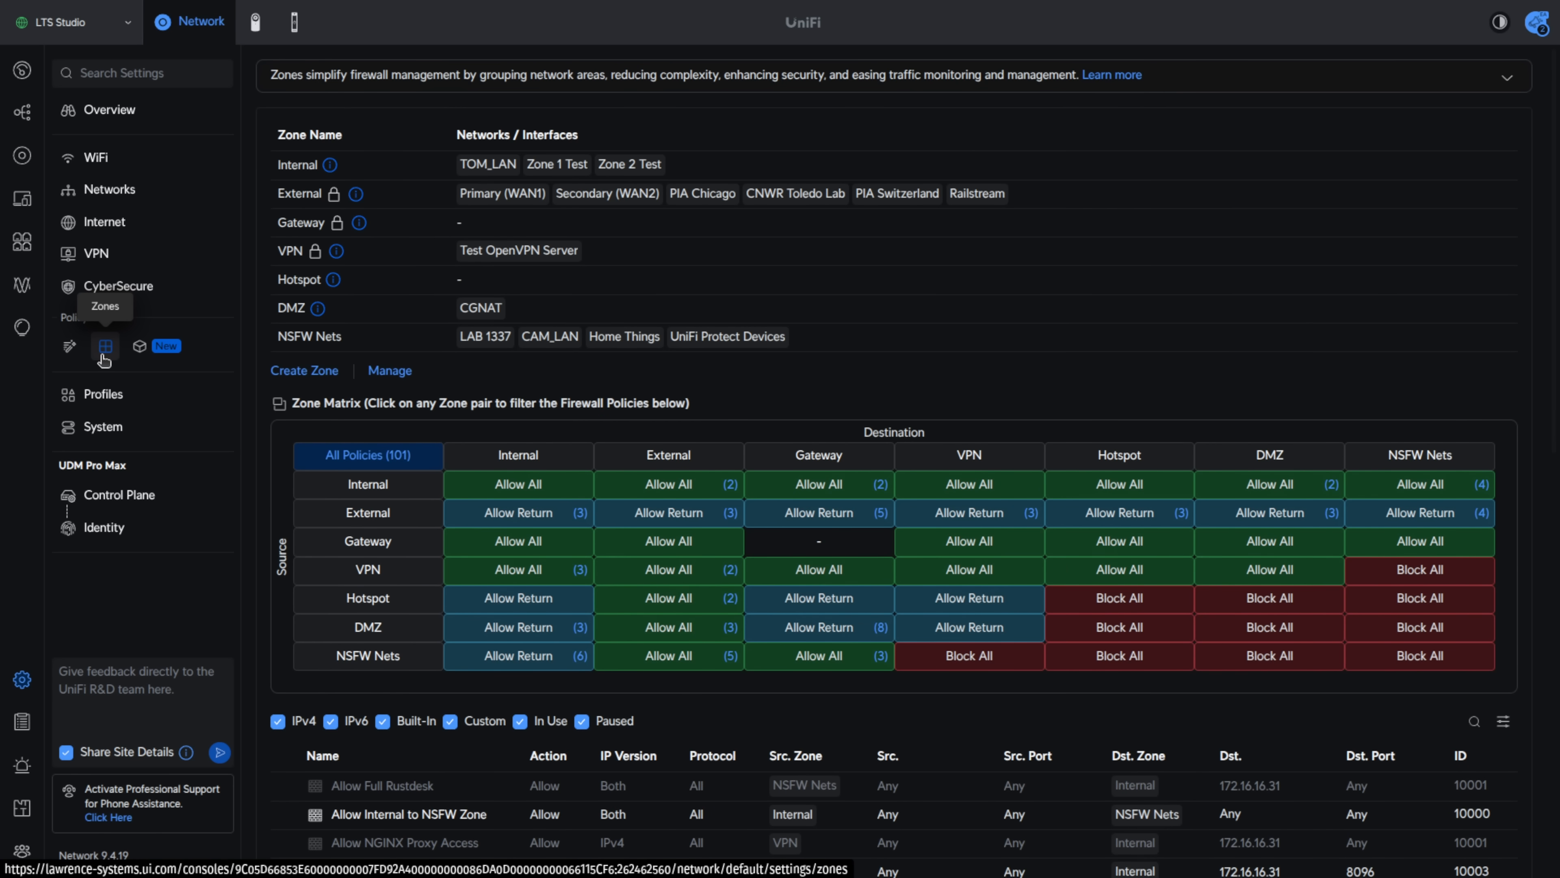
mouse_move(115, 377)
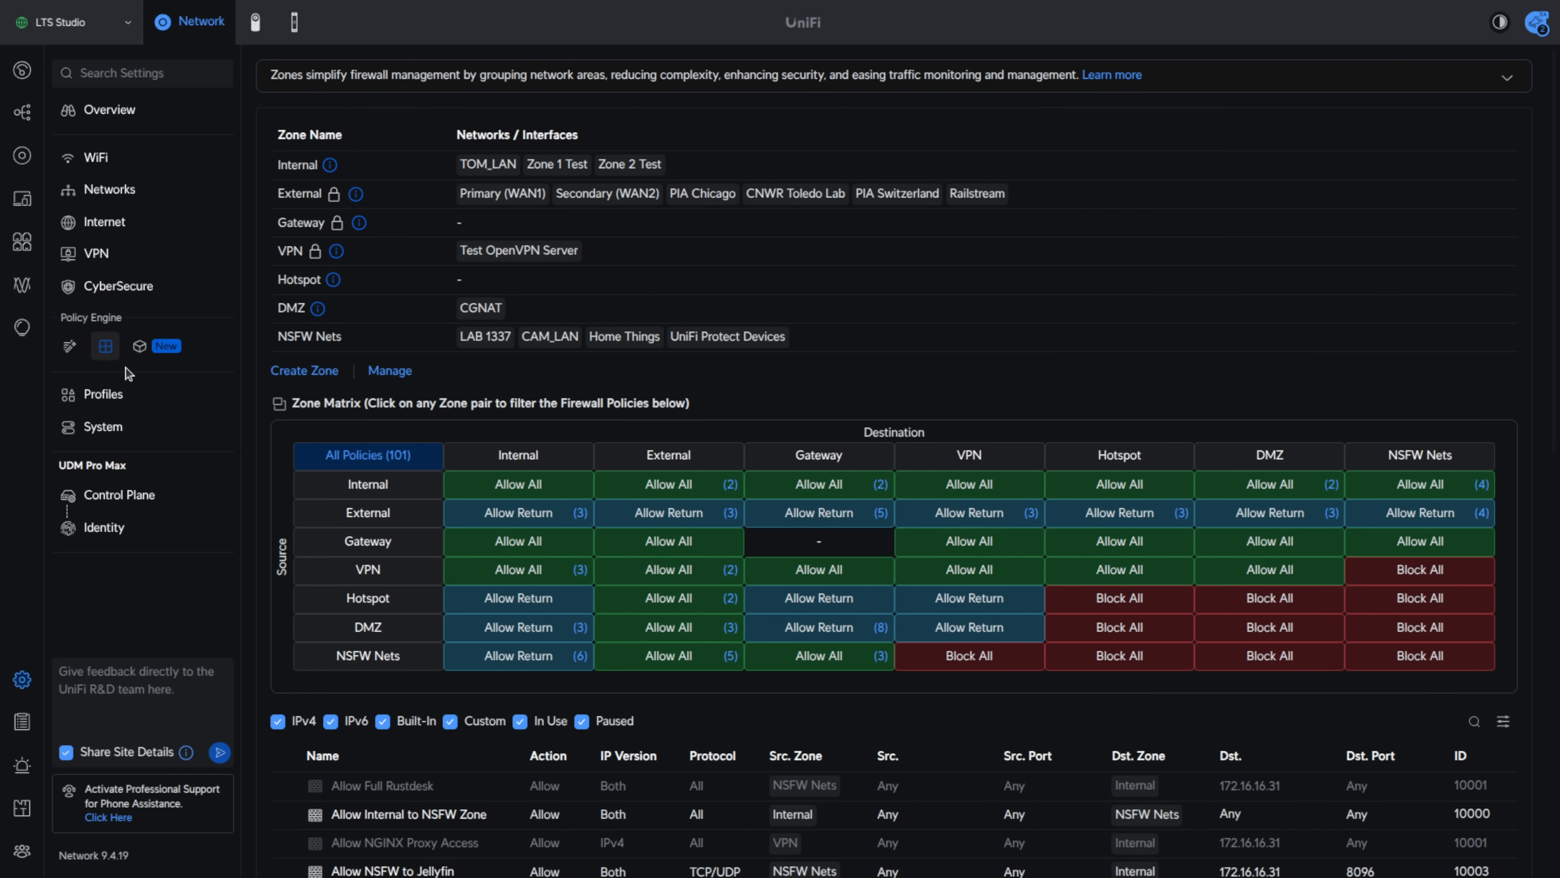
mouse_move(105, 347)
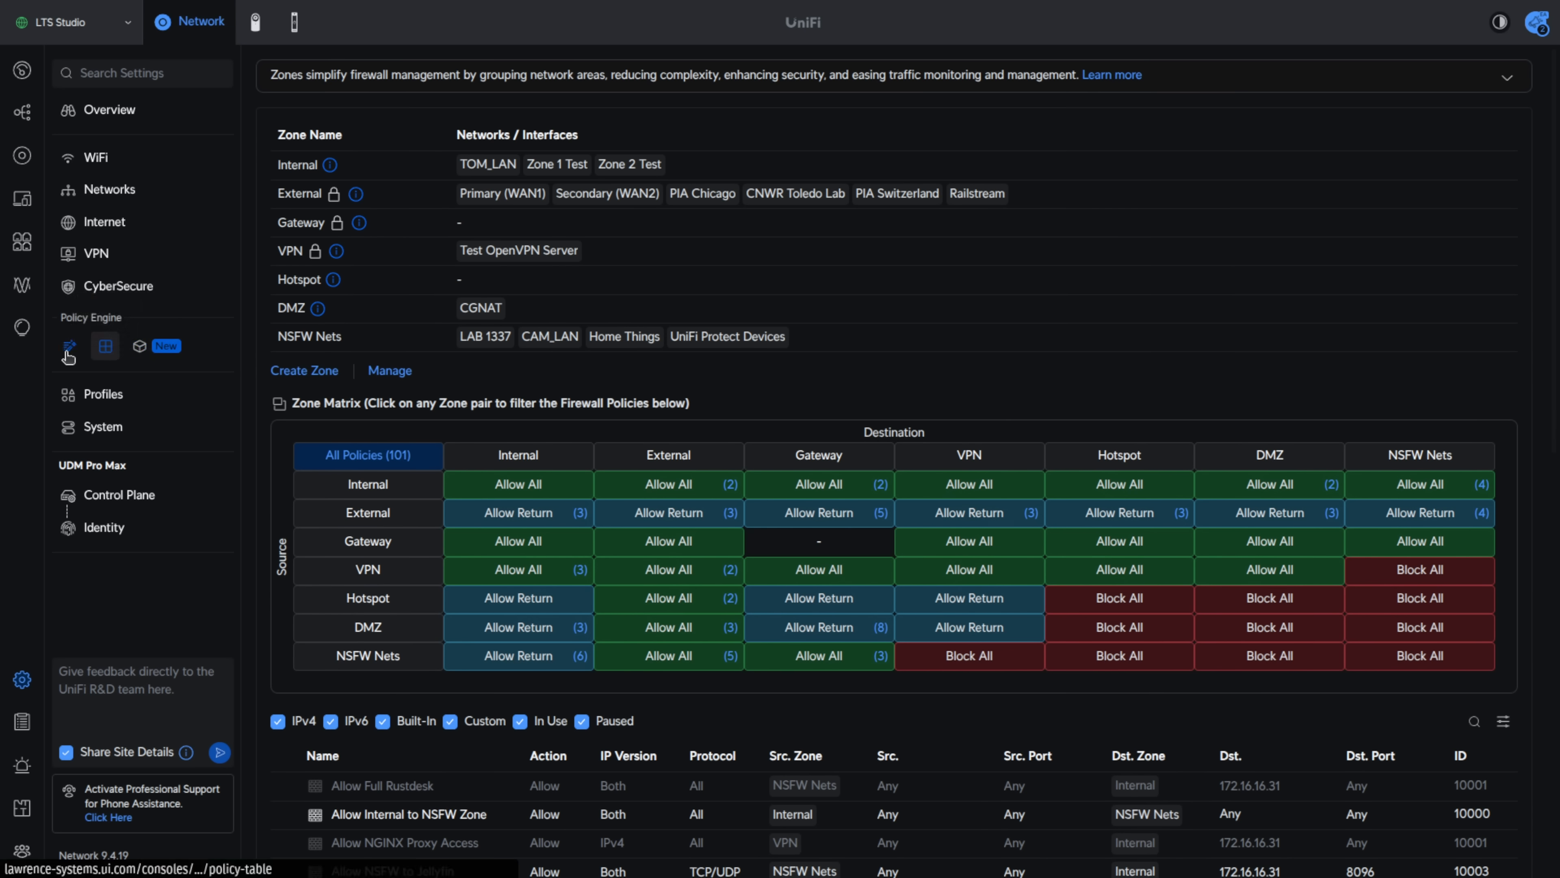
left_click(103, 347)
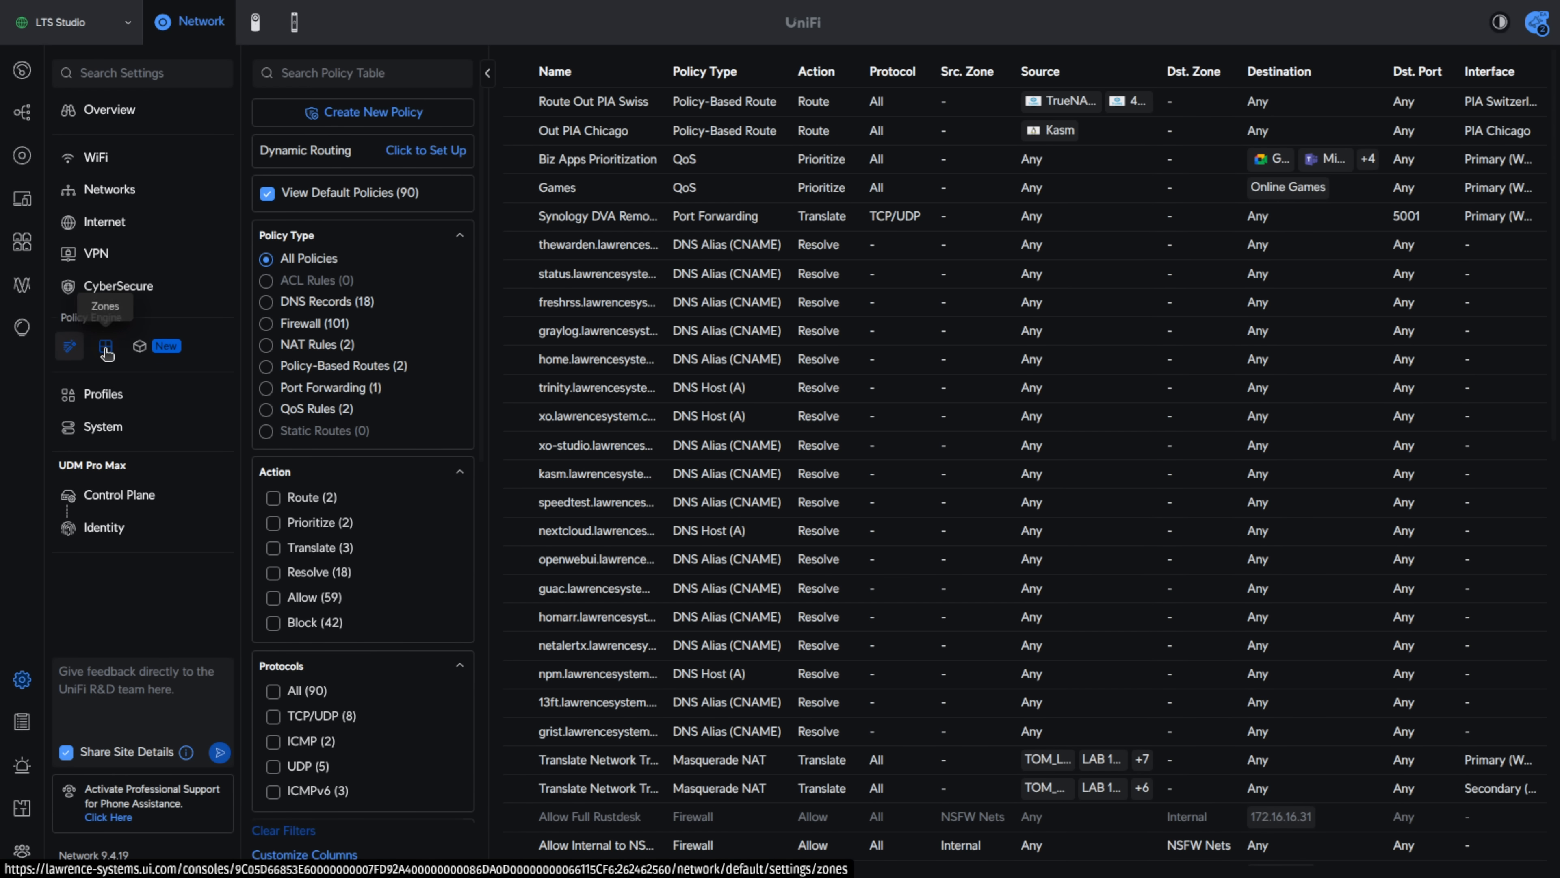
Go to the Object Oriented Networking page, then the client devices list
left_click(106, 347)
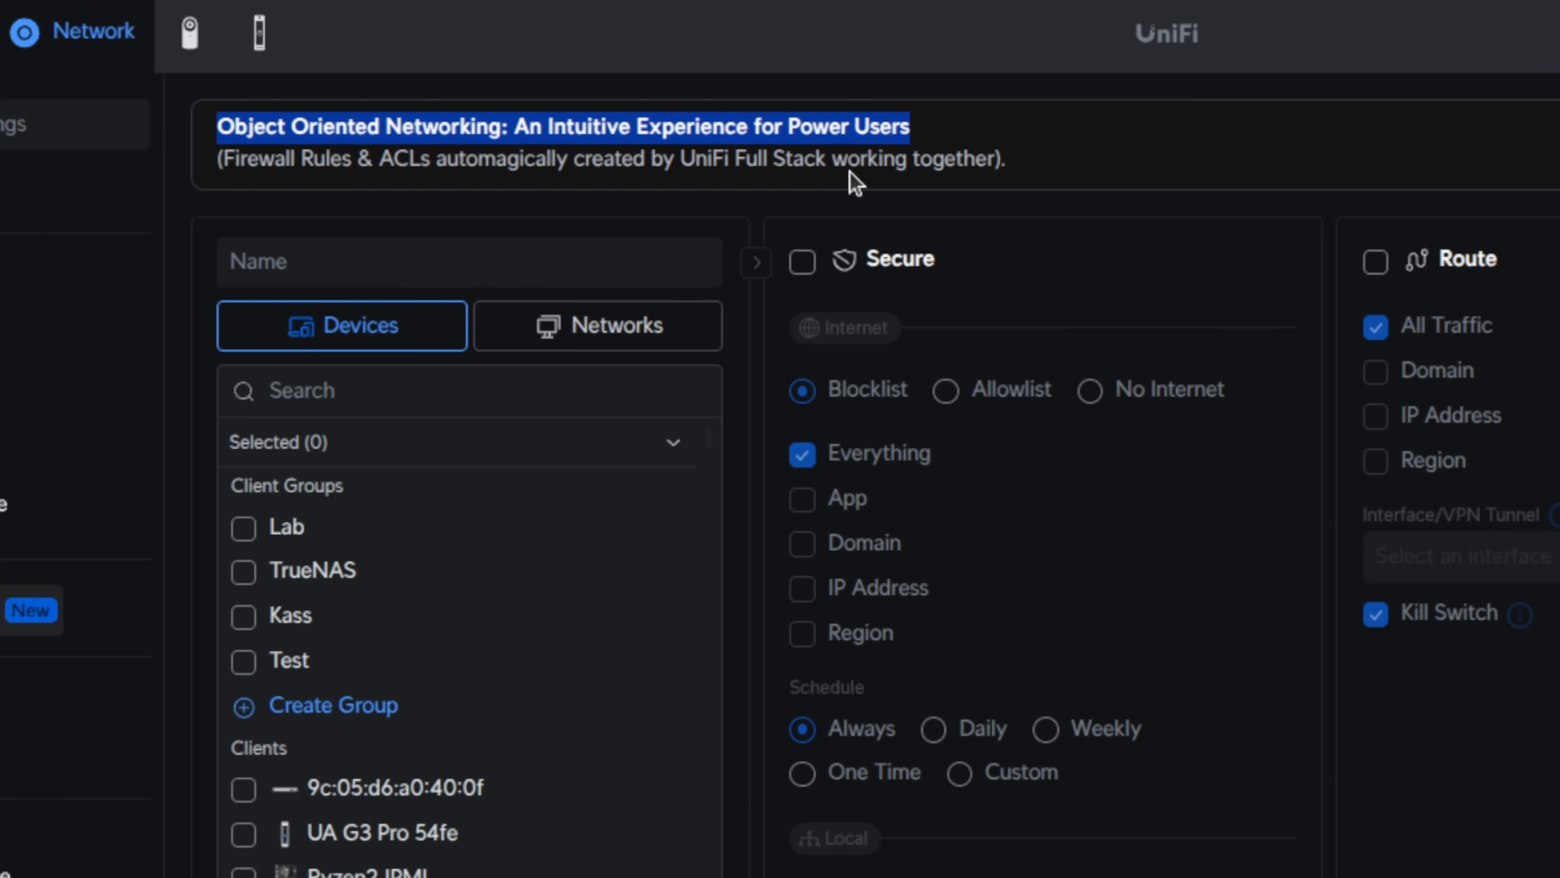
mouse_move(1171, 787)
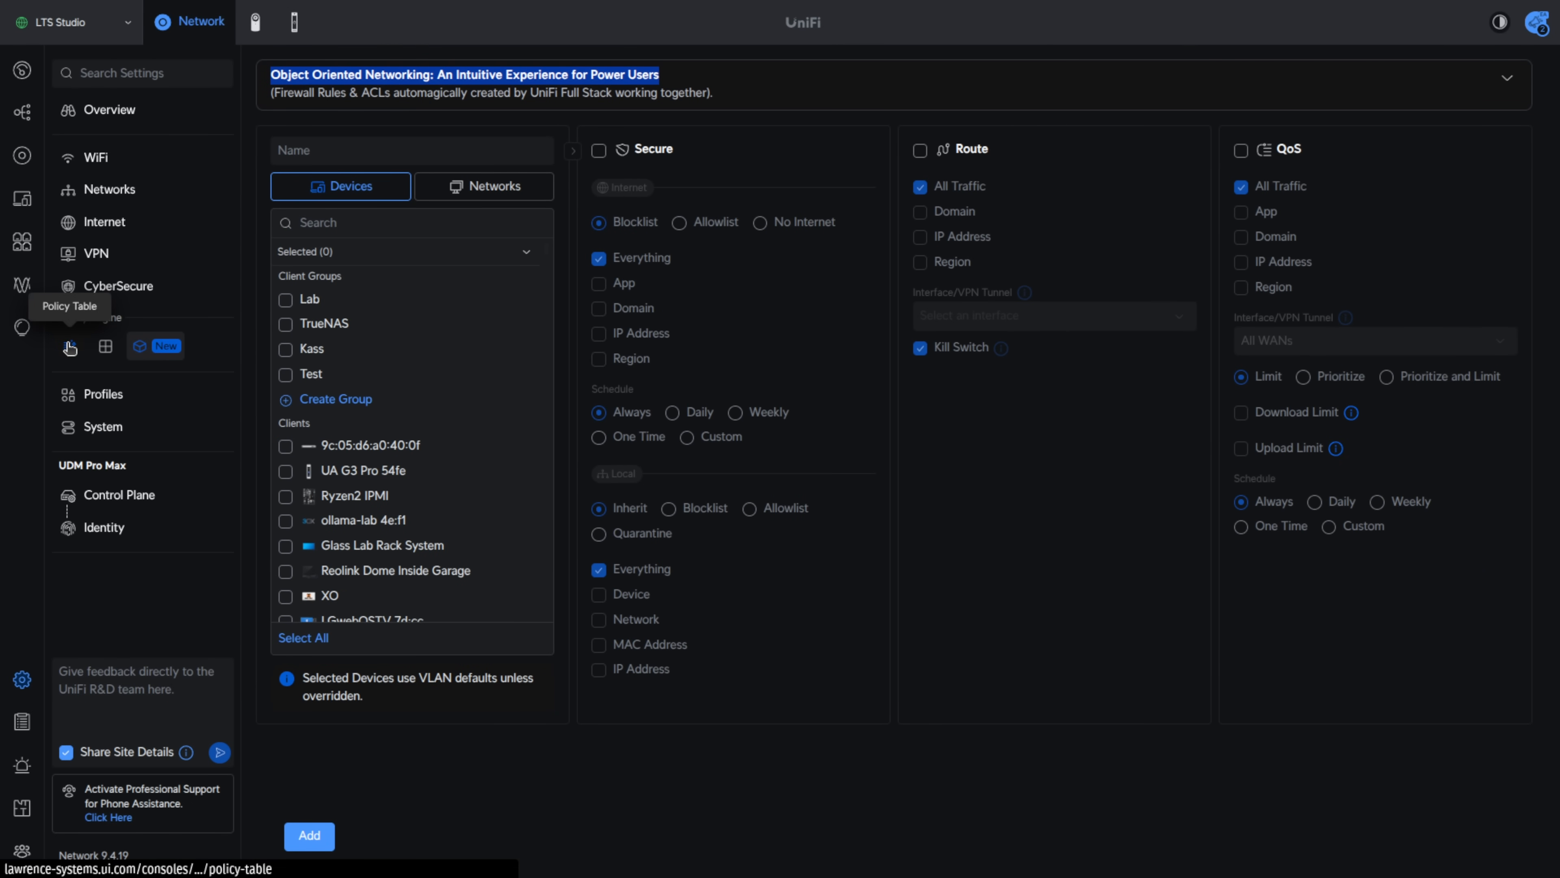
left_click(411, 150)
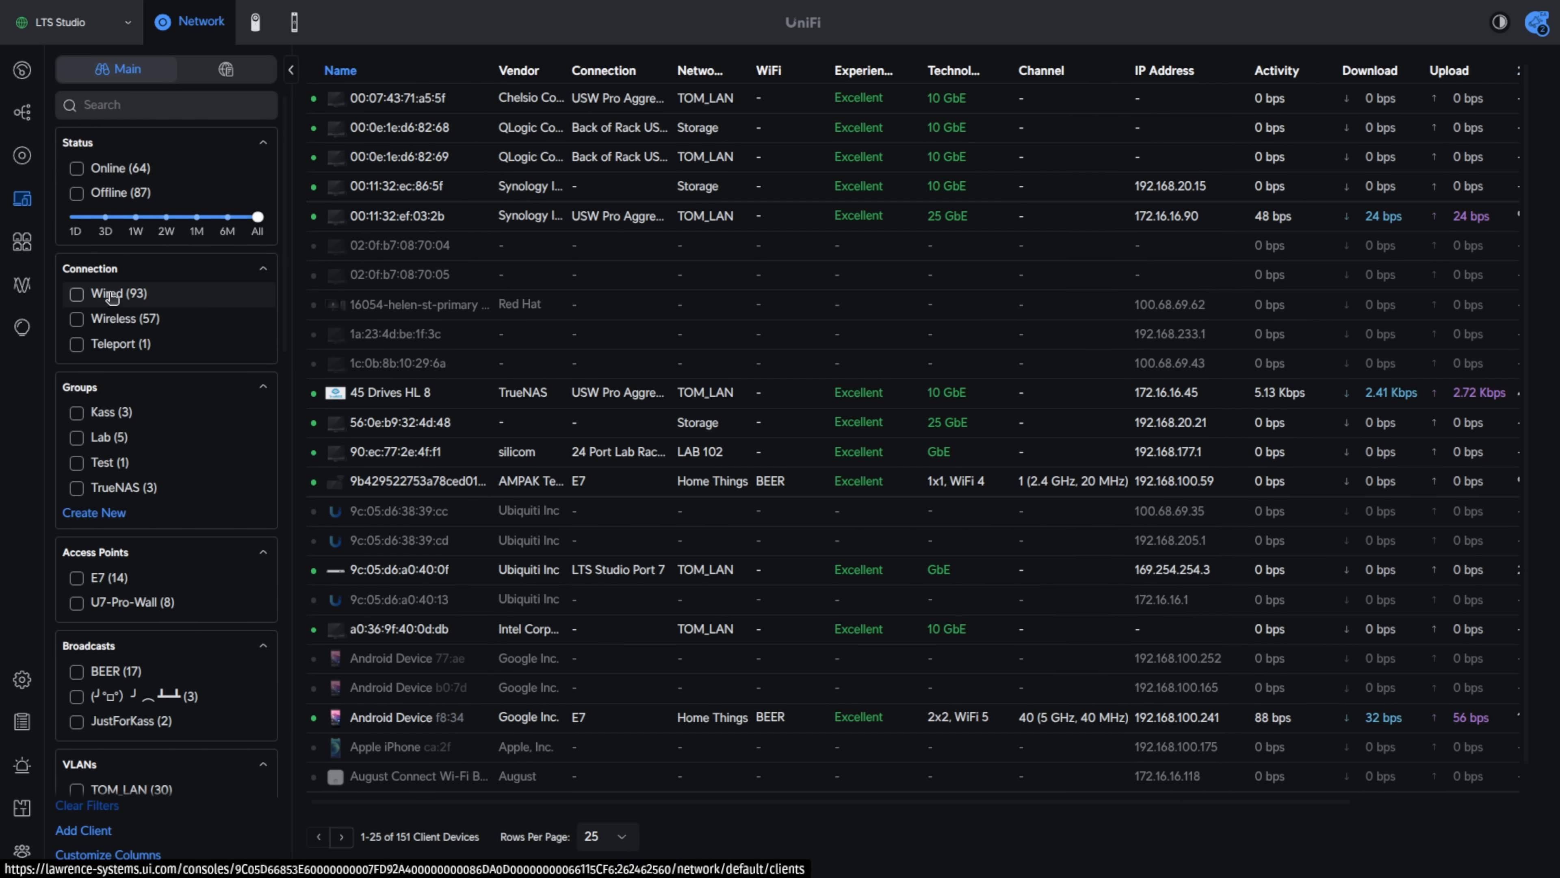
mouse_move(146, 418)
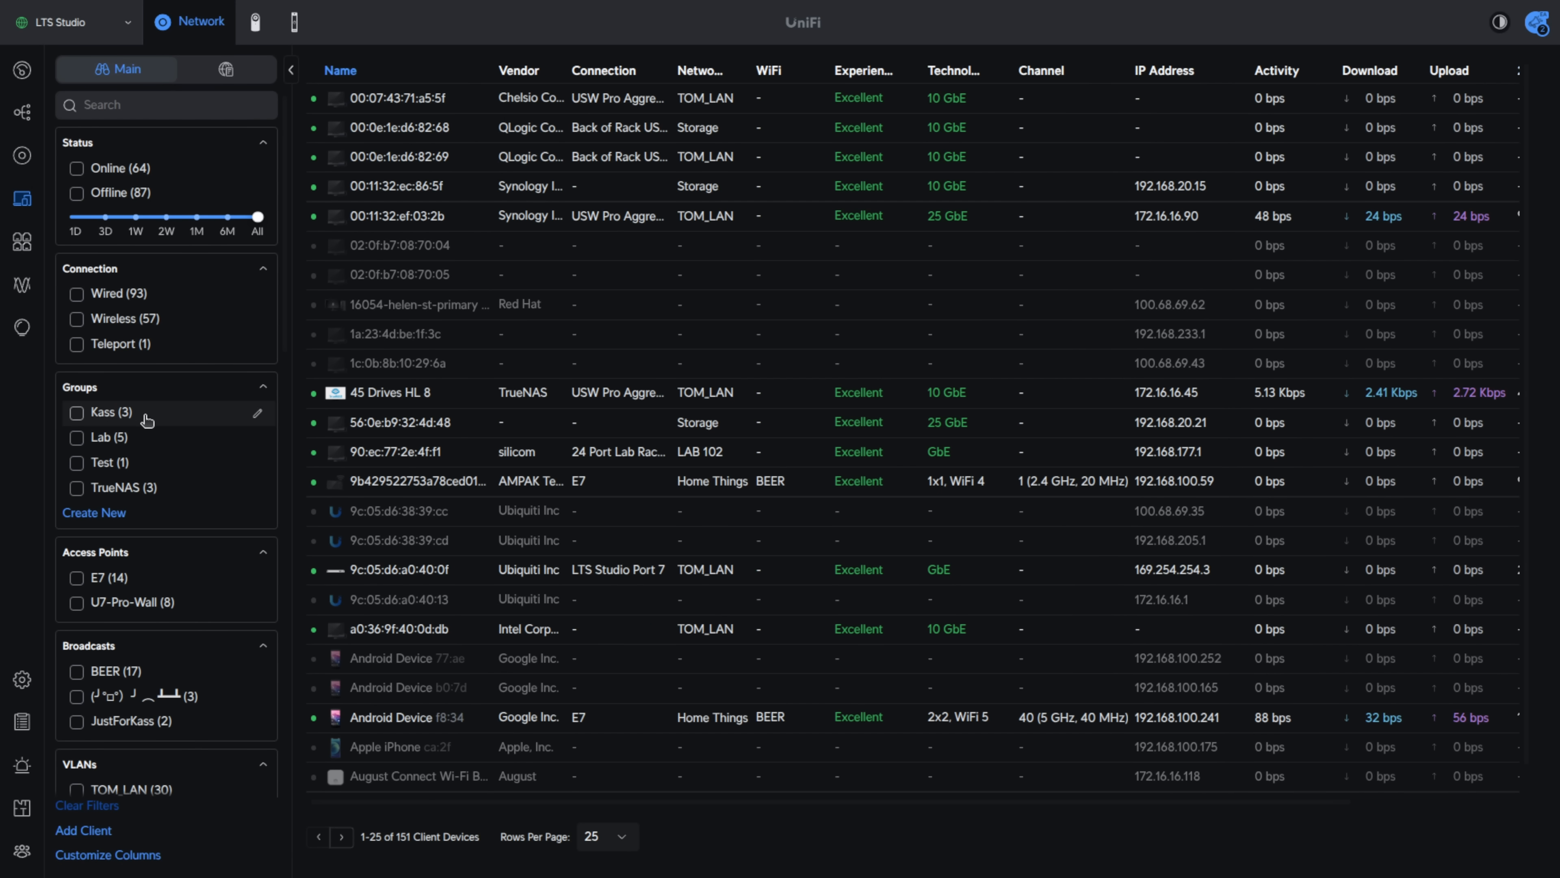
Filter clients by the Kass group, then switch the filter to TrueNAS
left_click(76, 412)
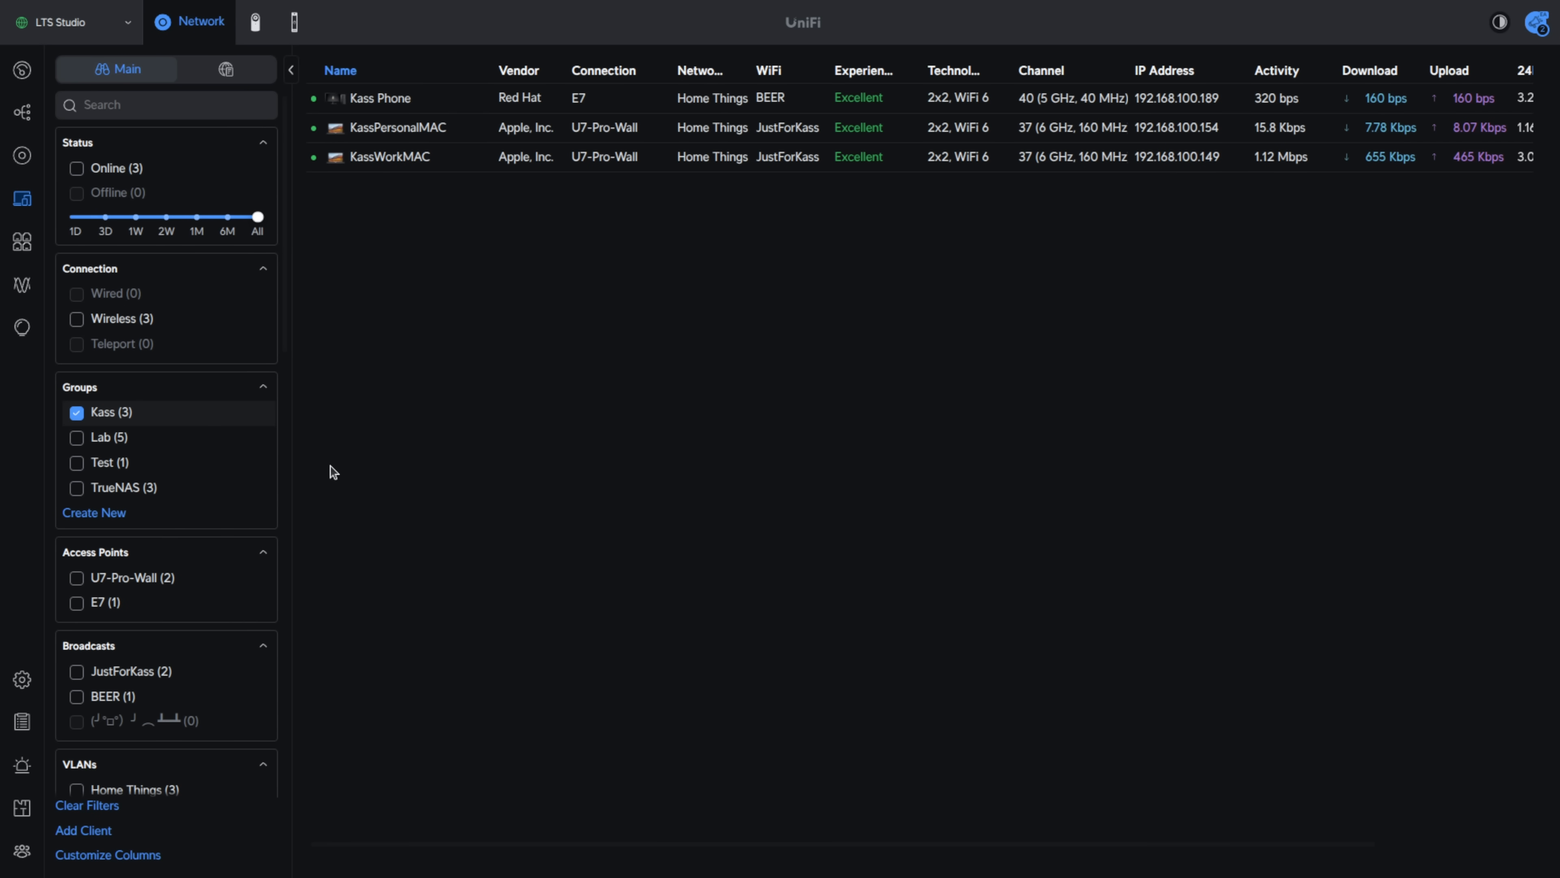
mouse_move(534, 108)
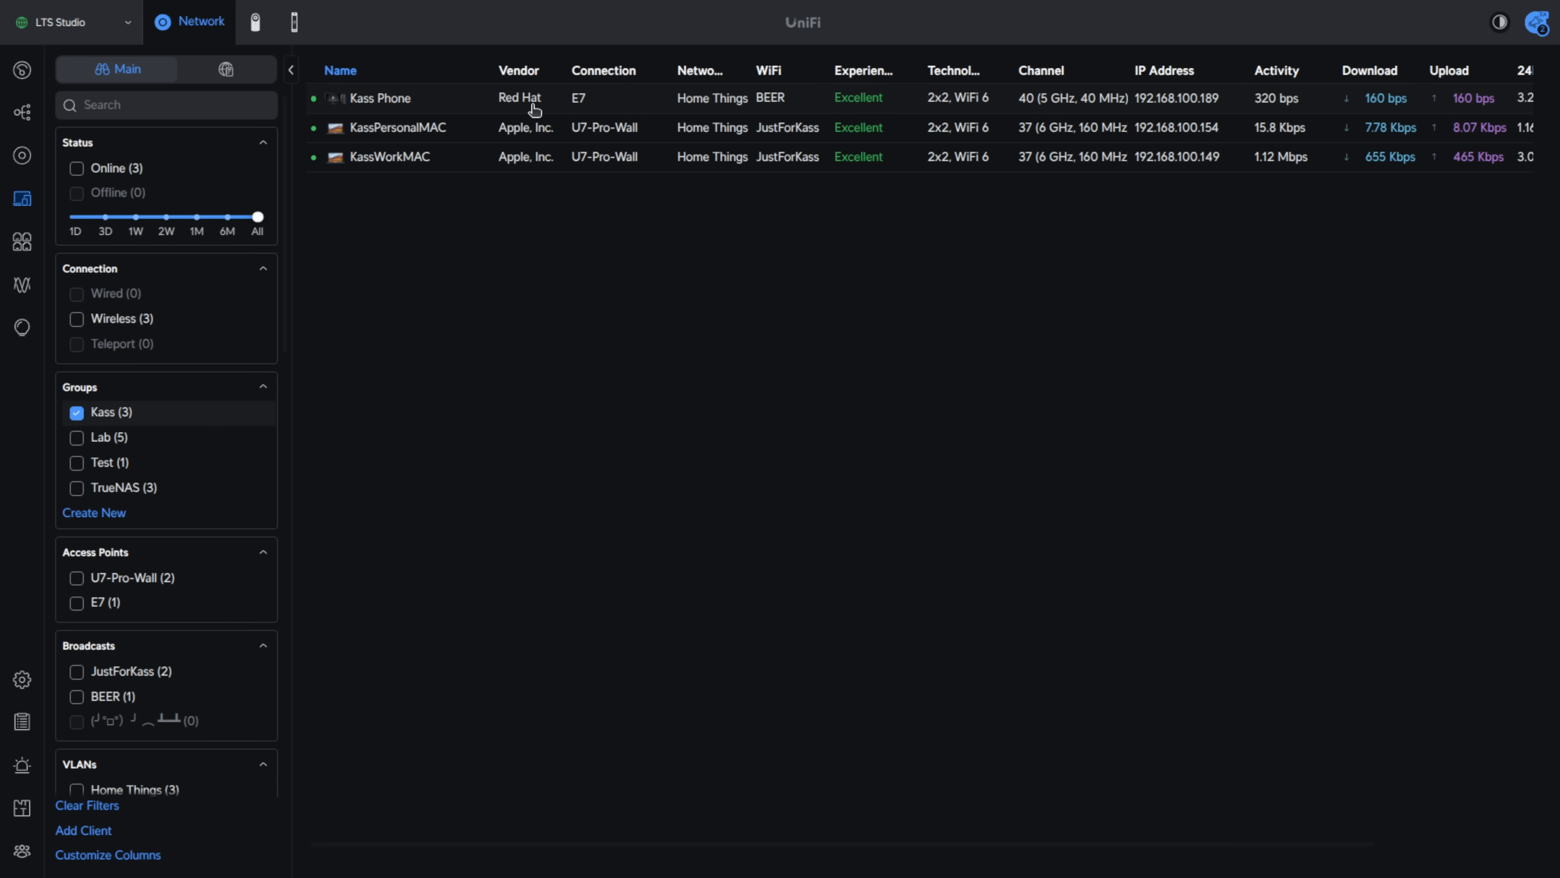
mouse_move(426, 134)
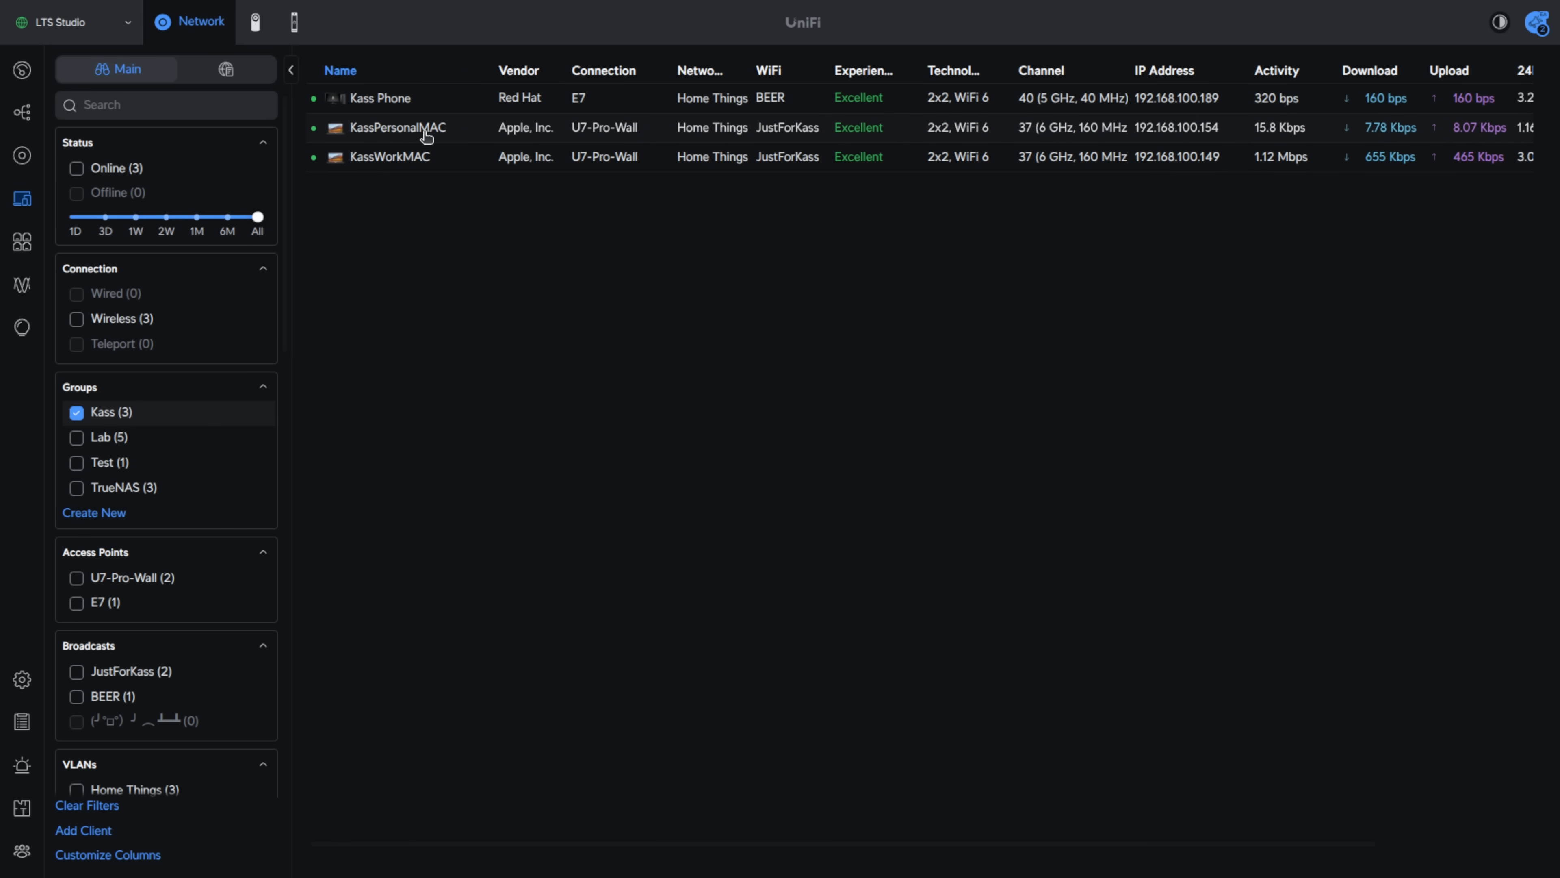
mouse_move(430, 171)
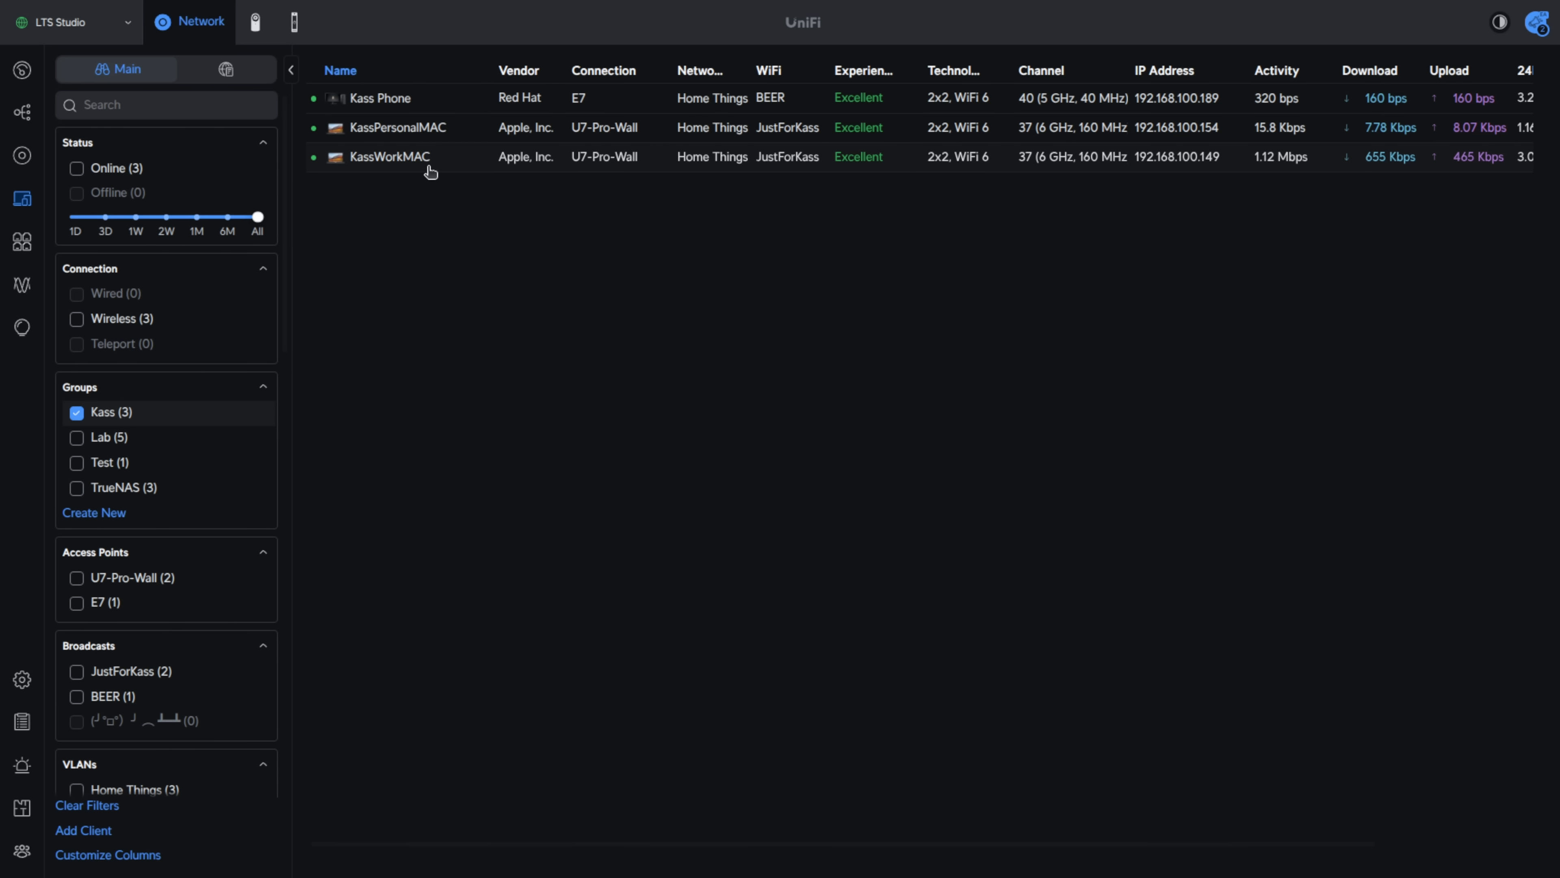
mouse_move(741, 238)
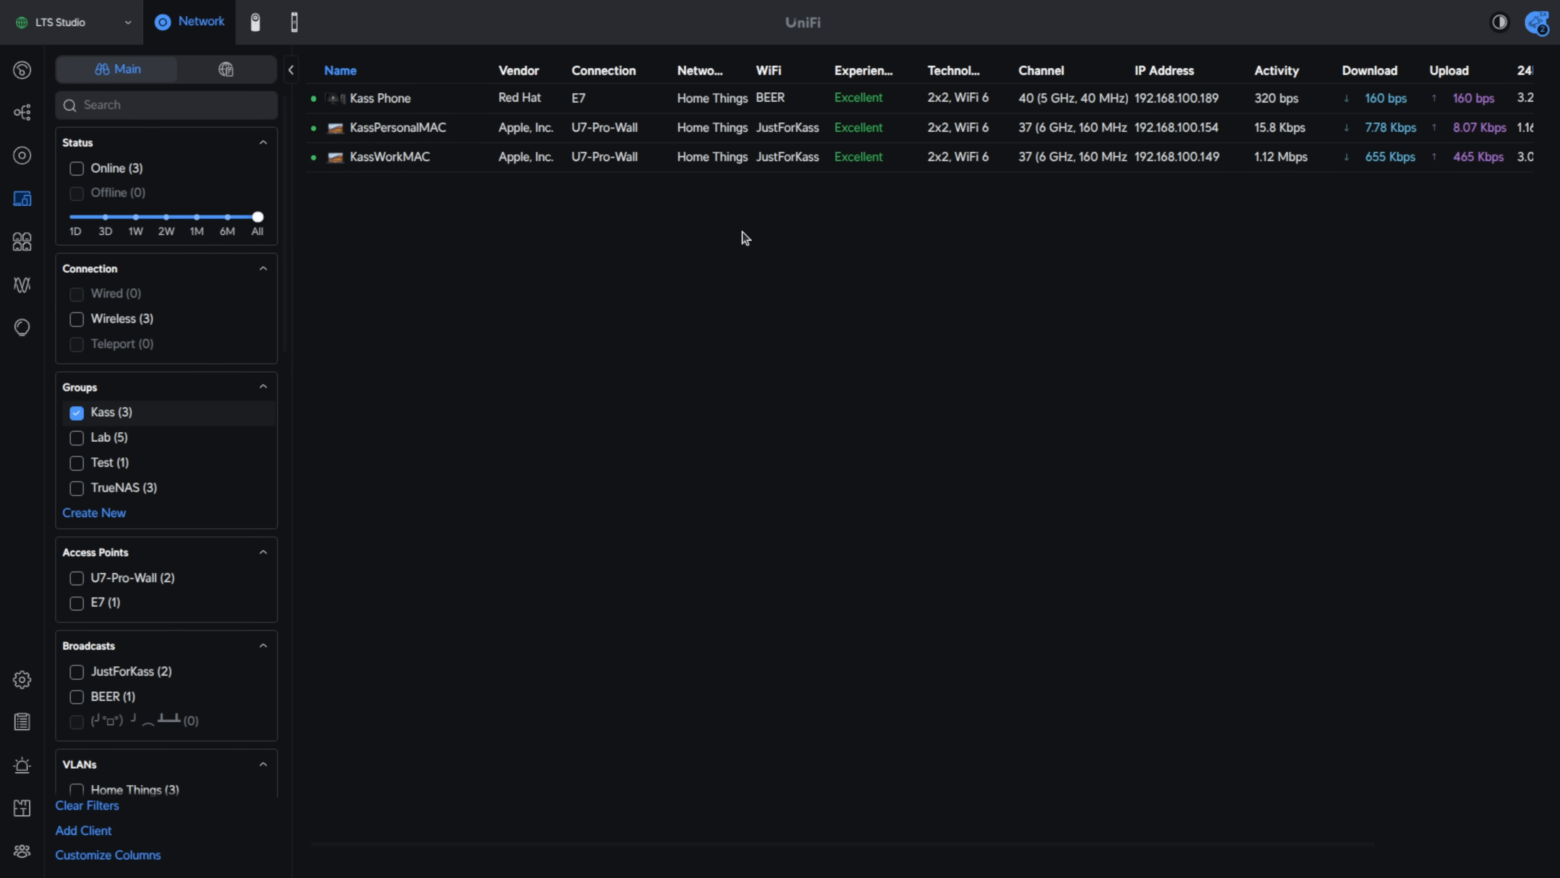
mouse_move(103, 418)
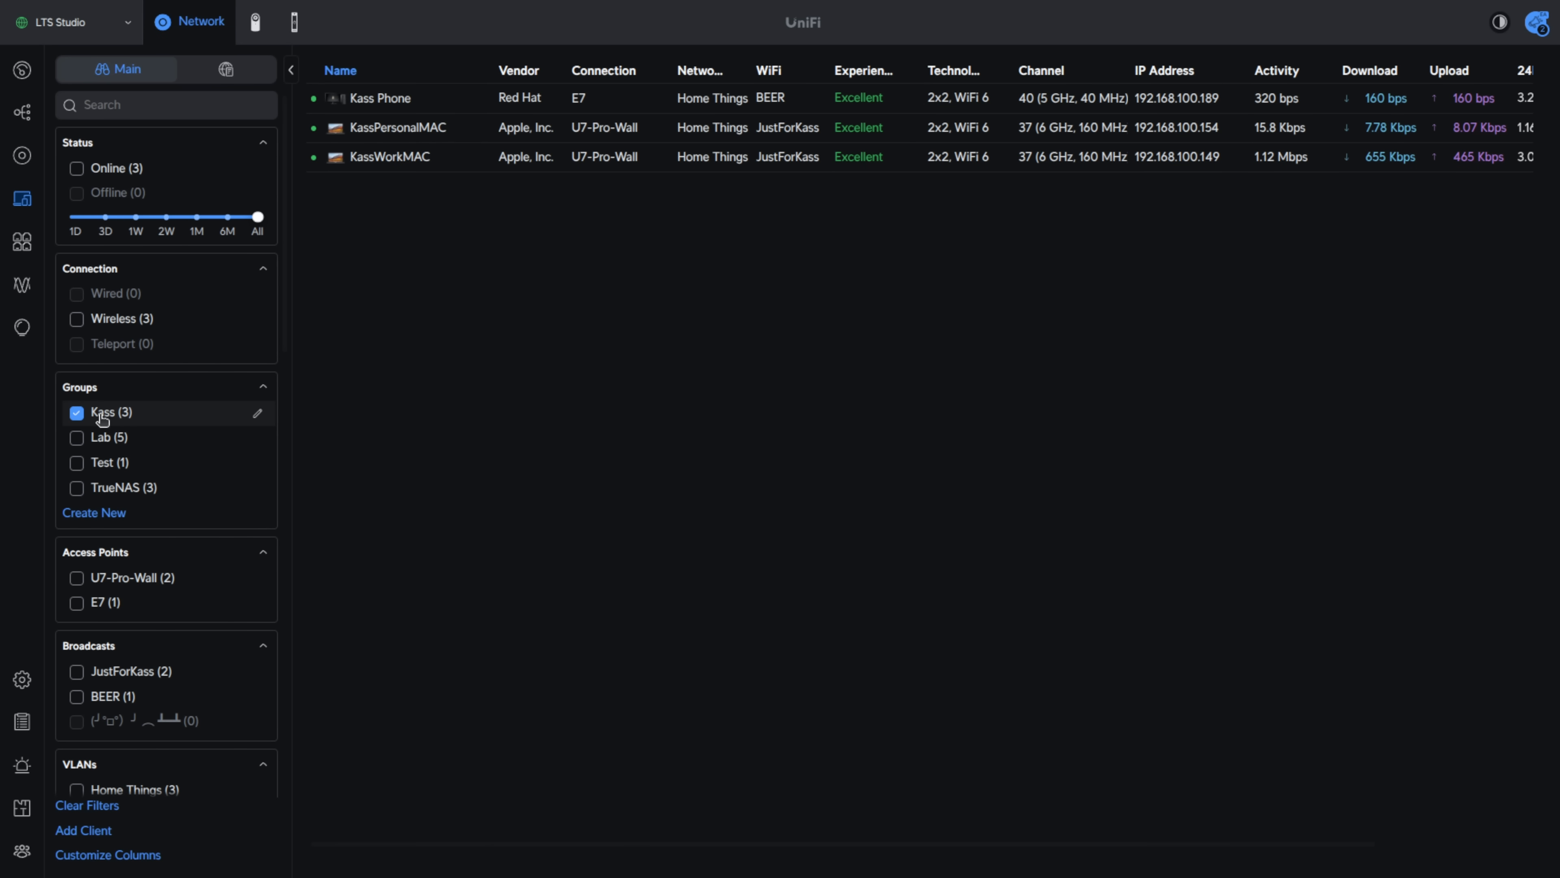
left_click(76, 488)
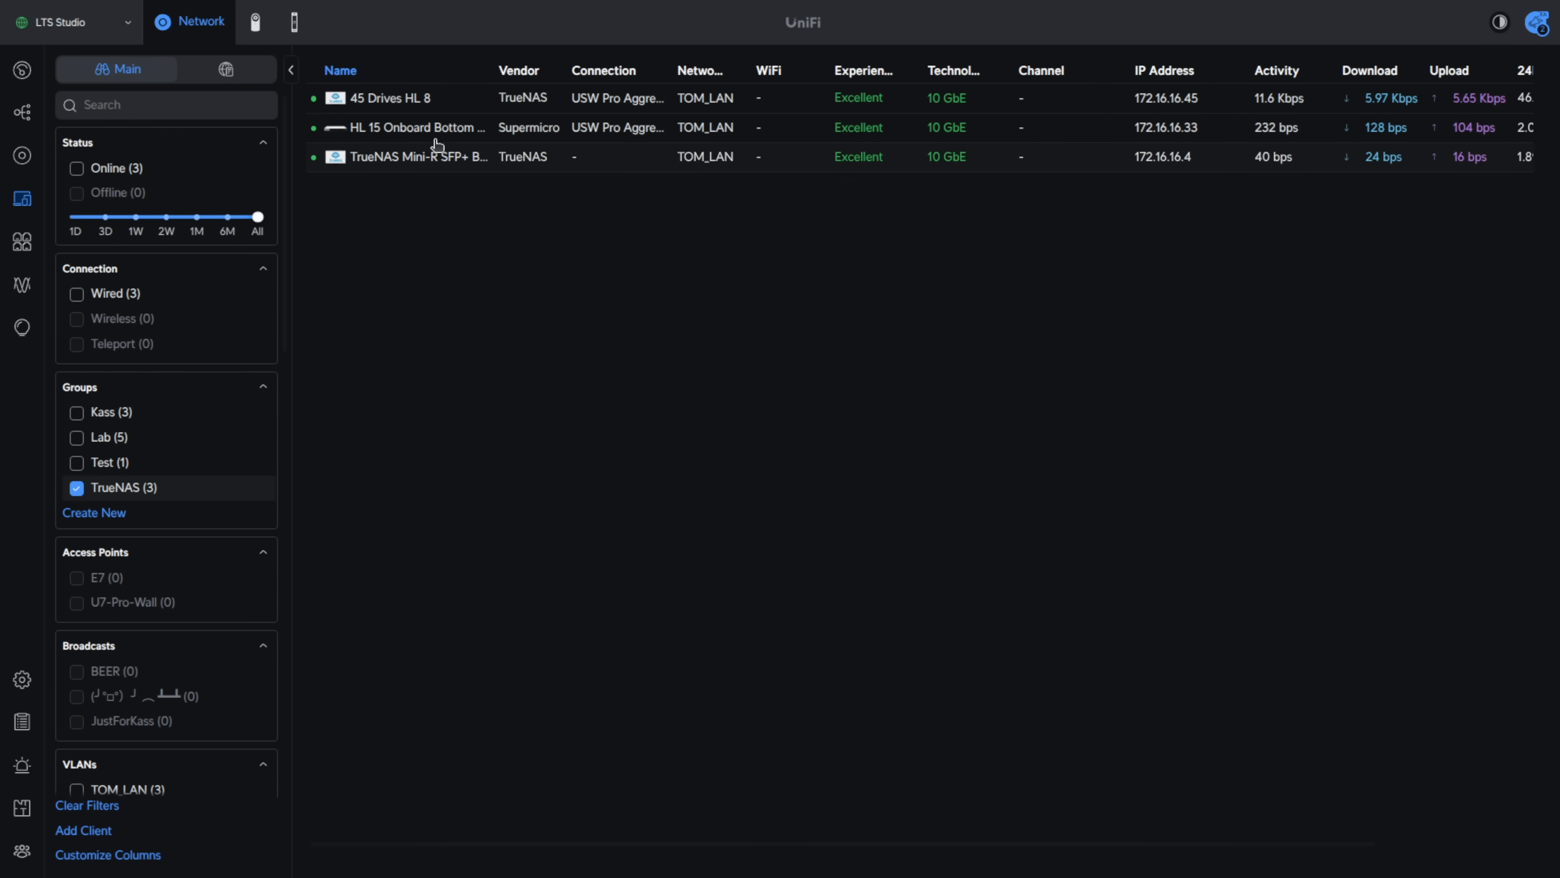
Review the 45 Drives HL 8 client's group membership in its settings without changes
left_click(388, 98)
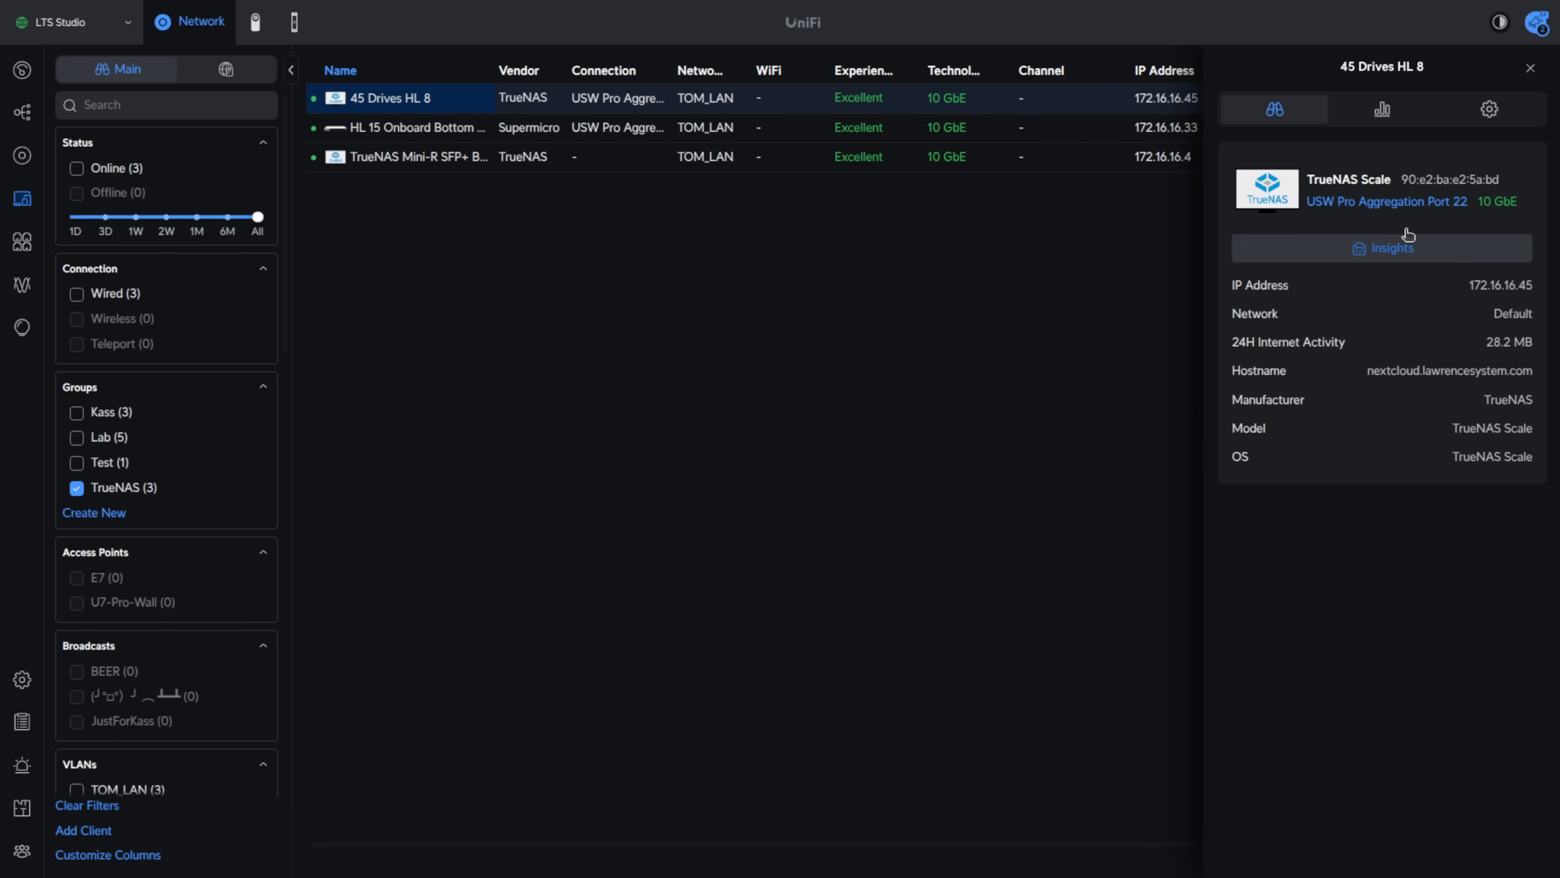
left_click(1489, 110)
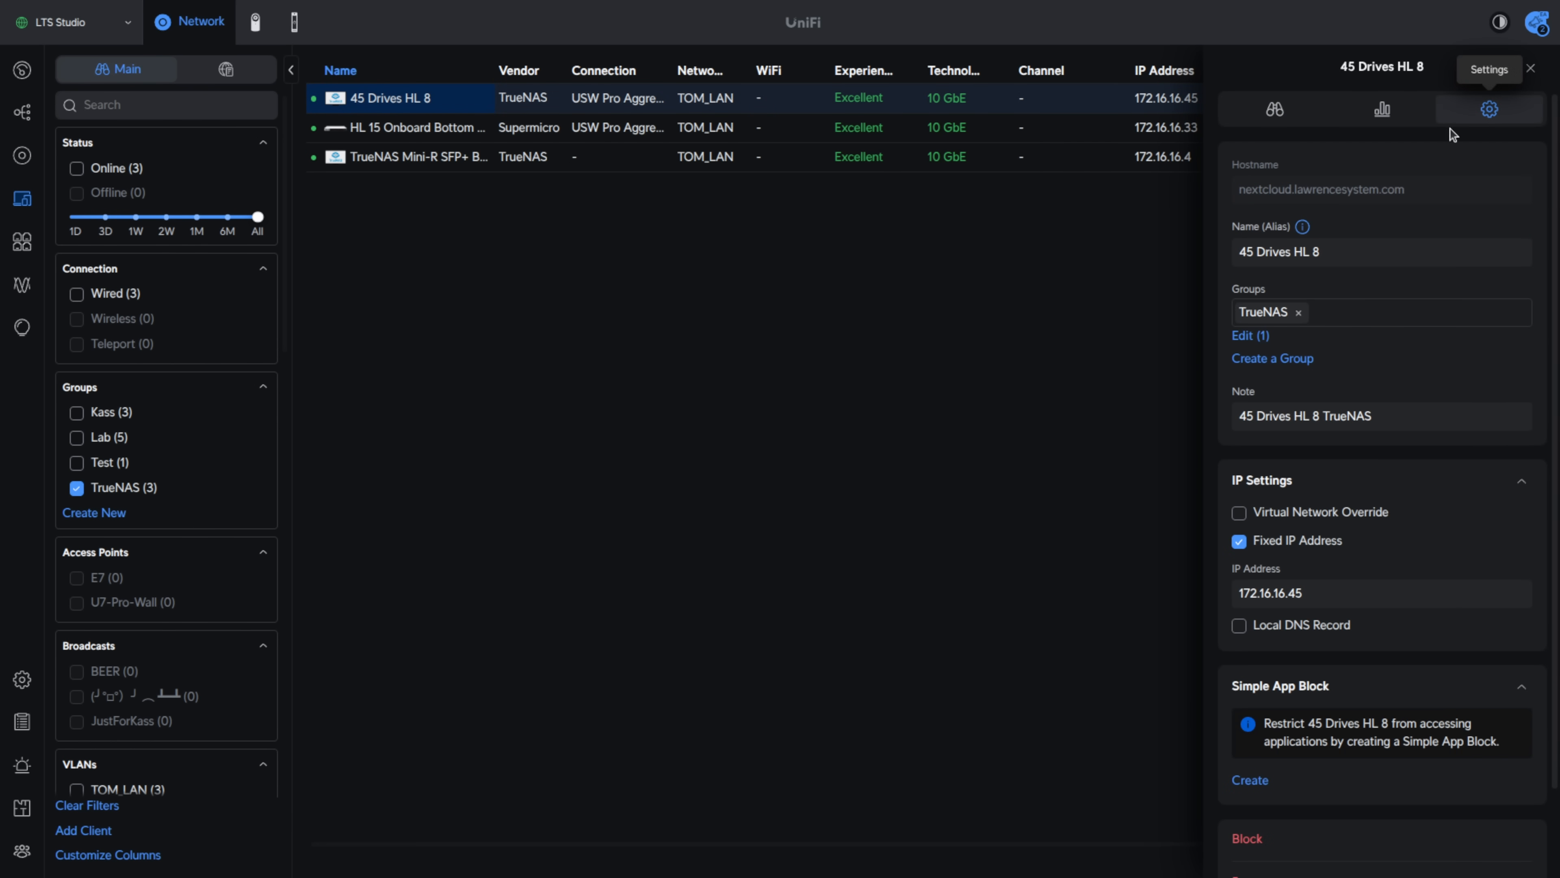
left_click(1248, 336)
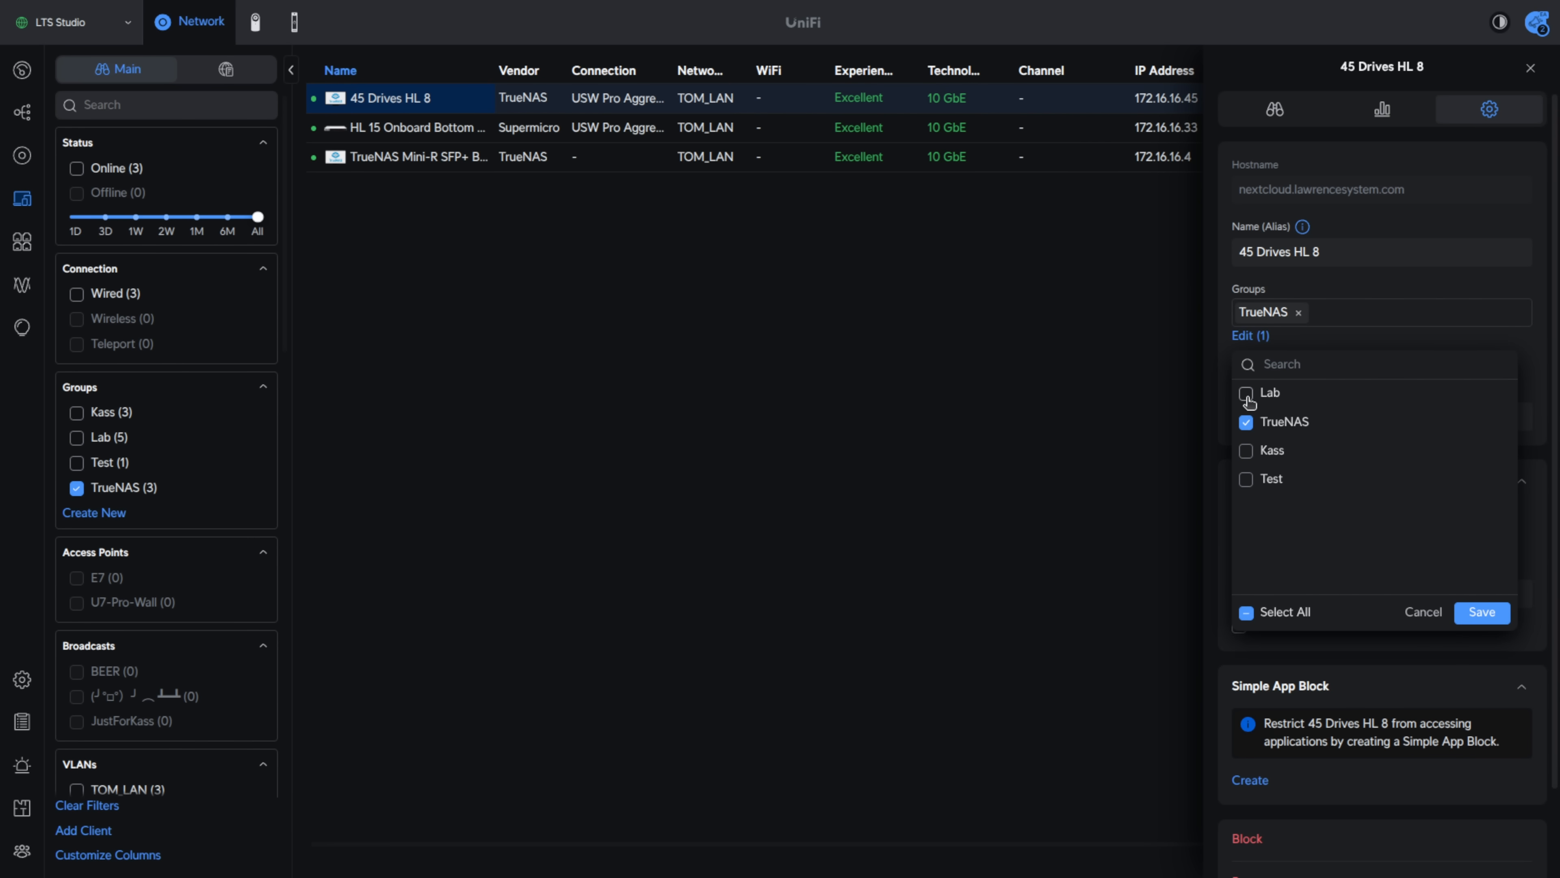
left_click(1245, 422)
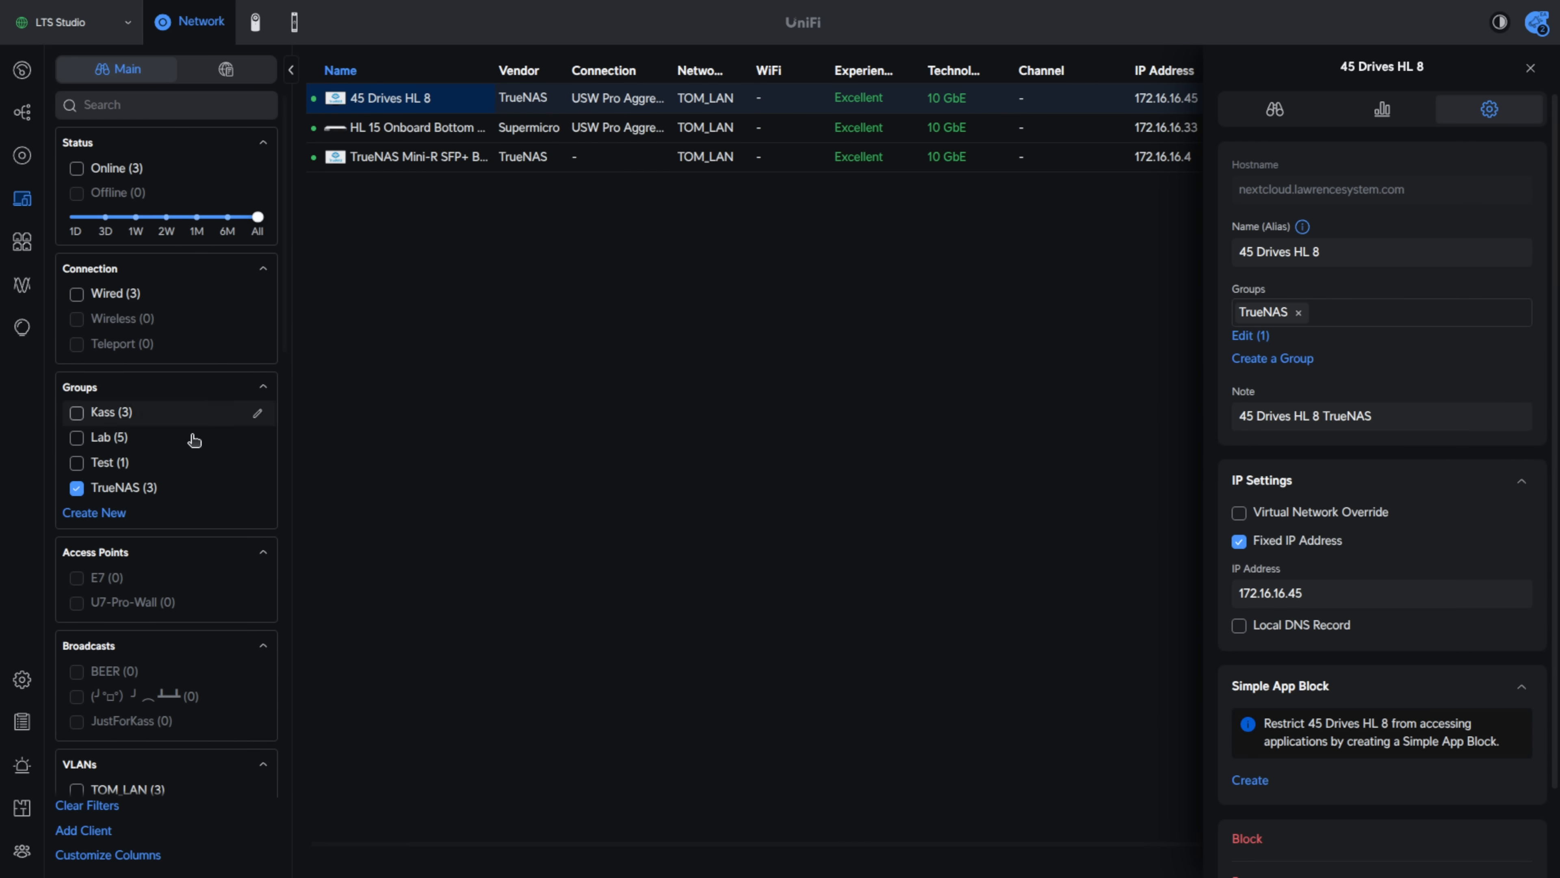
mouse_move(705, 444)
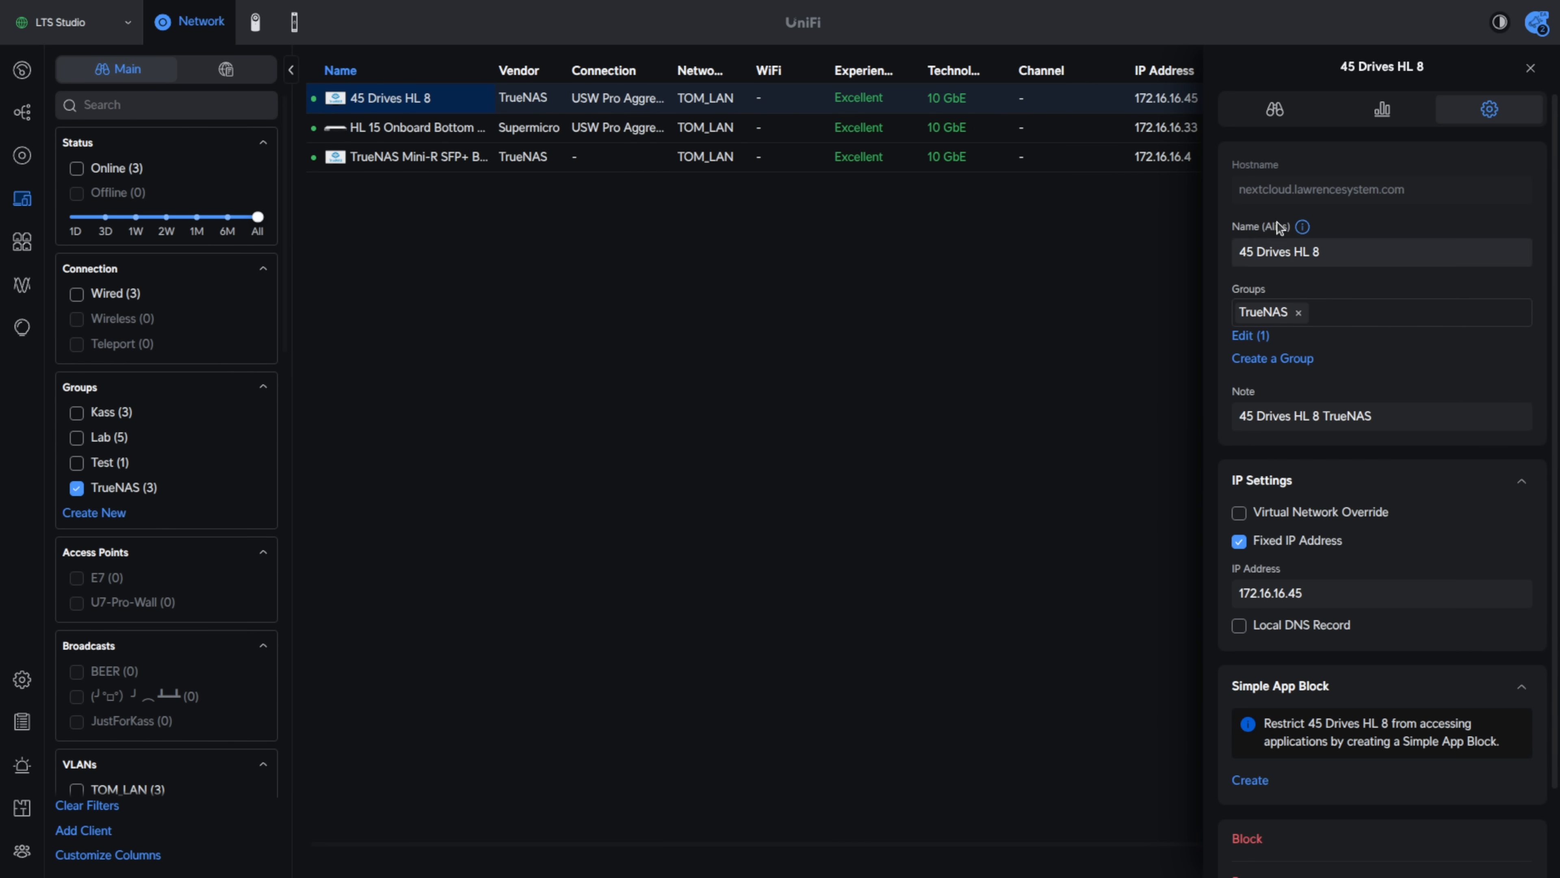
left_click(1530, 67)
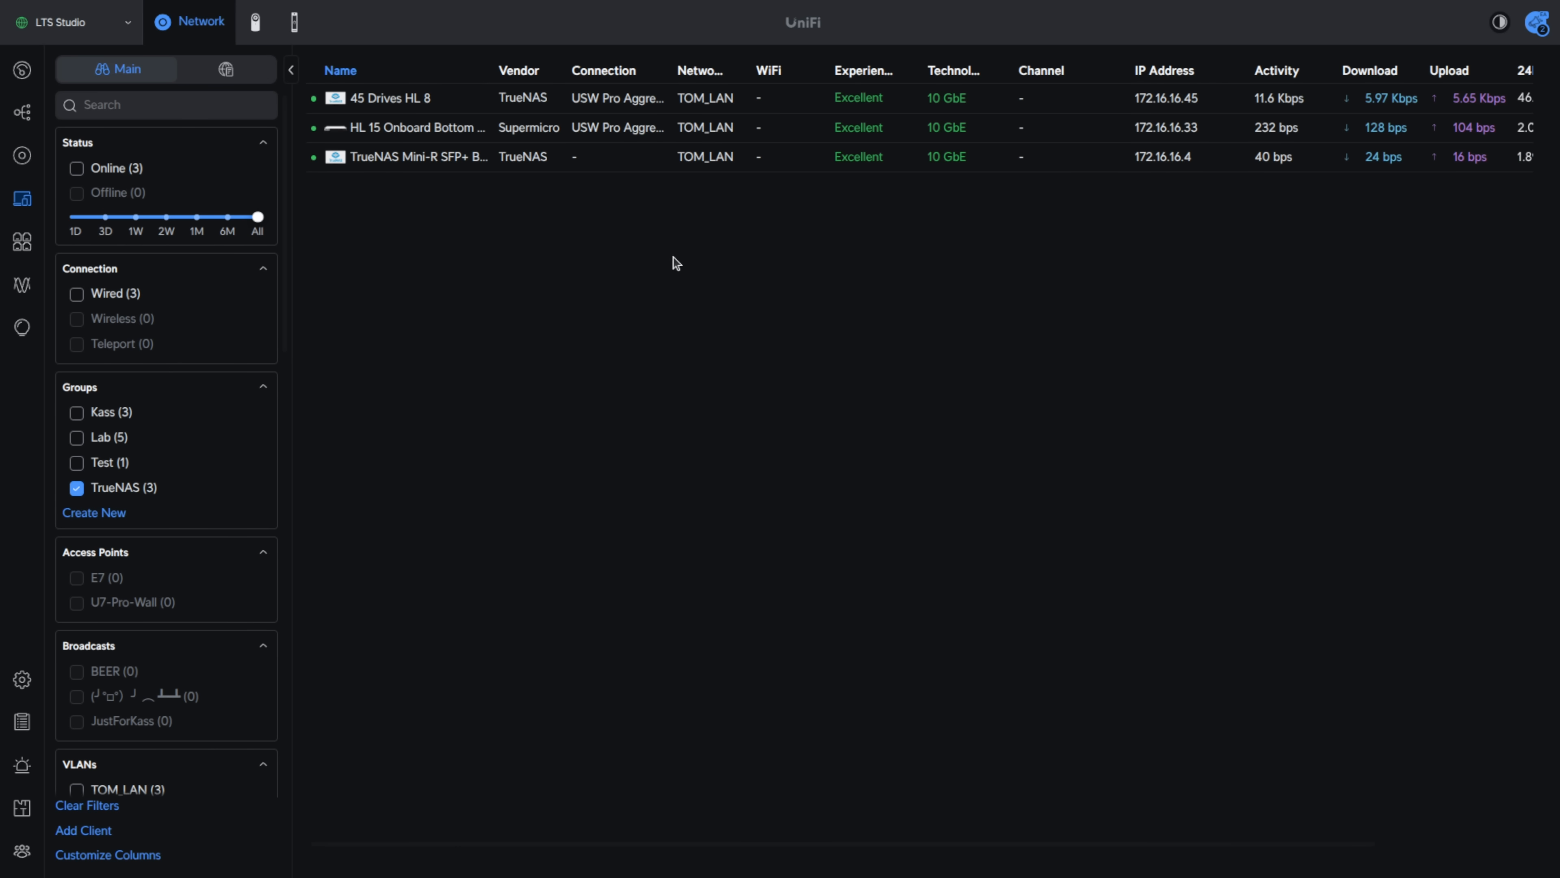
mouse_move(22, 679)
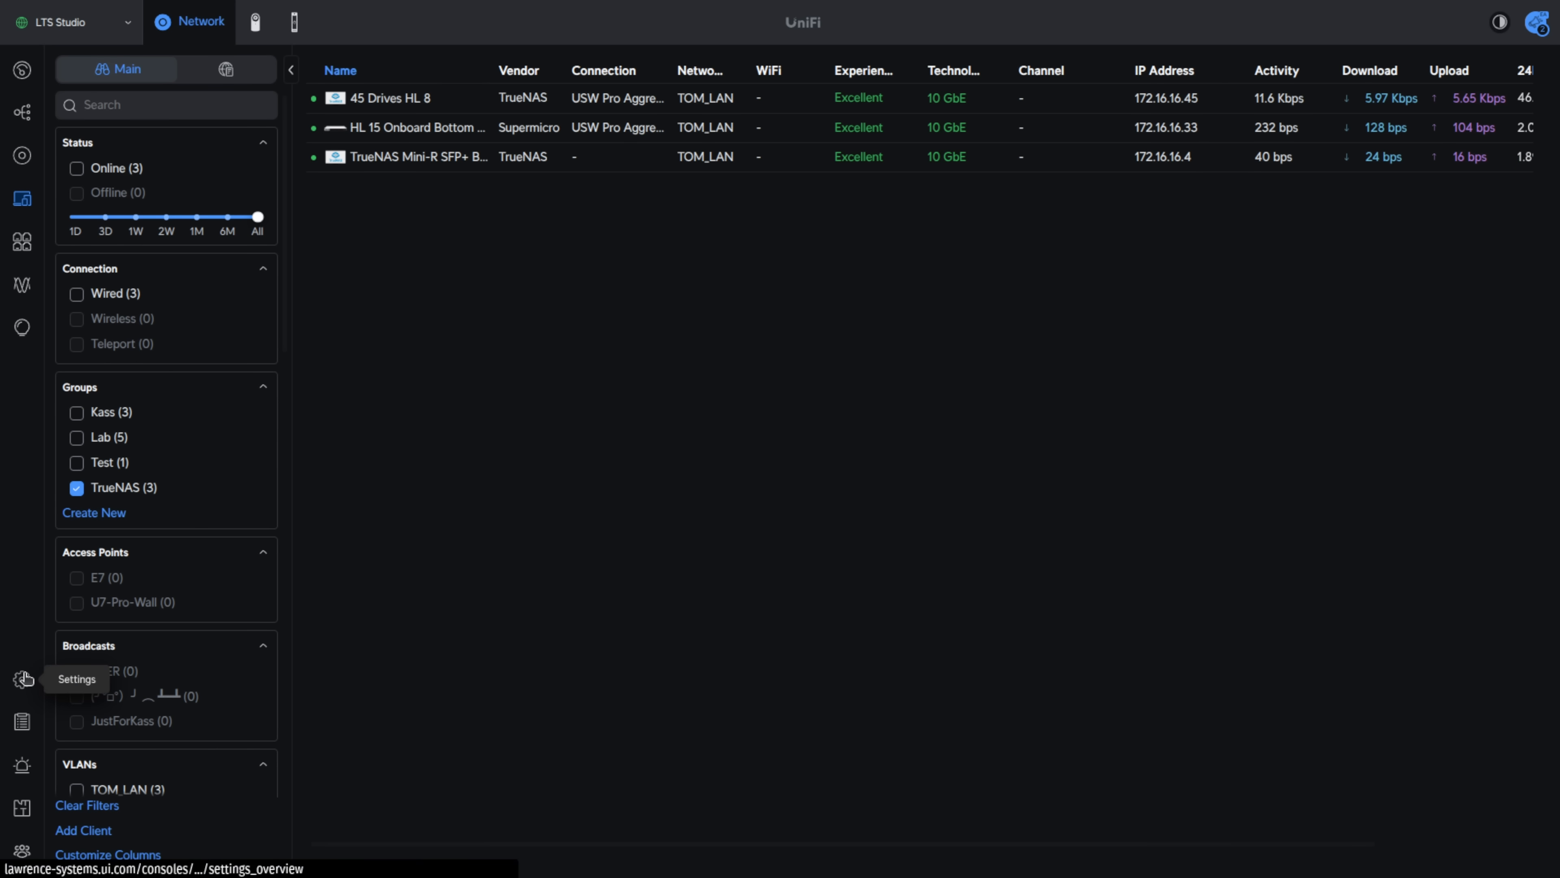
Start a new object, name it and initially target the Kass client group
left_click(22, 678)
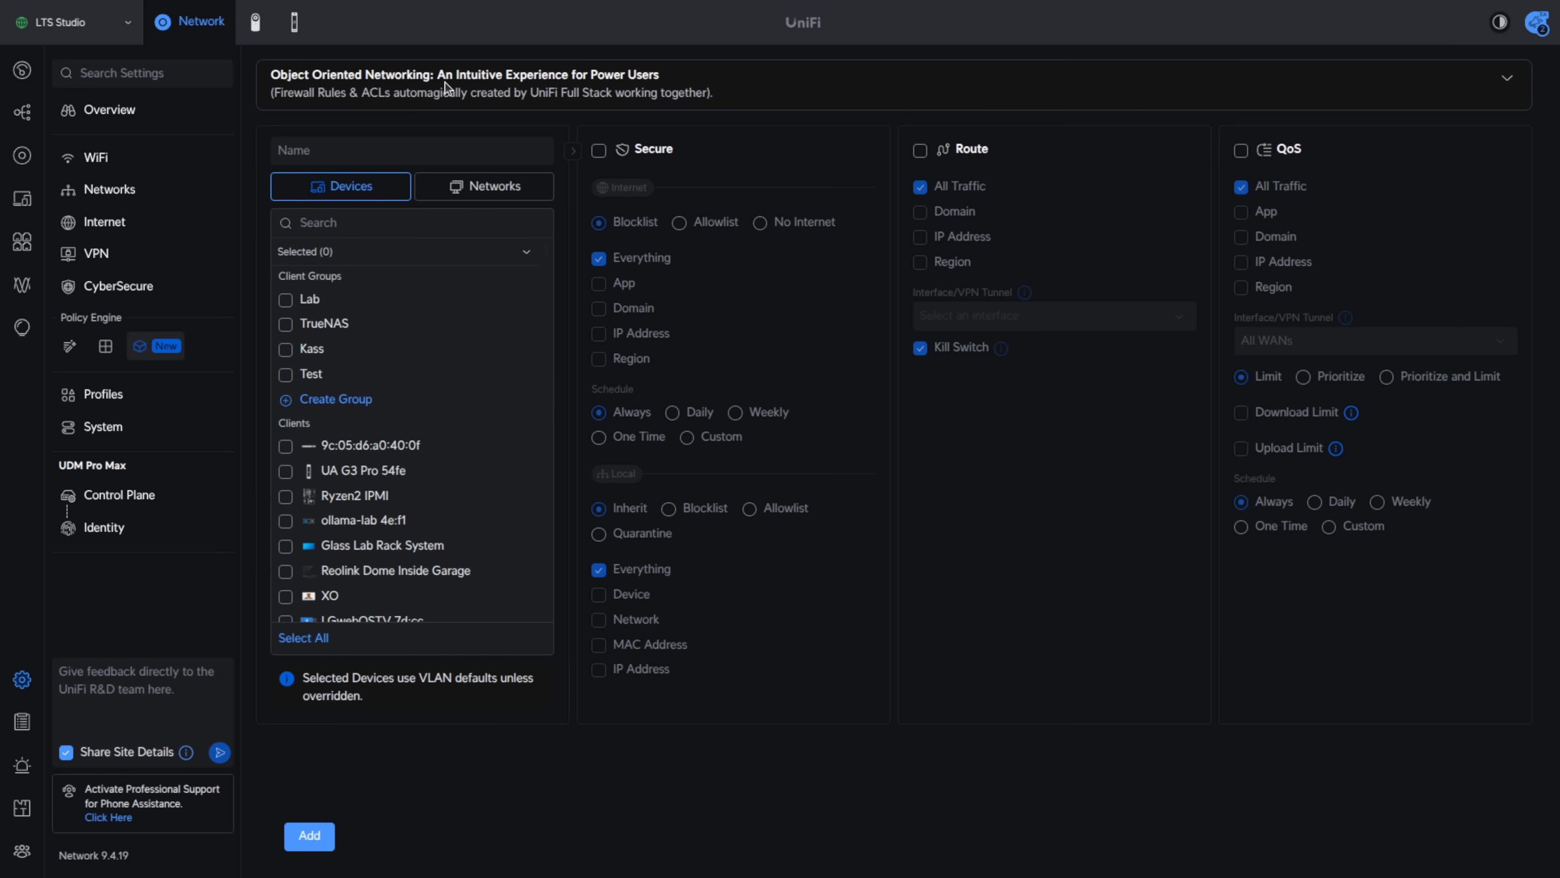
left_click(411, 150)
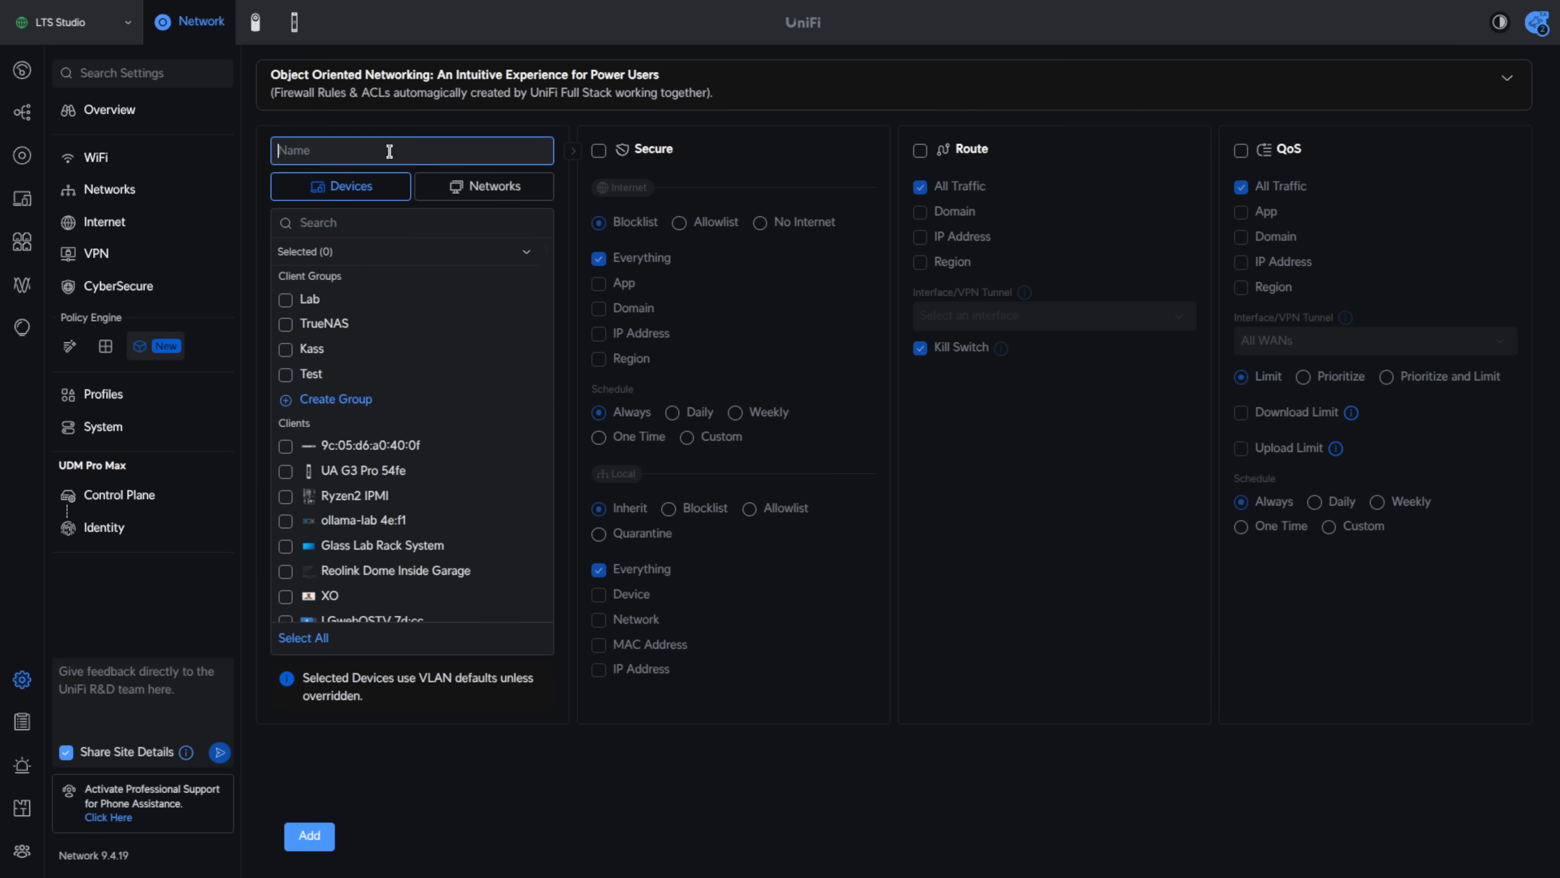
type("Kasss")
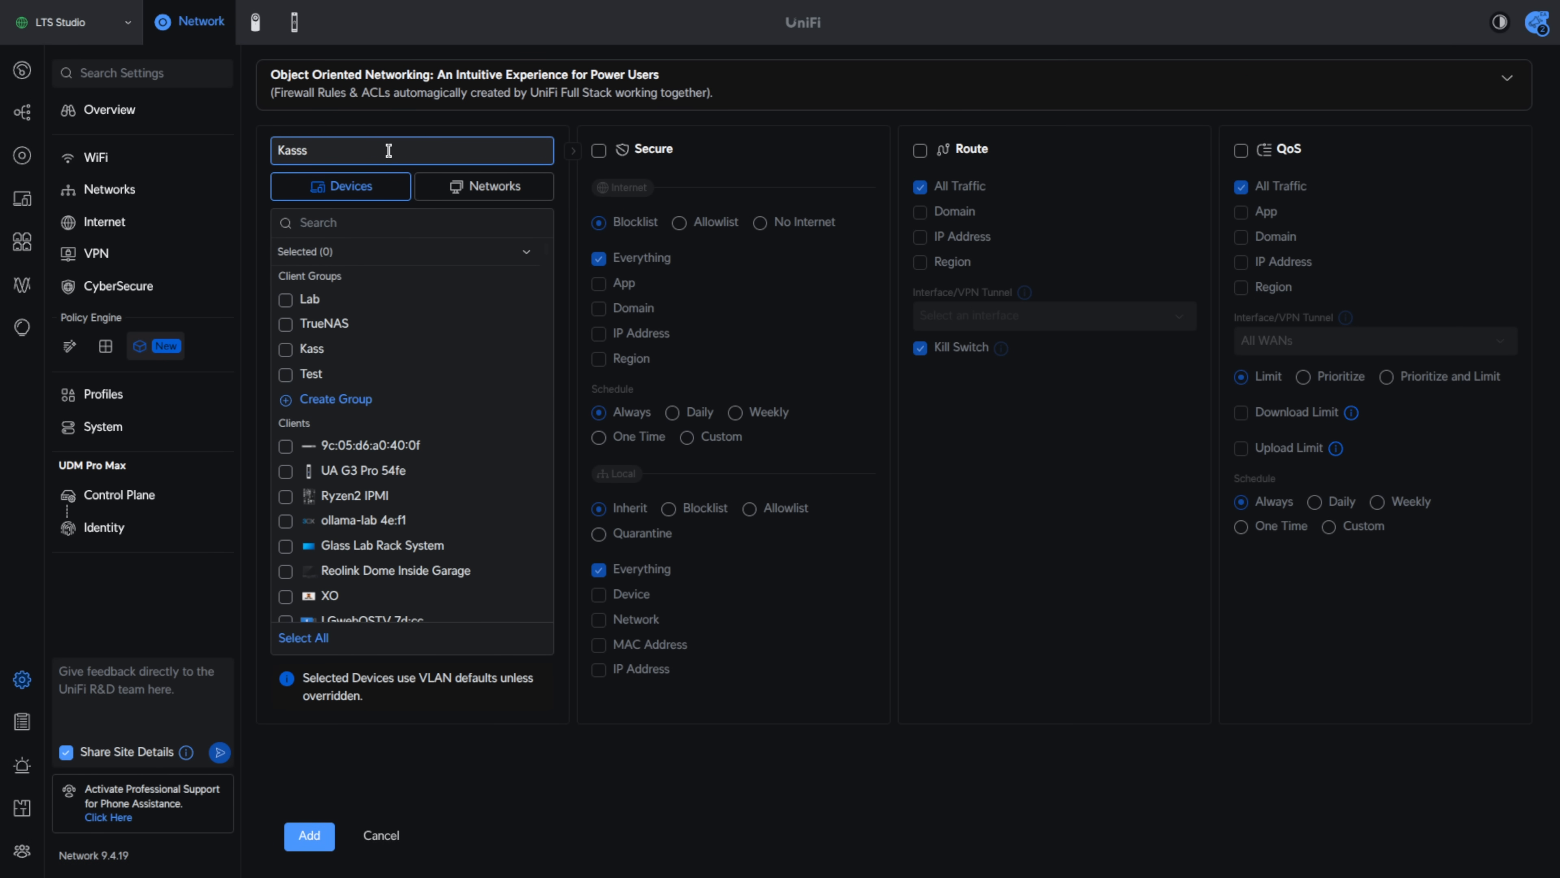
left_click(286, 348)
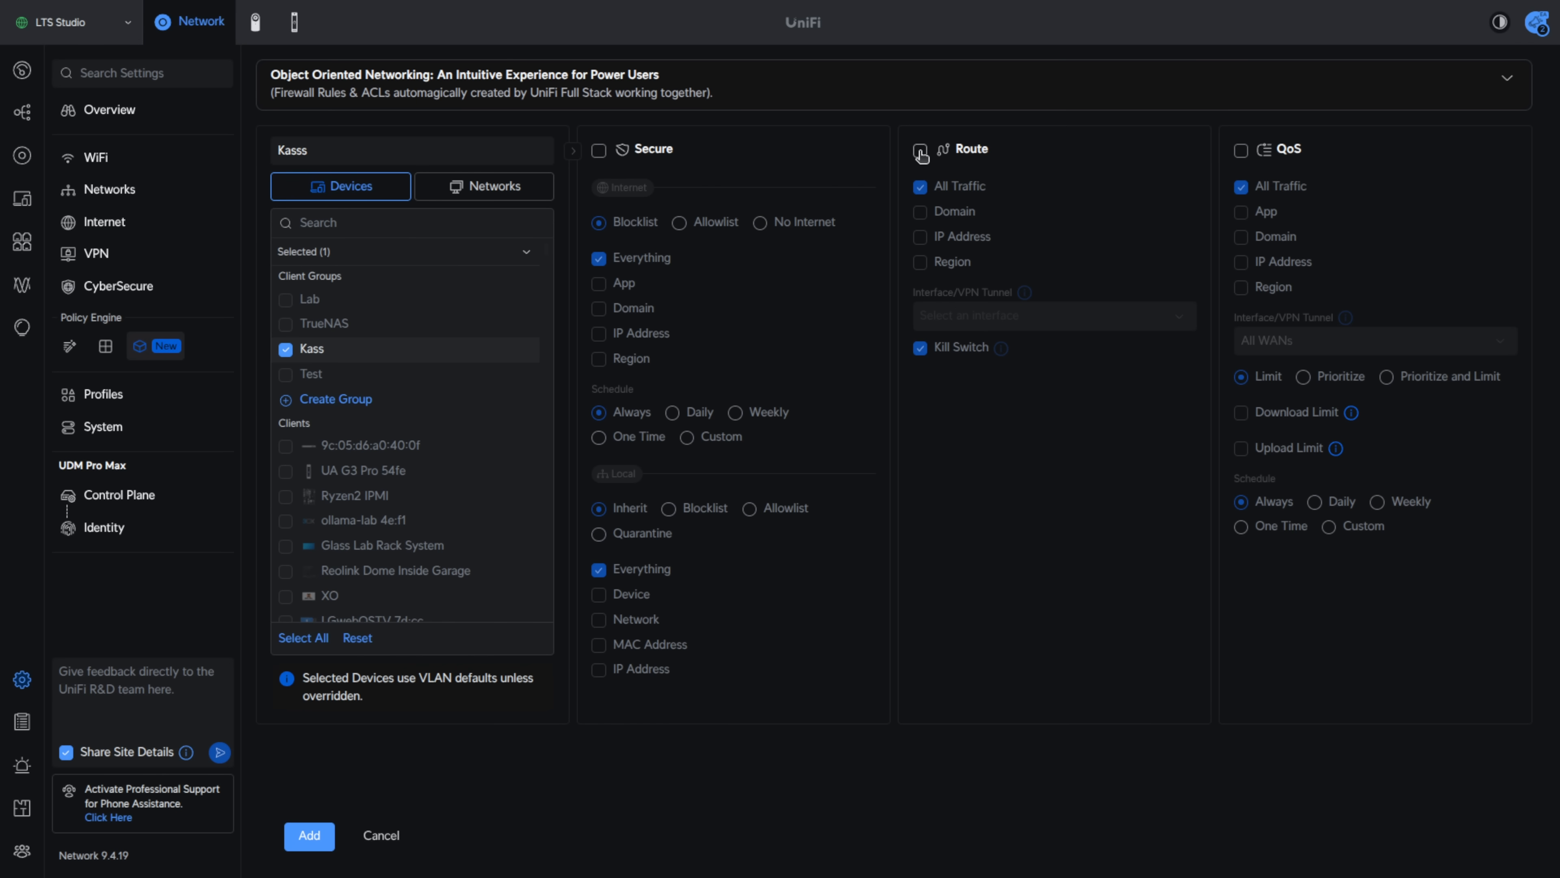
Enable Route and send all traffic through the PIA Chicago VPN tunnel
left_click(918, 150)
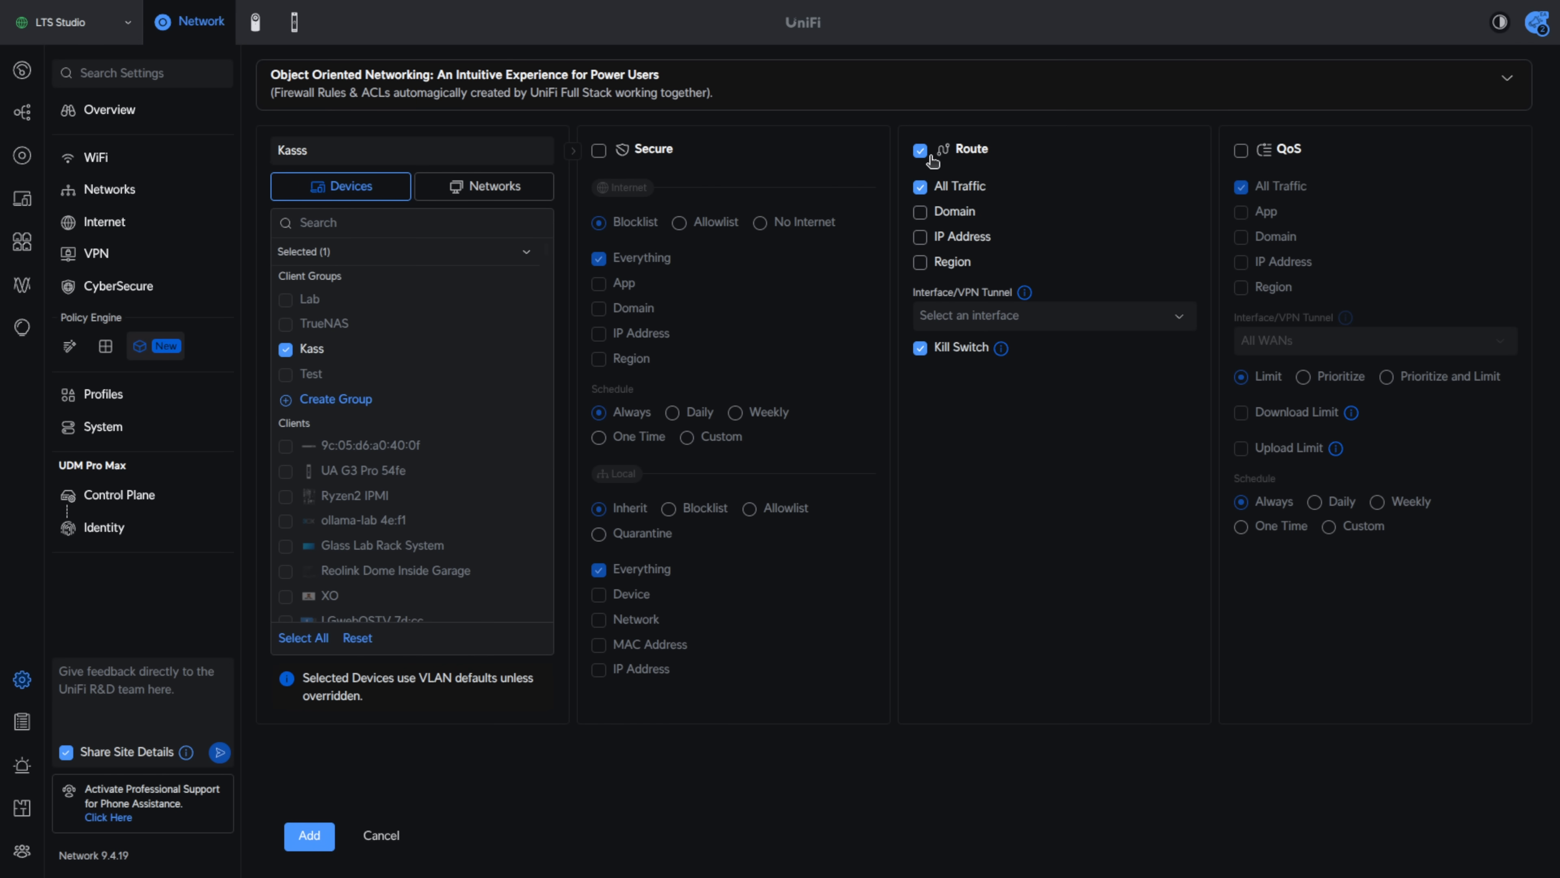
left_click(1051, 315)
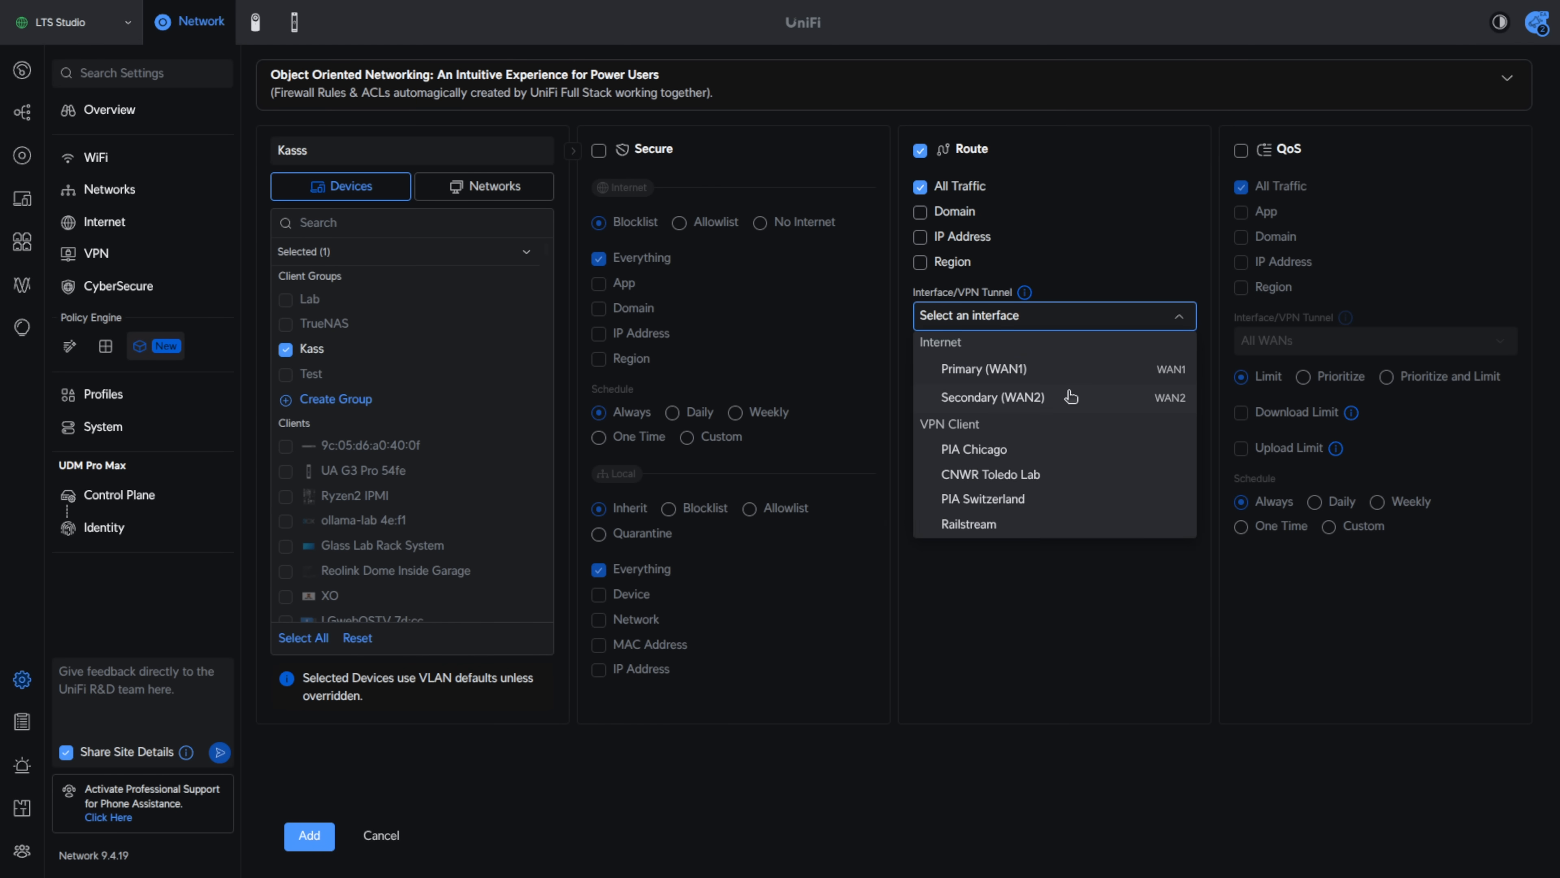
left_click(974, 448)
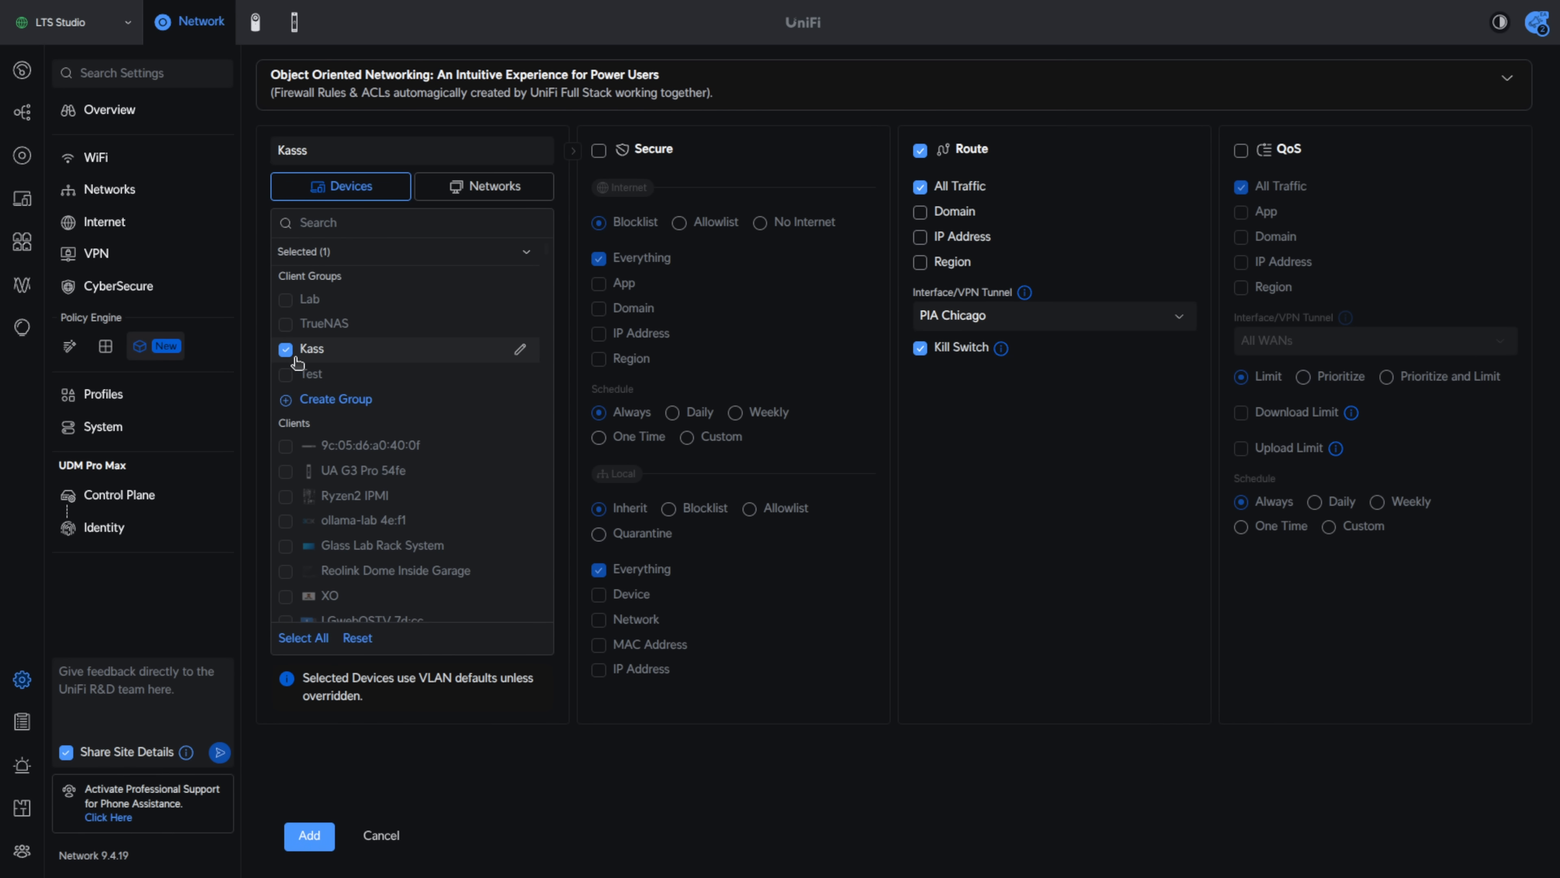
Swap the Kass group for the Test client group and save the object
left_click(286, 349)
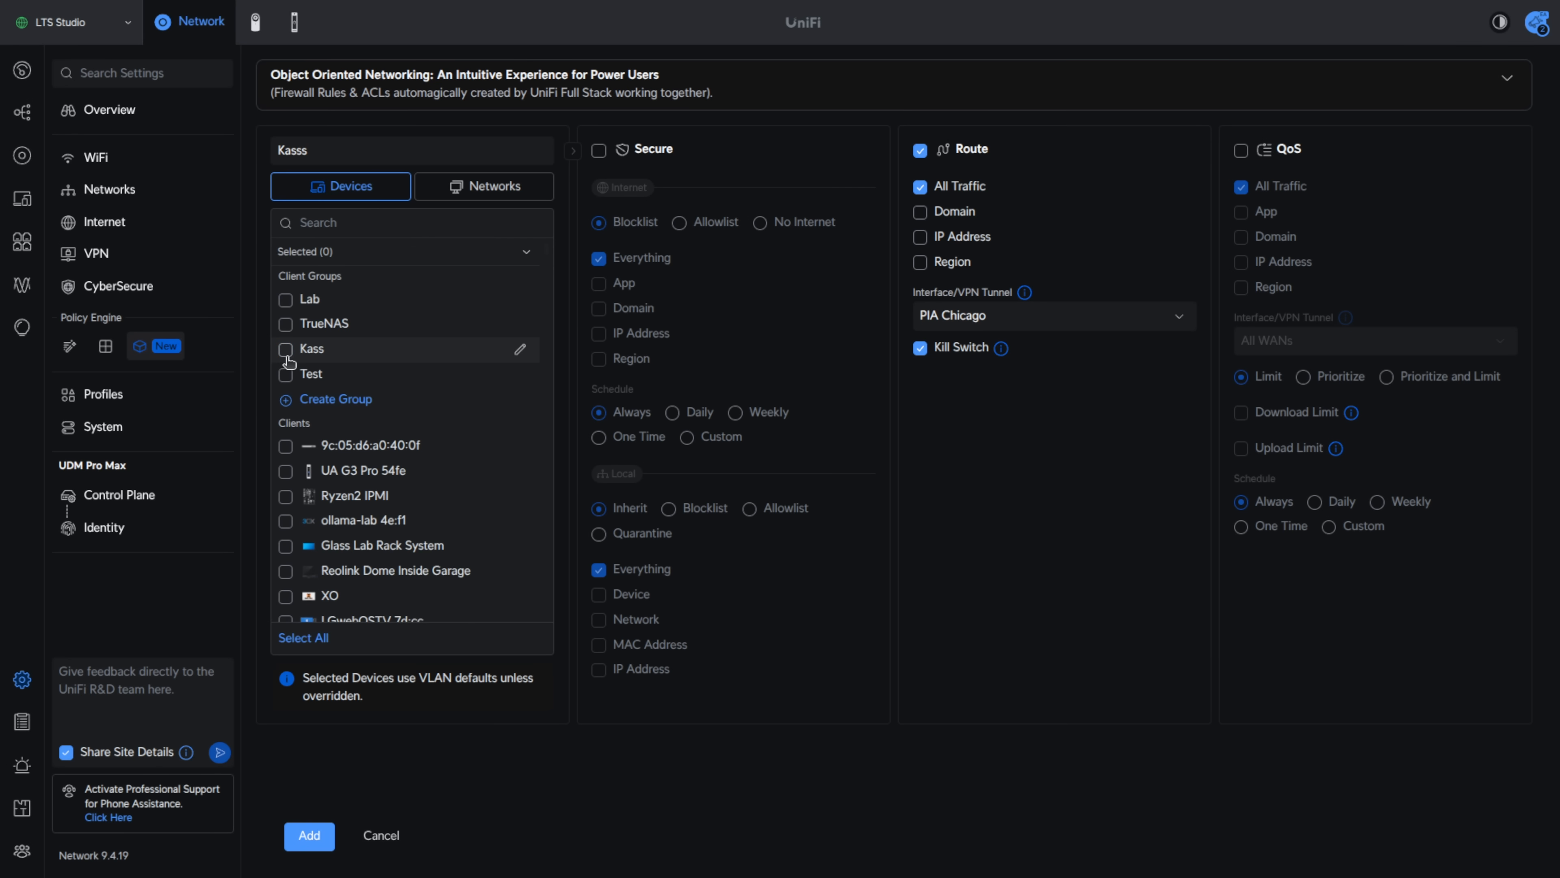
left_click(285, 373)
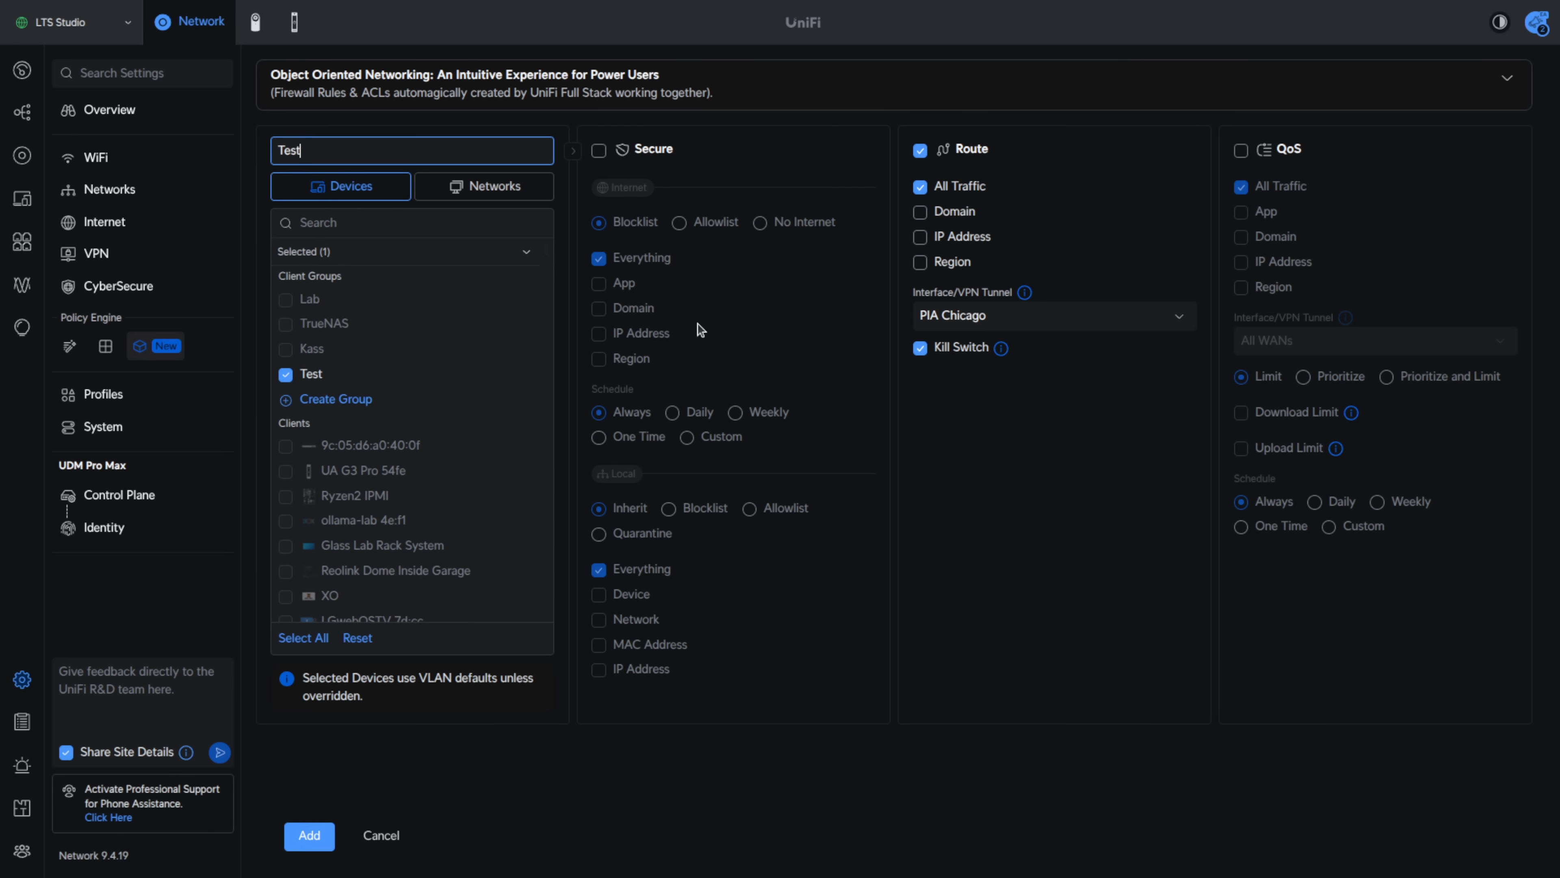
mouse_move(998, 324)
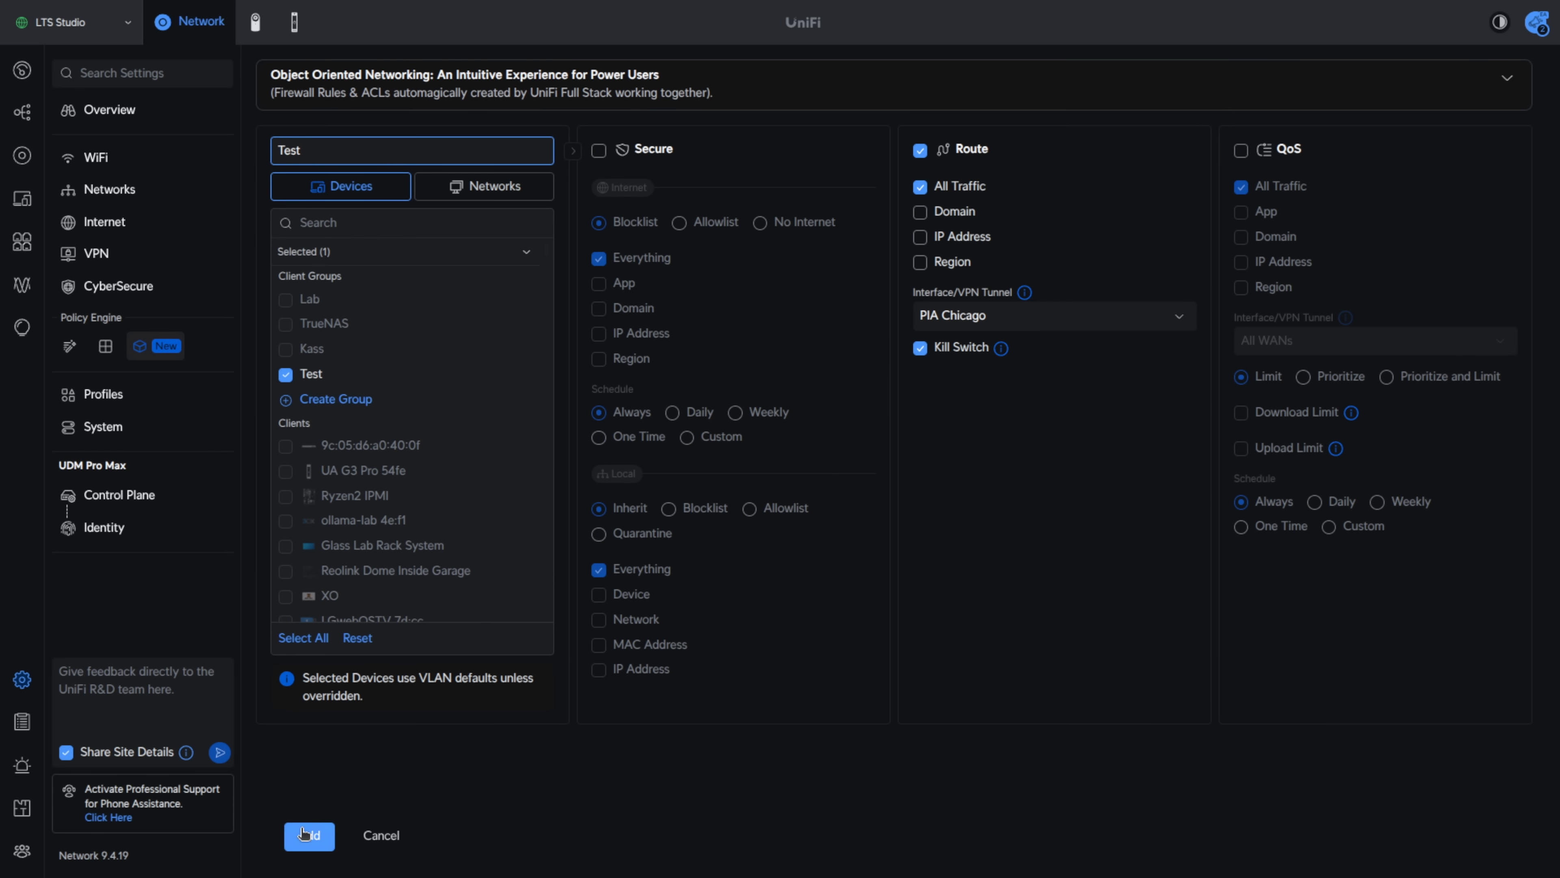
left_click(310, 835)
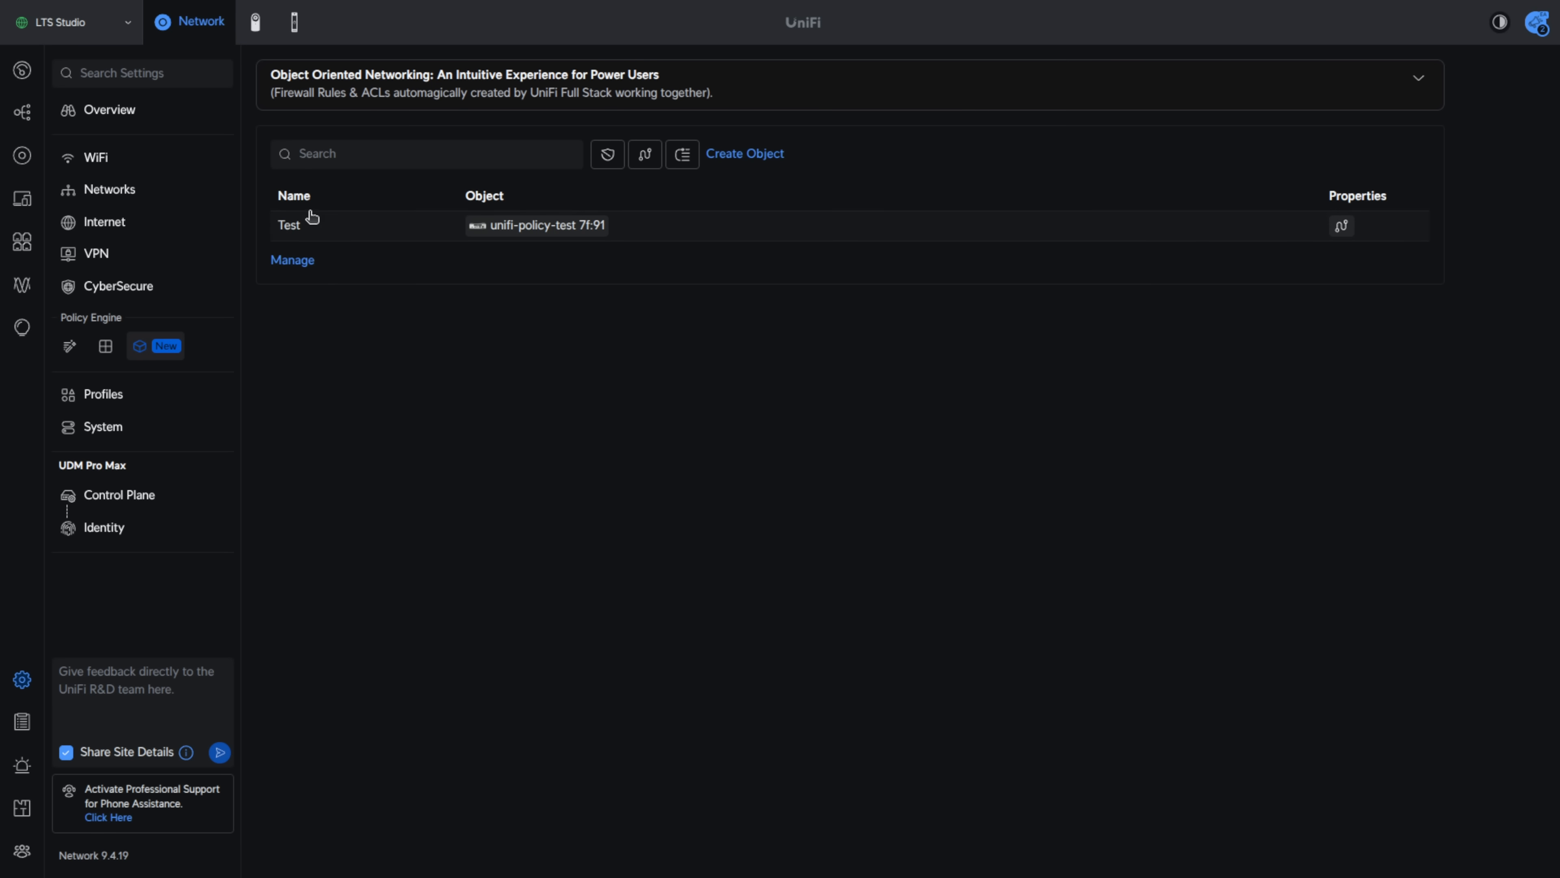
mouse_move(544, 232)
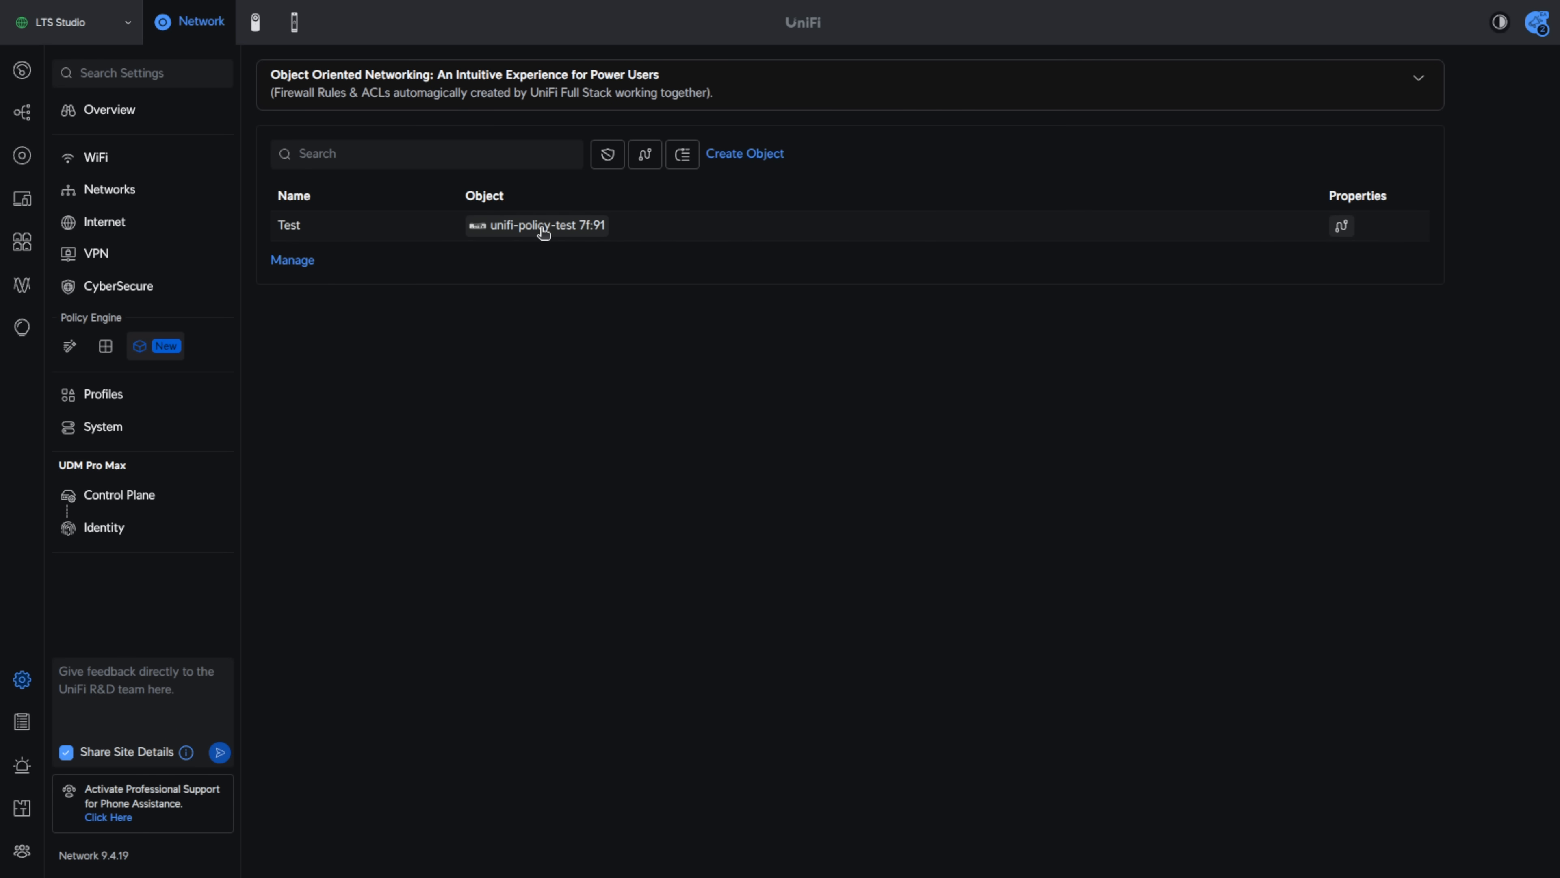
mouse_move(519, 233)
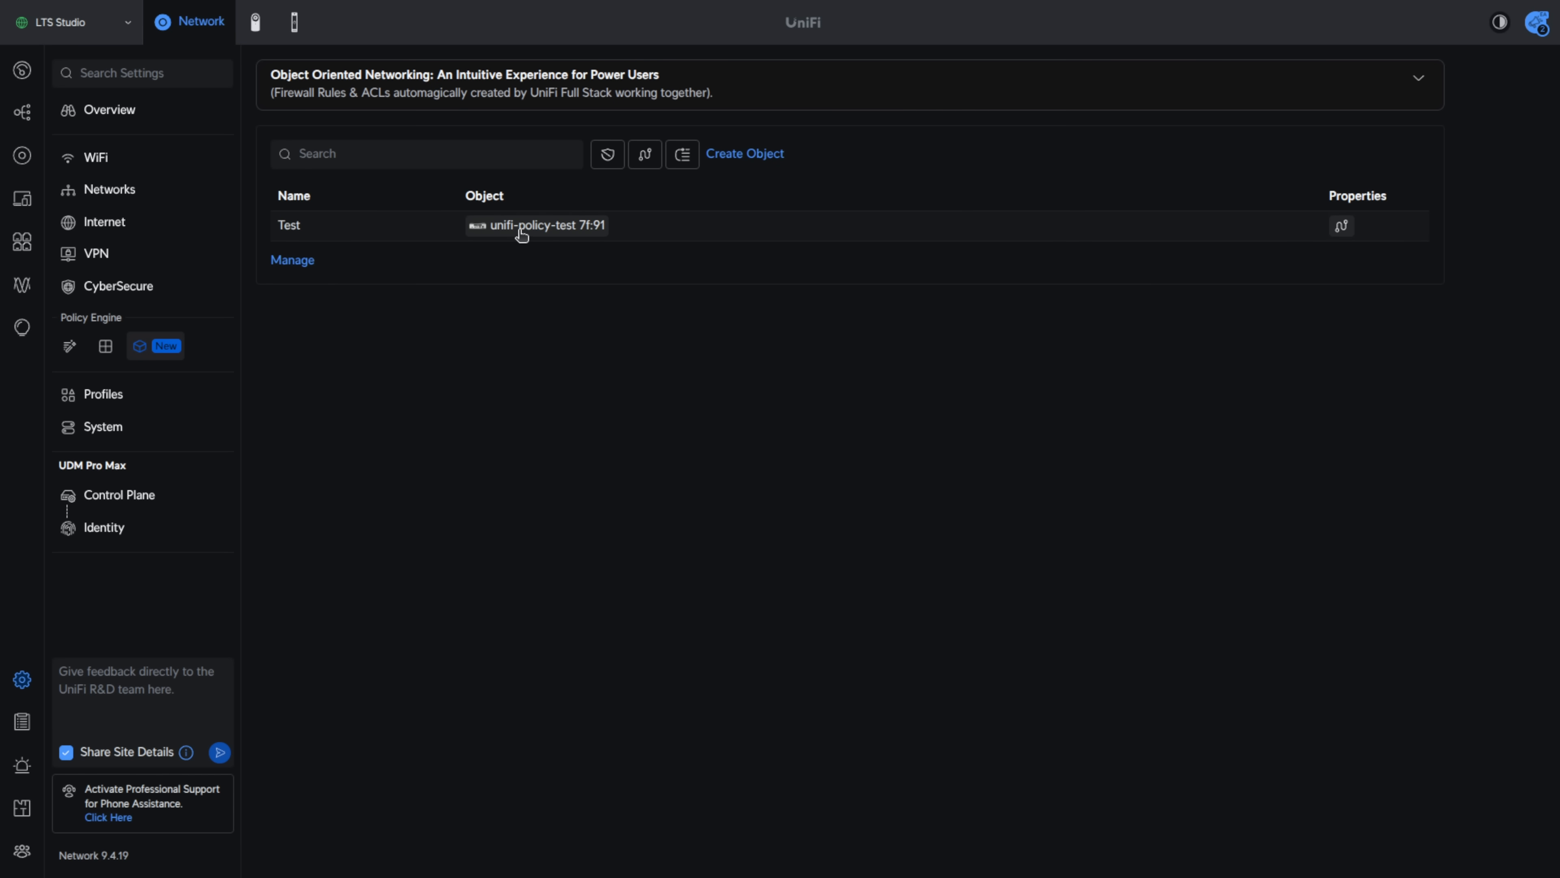
mouse_move(364, 236)
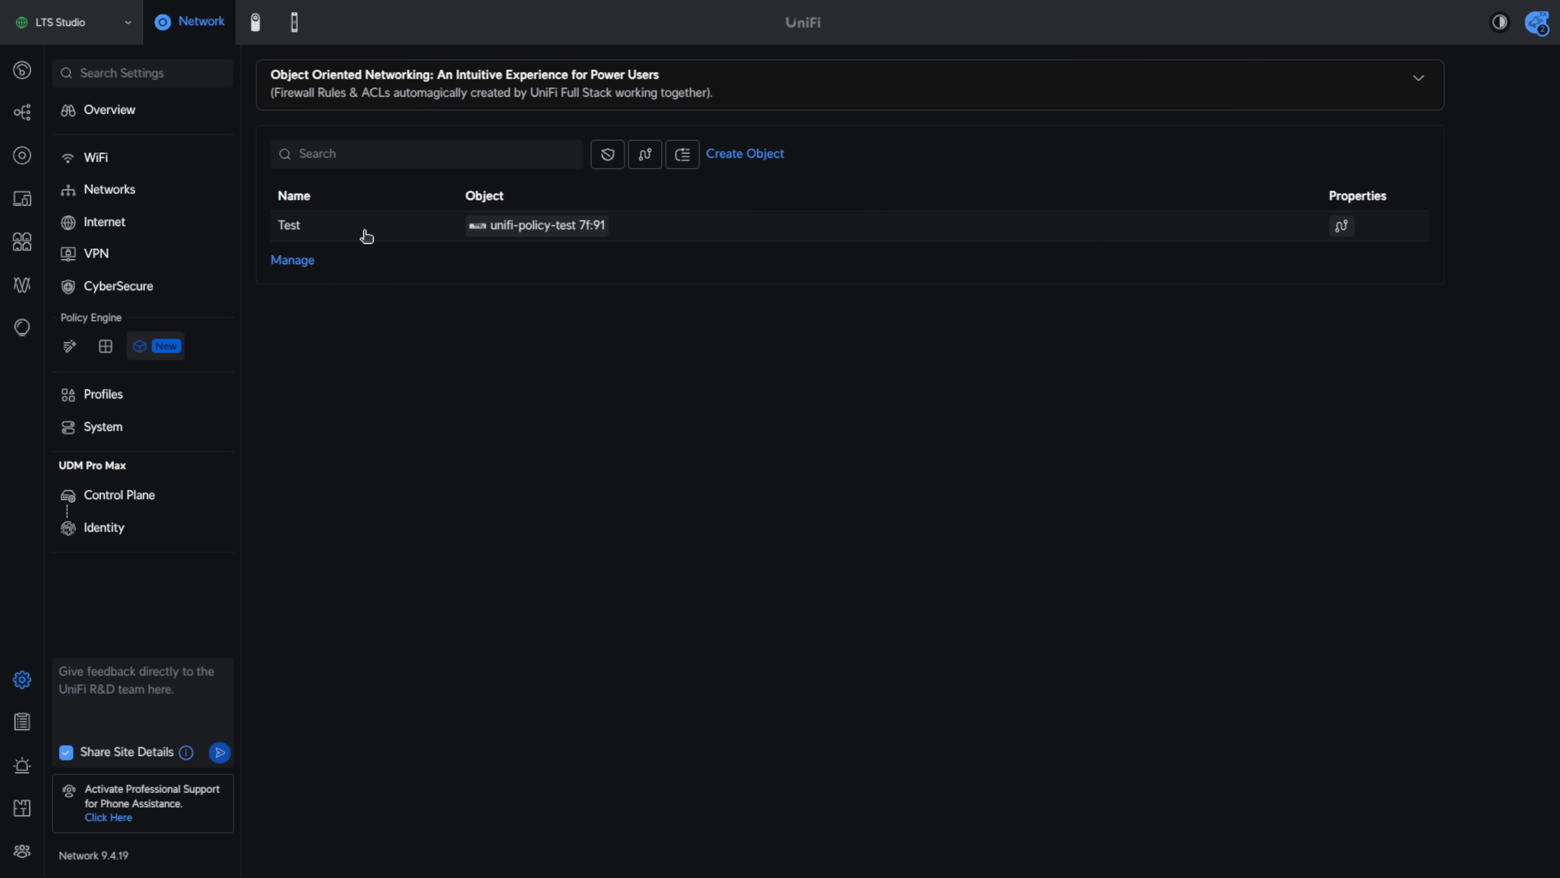
mouse_move(78, 369)
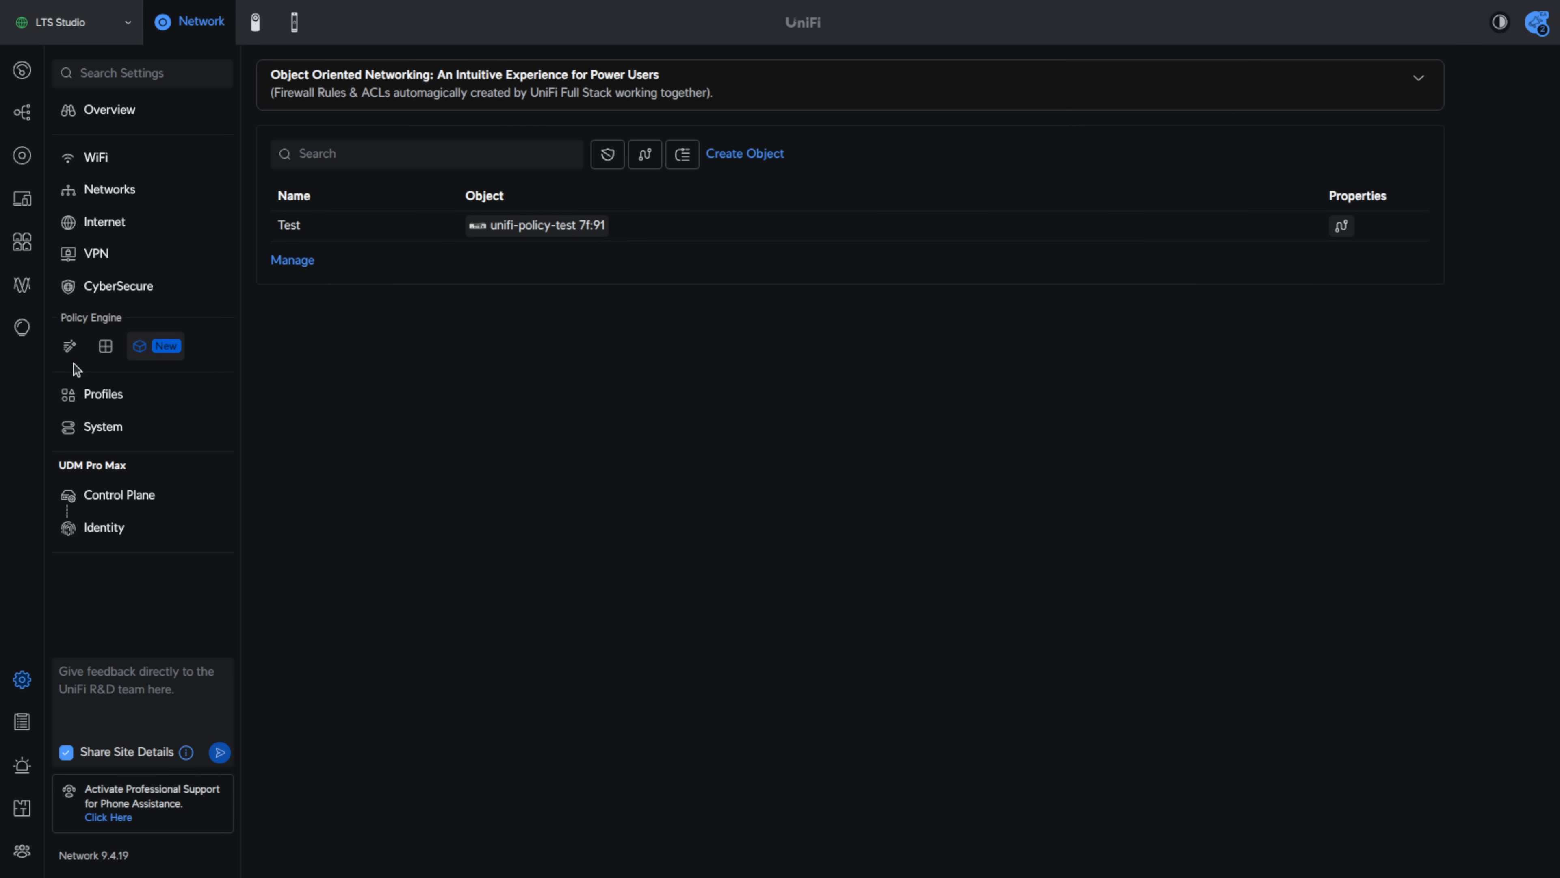
Show the Policy Table listing all policies, including the new Test route
left_click(68, 346)
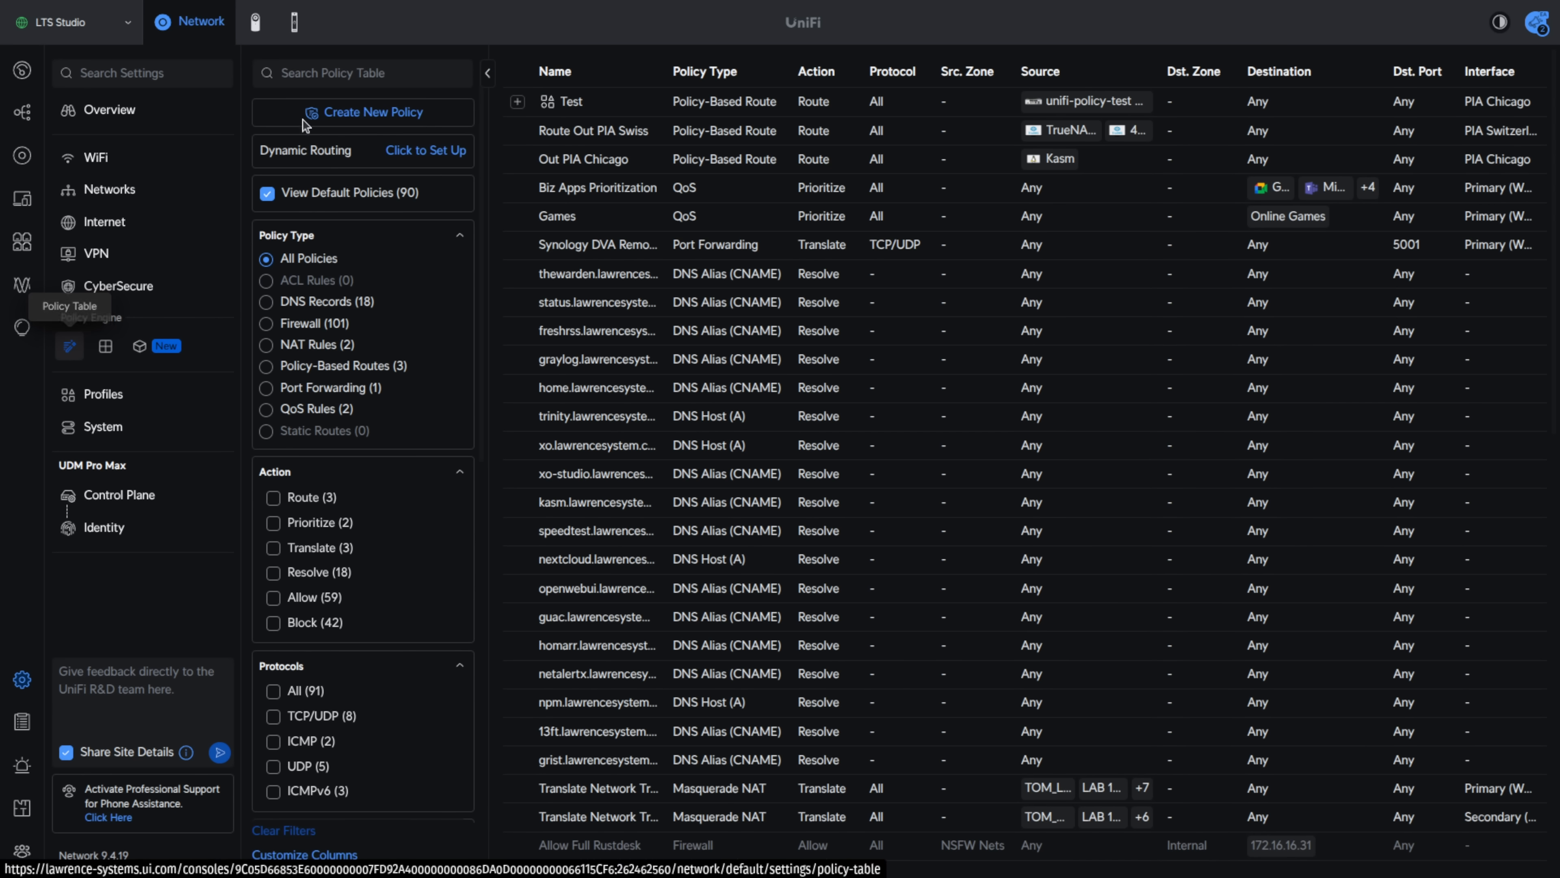
Filter the policy table to 'test', expand the Test group and open its source object
type("test")
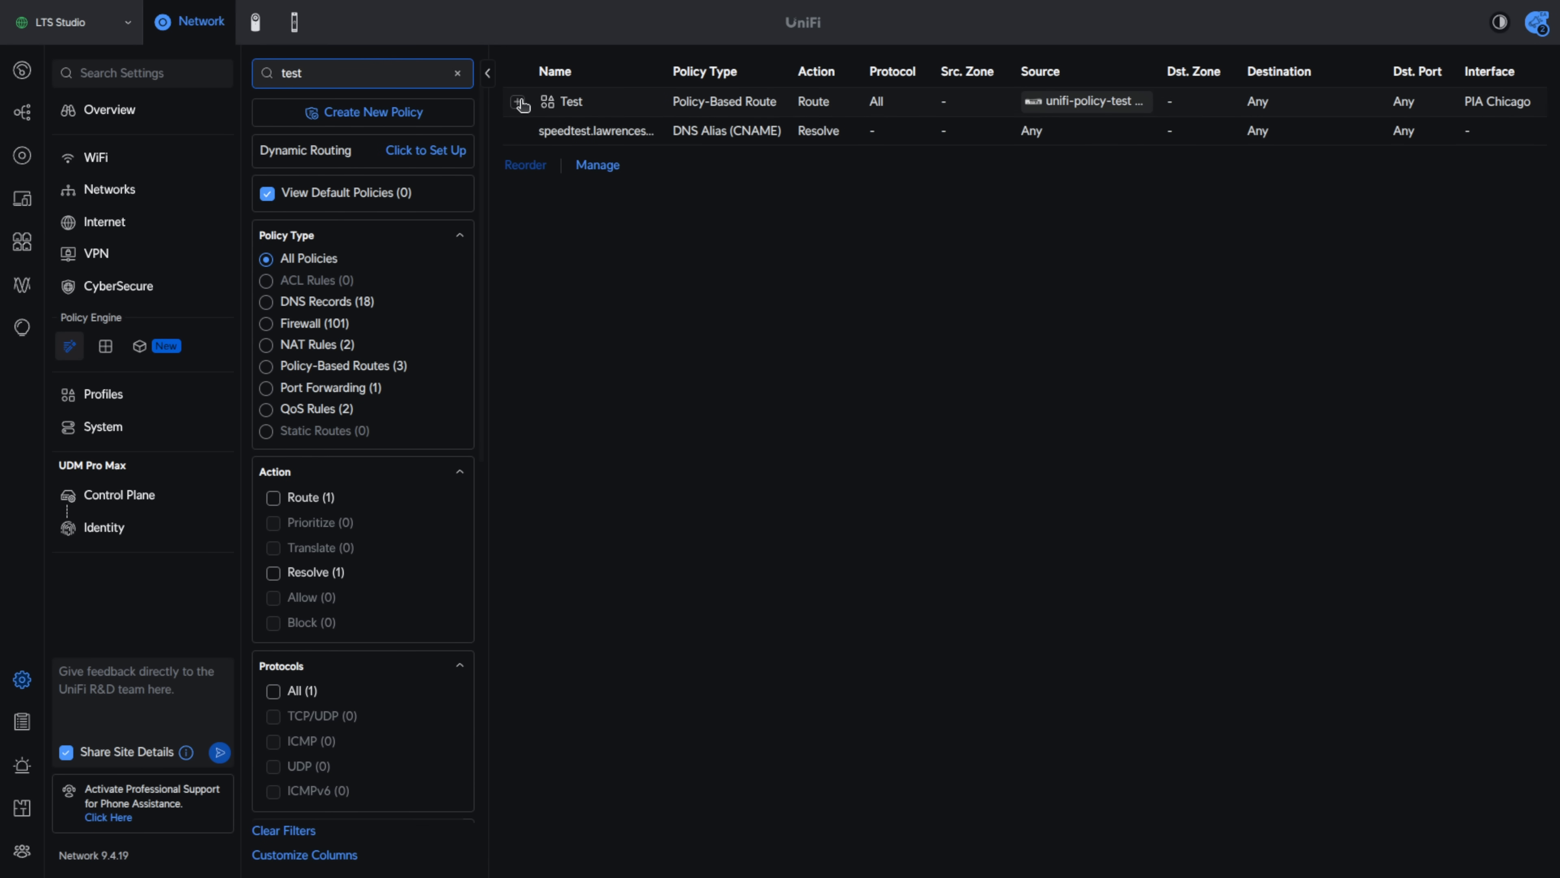
left_click(517, 101)
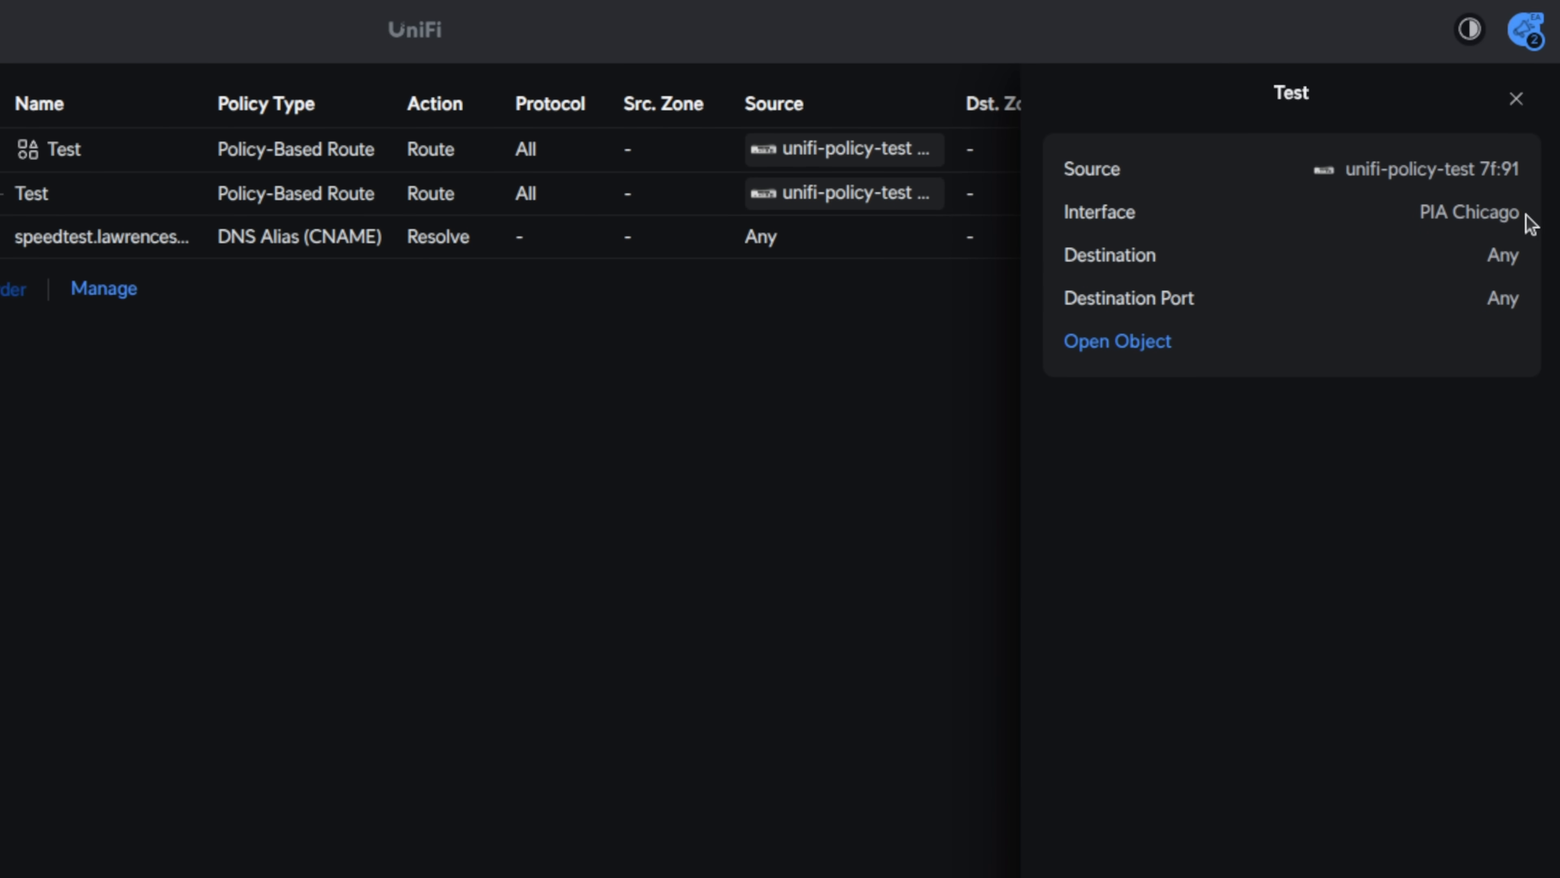
mouse_move(1144, 358)
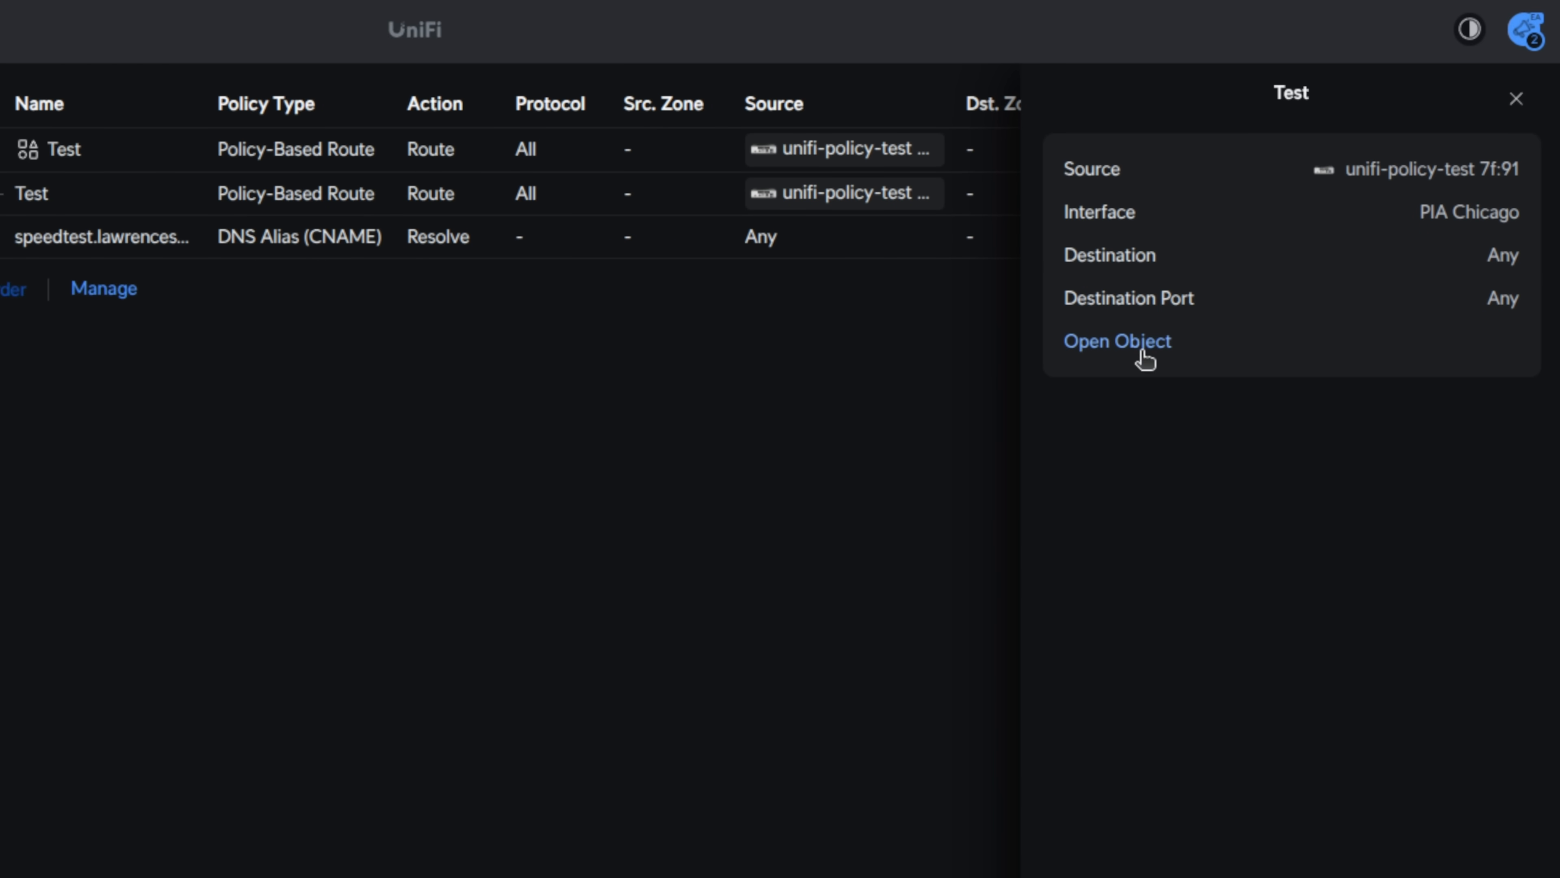
mouse_move(1116, 366)
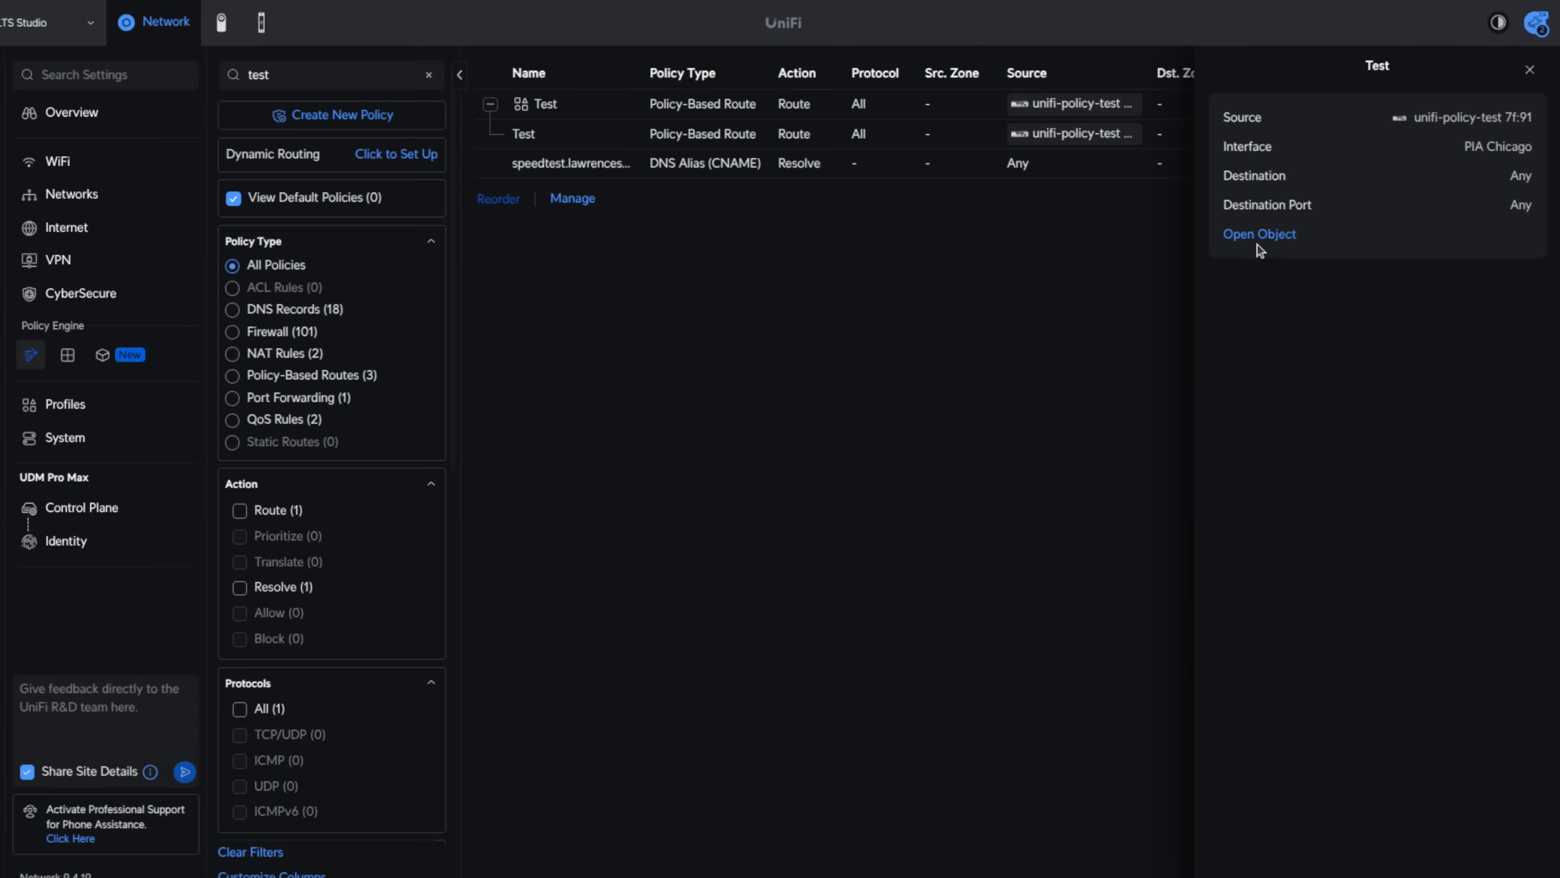
left_click(1259, 234)
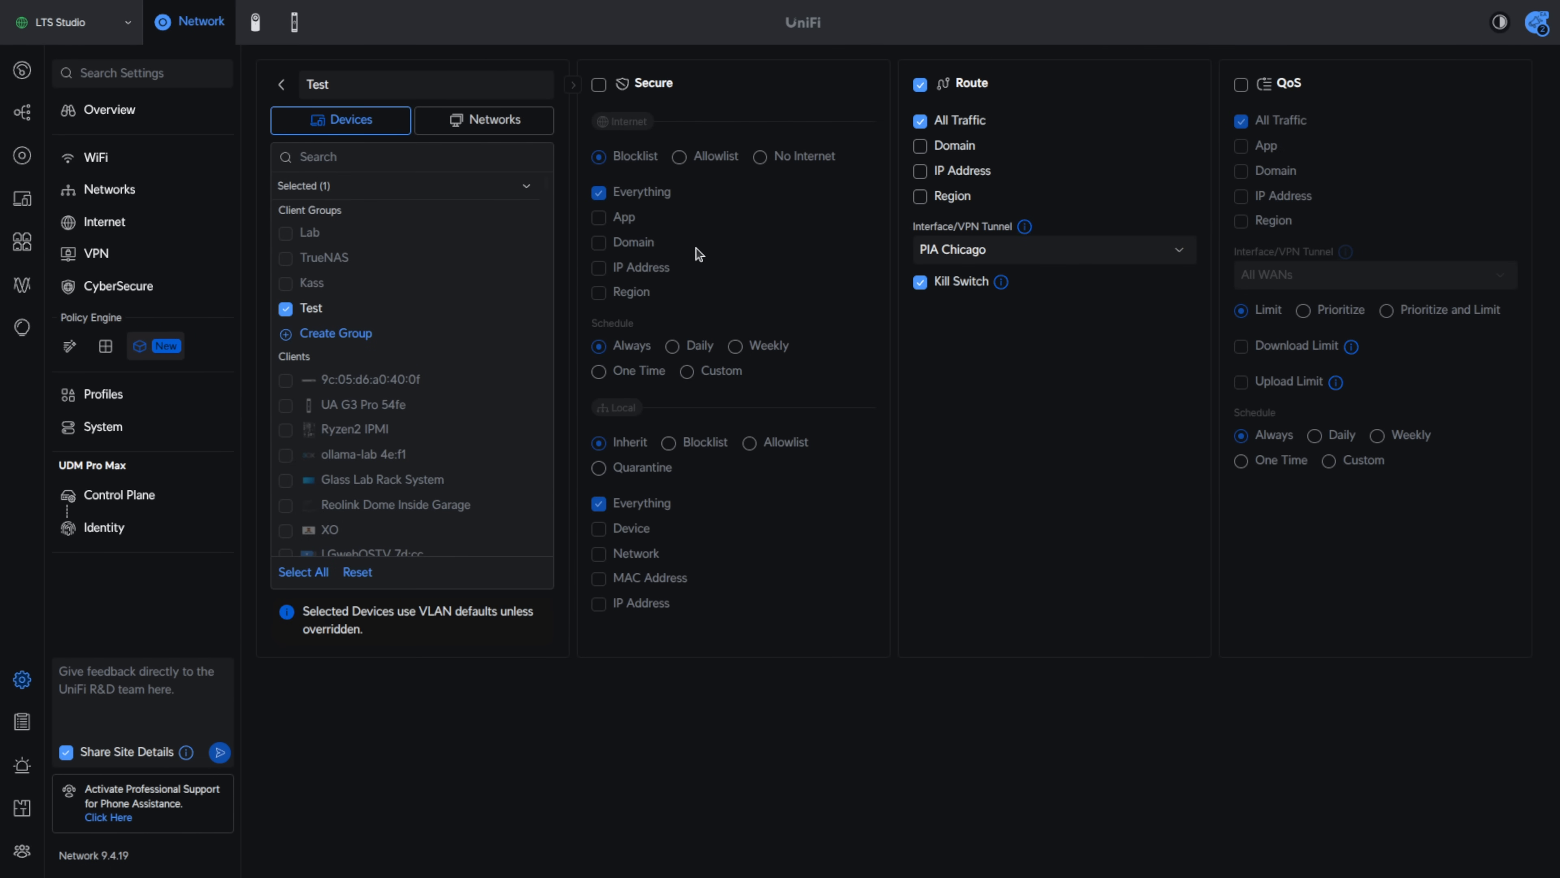
Enable QoS on the Test object with 10 Mbps download and upload limits
left_click(1241, 84)
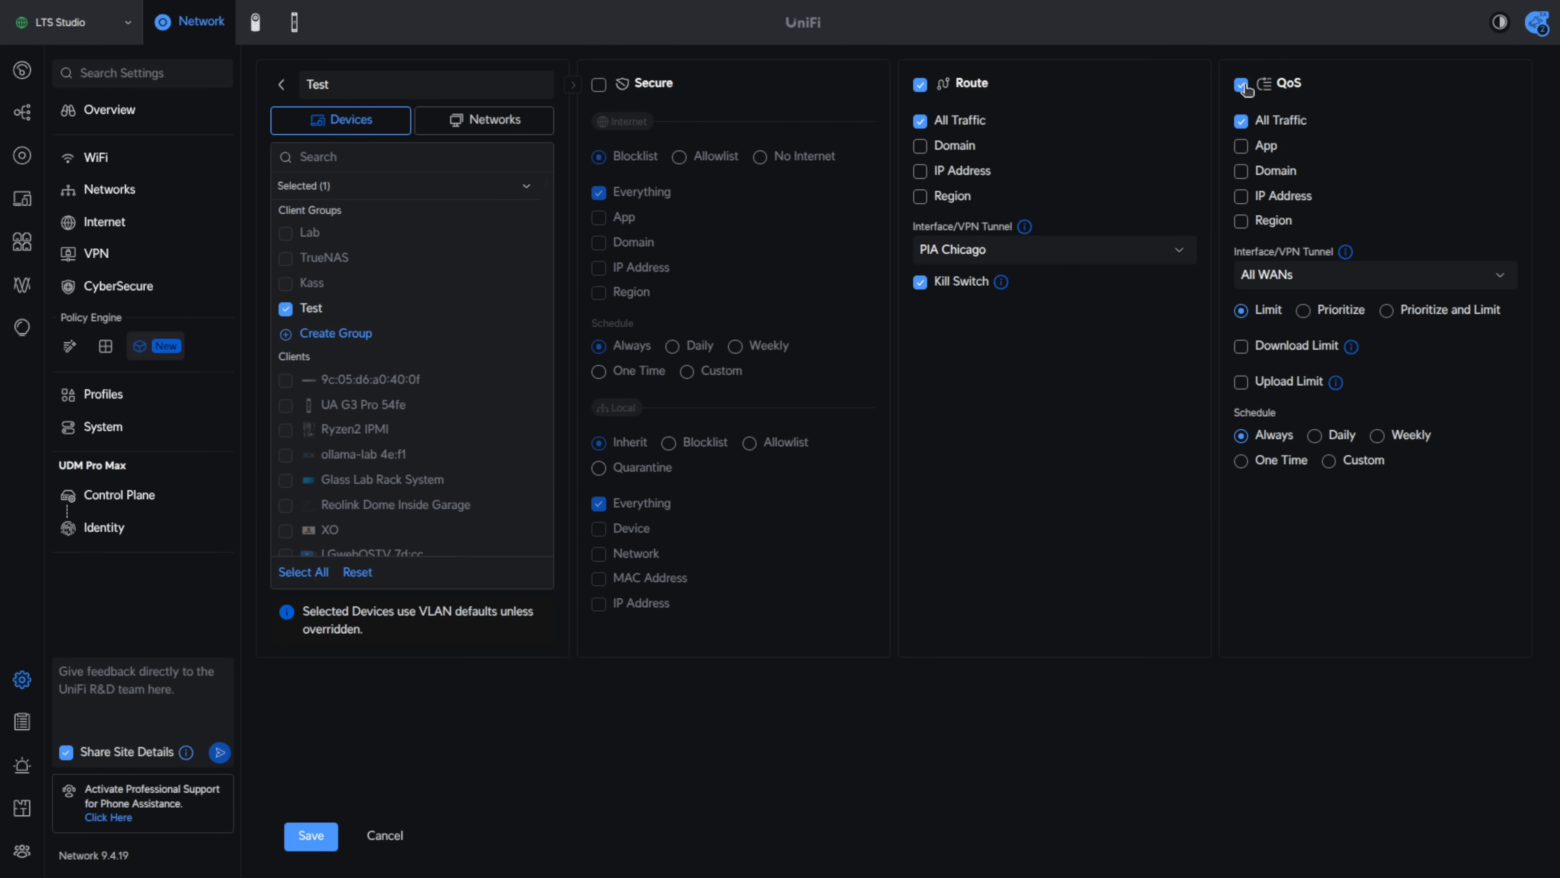
left_click(1241, 345)
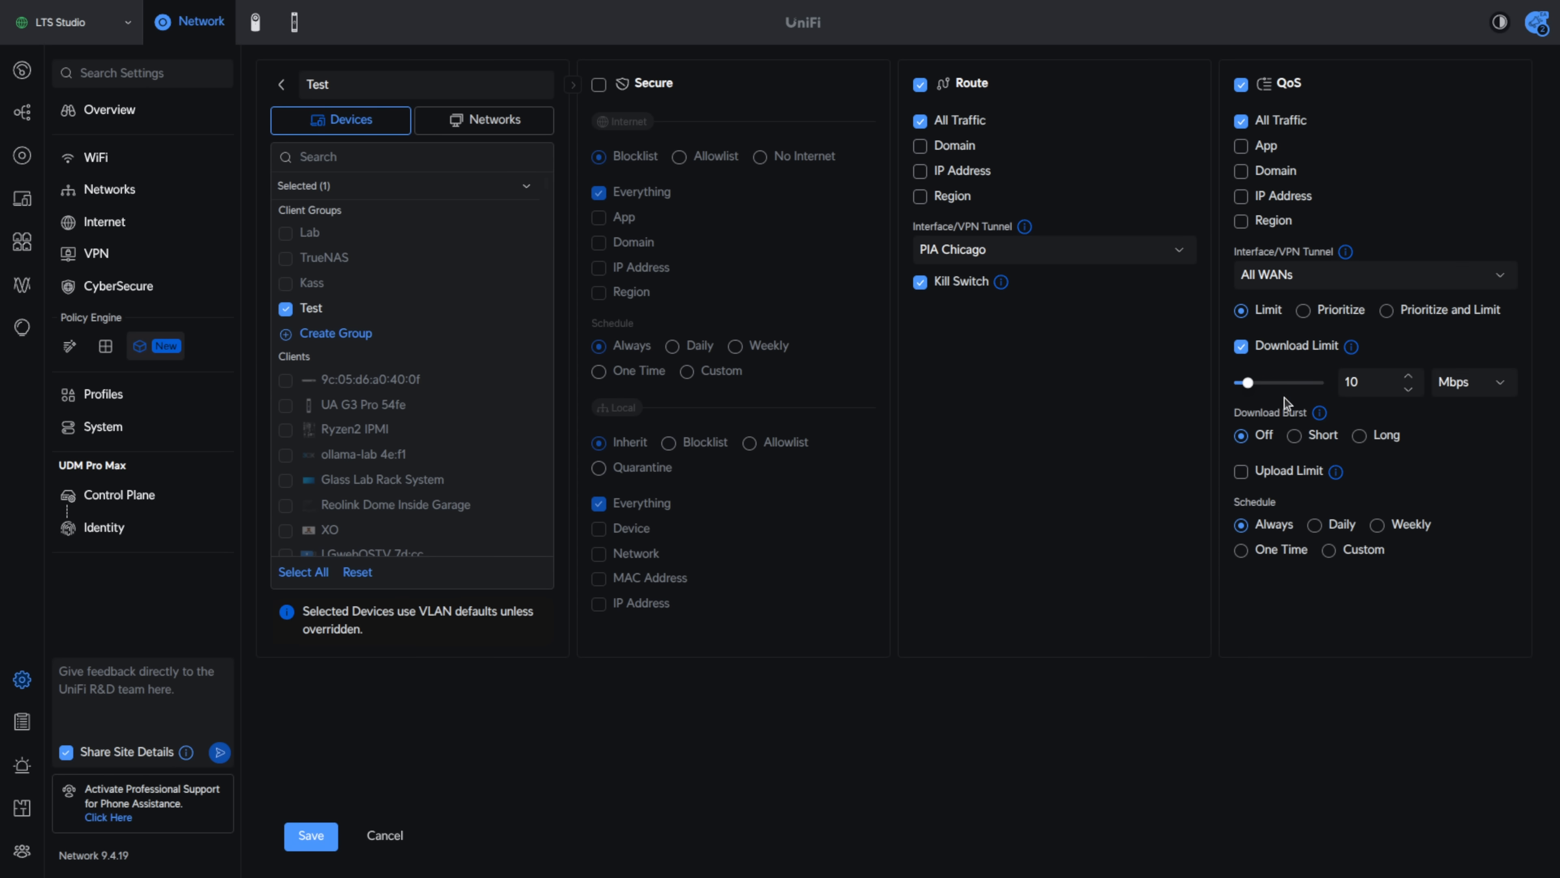
left_click(1241, 470)
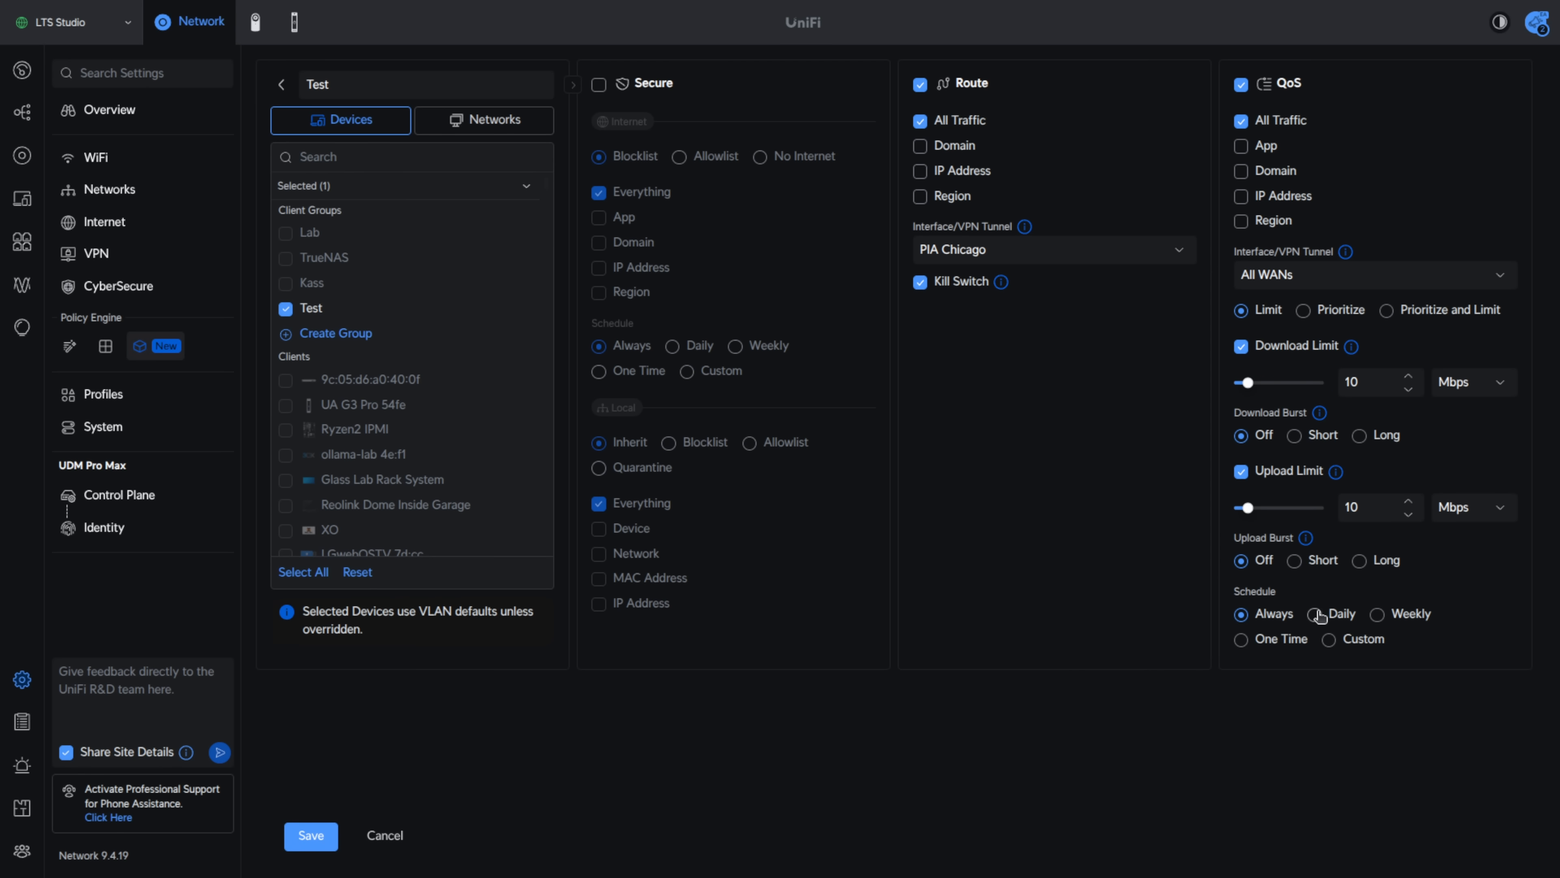
Try Daily, Weekly and One Time schedules, then keep the limits set to Always
left_click(1313, 613)
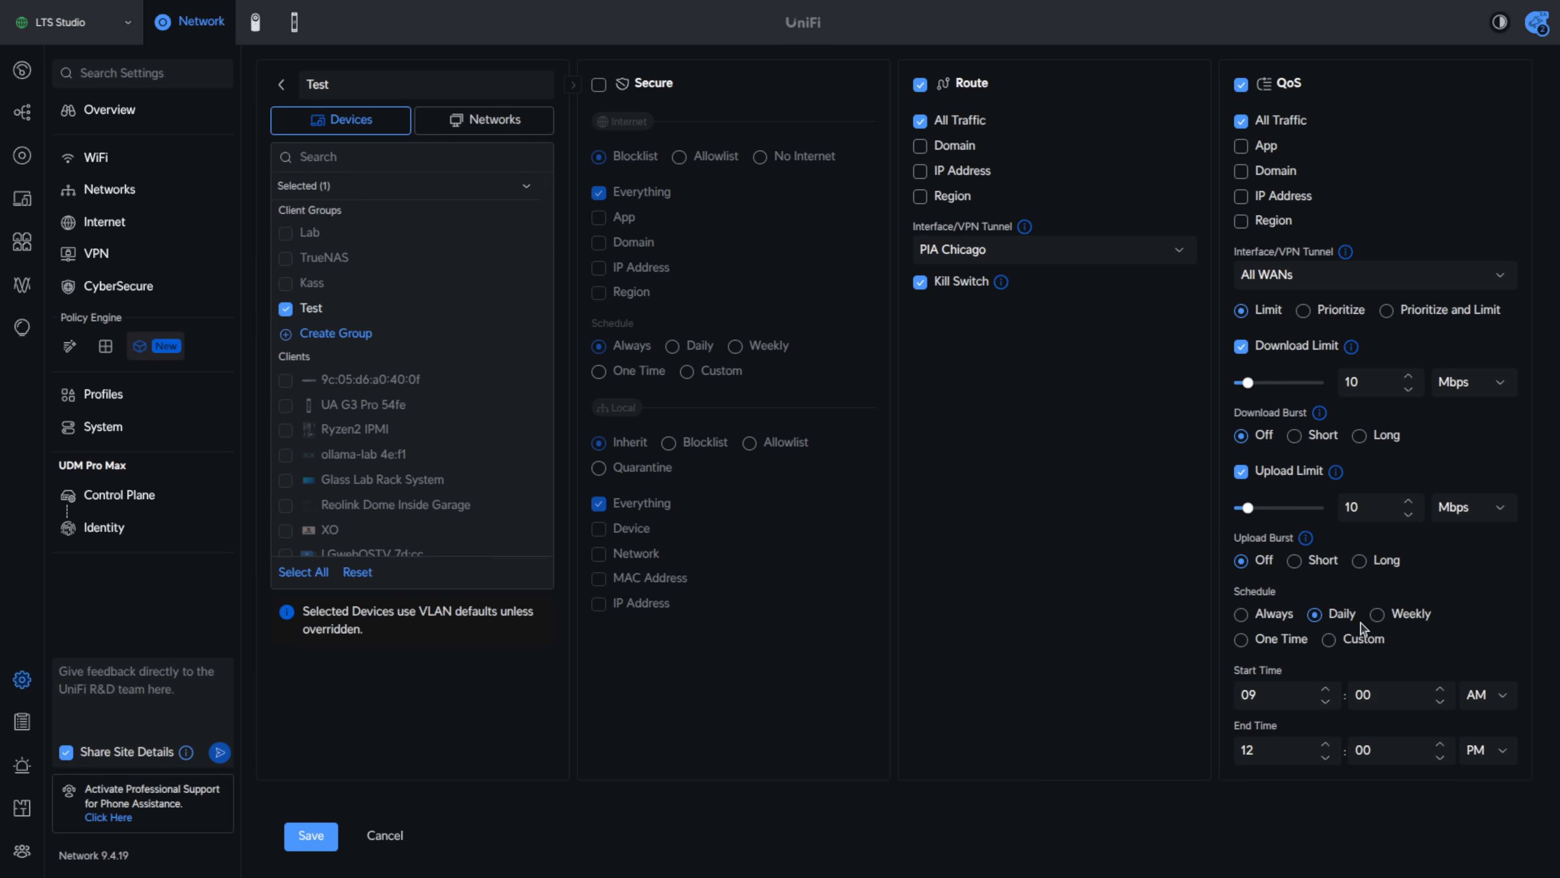
left_click(1377, 615)
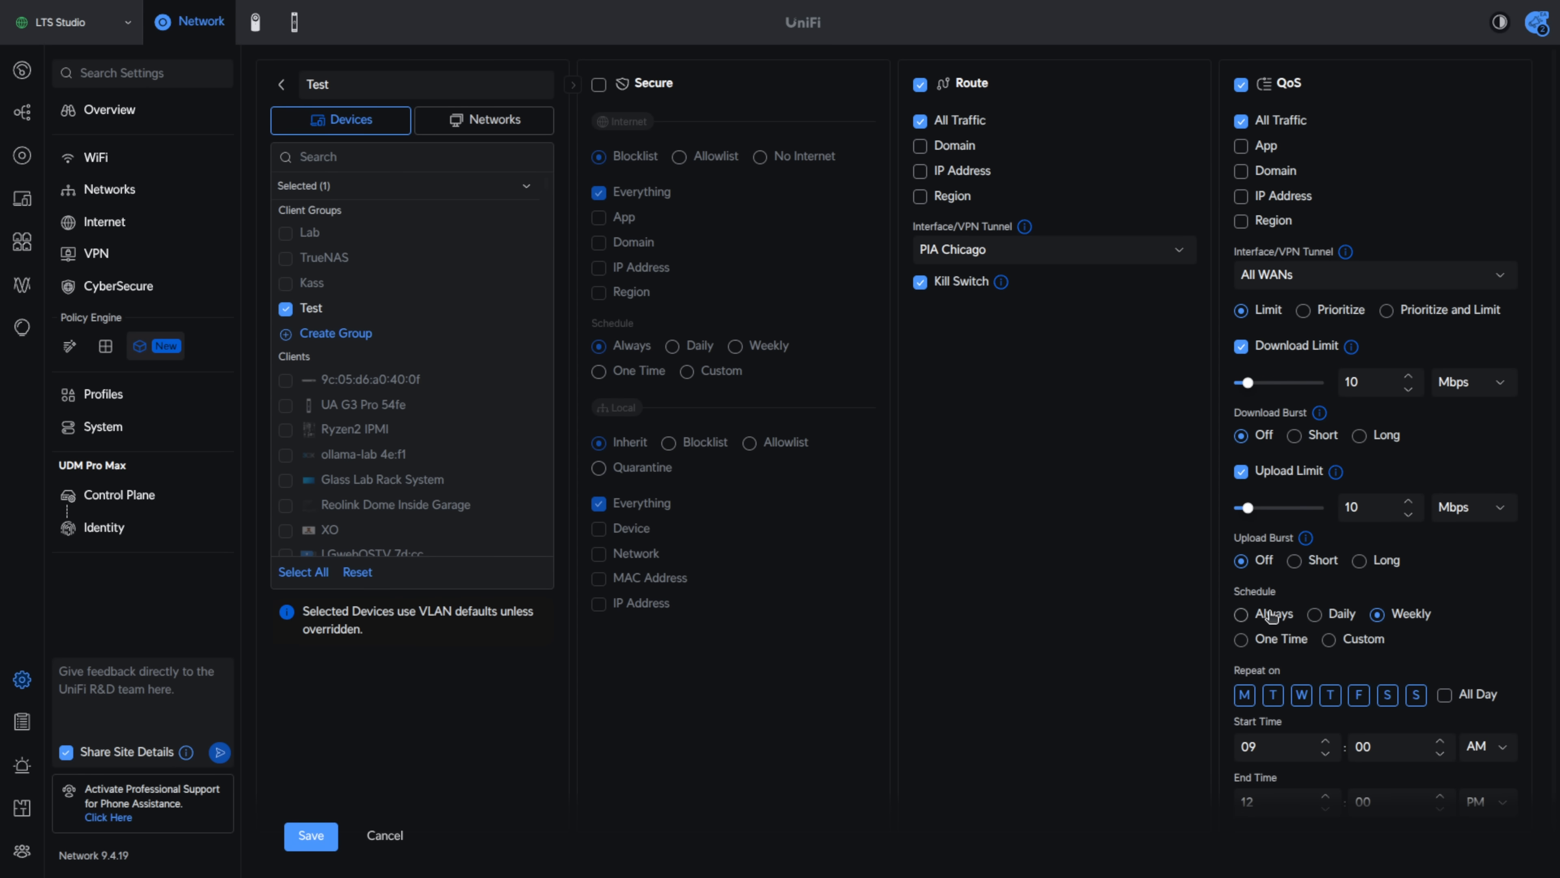
left_click(1242, 639)
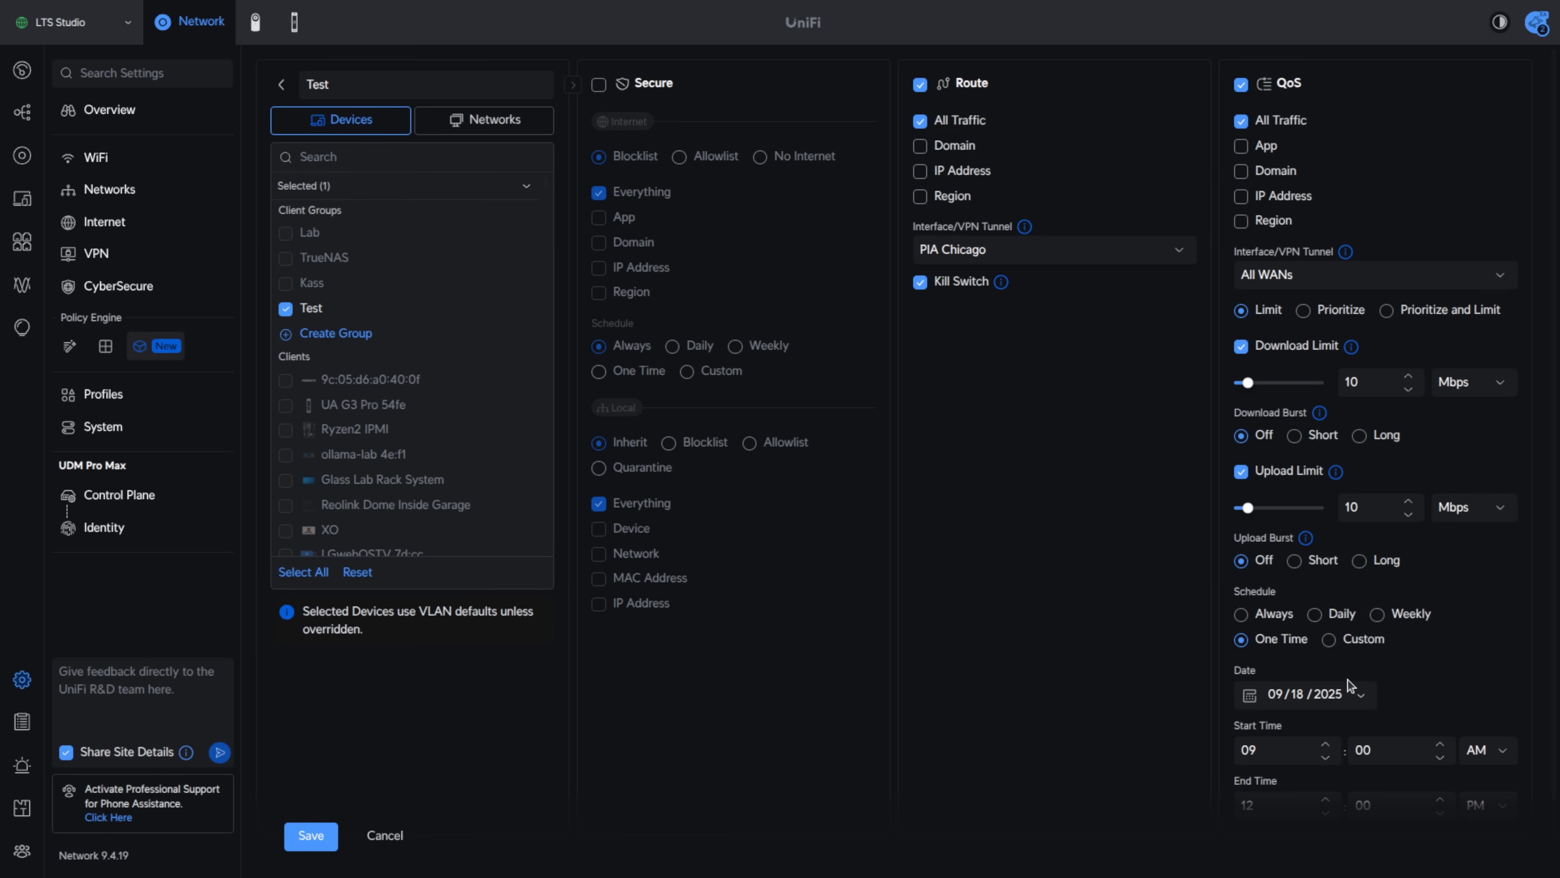
left_click(1241, 615)
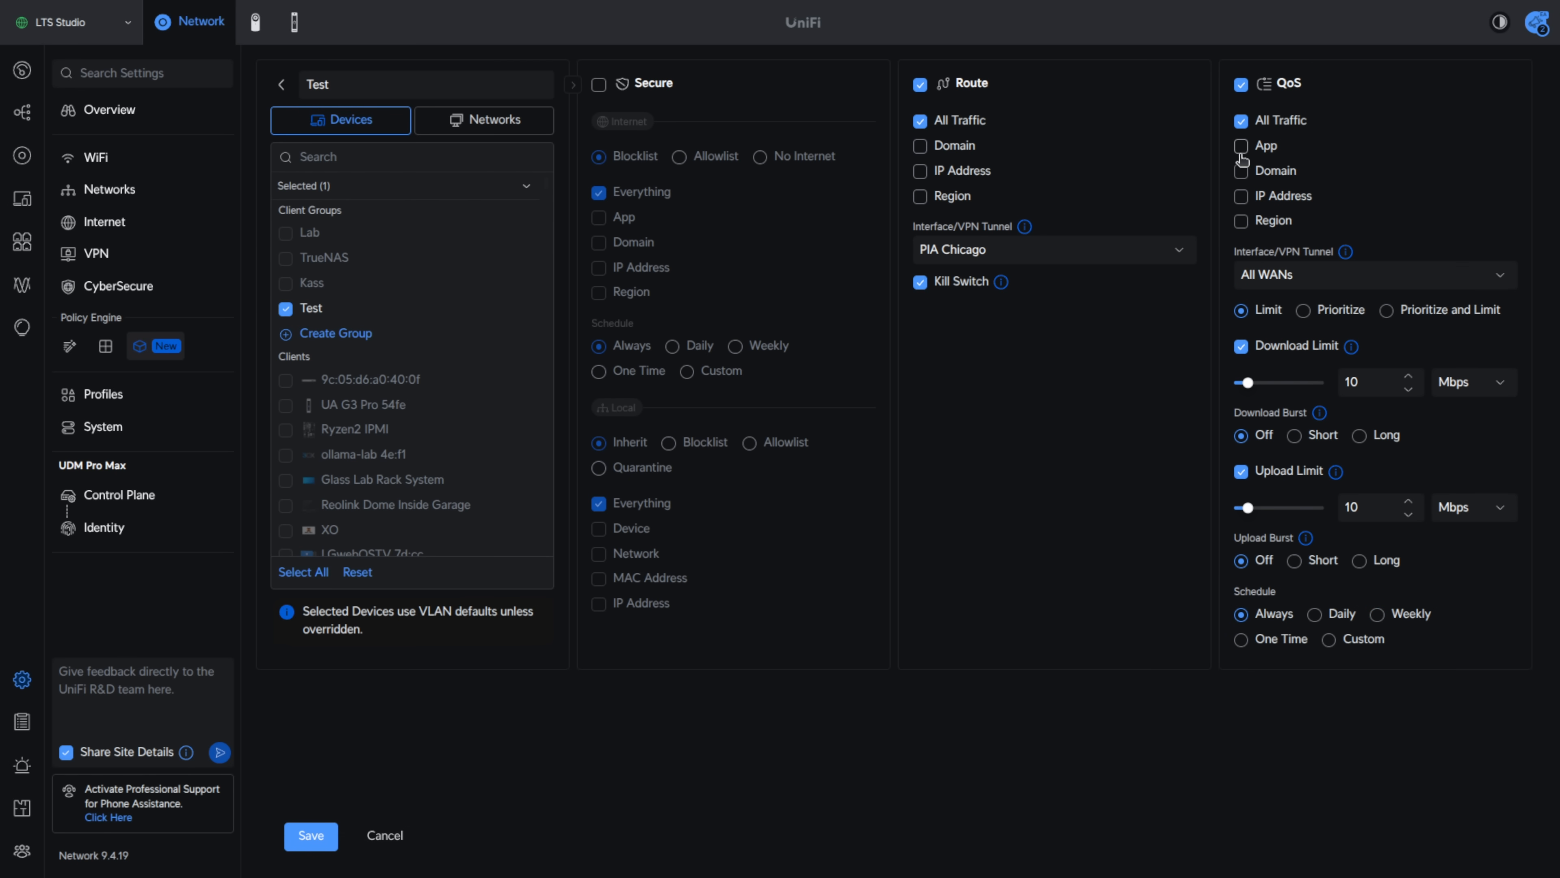
Limit QoS to specific apps, searching 'aol' and confirming the four AOL apps
left_click(1241, 145)
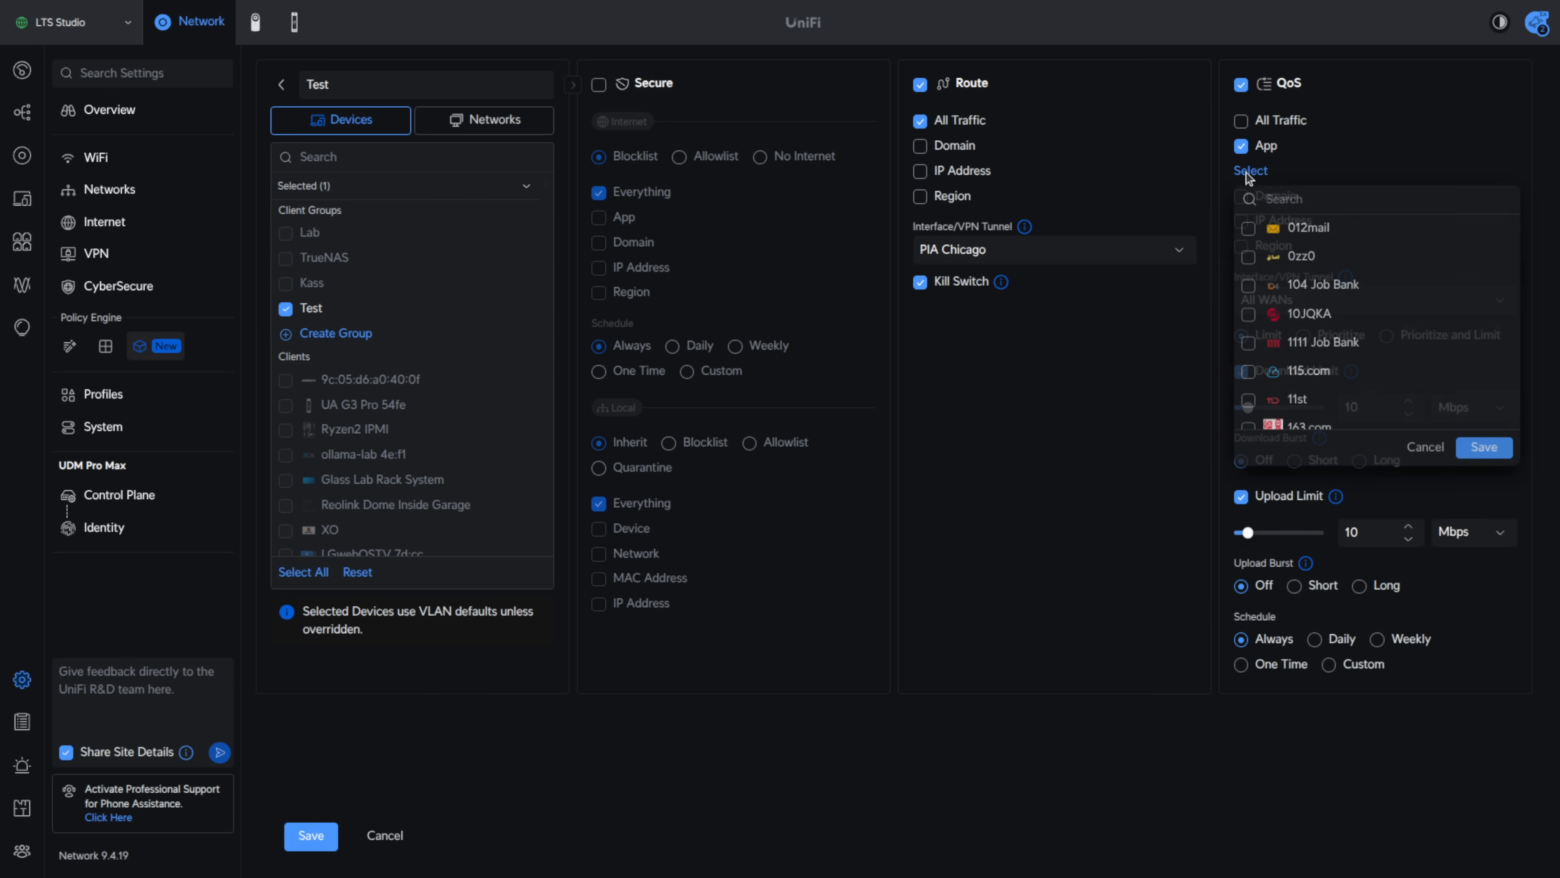
left_click(1376, 198)
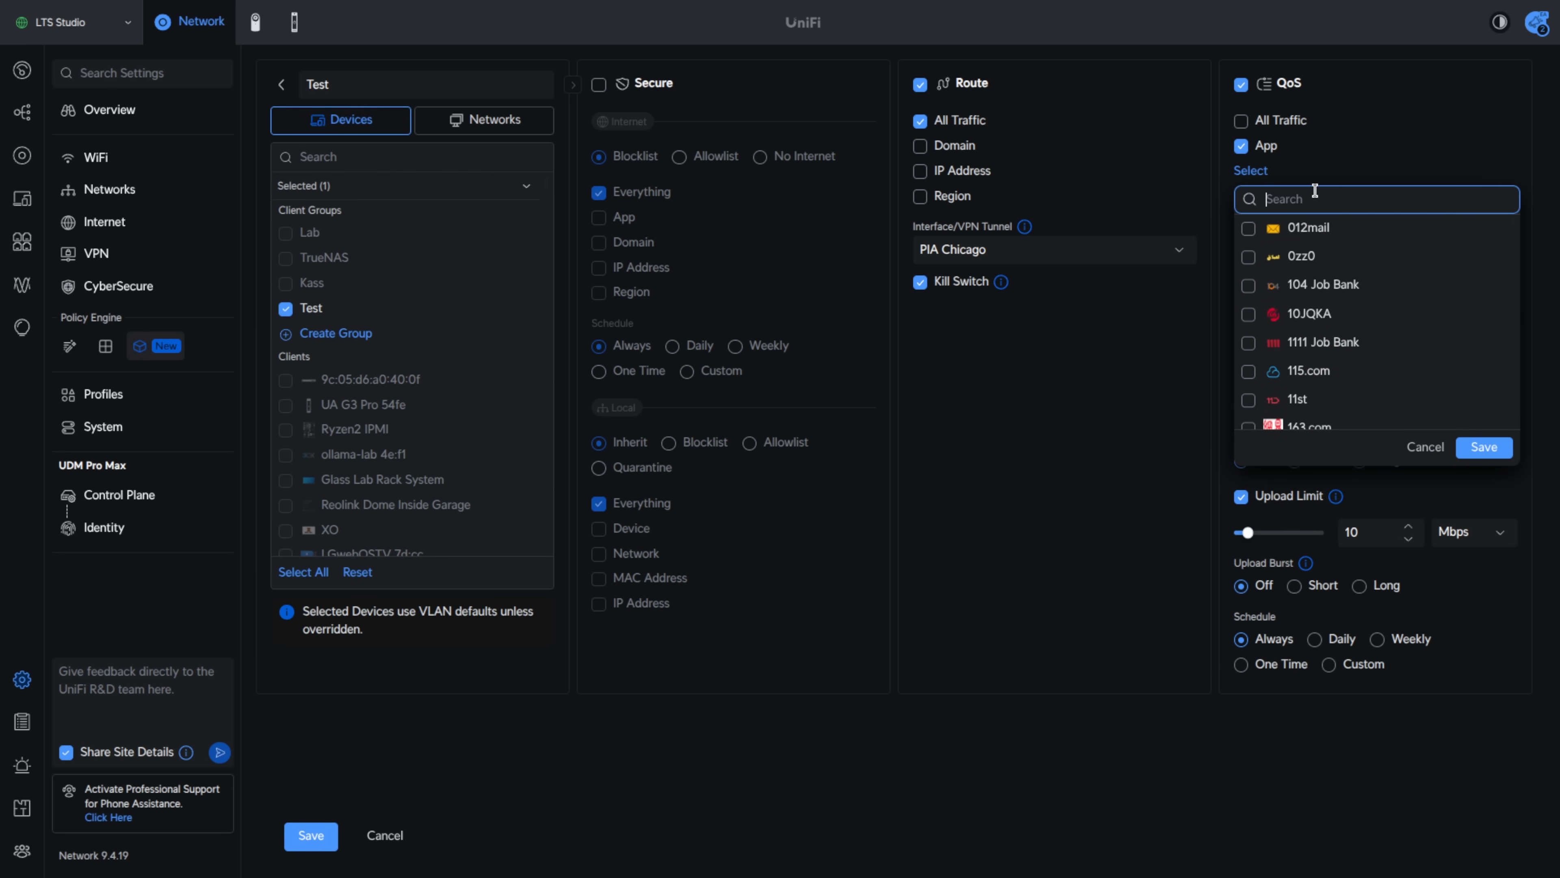
type("aol")
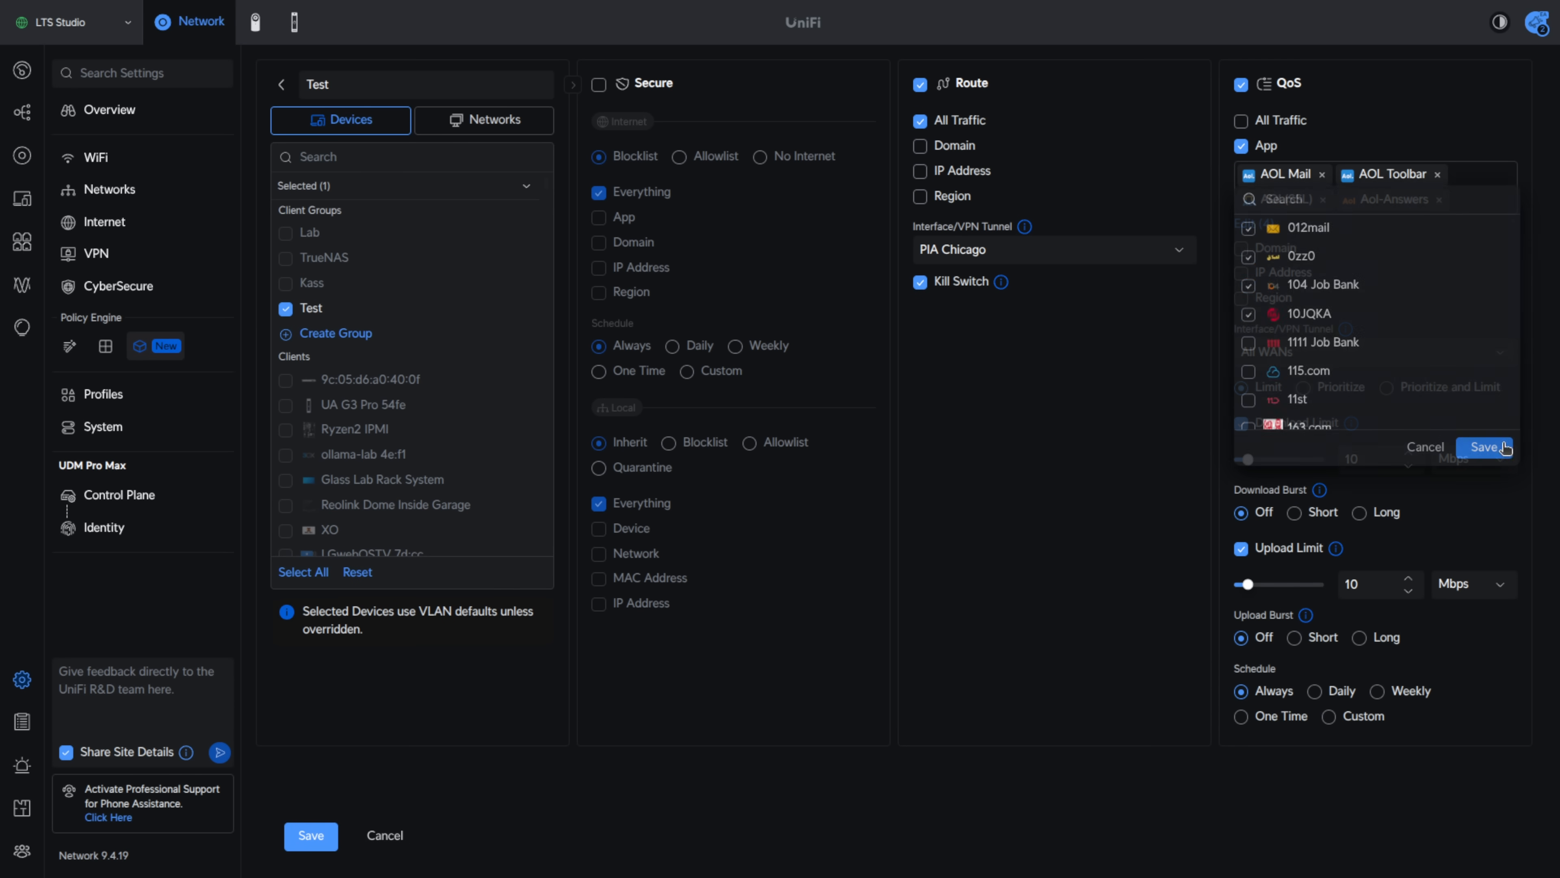
left_click(1483, 446)
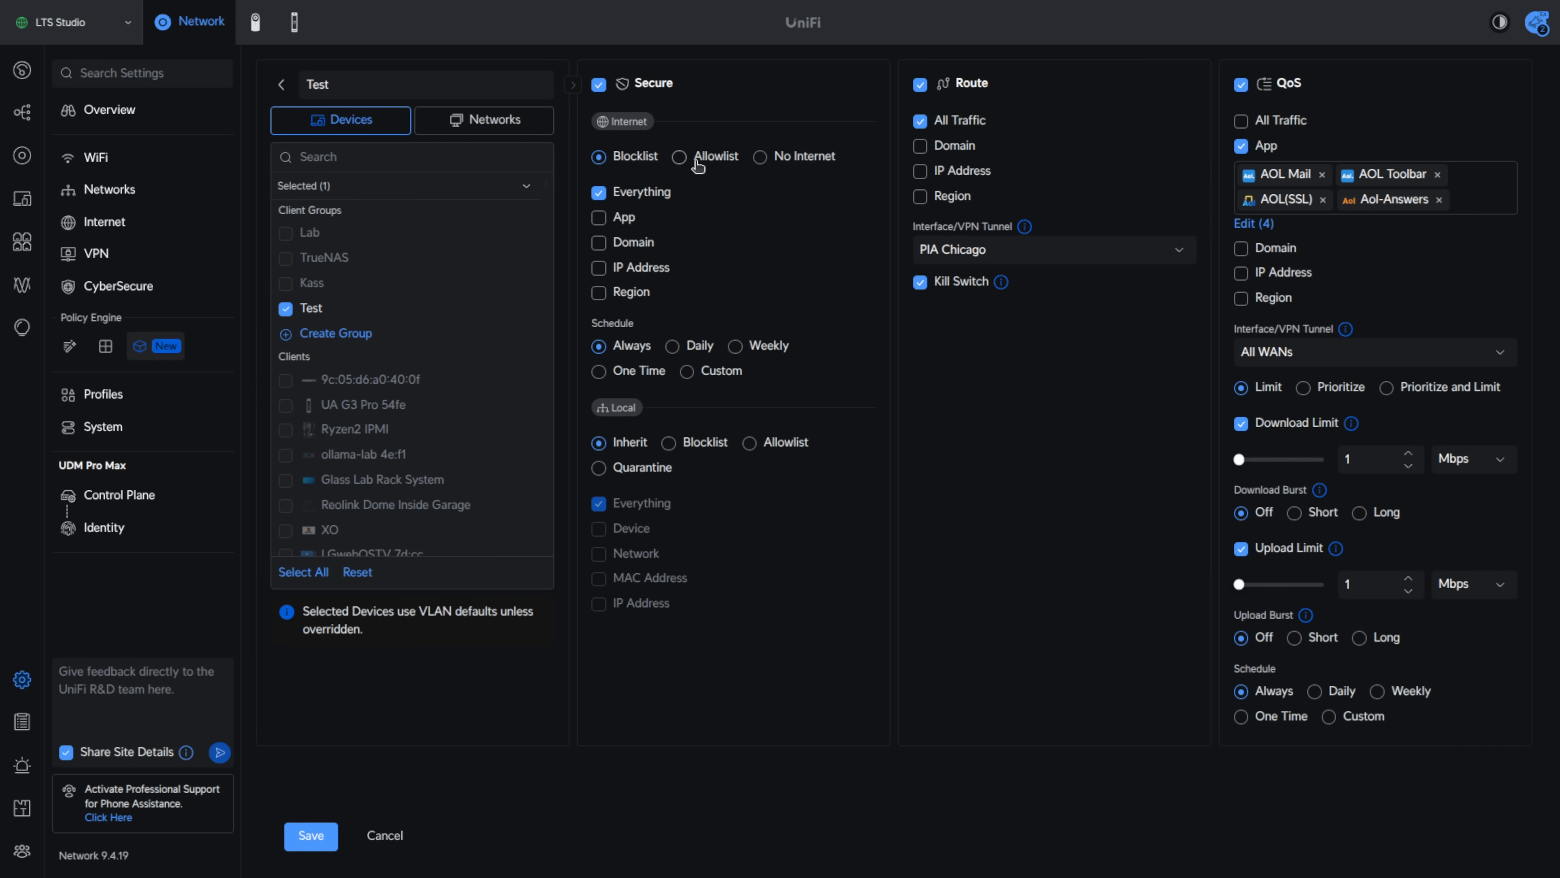
Switch Secure back off and save the Test object with 1 Mbps limits
left_click(599, 83)
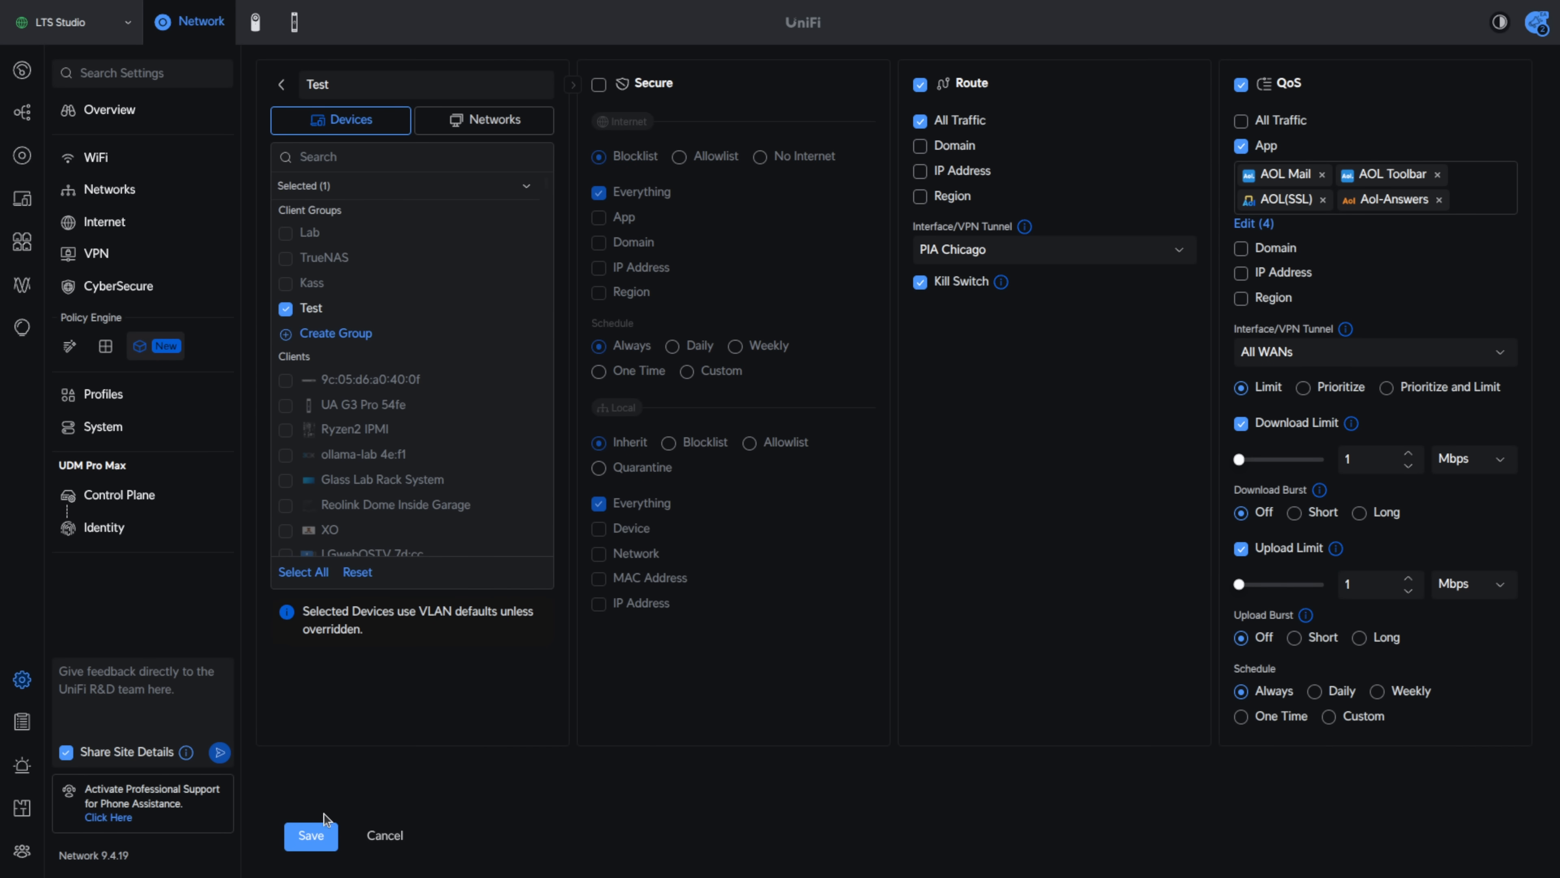
left_click(310, 835)
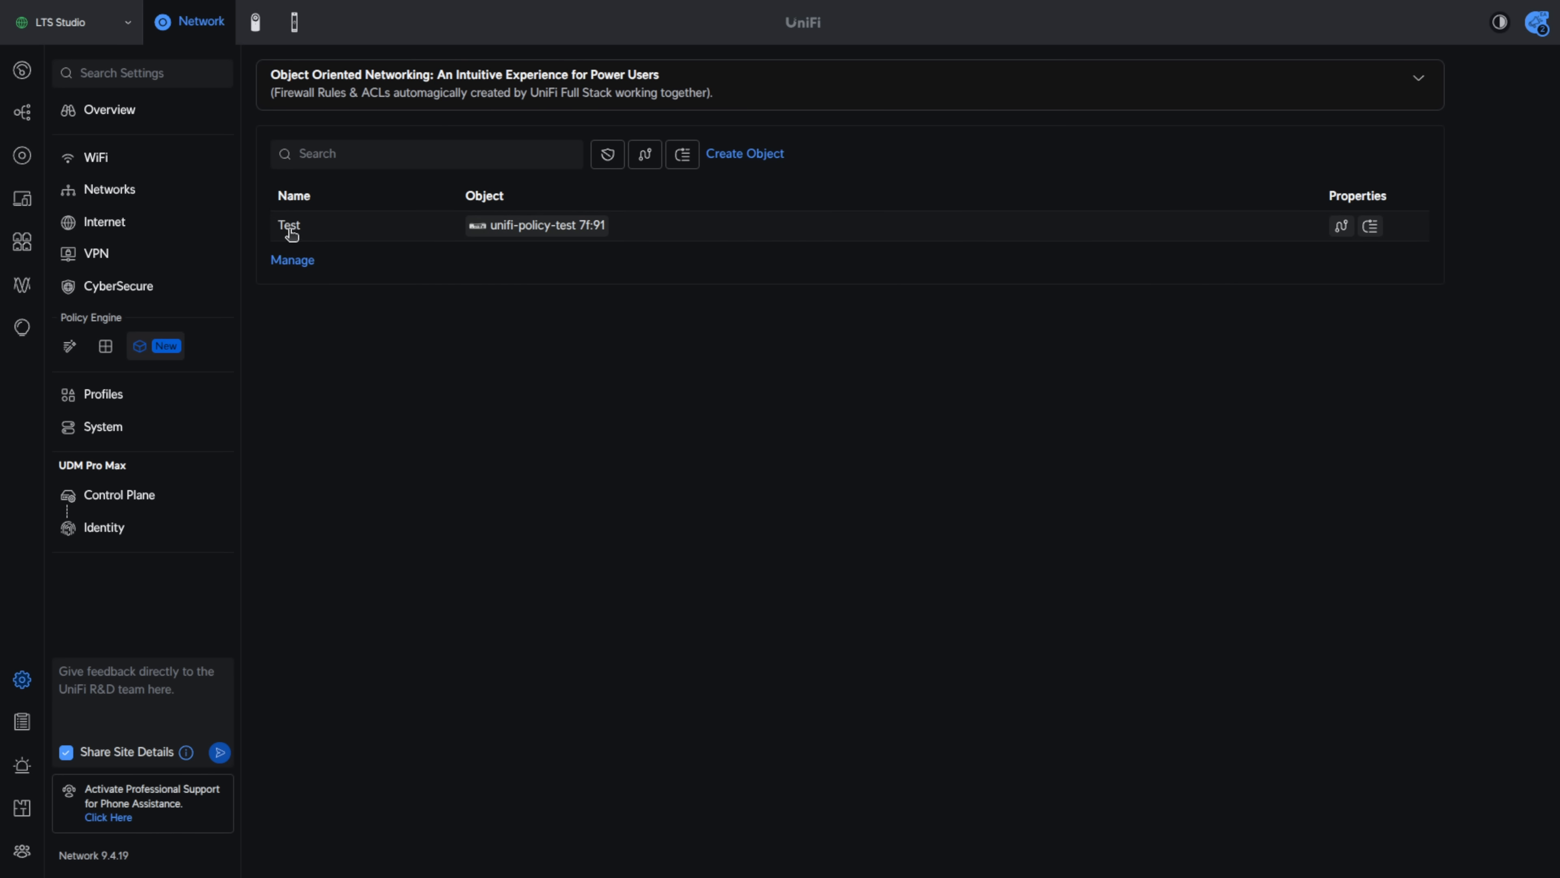
mouse_move(68, 347)
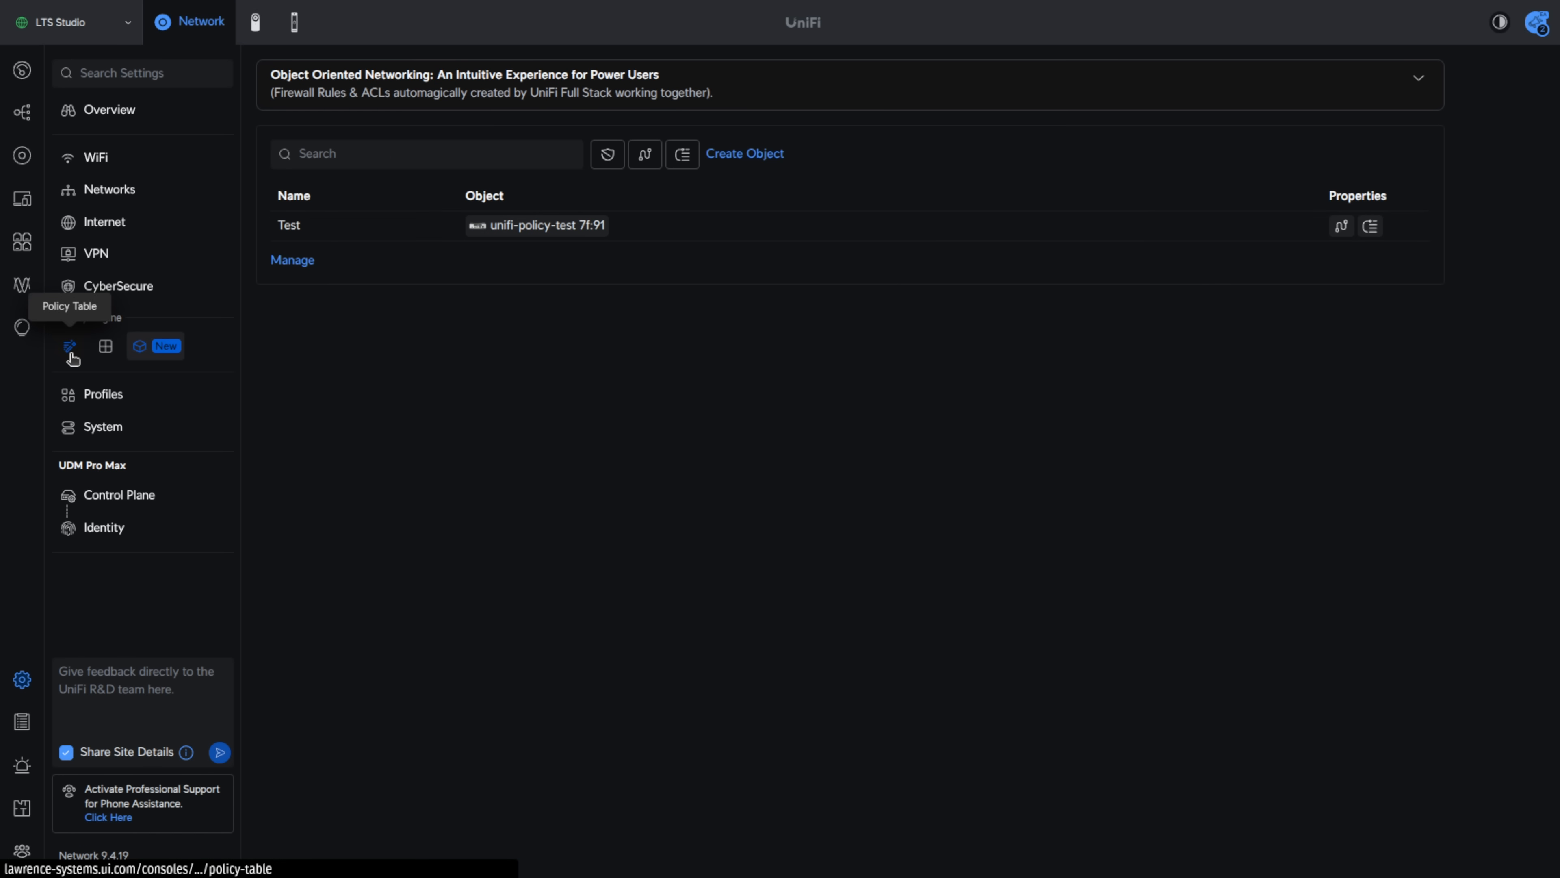
Filter the policy table to 'test' and view the Test route policy's details
left_click(68, 346)
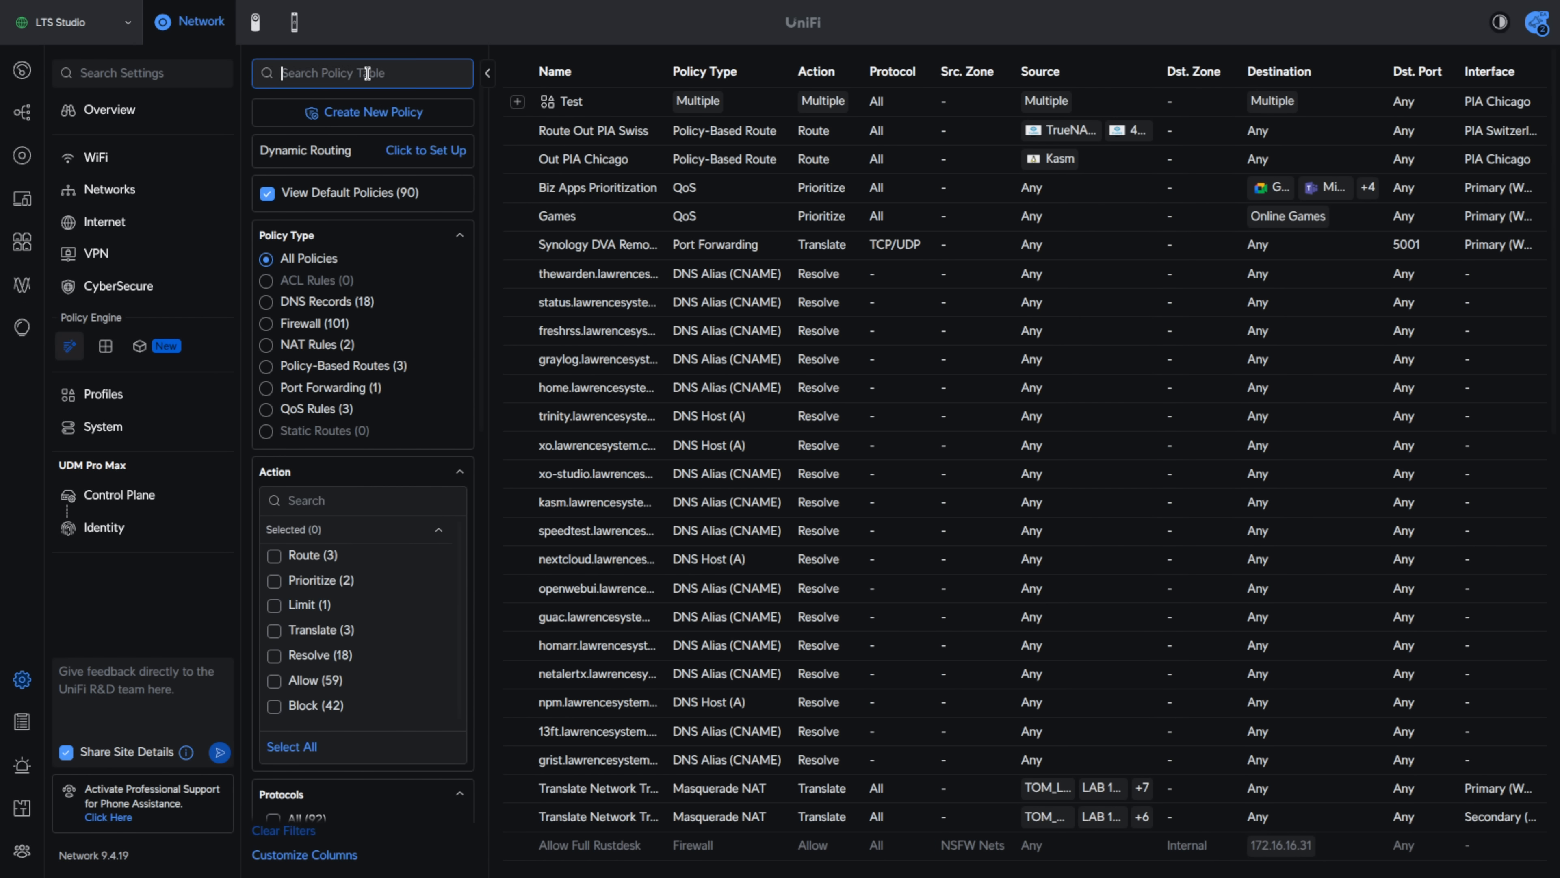
type("test")
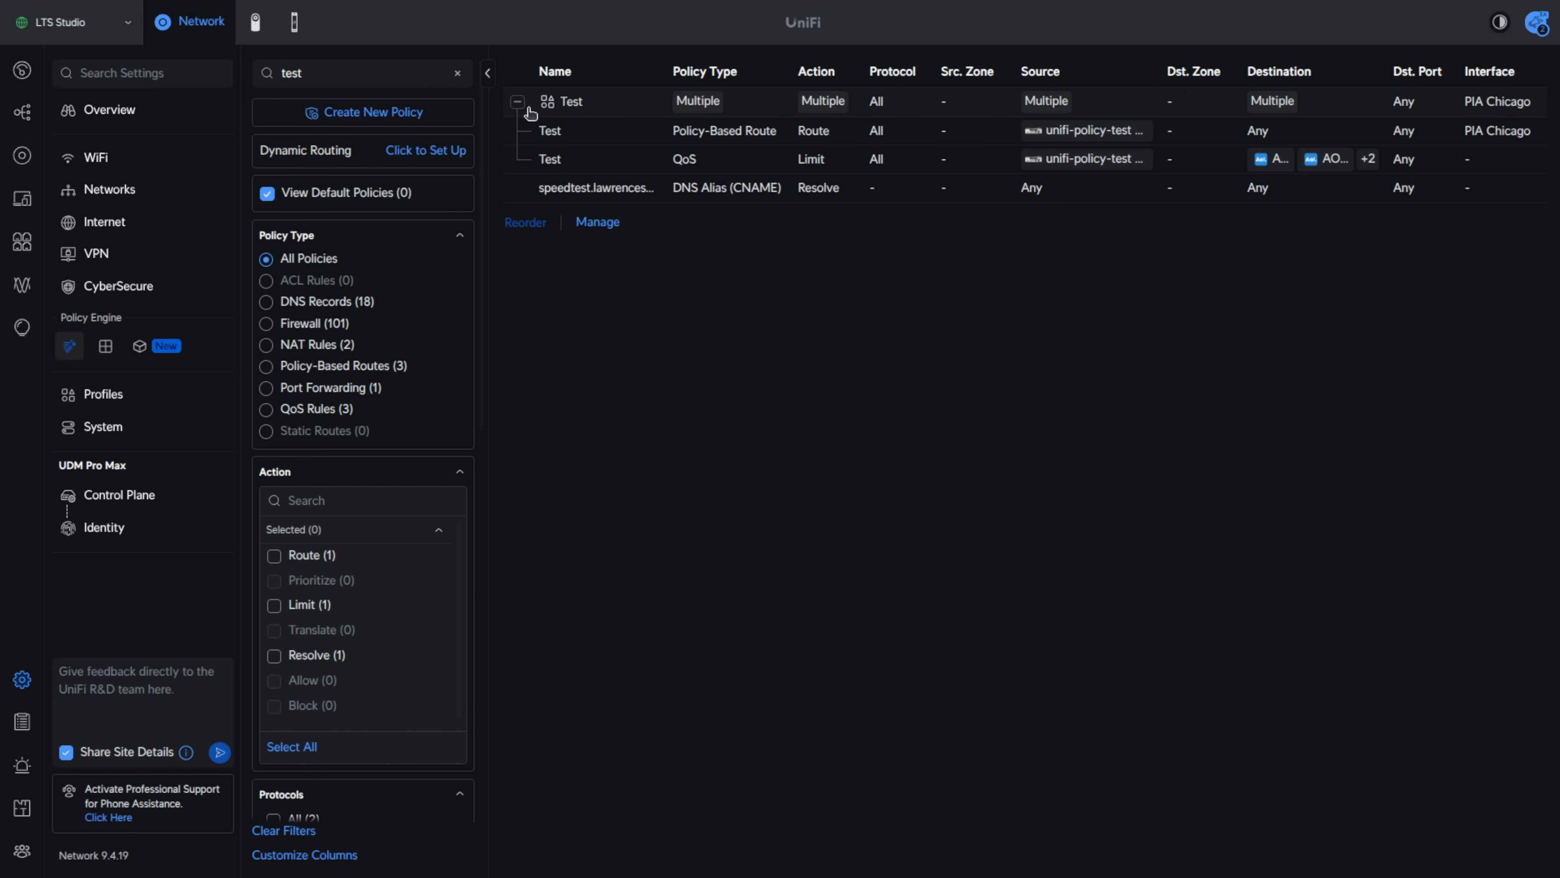
mouse_move(570, 150)
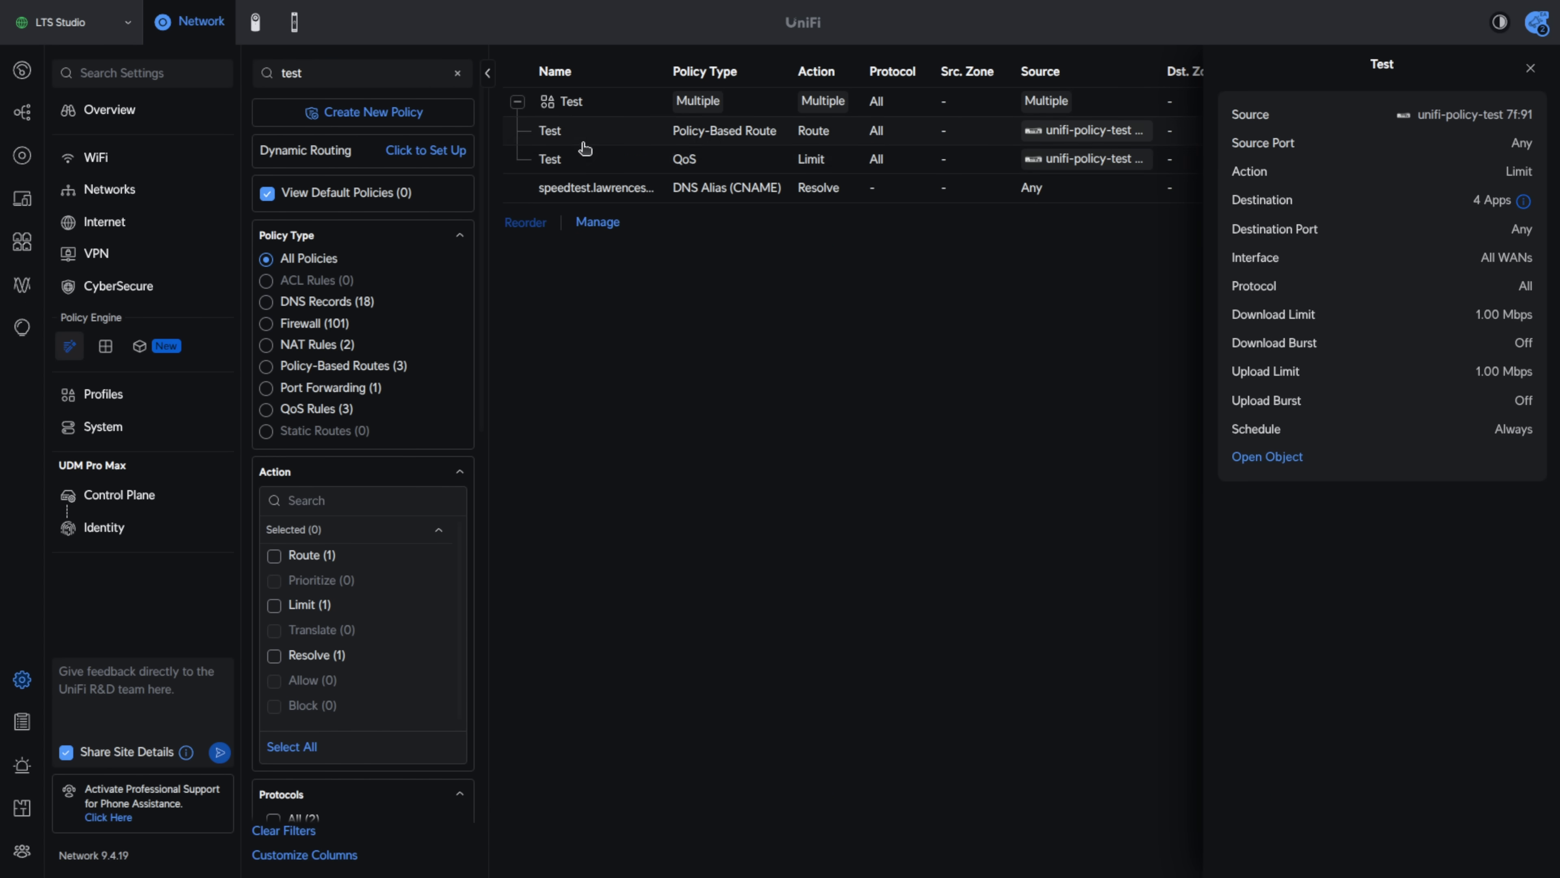
left_click(549, 130)
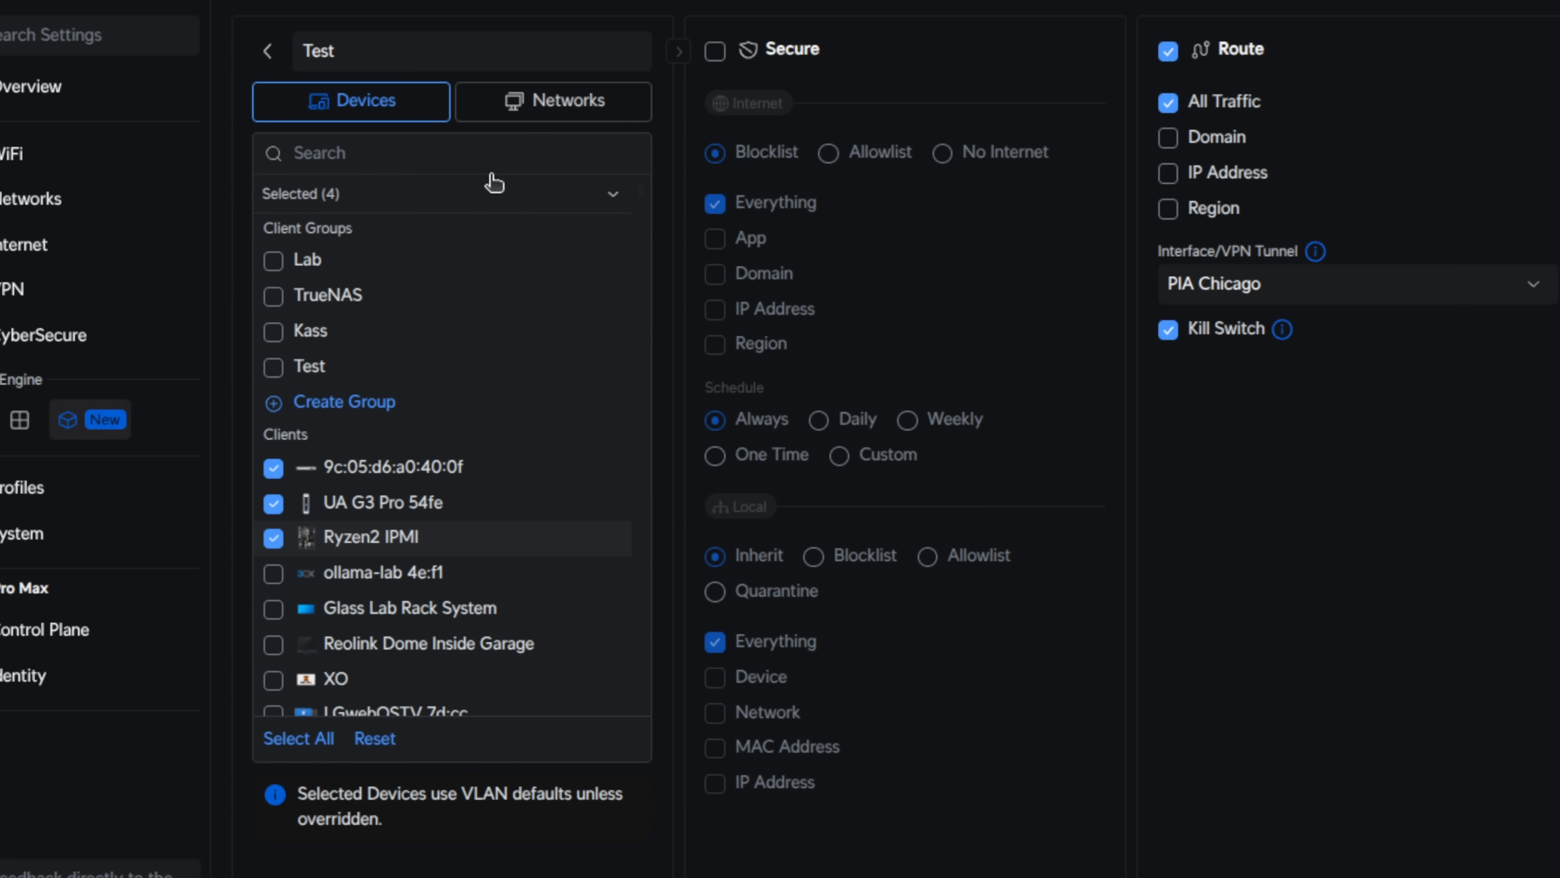
mouse_move(460, 193)
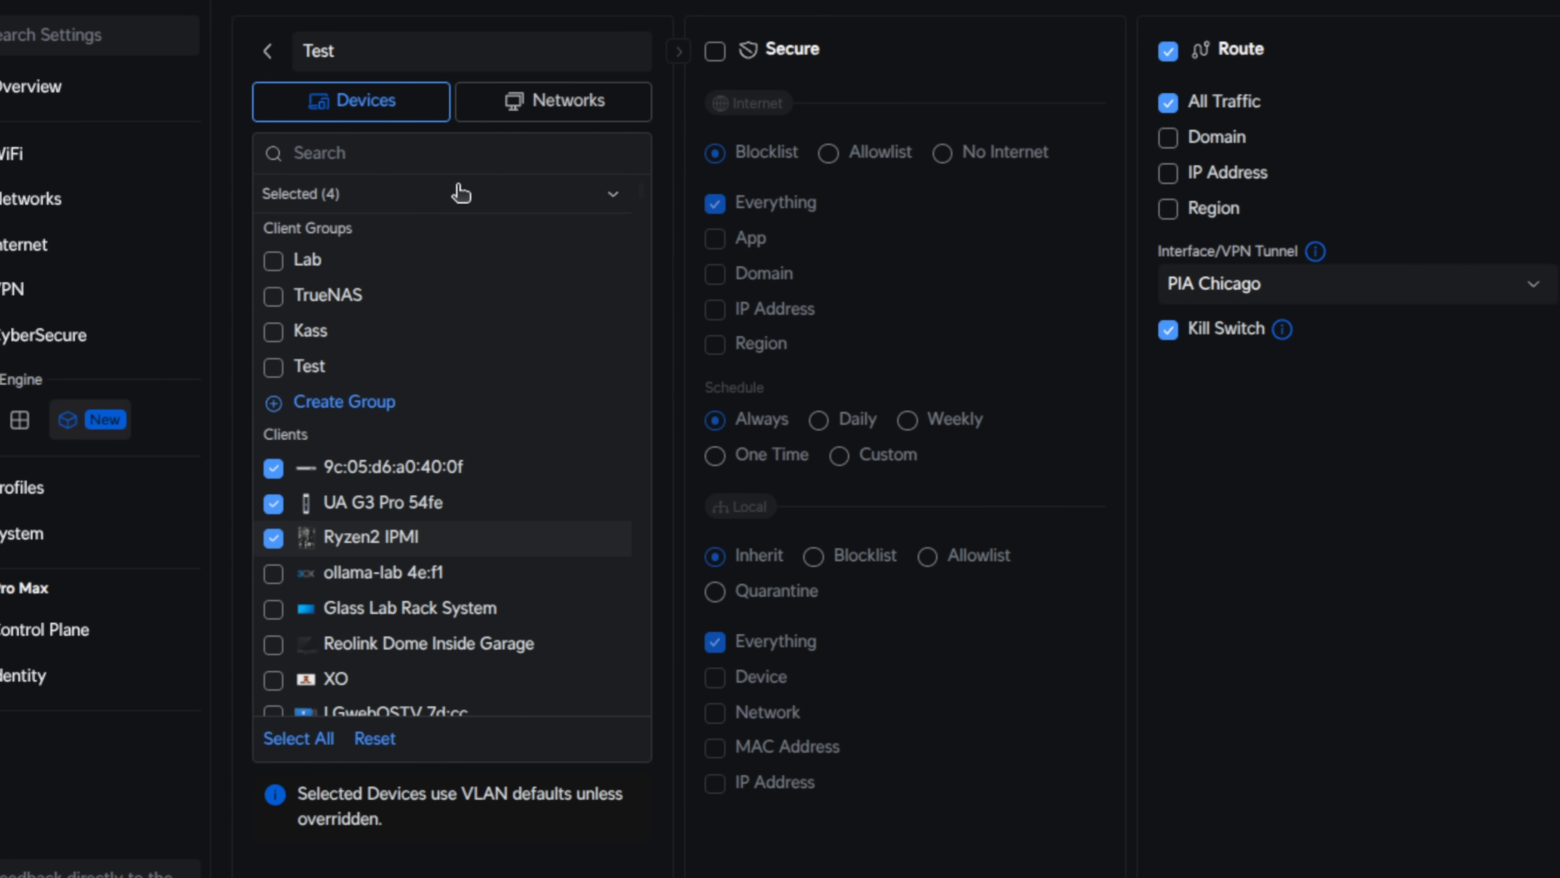
Review selected devices, try the Kass group, and drop client 9c:05:d6:a0:40:0f
left_click(612, 193)
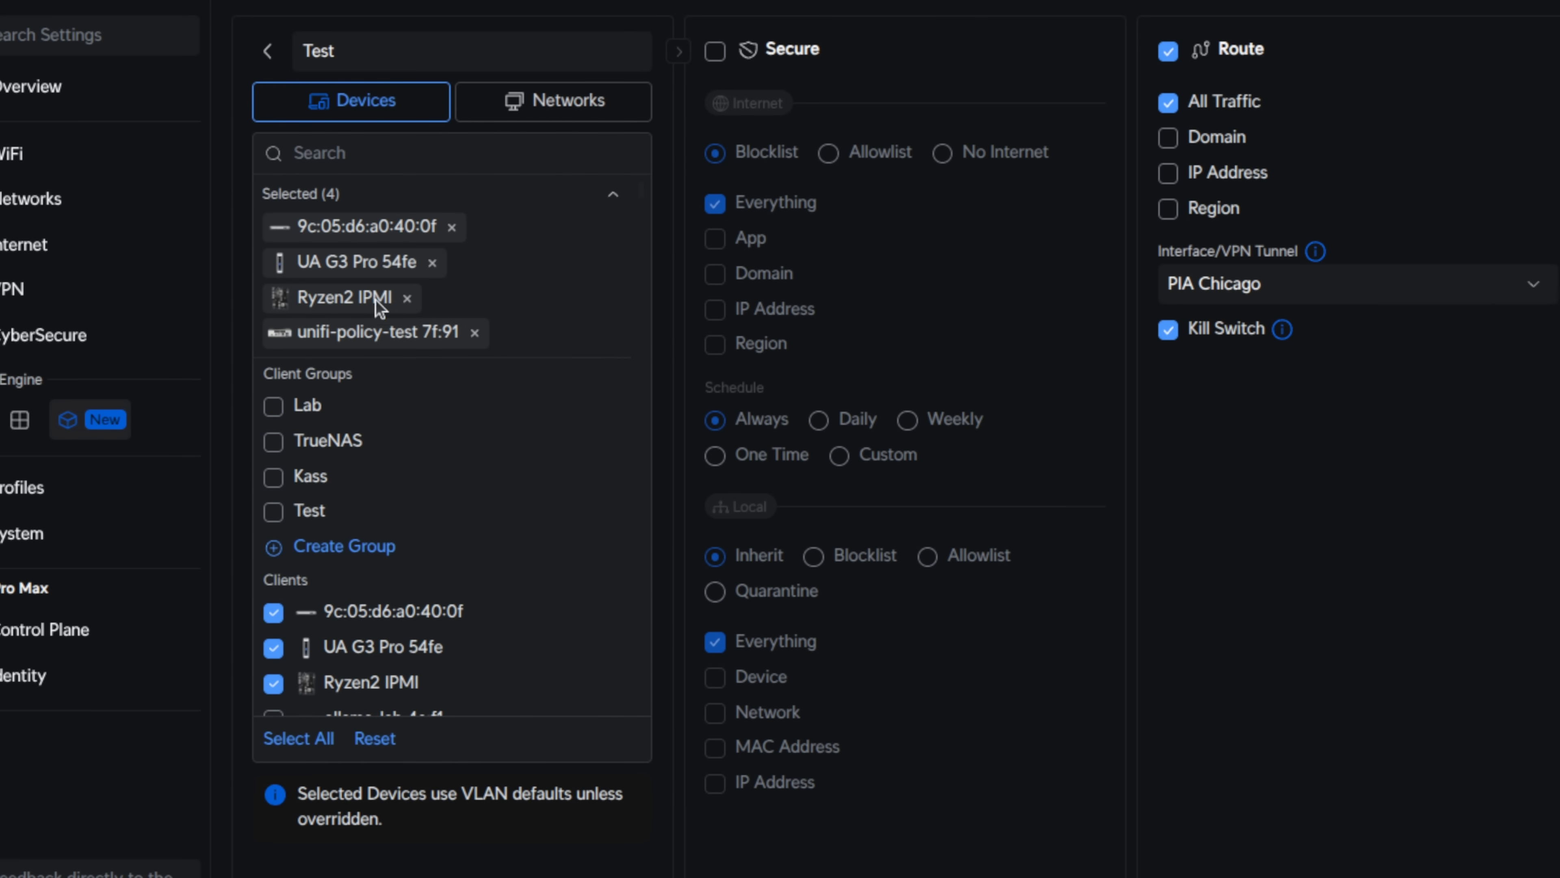
left_click(612, 194)
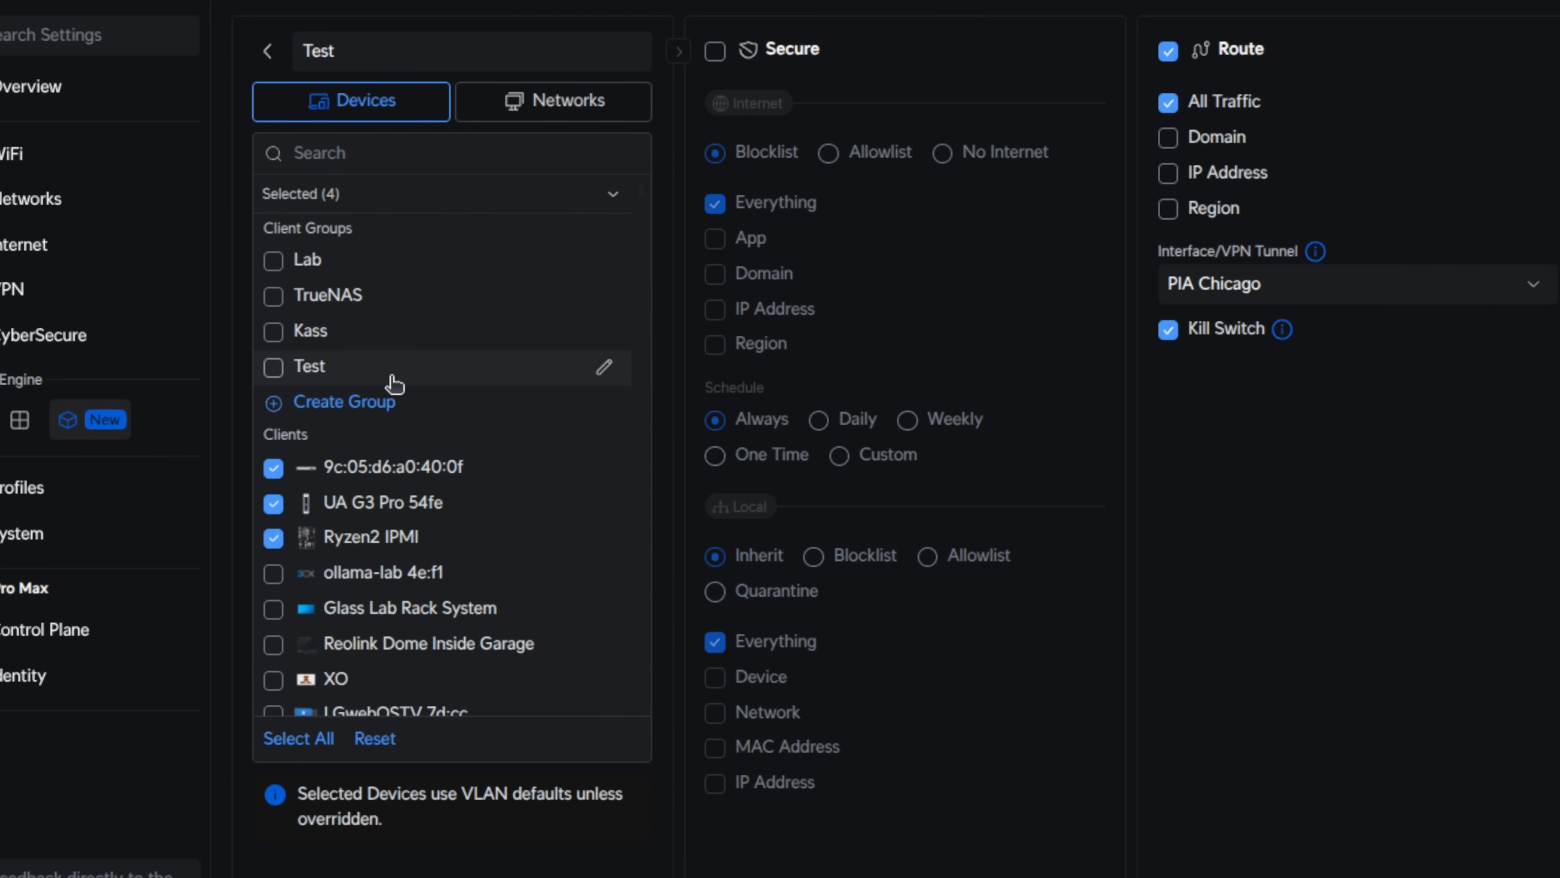
left_click(275, 331)
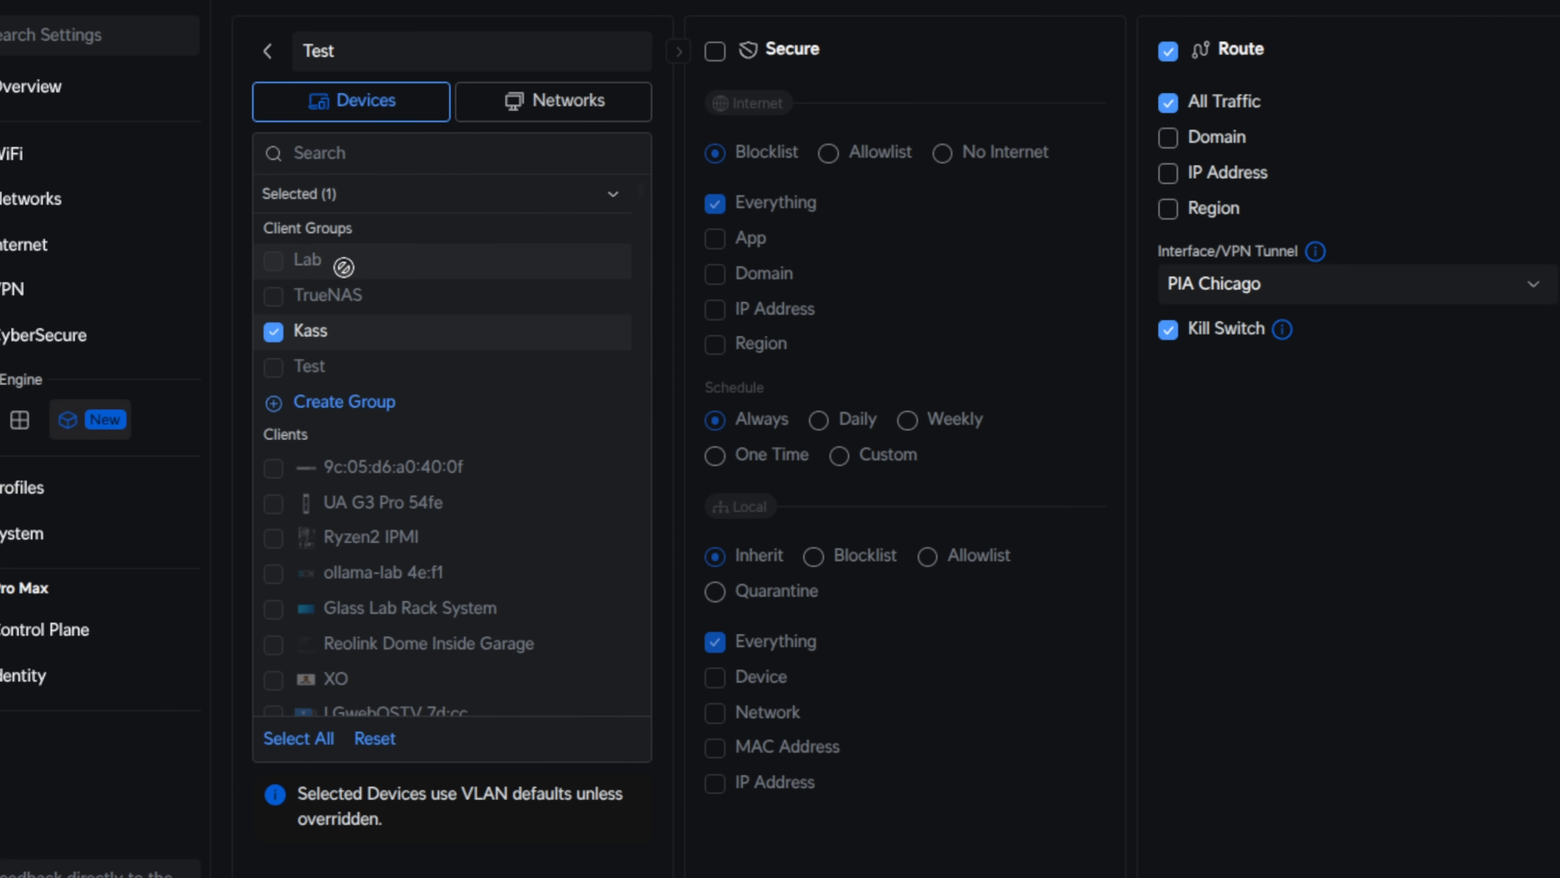
mouse_move(333, 427)
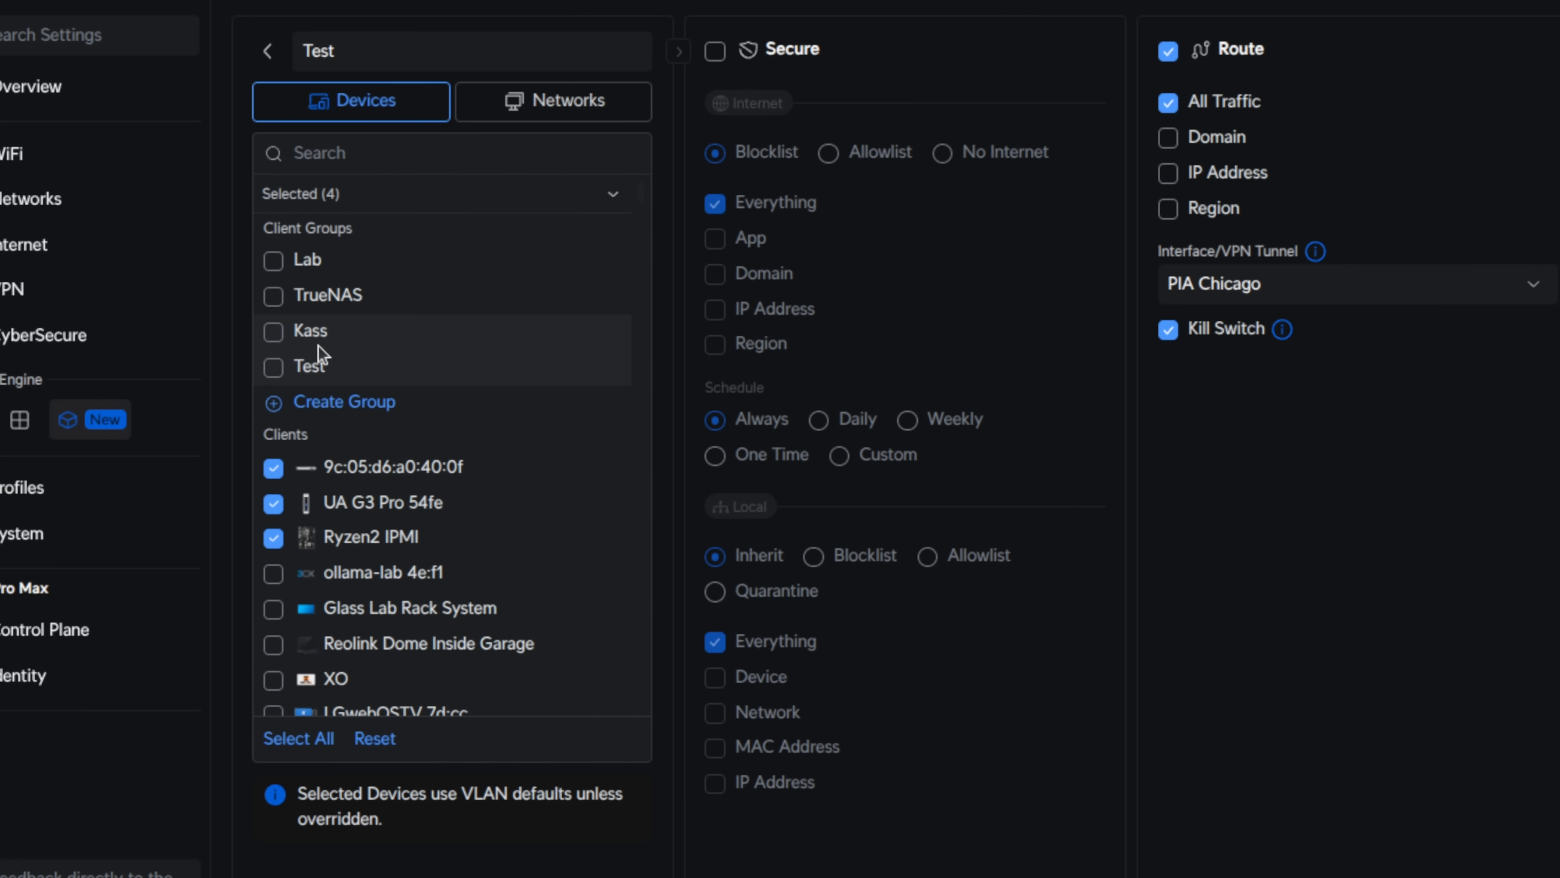
left_click(274, 466)
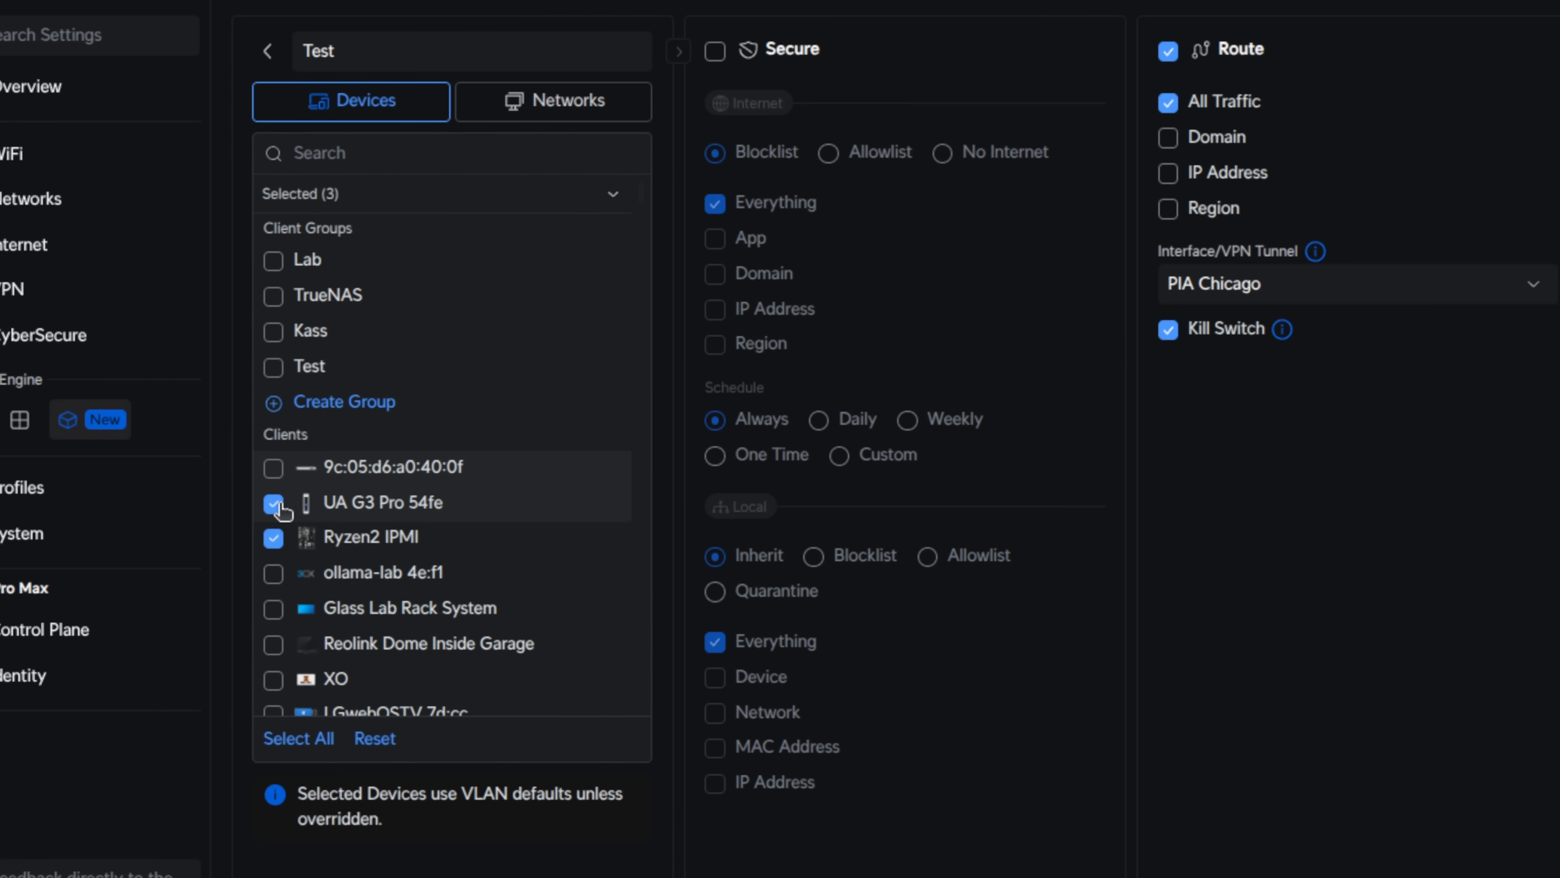
mouse_move(411, 289)
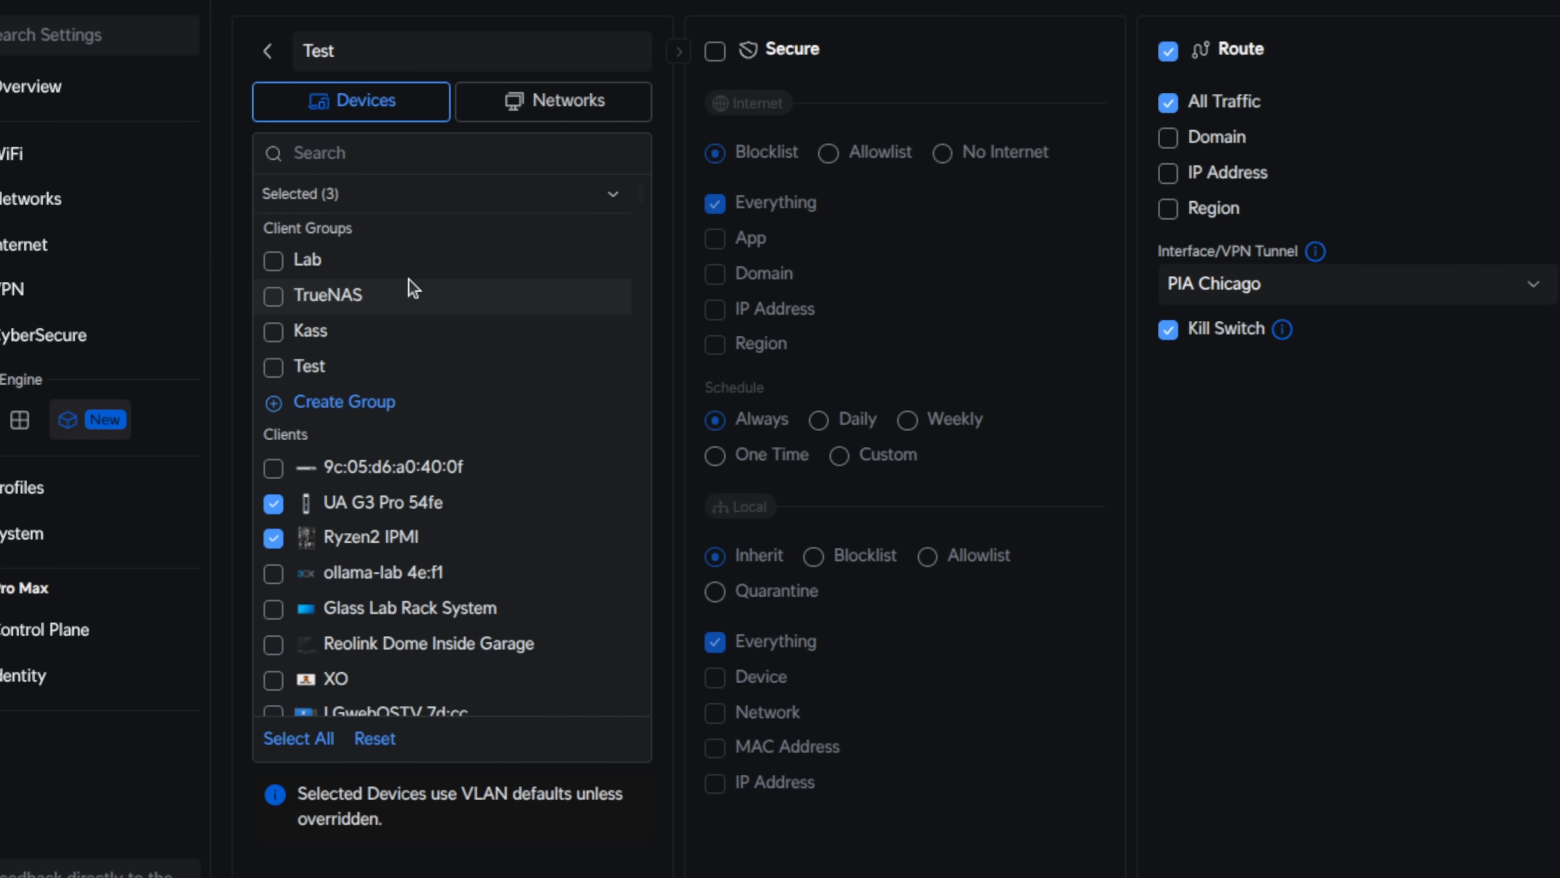
Search 'tom' and 'kass' to add their phones and Macs, reaching seven devices
type("tom")
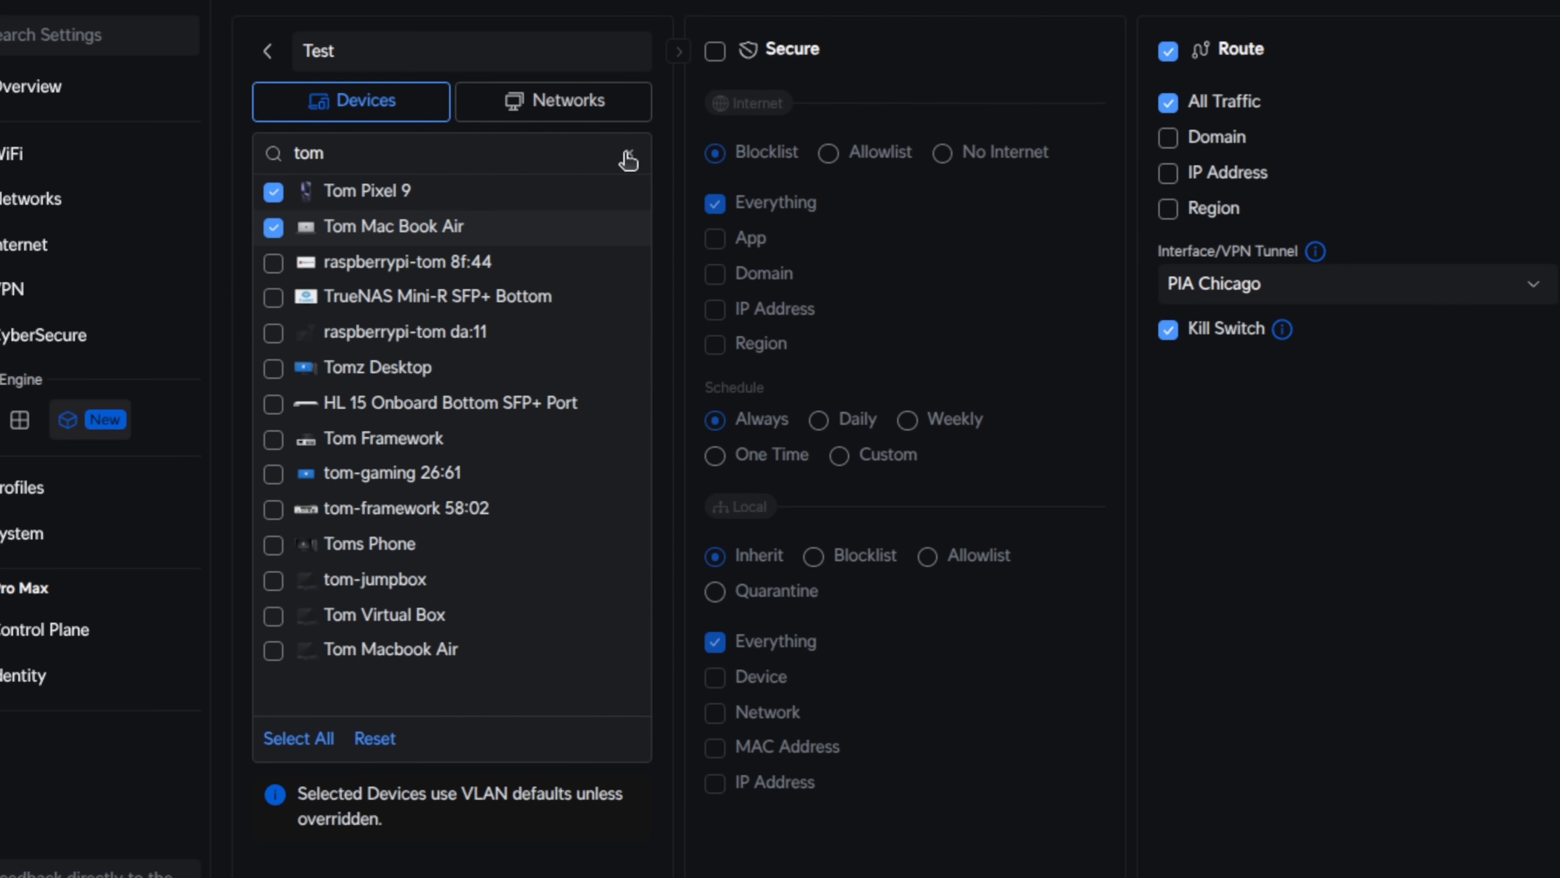
left_click(627, 159)
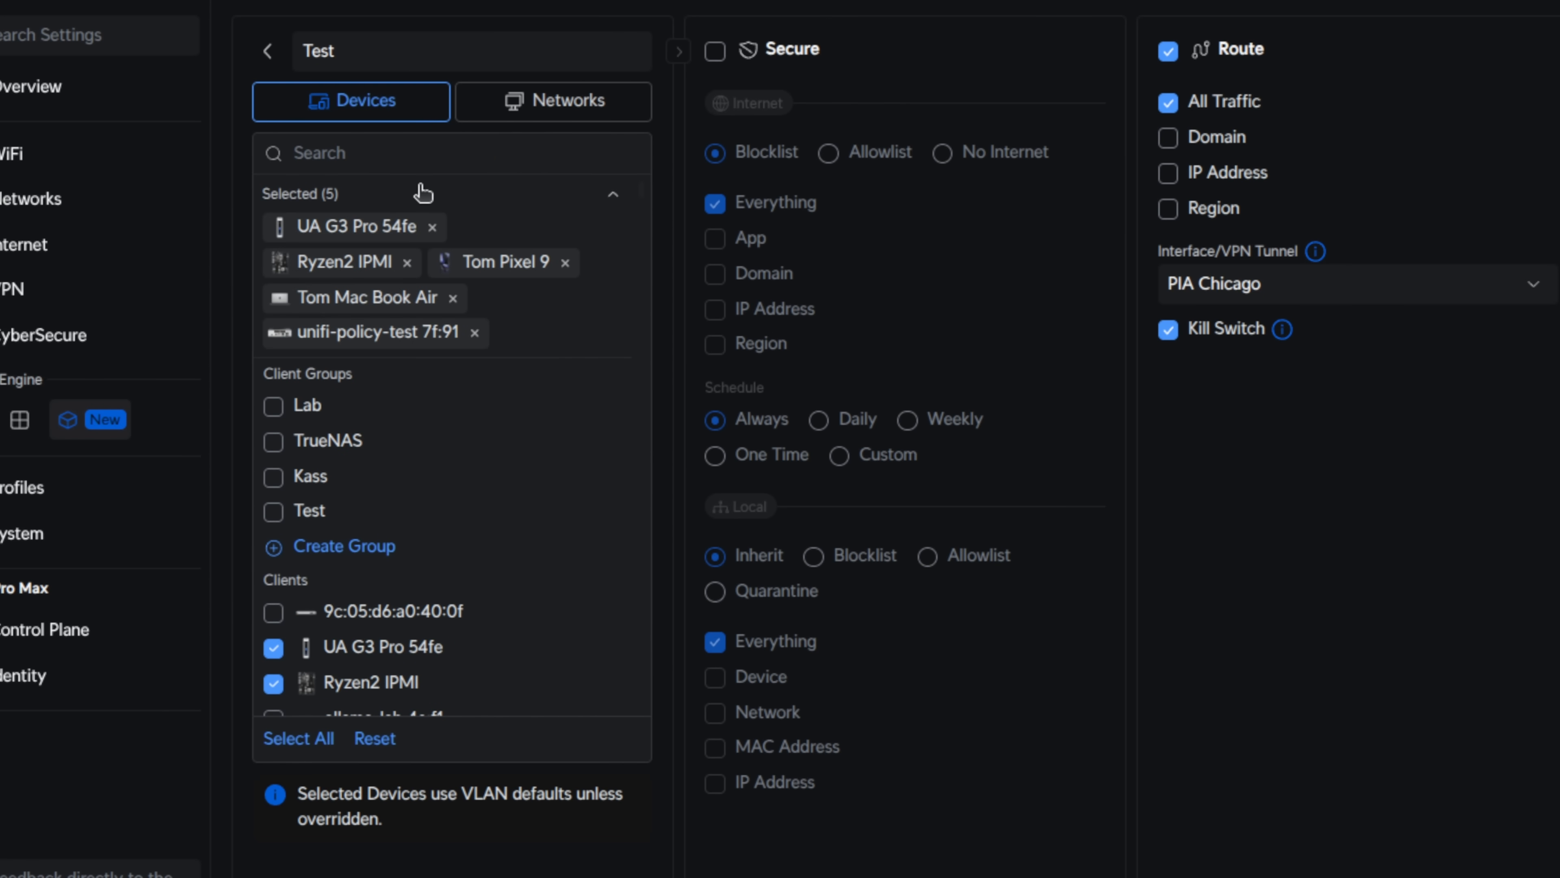
mouse_move(453, 190)
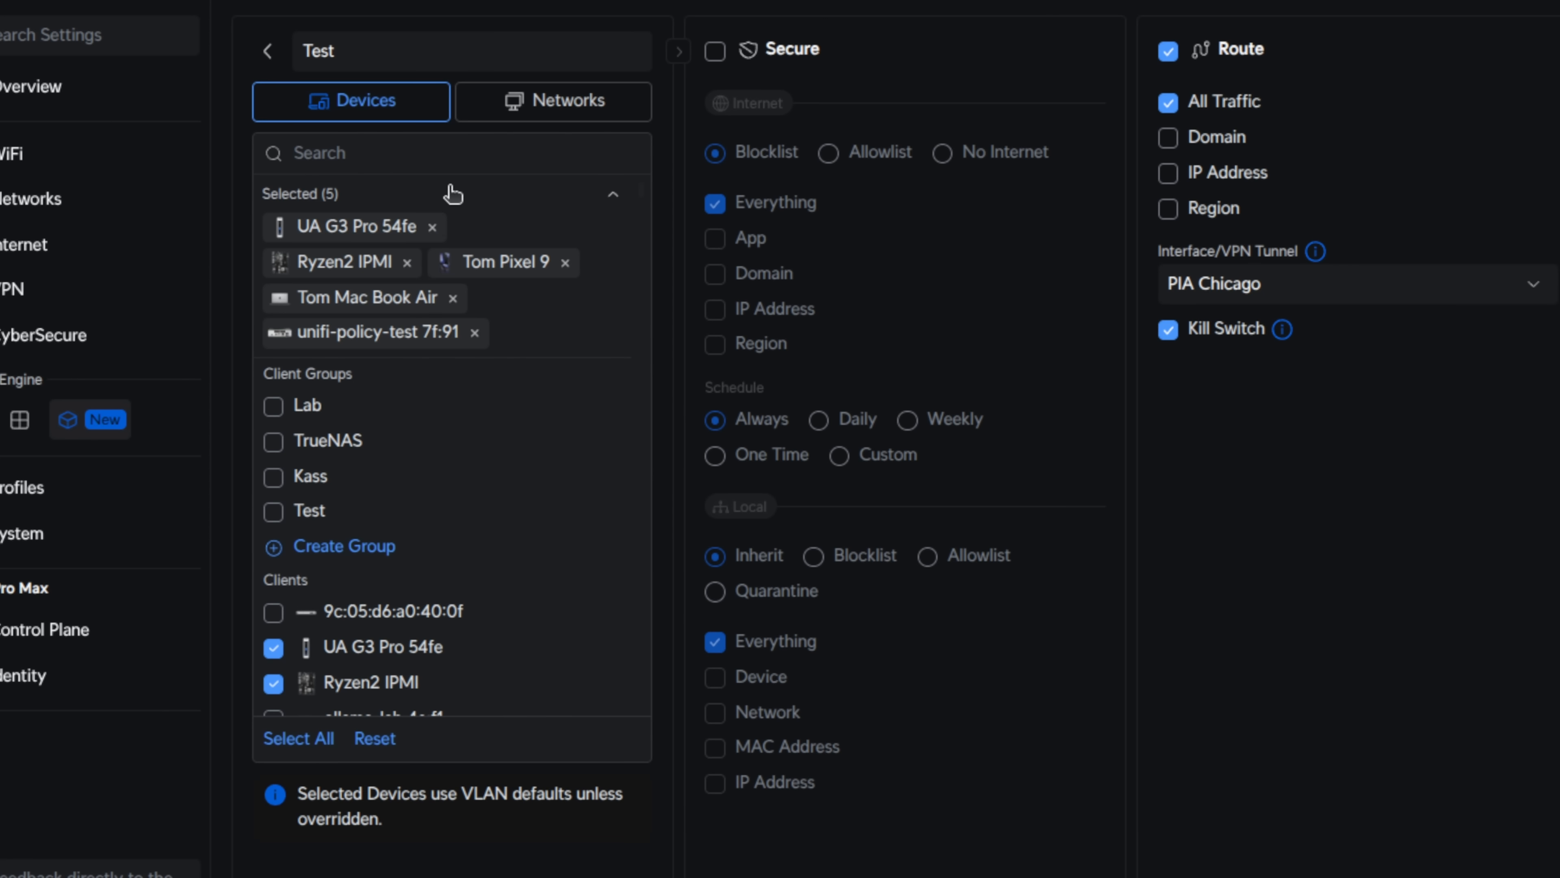
type("ka")
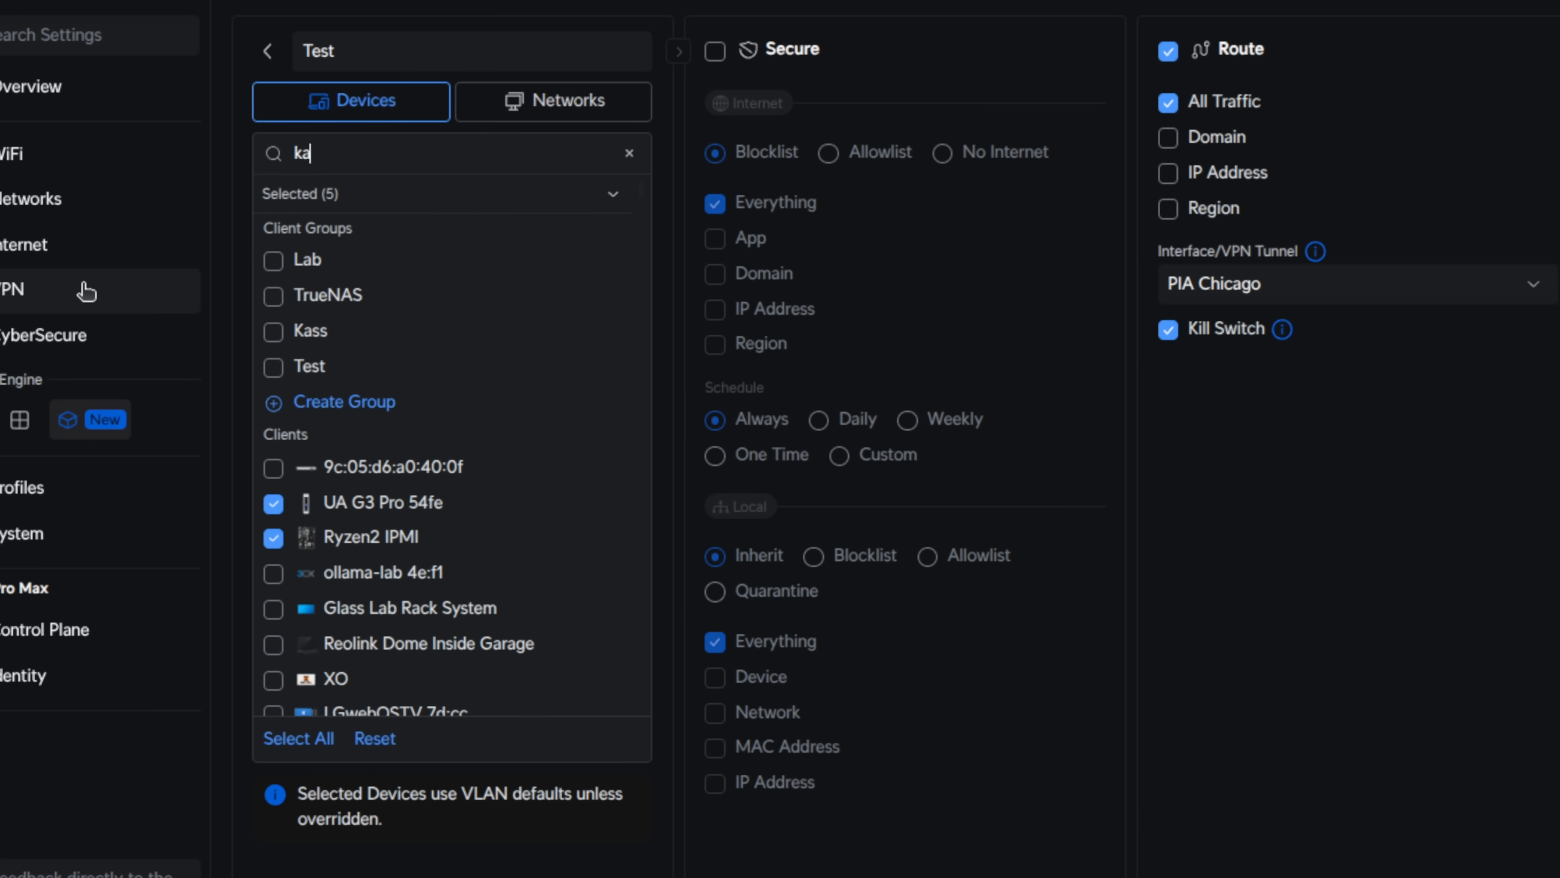
type("ss")
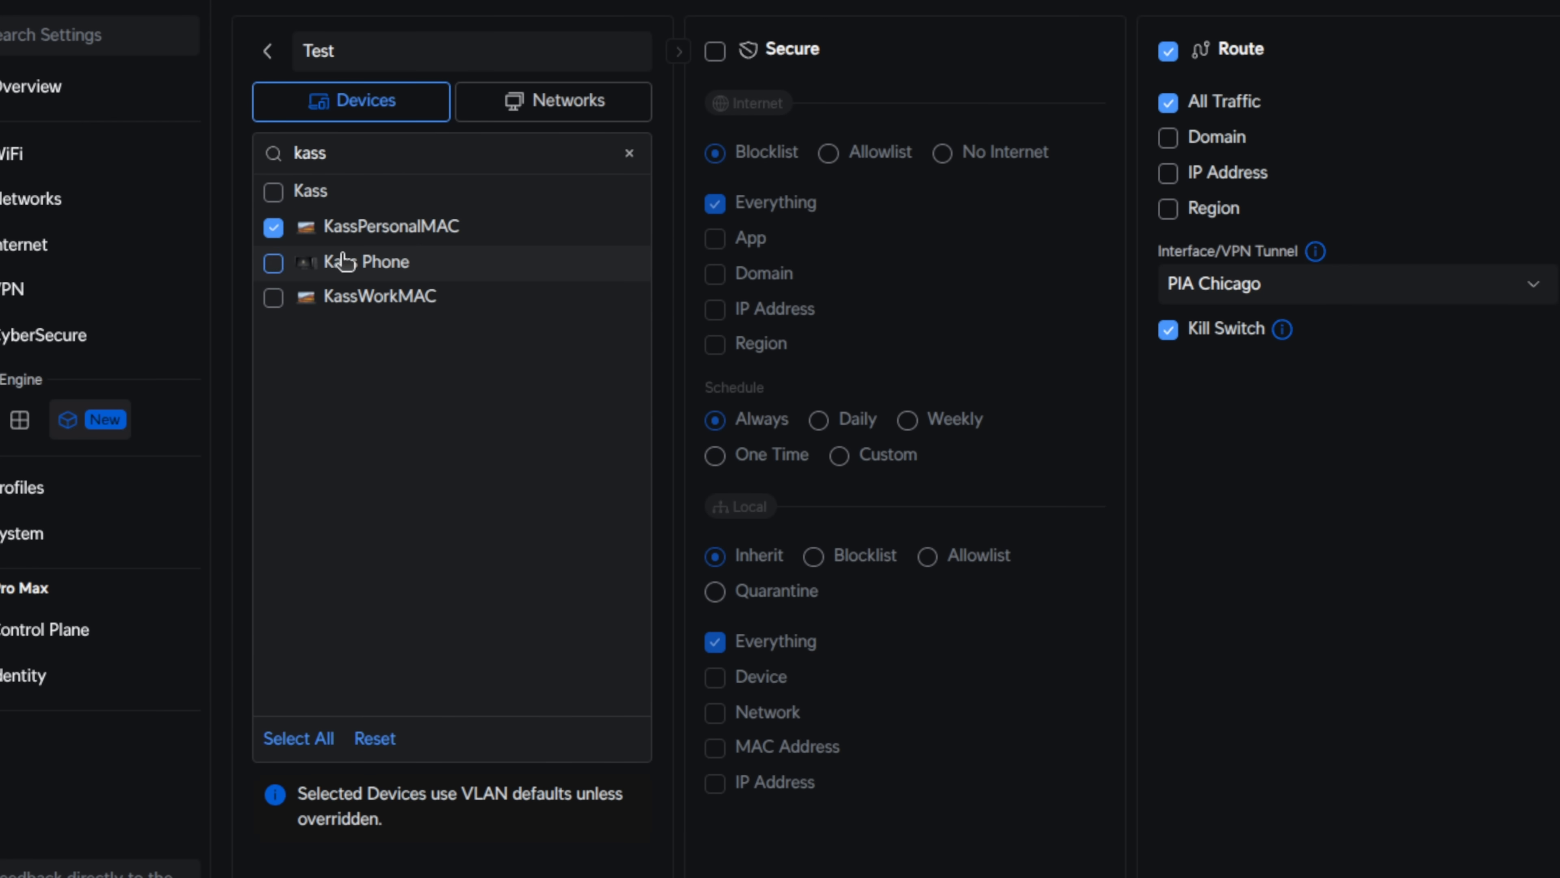
left_click(628, 153)
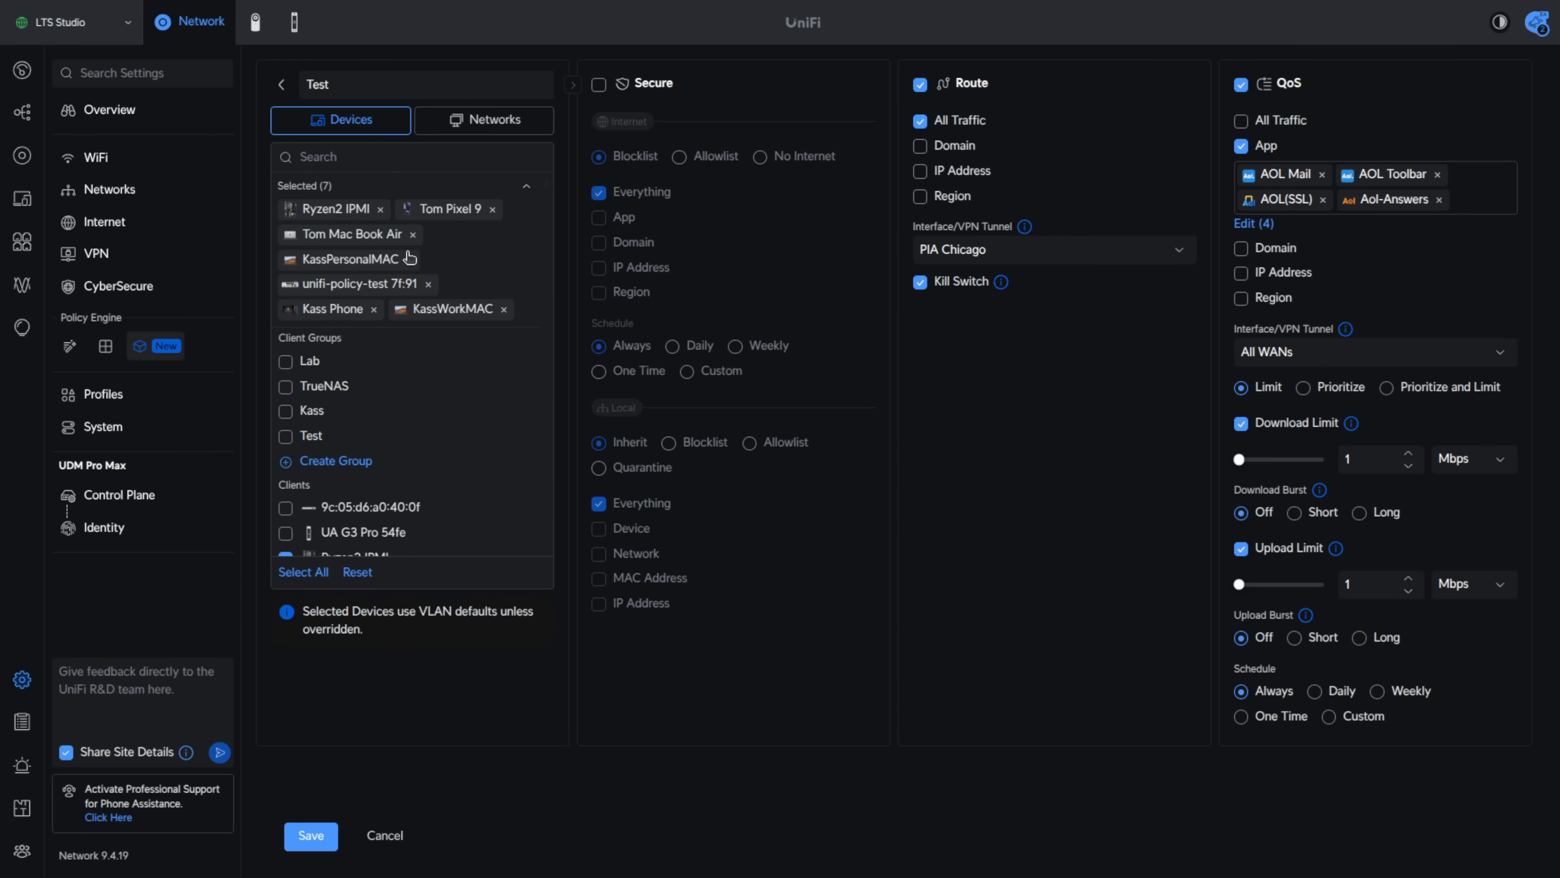
mouse_move(310, 772)
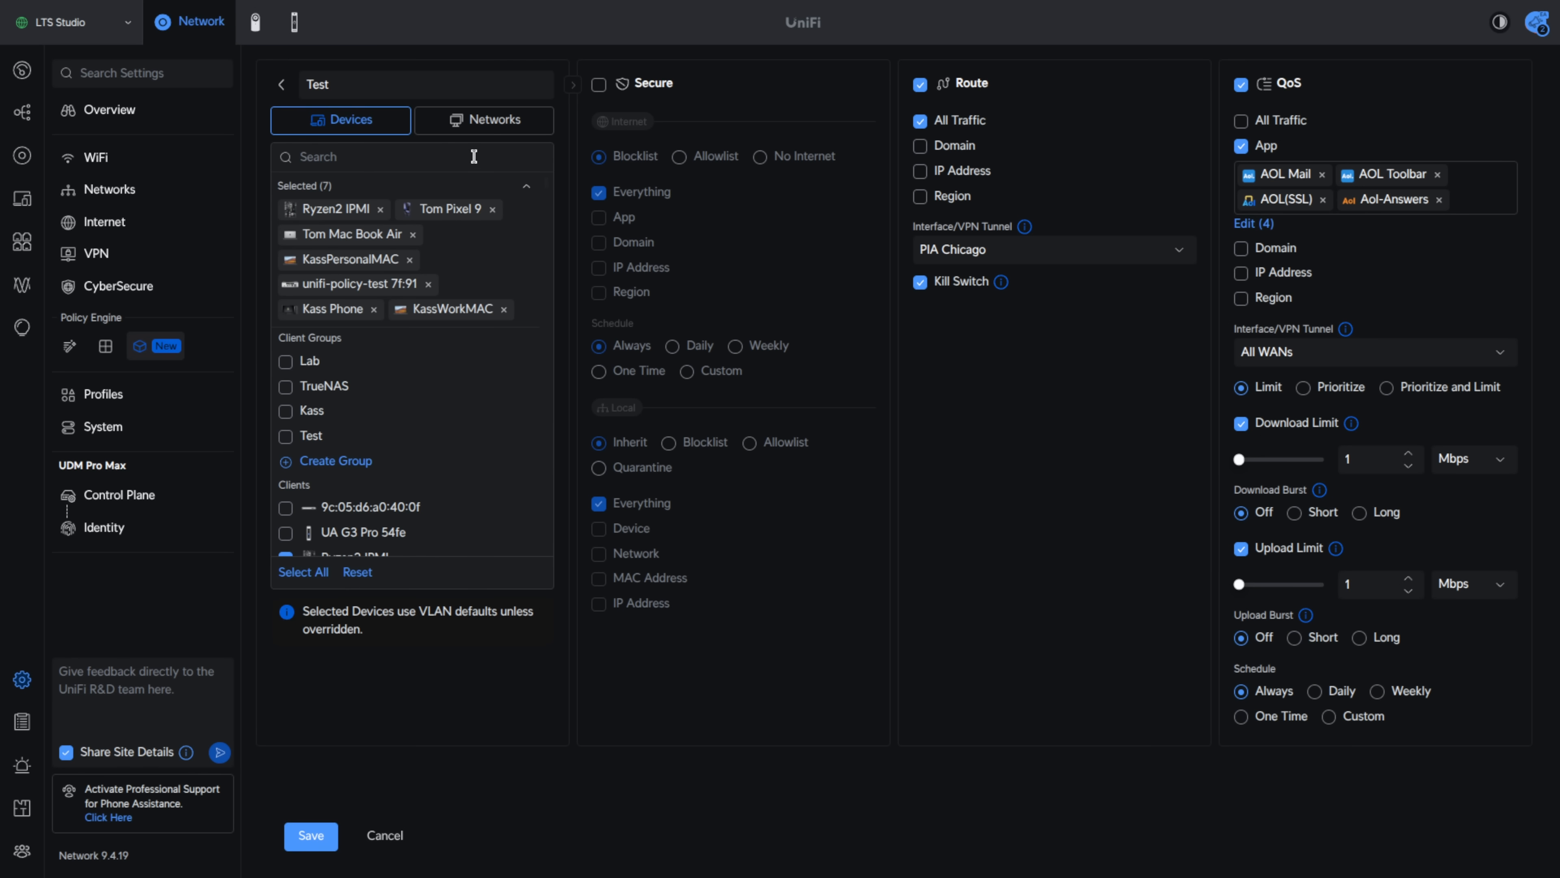
Target the object at networks LAB 1337, CAM_LAN and Home Things
left_click(484, 119)
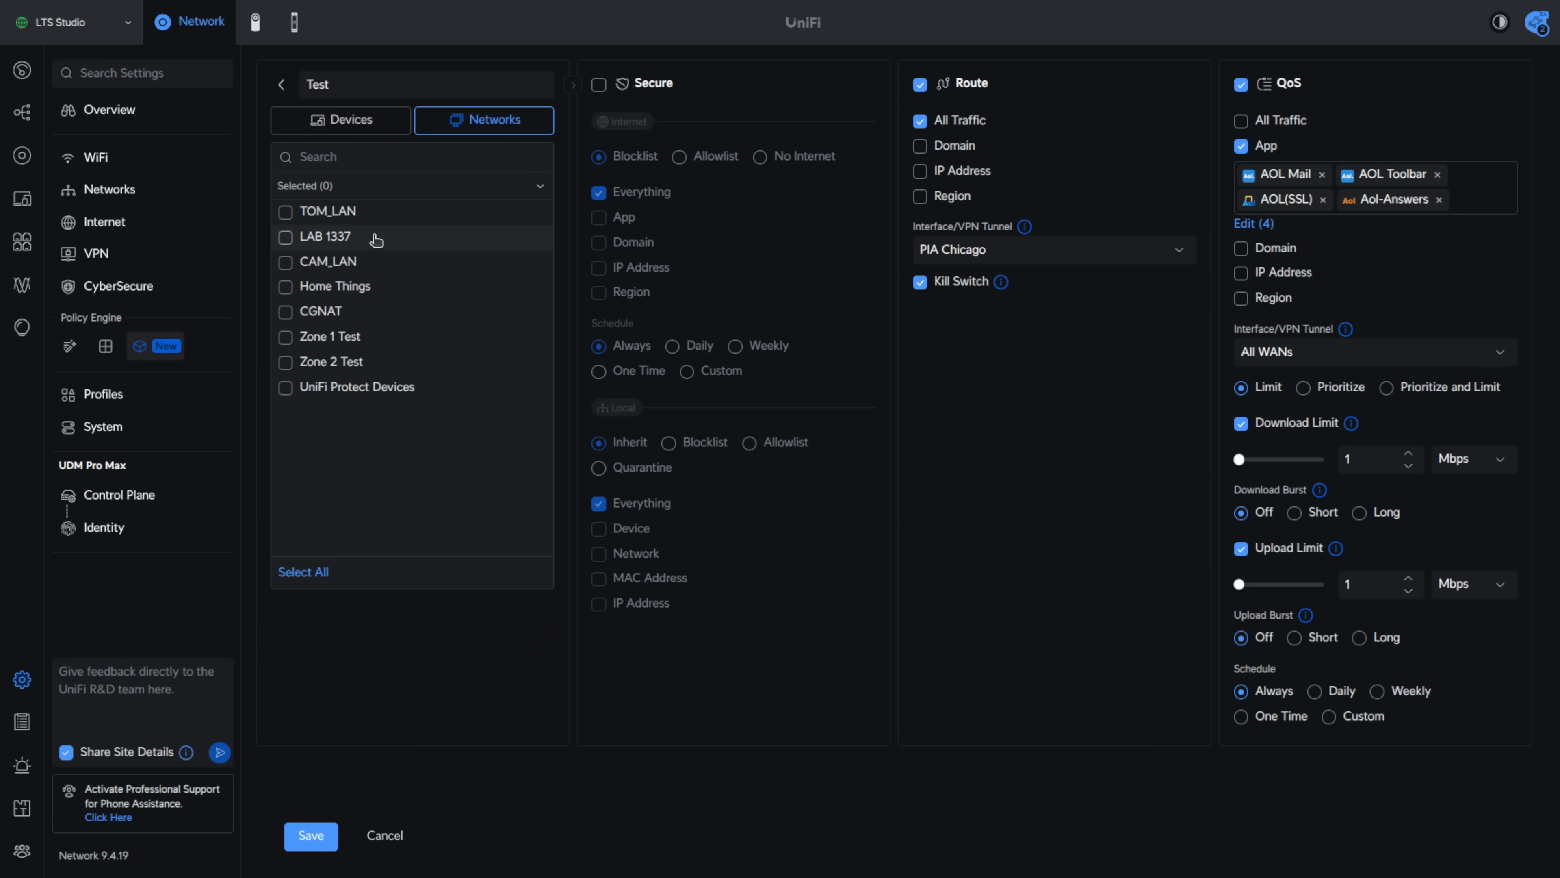
left_click(285, 261)
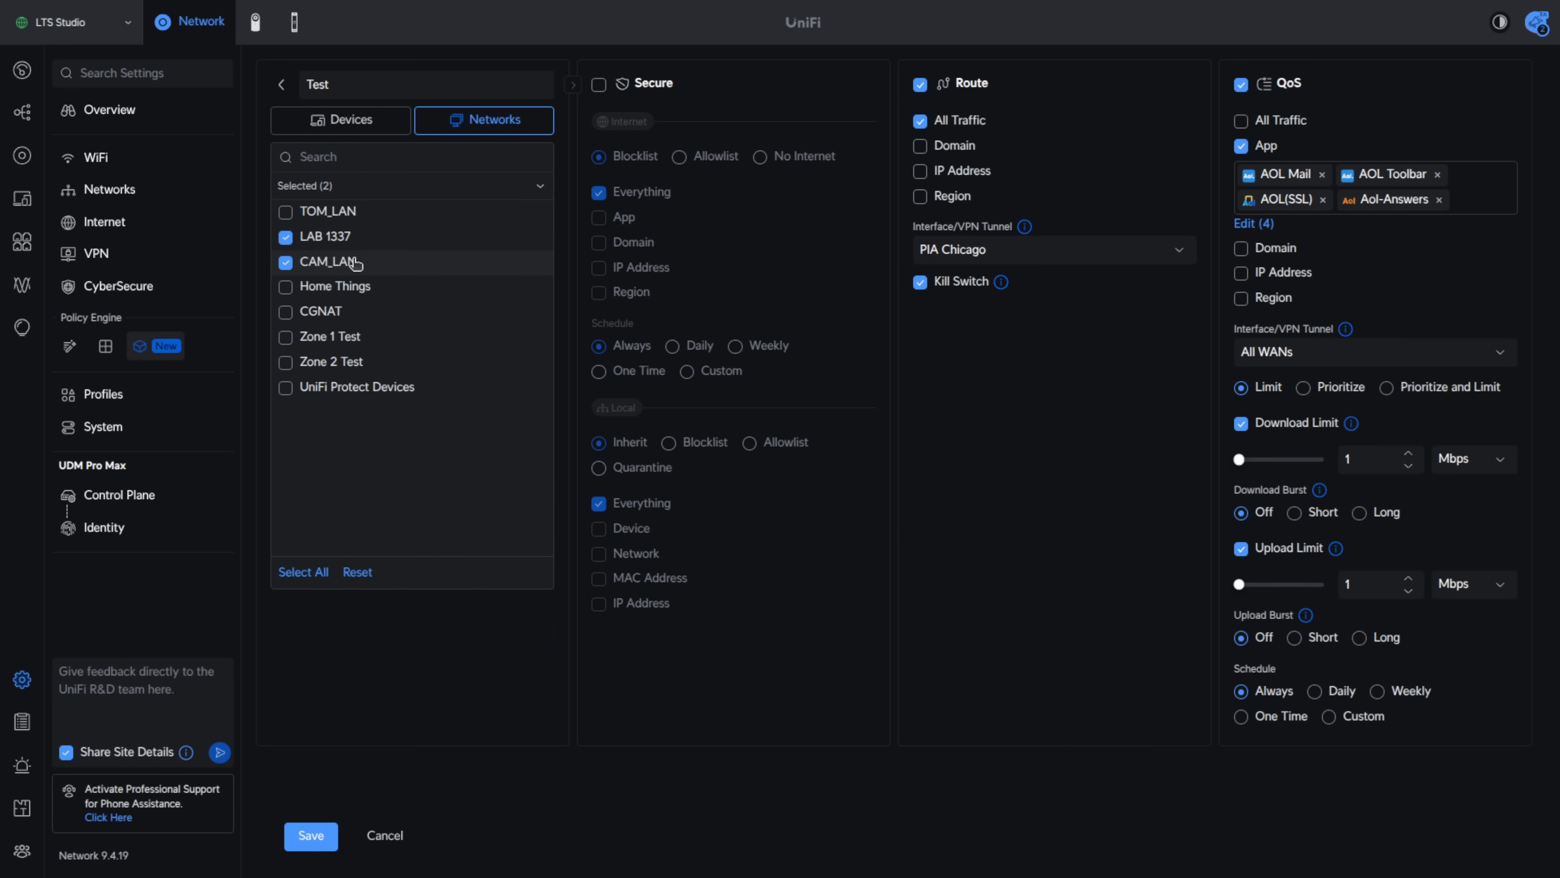
left_click(285, 287)
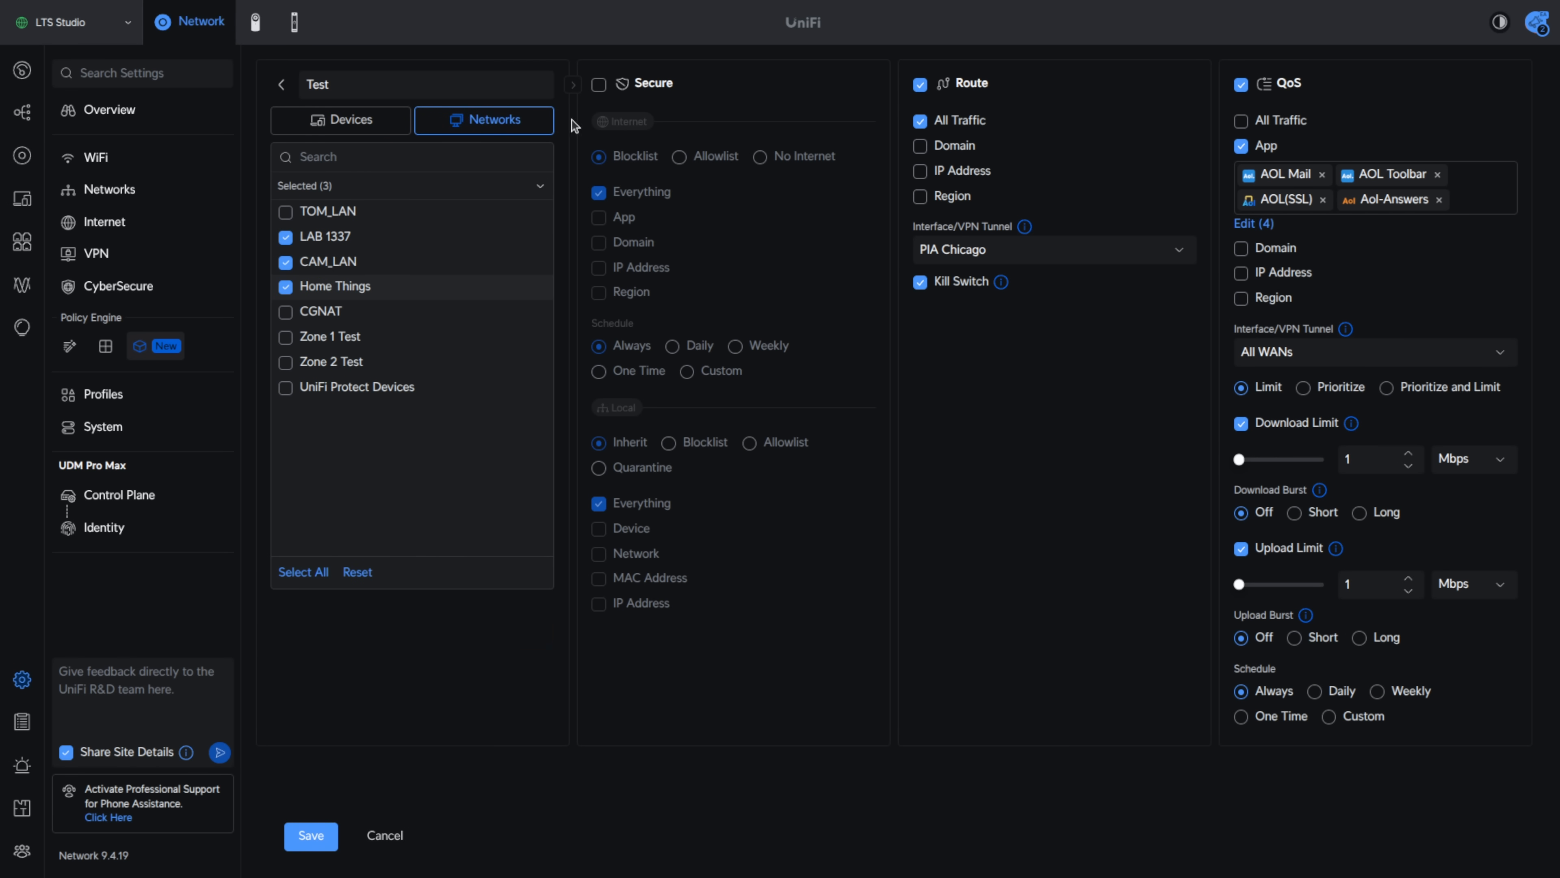
mouse_move(888, 321)
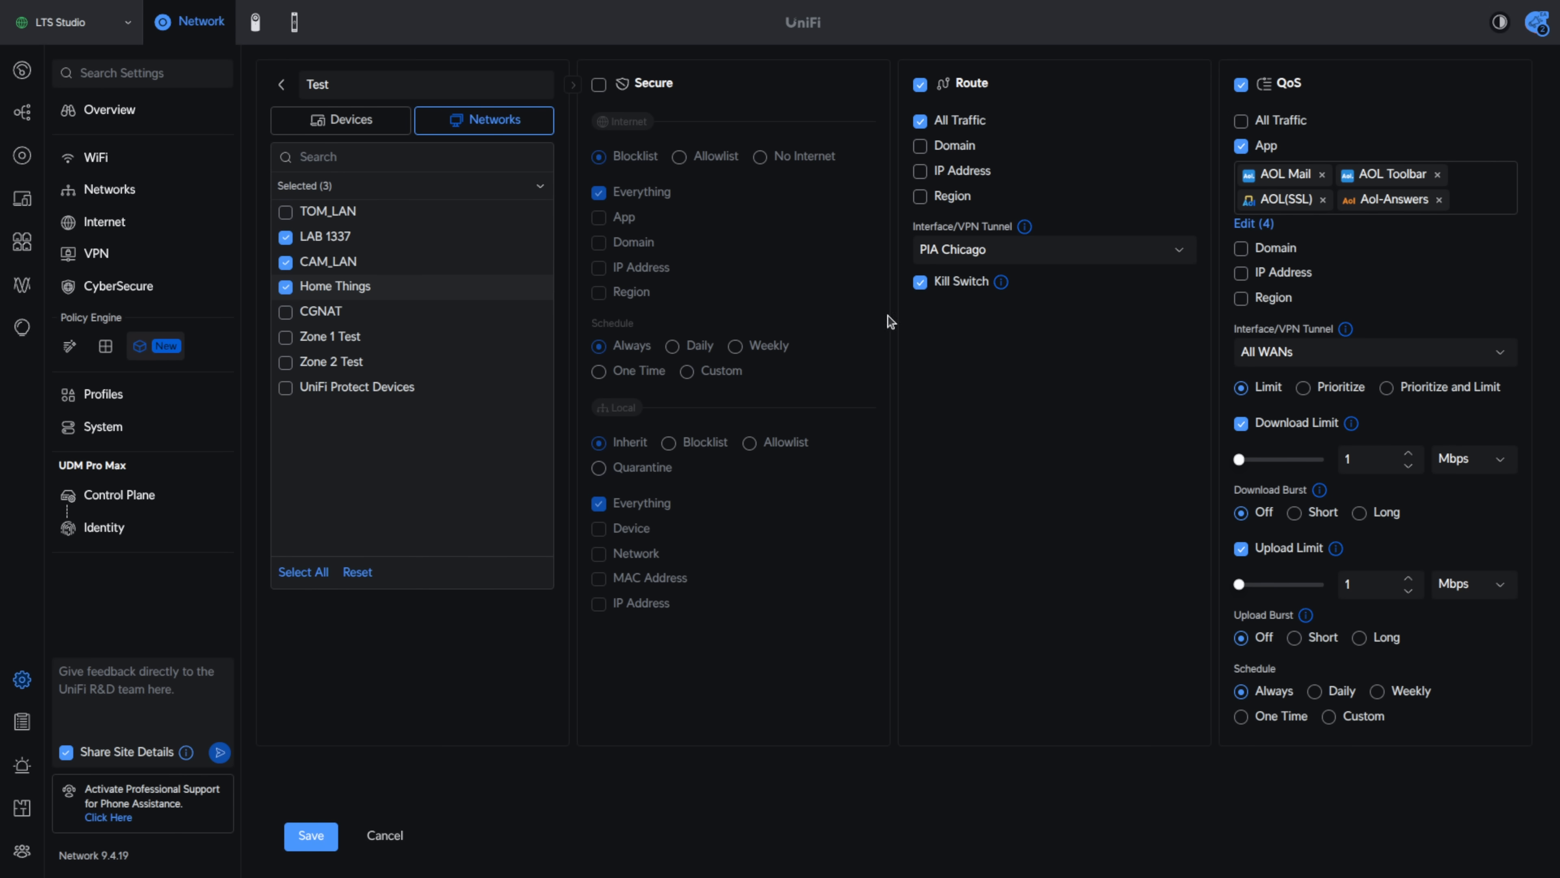
mouse_move(386, 359)
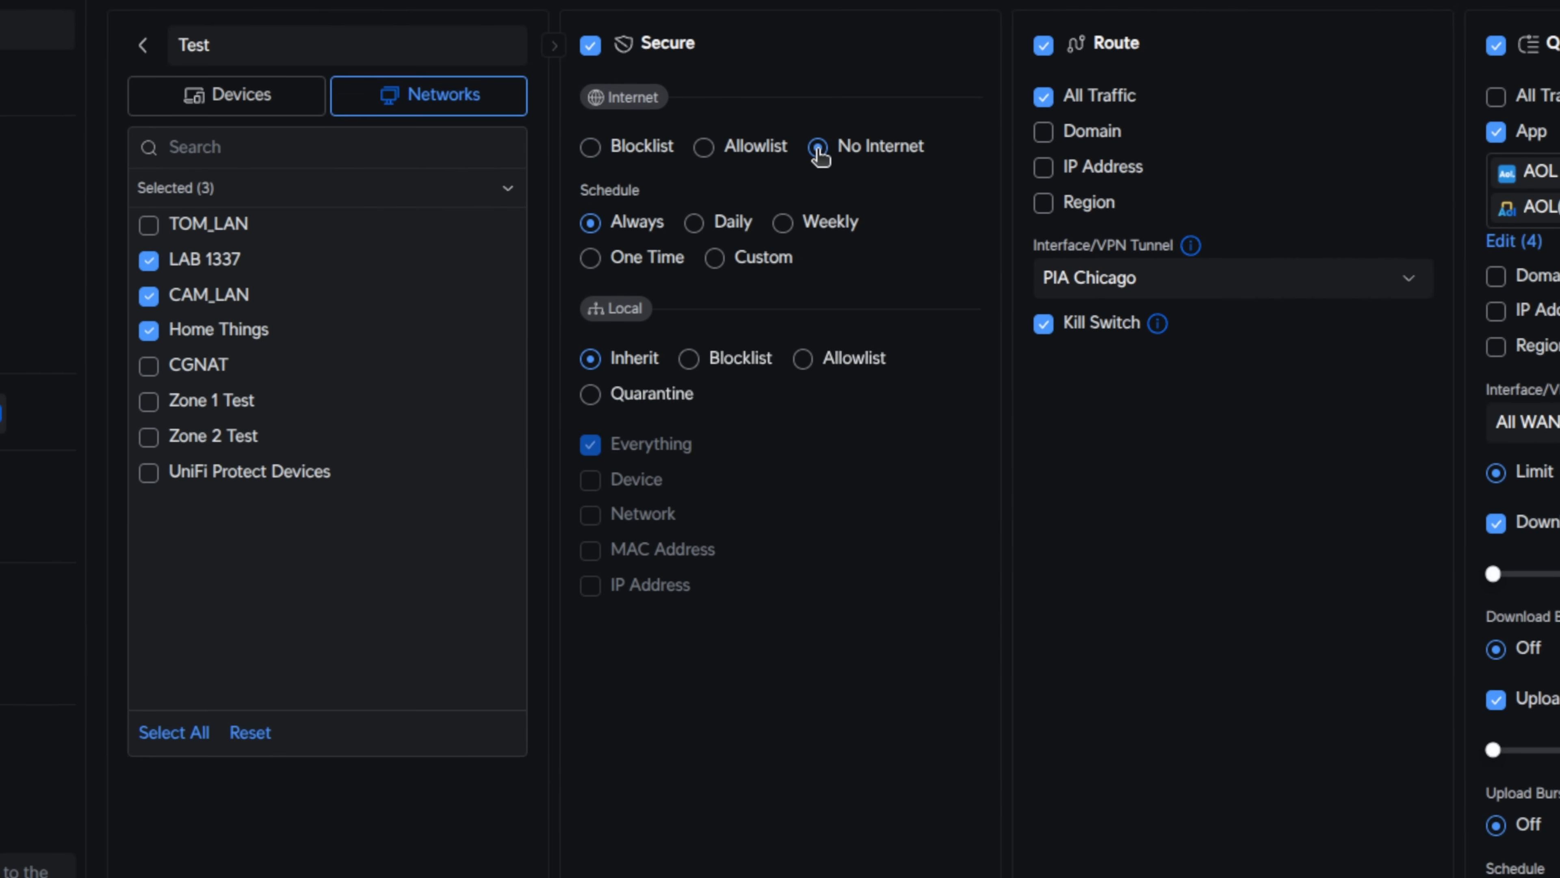
Set Secure to No Internet, try Local Allowlist by network and MAC, then choose Quarantine
left_click(693, 222)
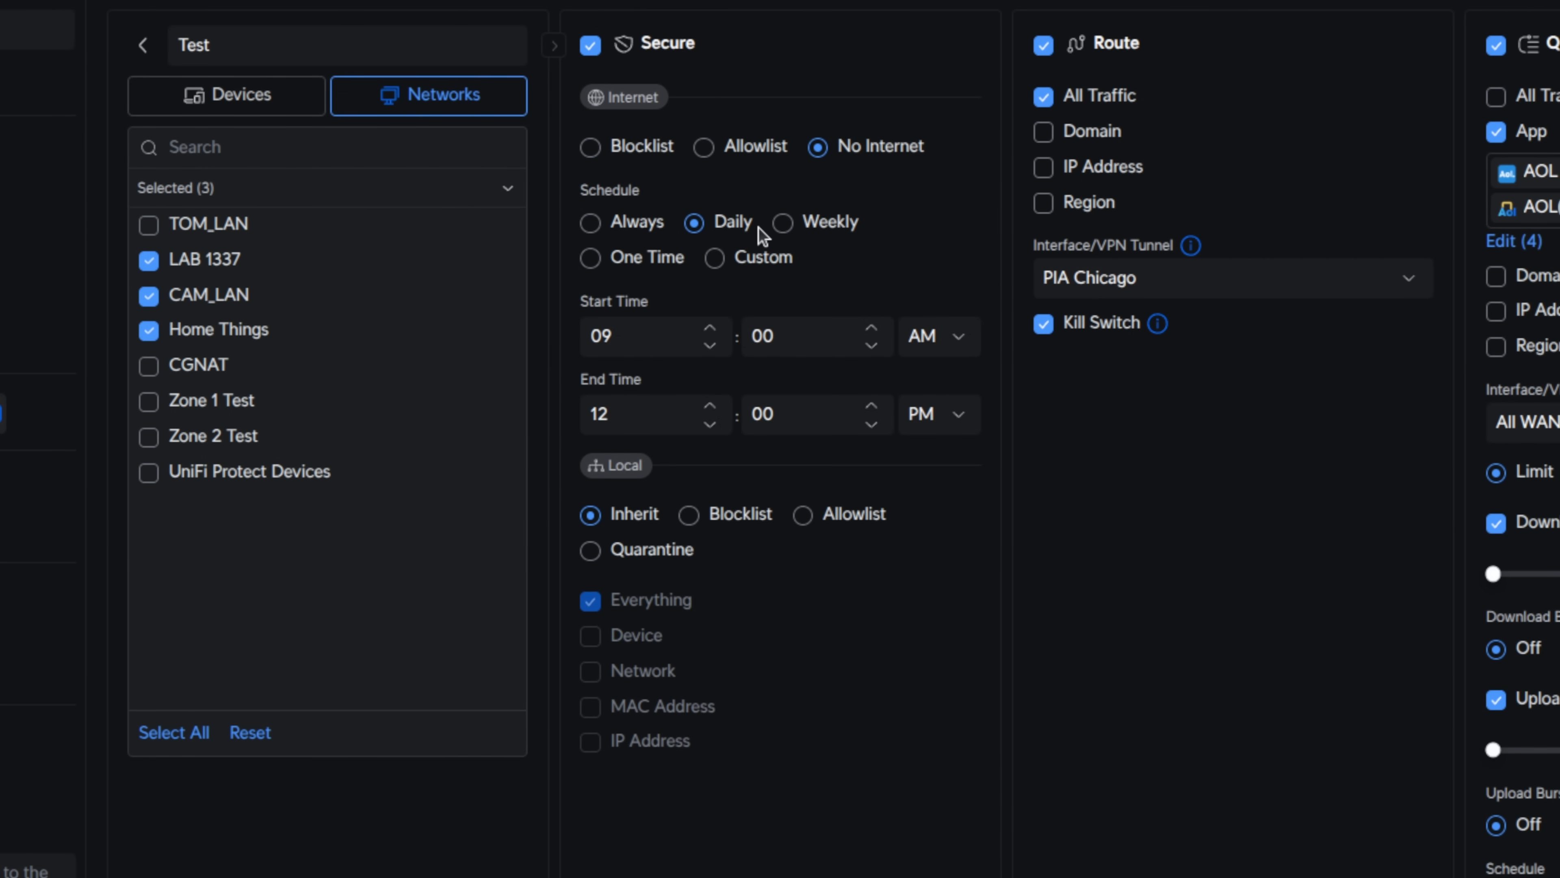
mouse_move(781, 157)
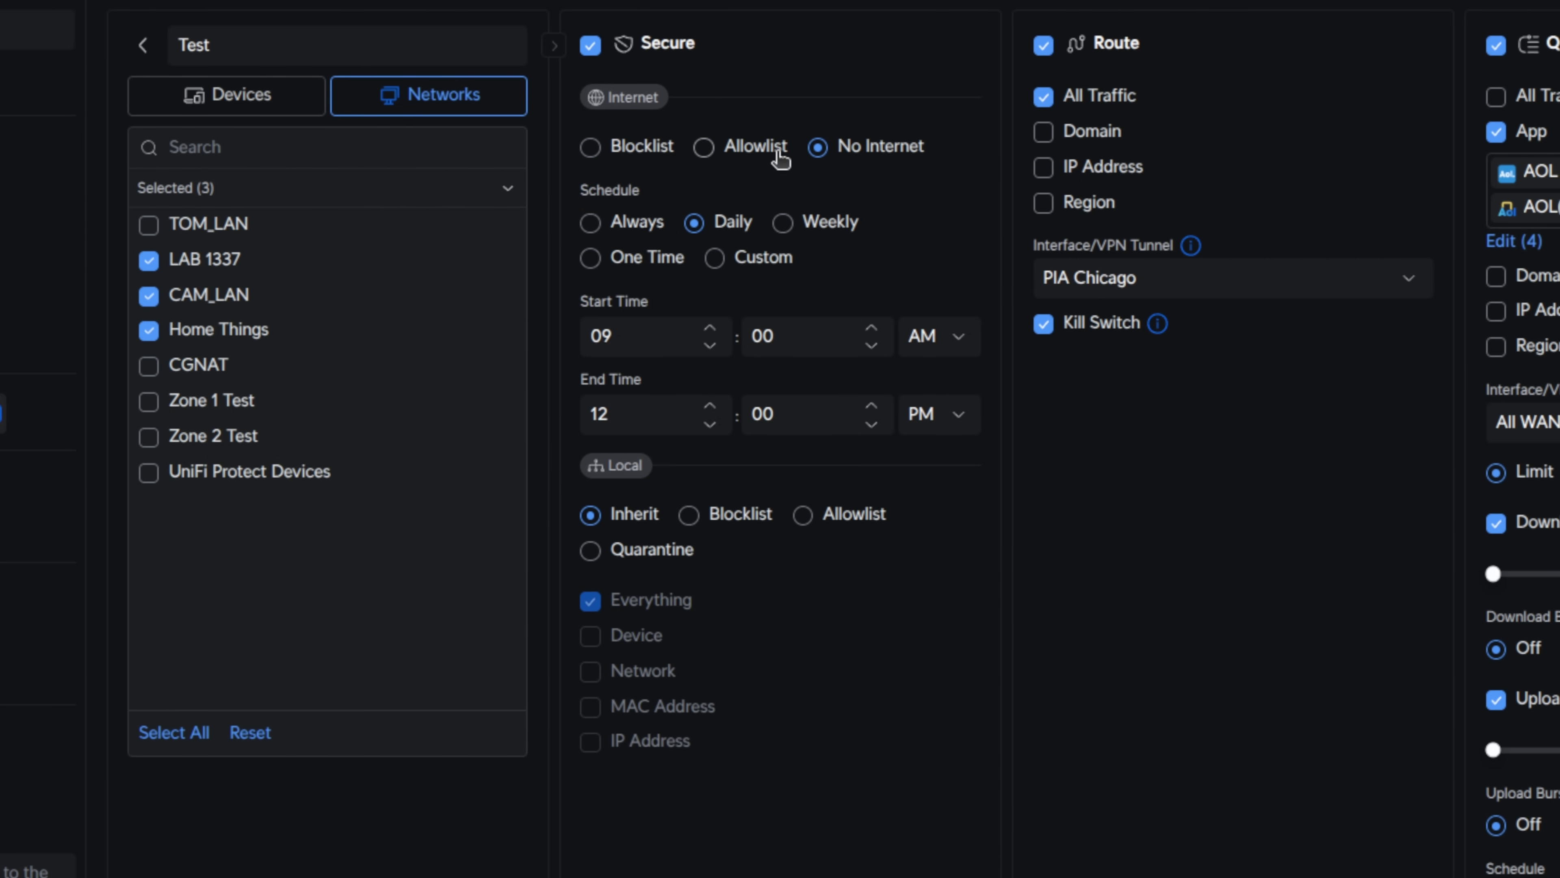
mouse_move(806, 516)
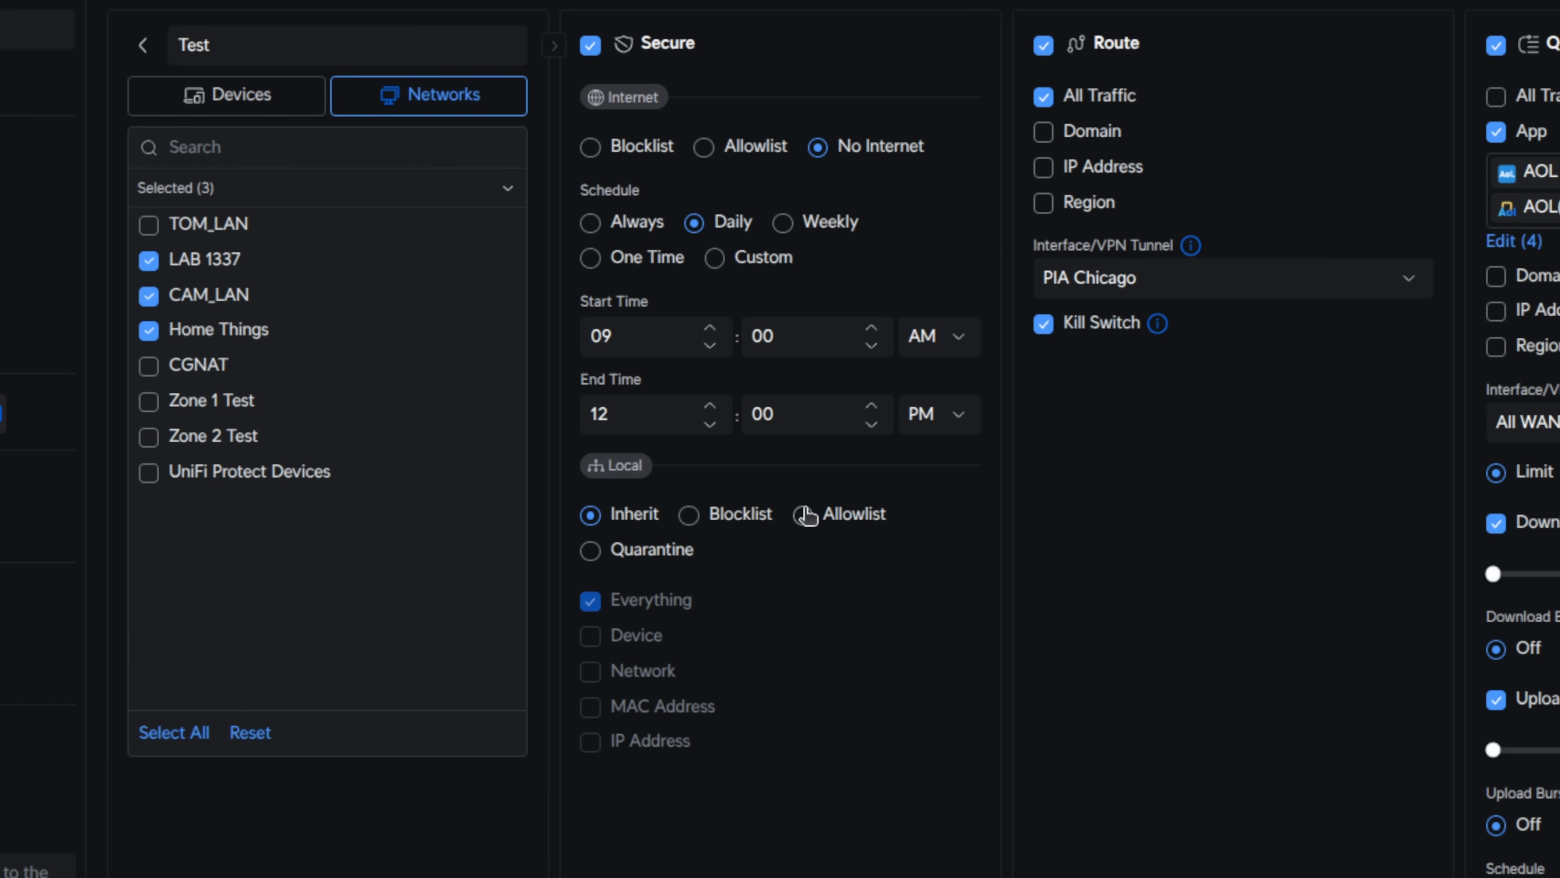
left_click(802, 514)
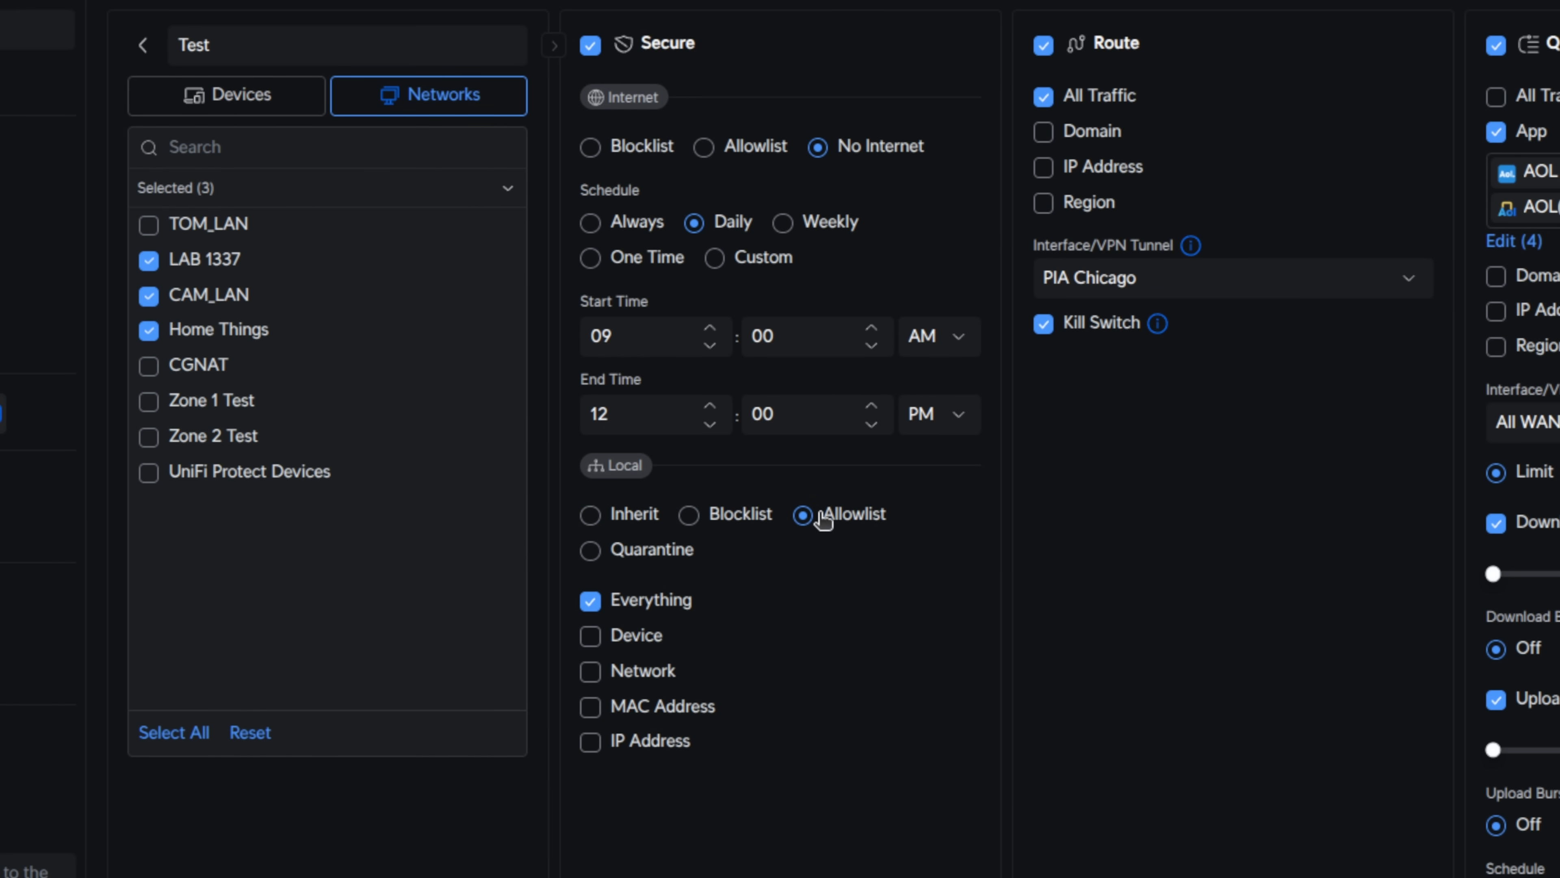
left_click(590, 670)
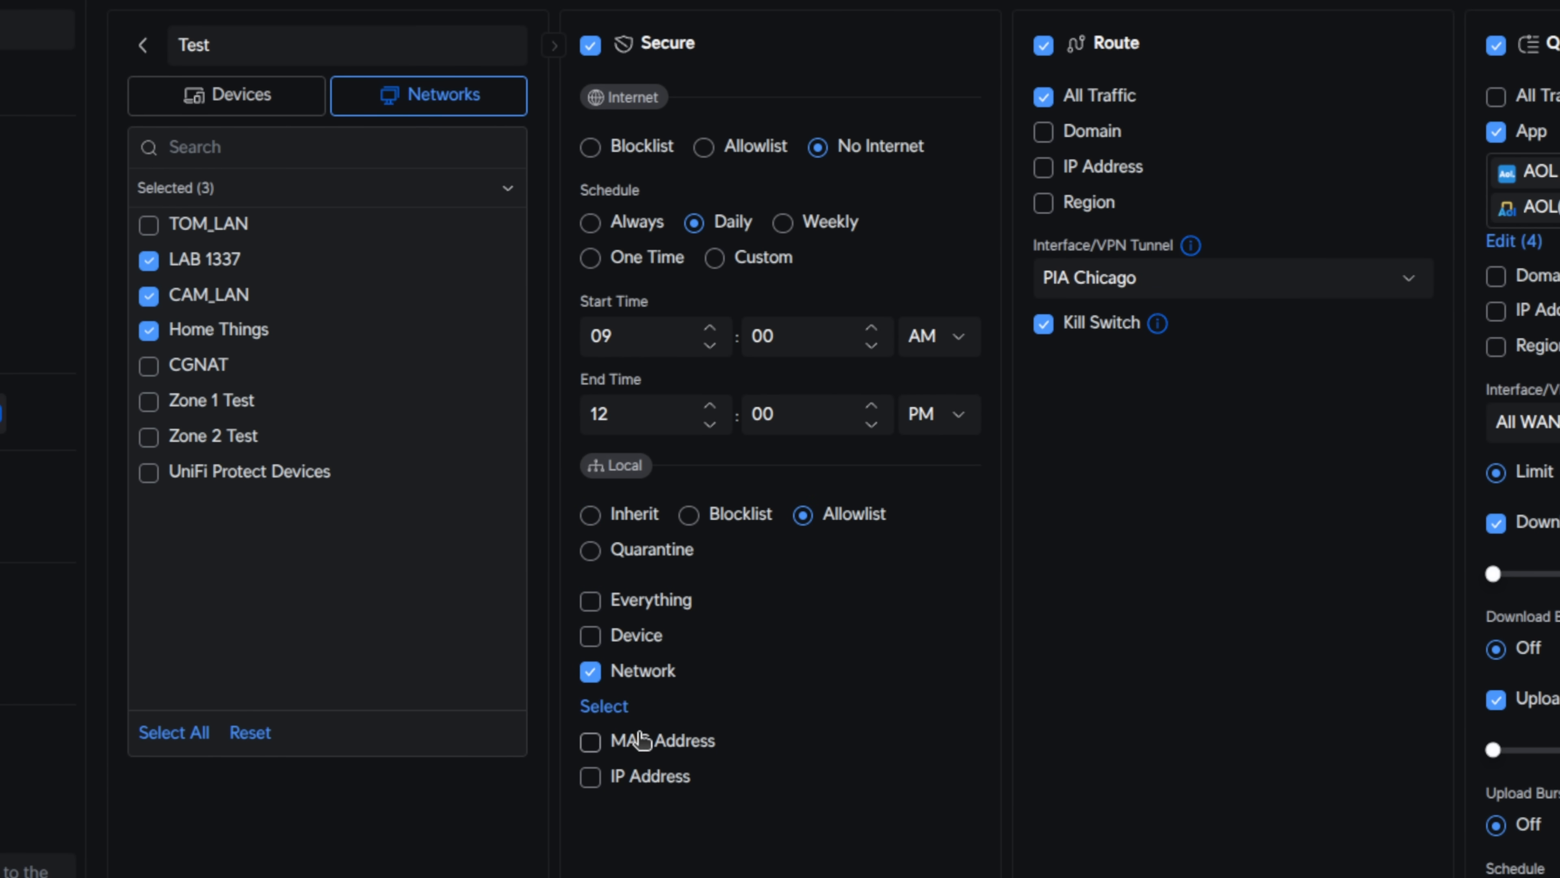
left_click(589, 741)
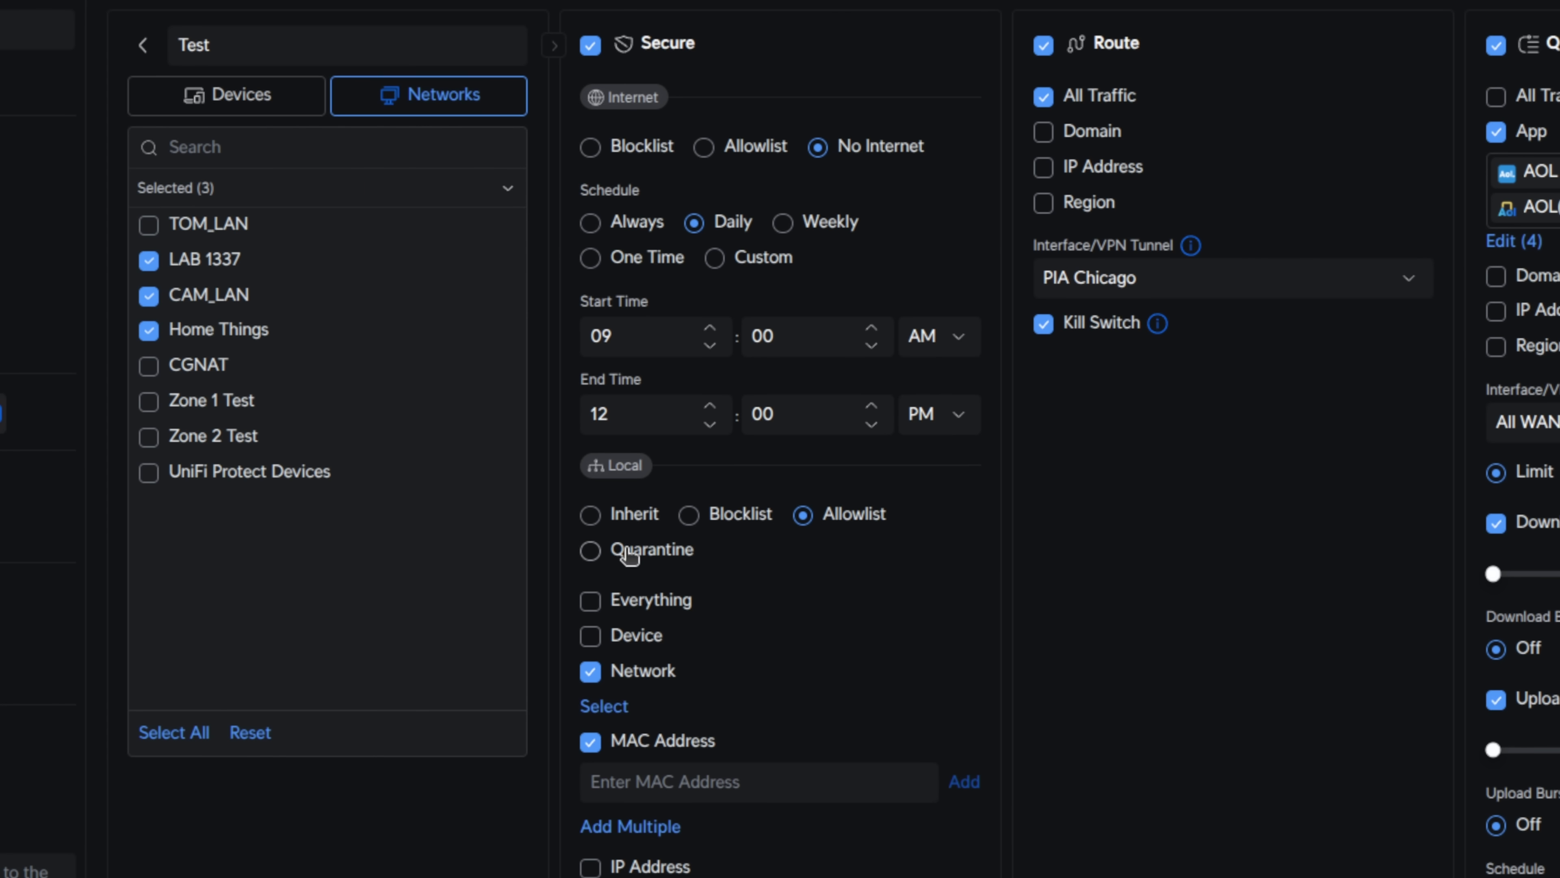
left_click(590, 549)
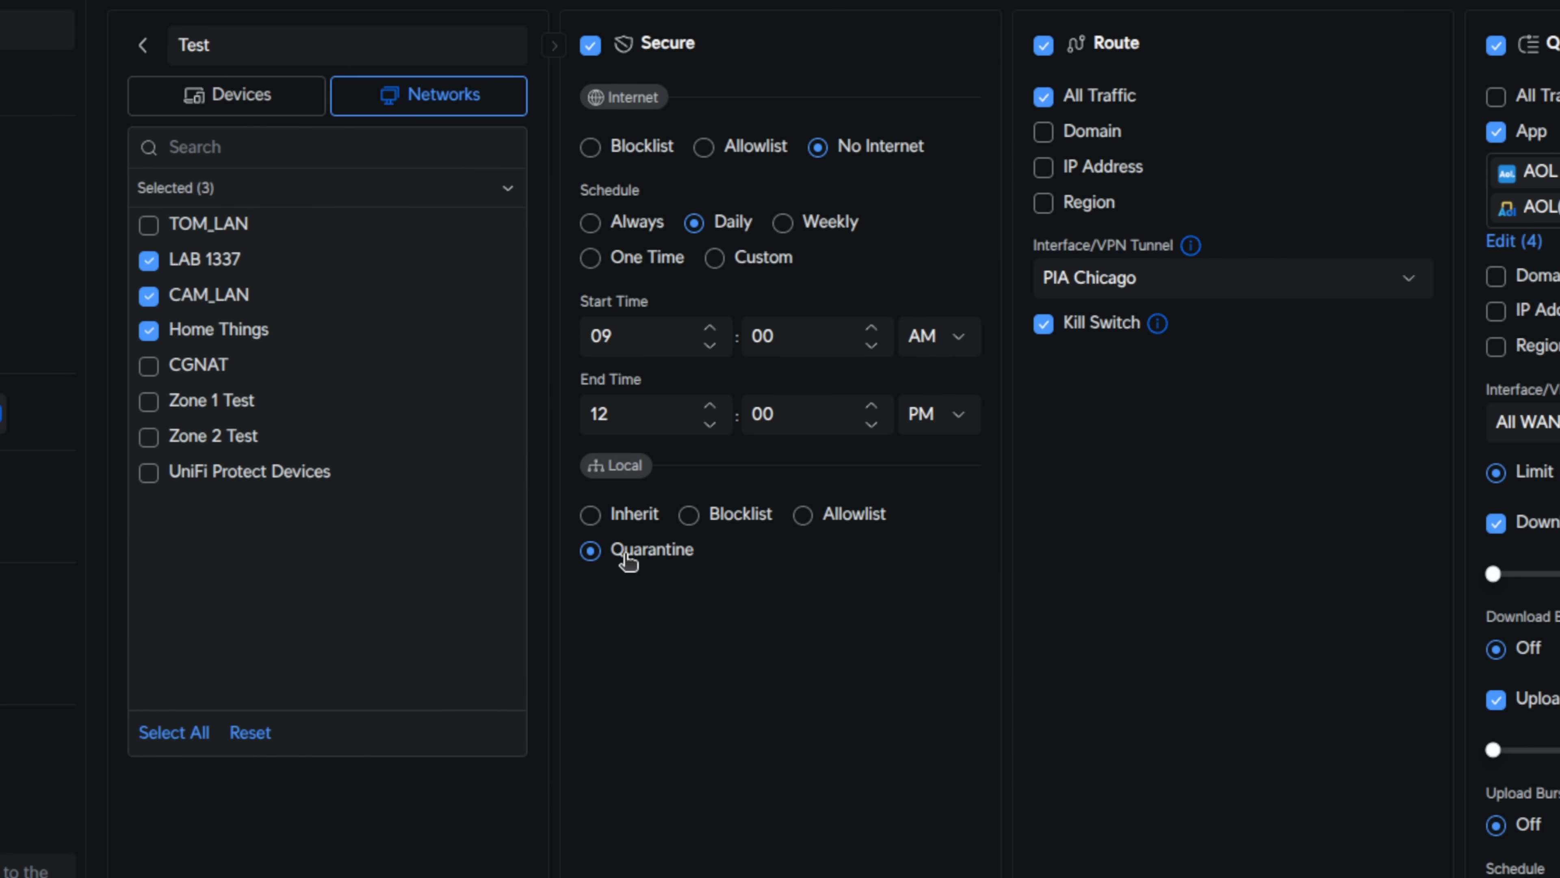
mouse_move(502, 522)
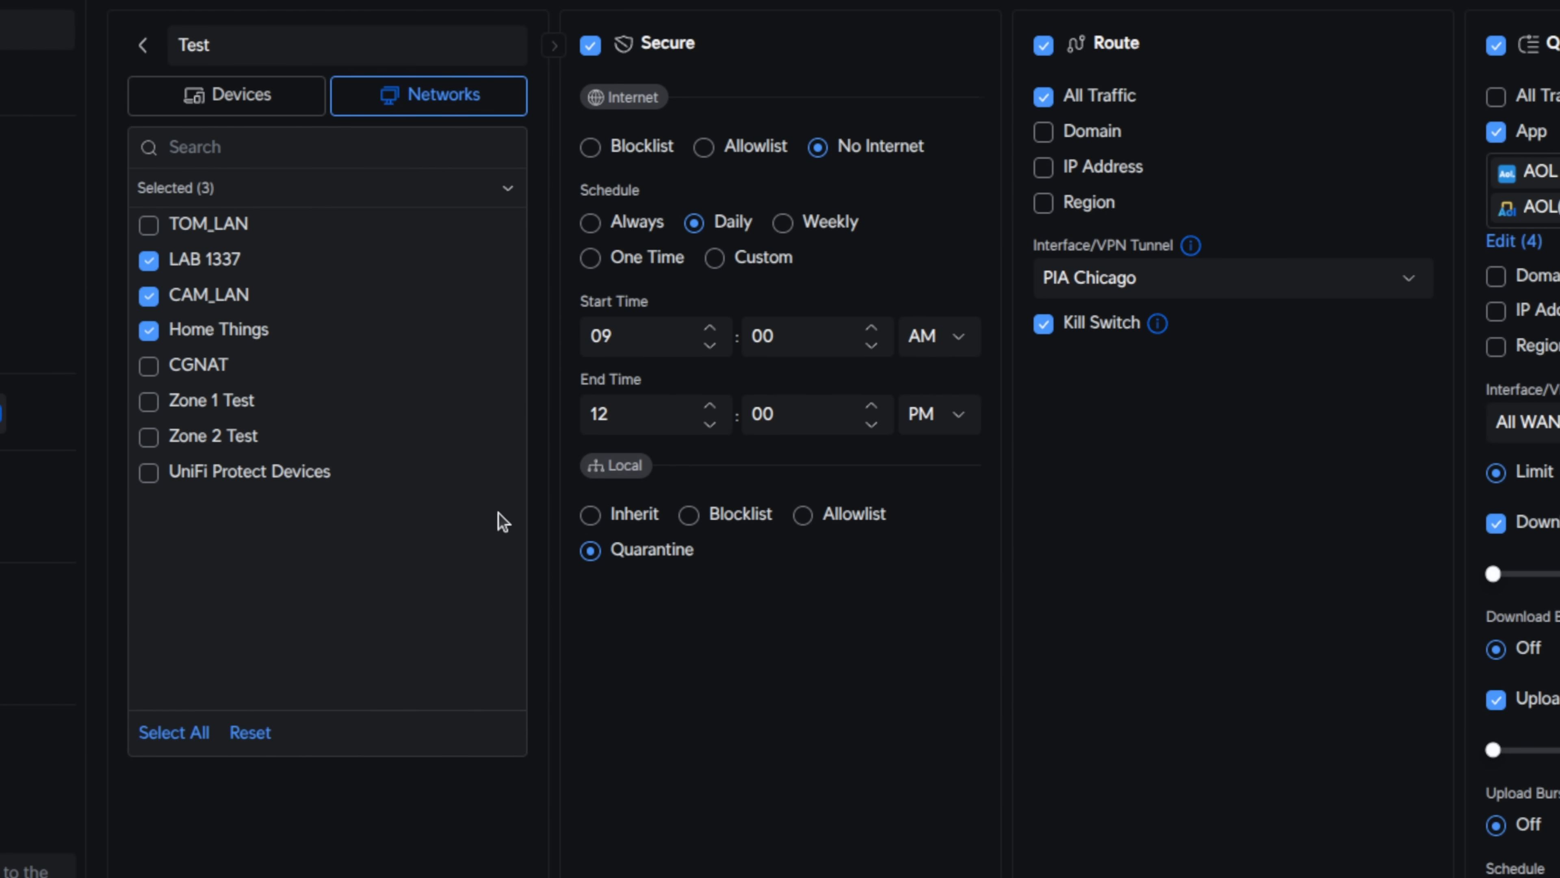
mouse_move(589, 103)
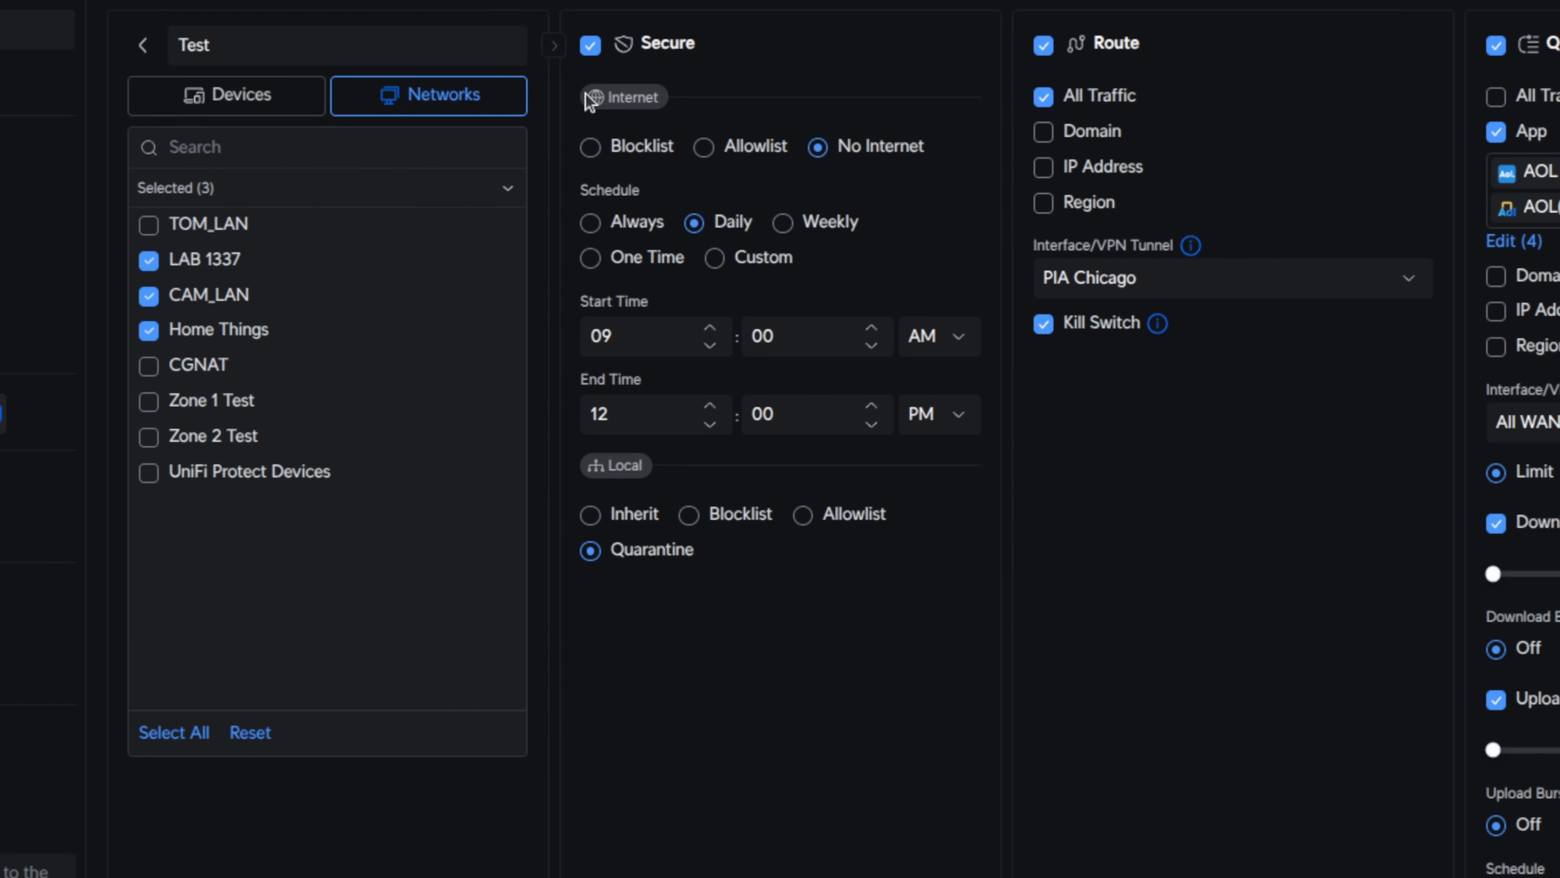